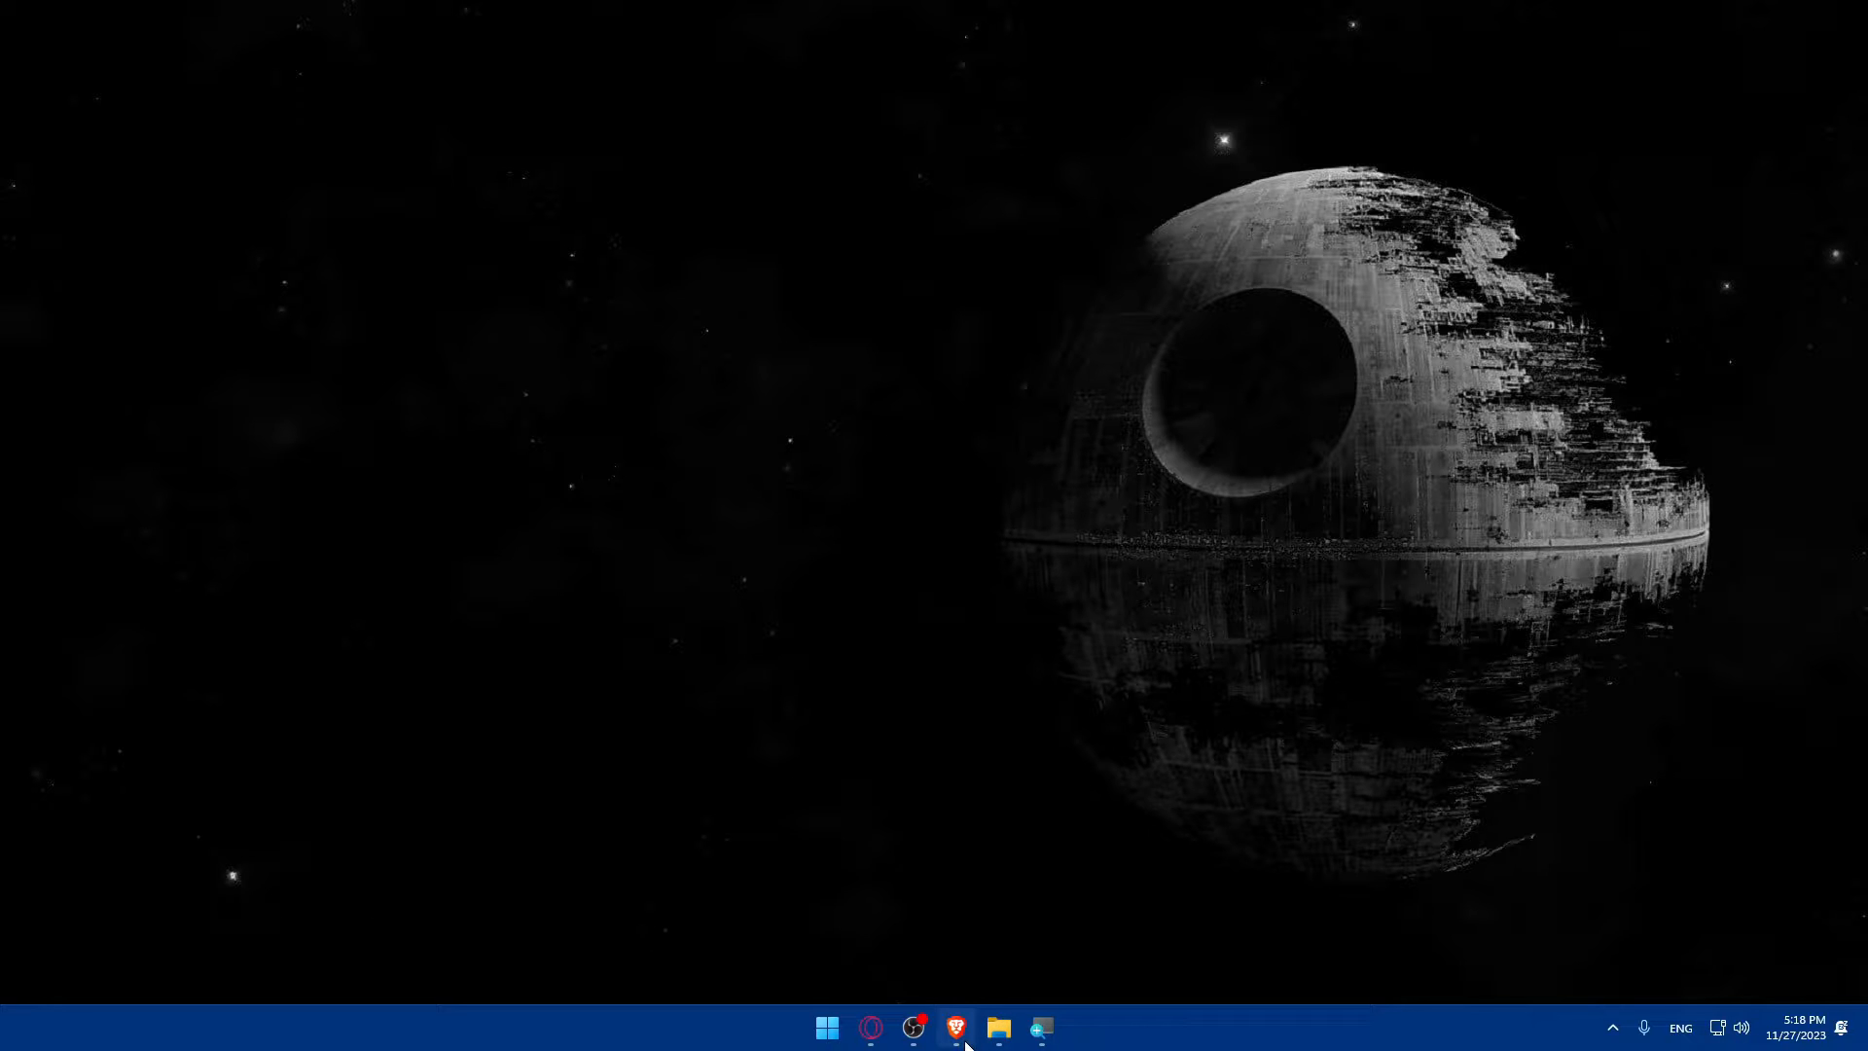
Step: Launch Brave from the Windows taskbar so a new tab page appears
click(955, 1027)
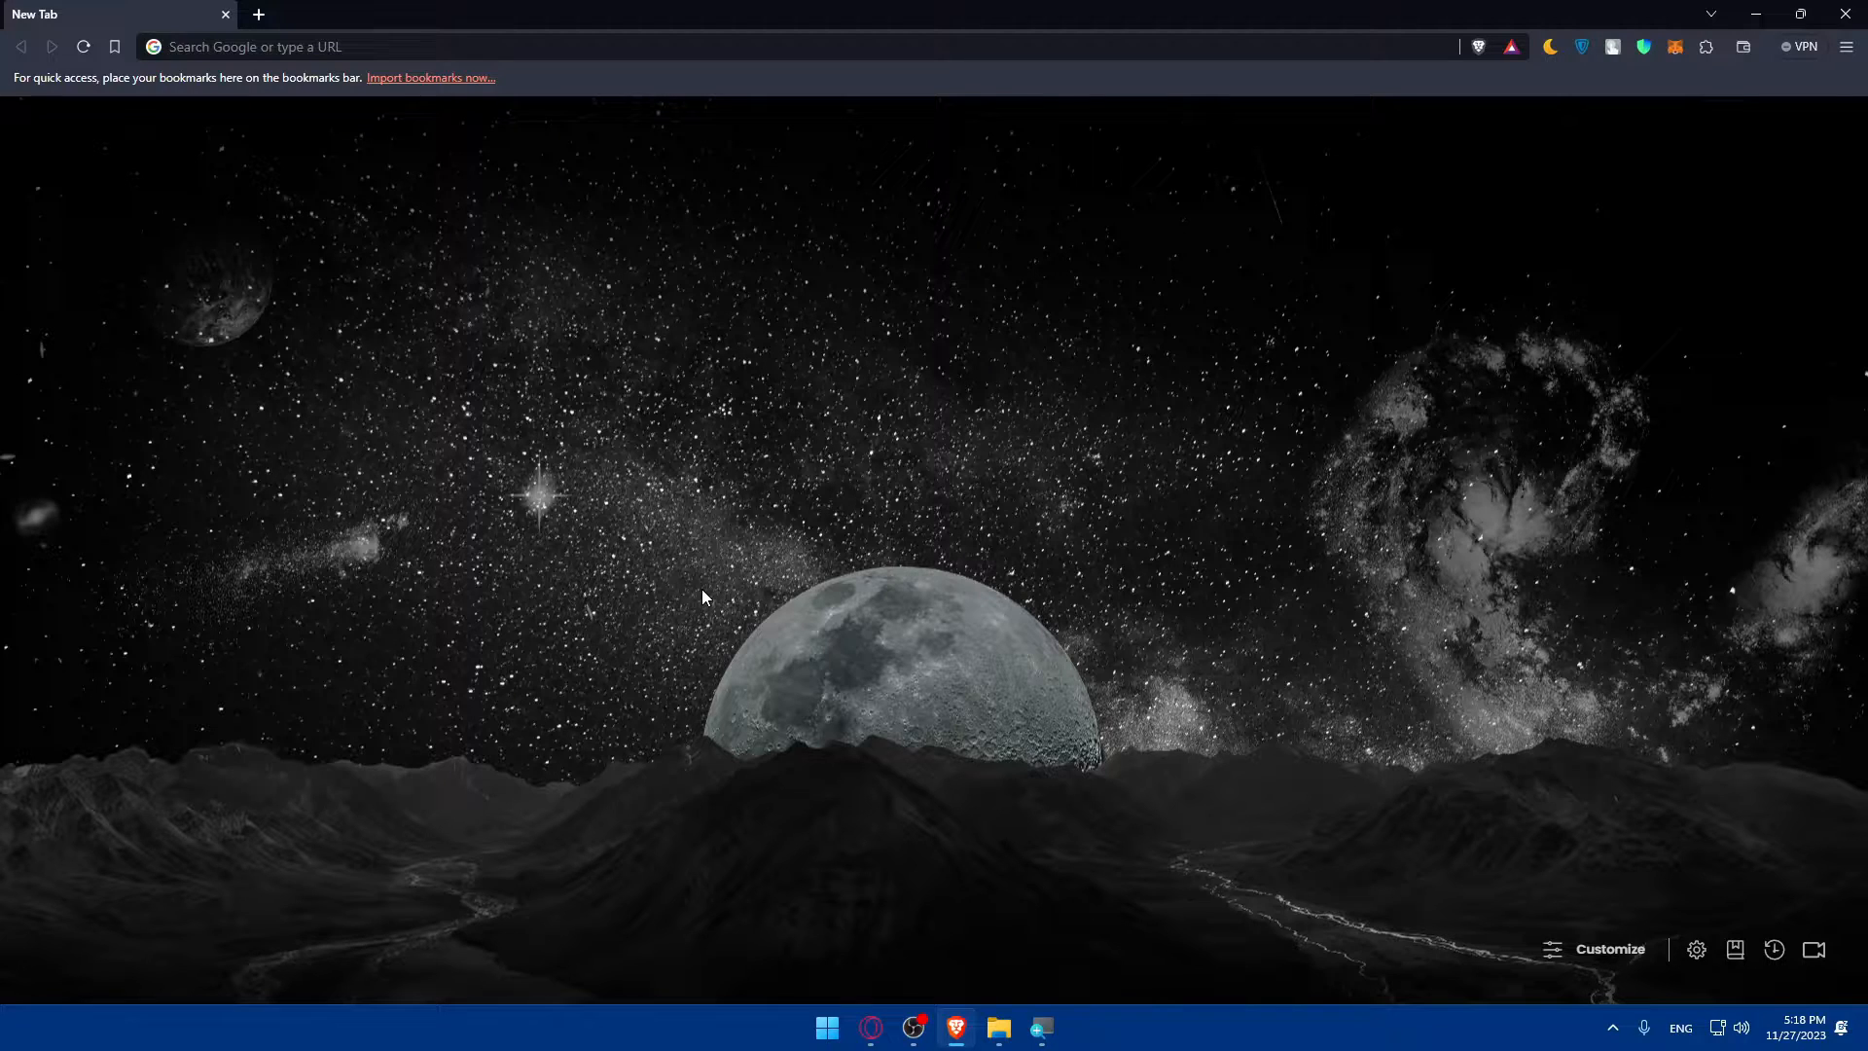
mouse_move(594, 297)
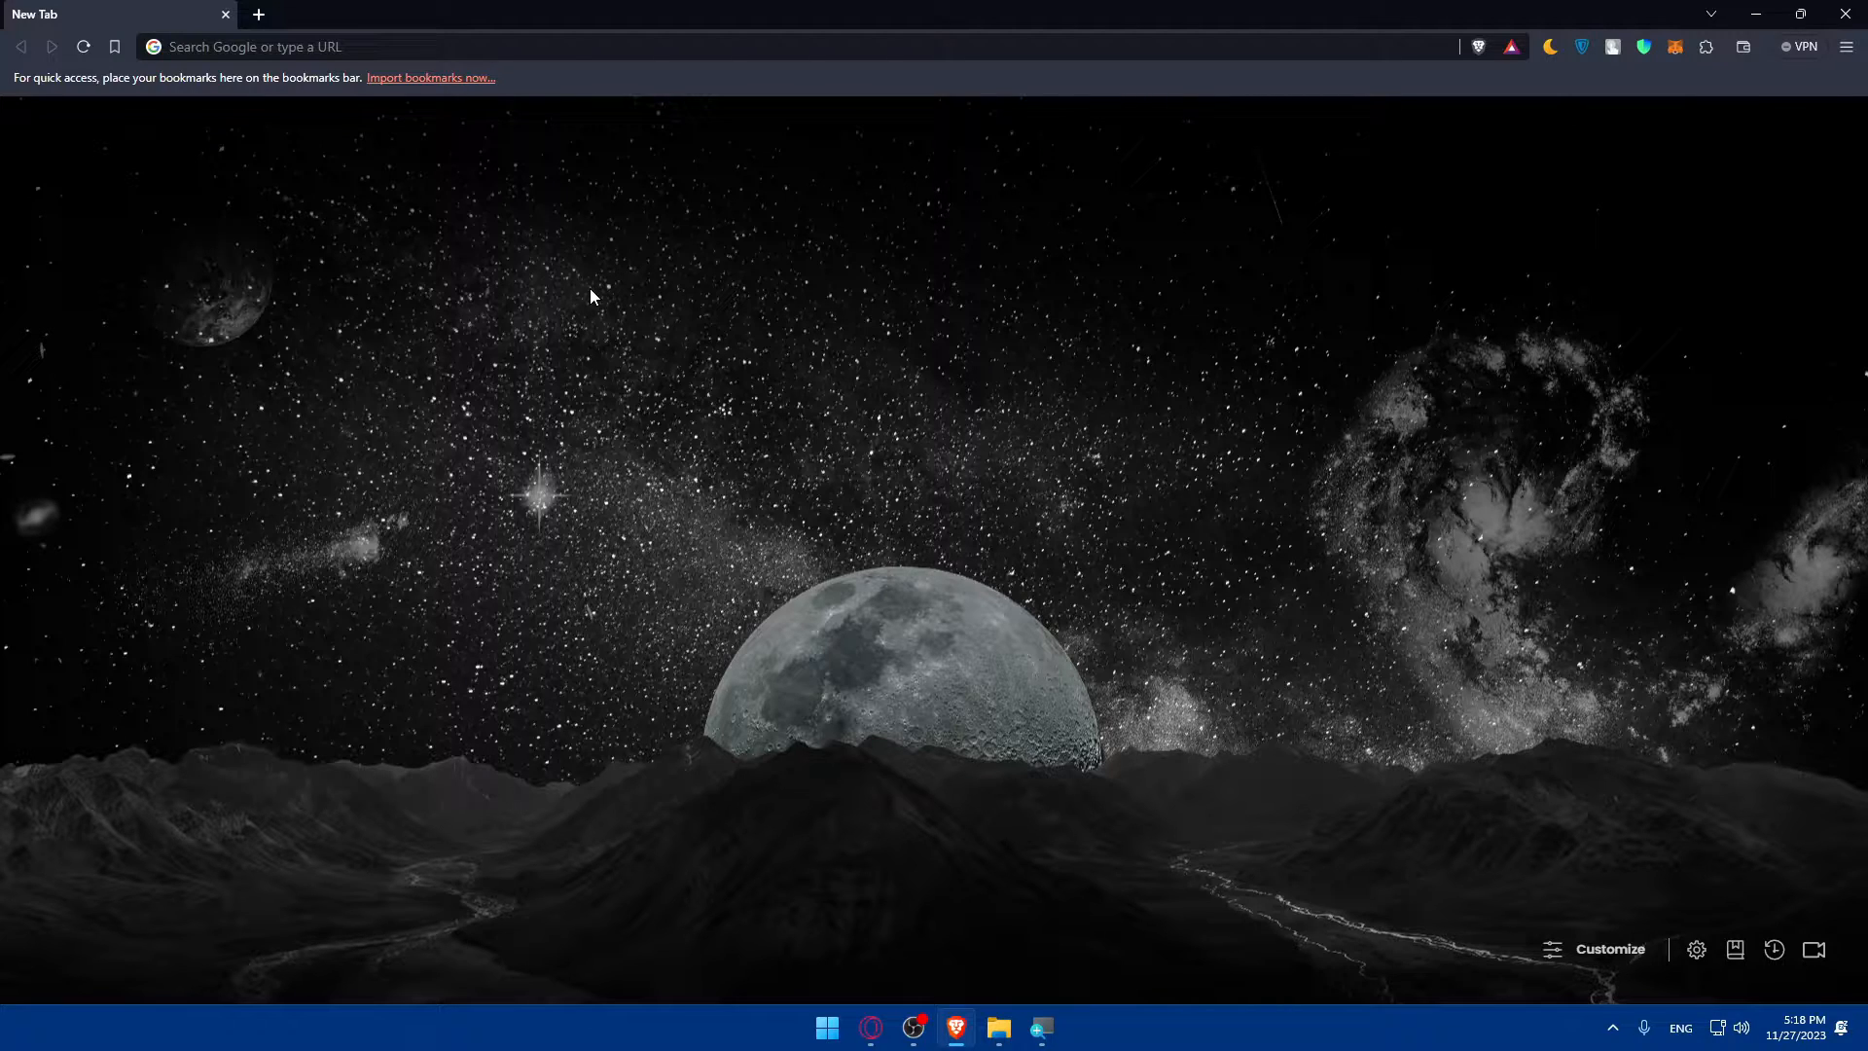
mouse_move(584, 274)
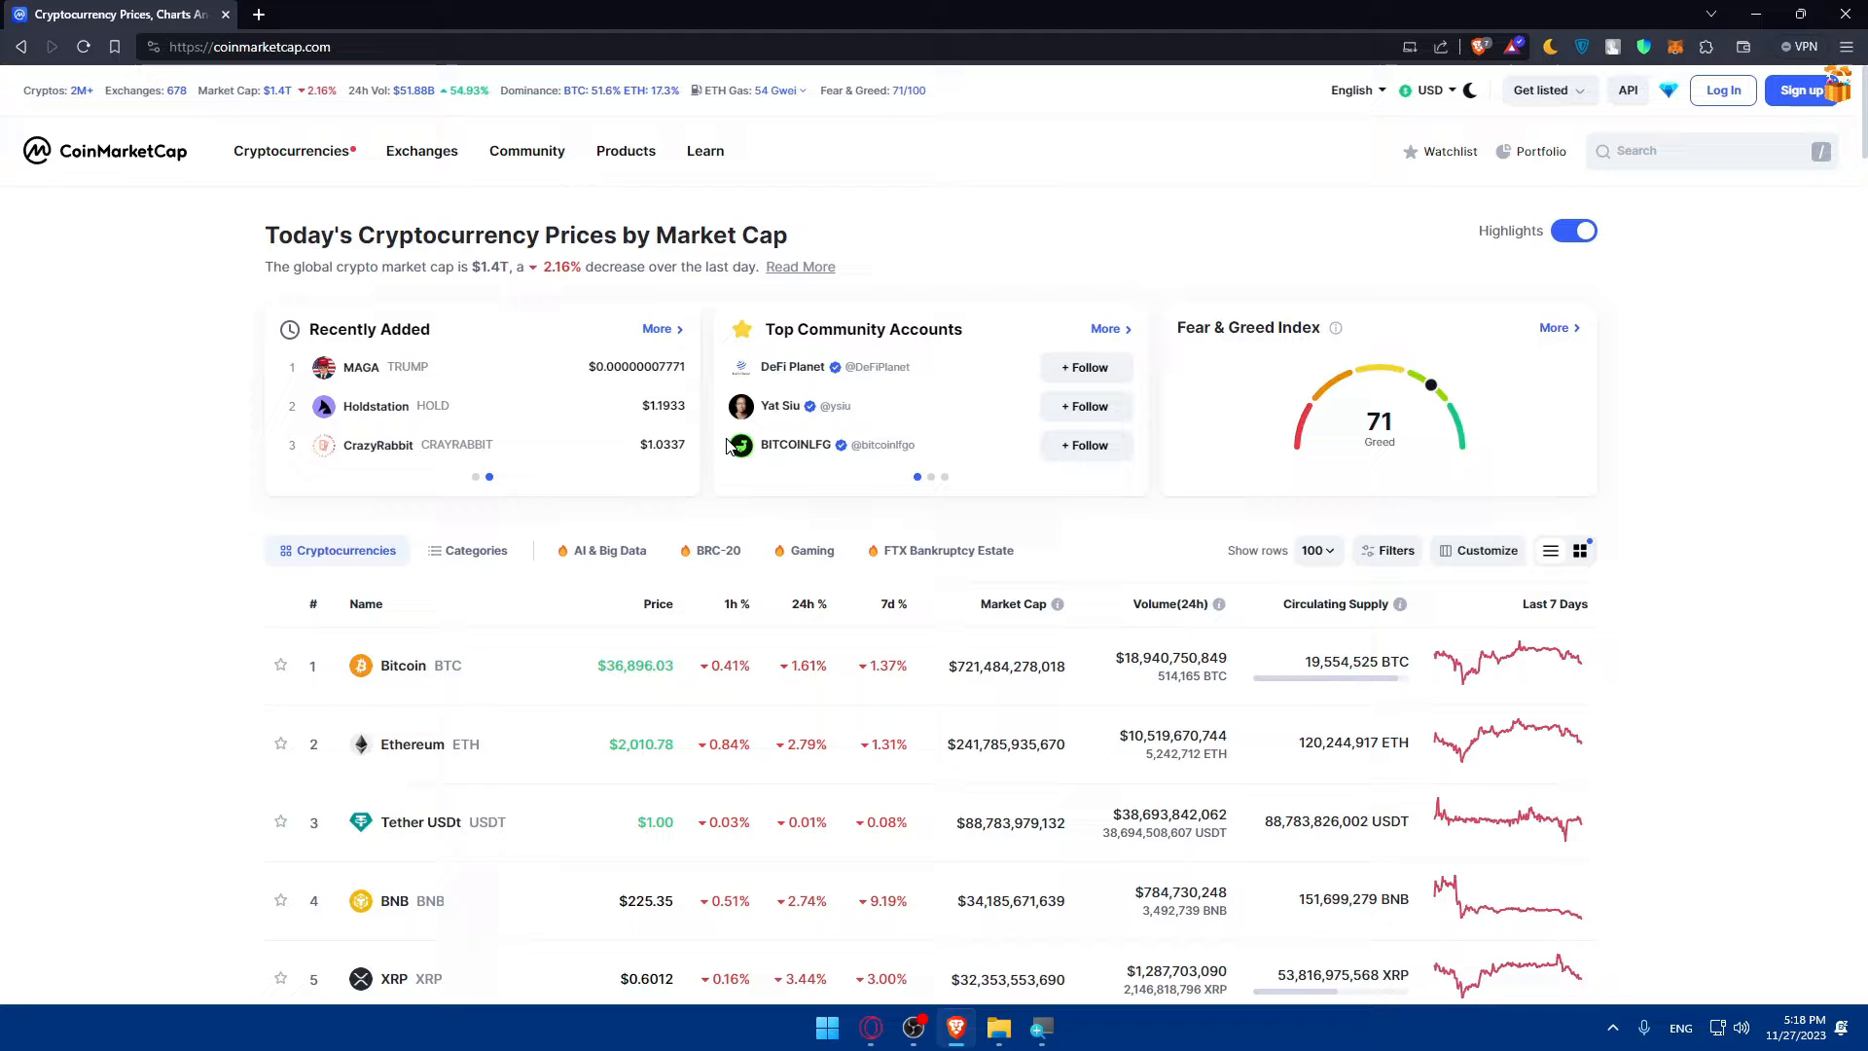
Step: Scroll down the CoinMarketCap homepage's ranked list of cryptocurrency prices
scroll(down, 3)
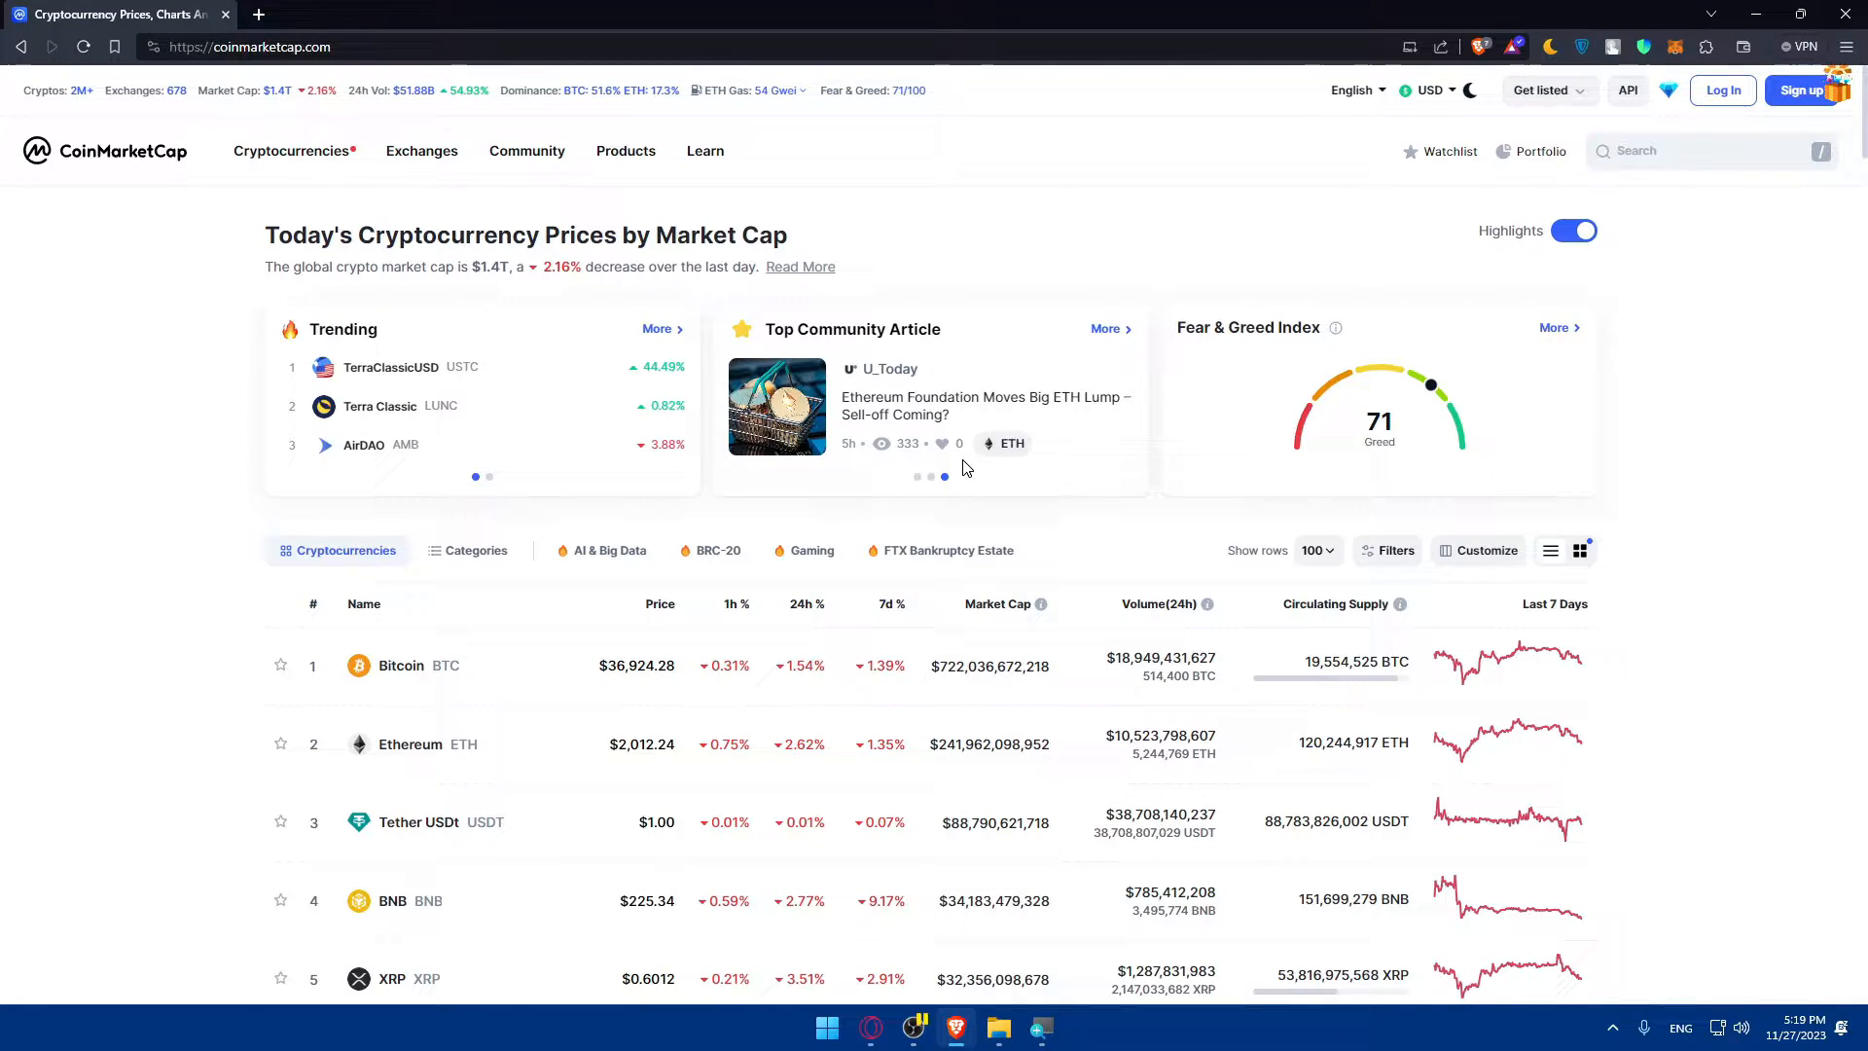
Step: Bring up the header's Get listed menu with Cryptocurrency and Exchange options
click(1548, 90)
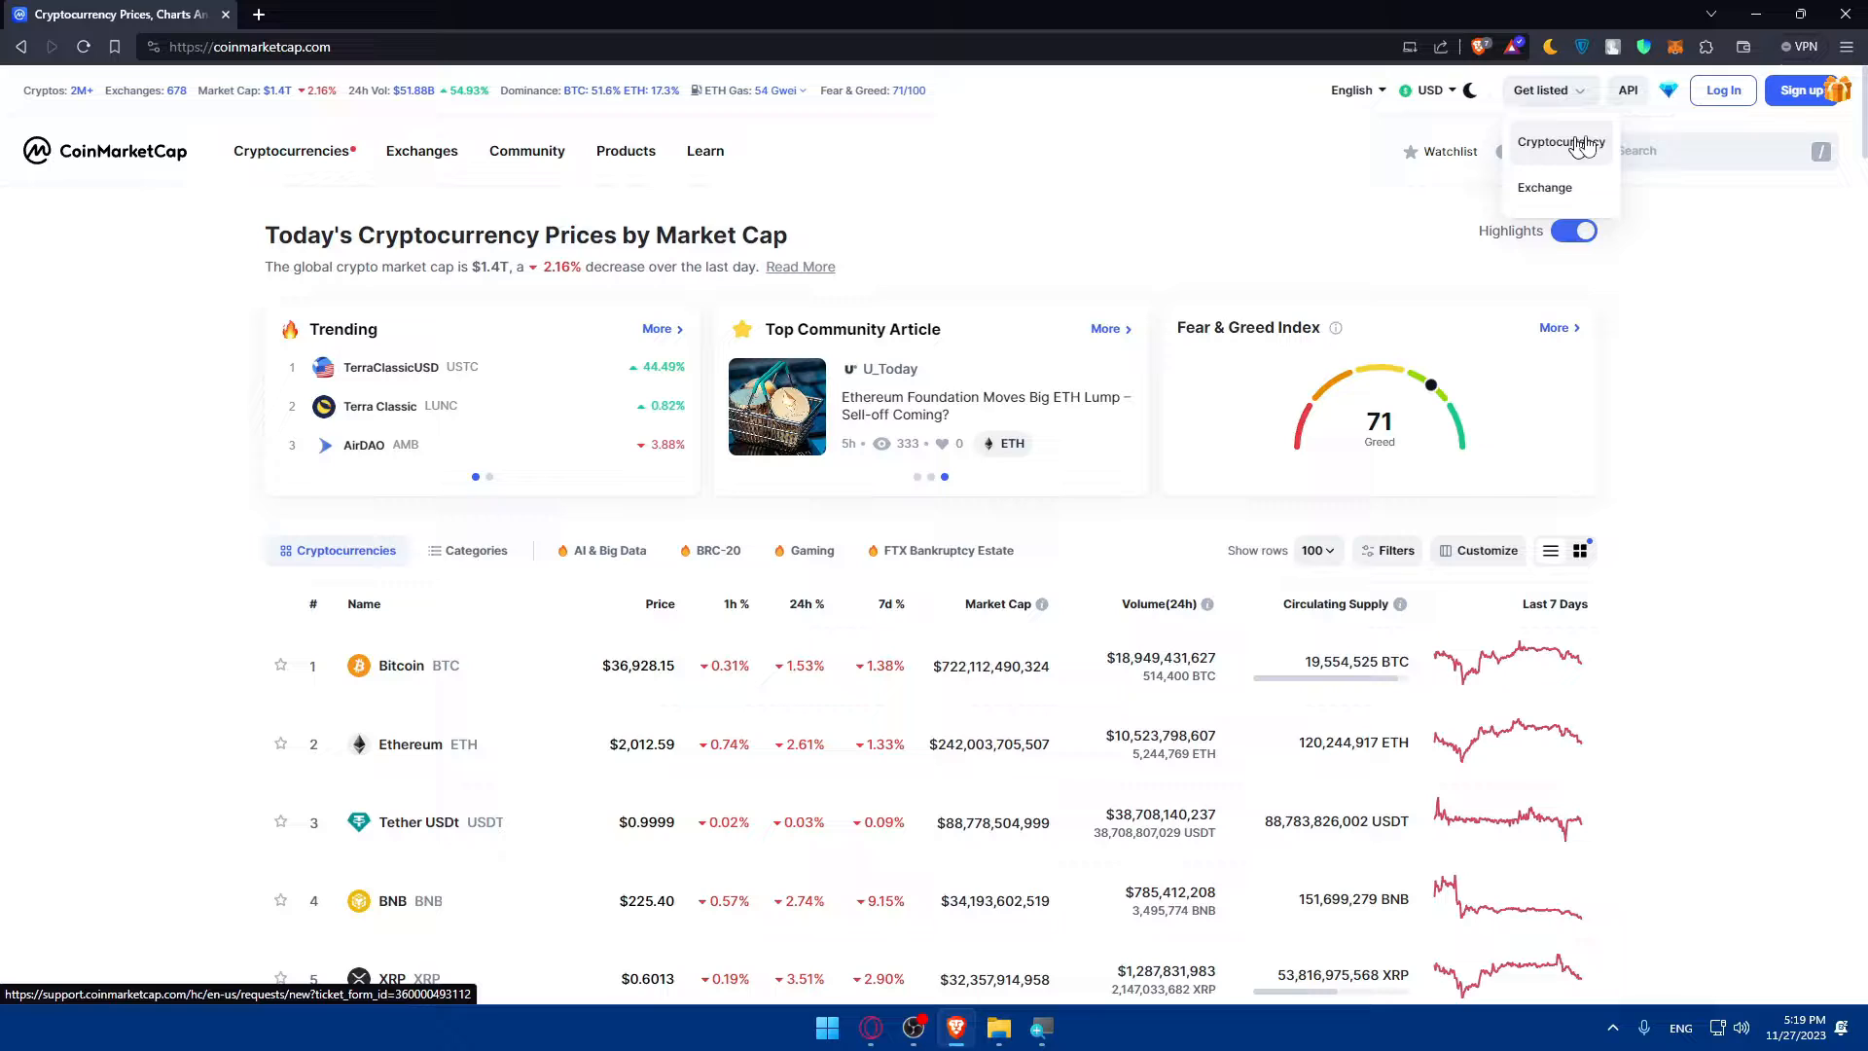
mouse_move(1556, 189)
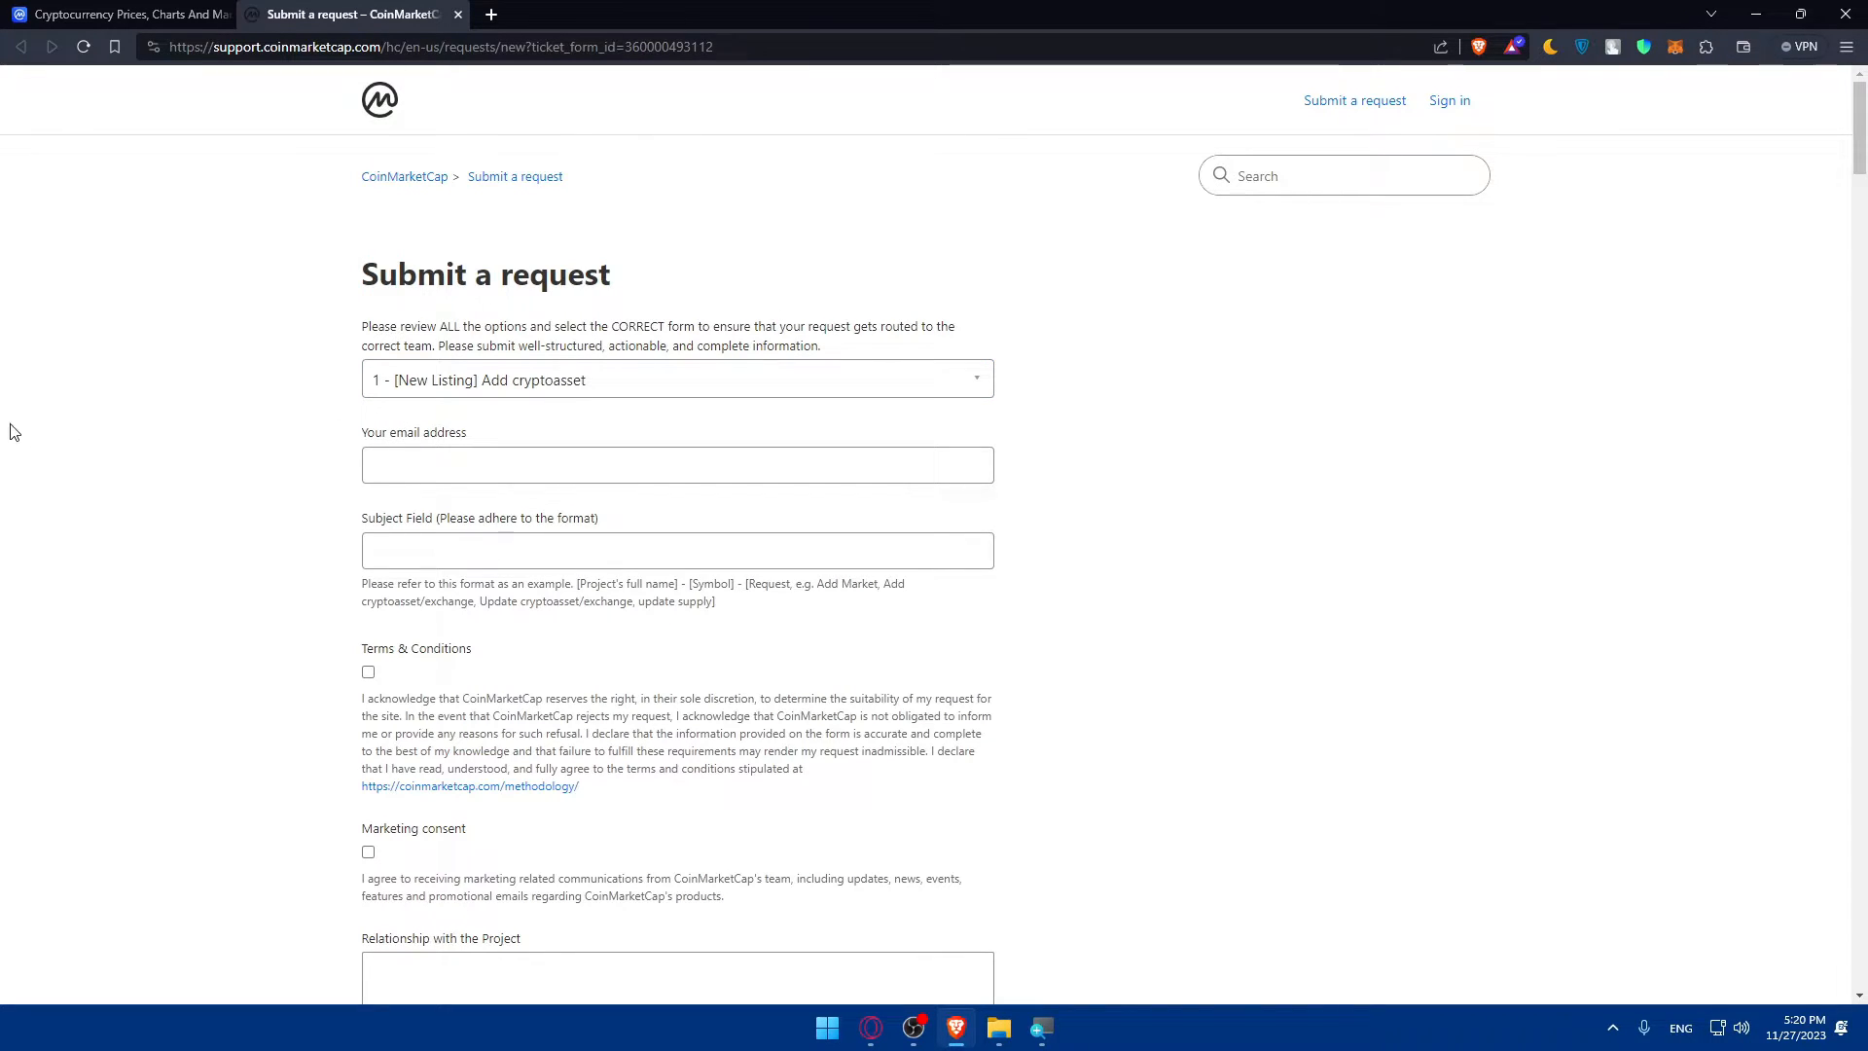
mouse_move(188, 426)
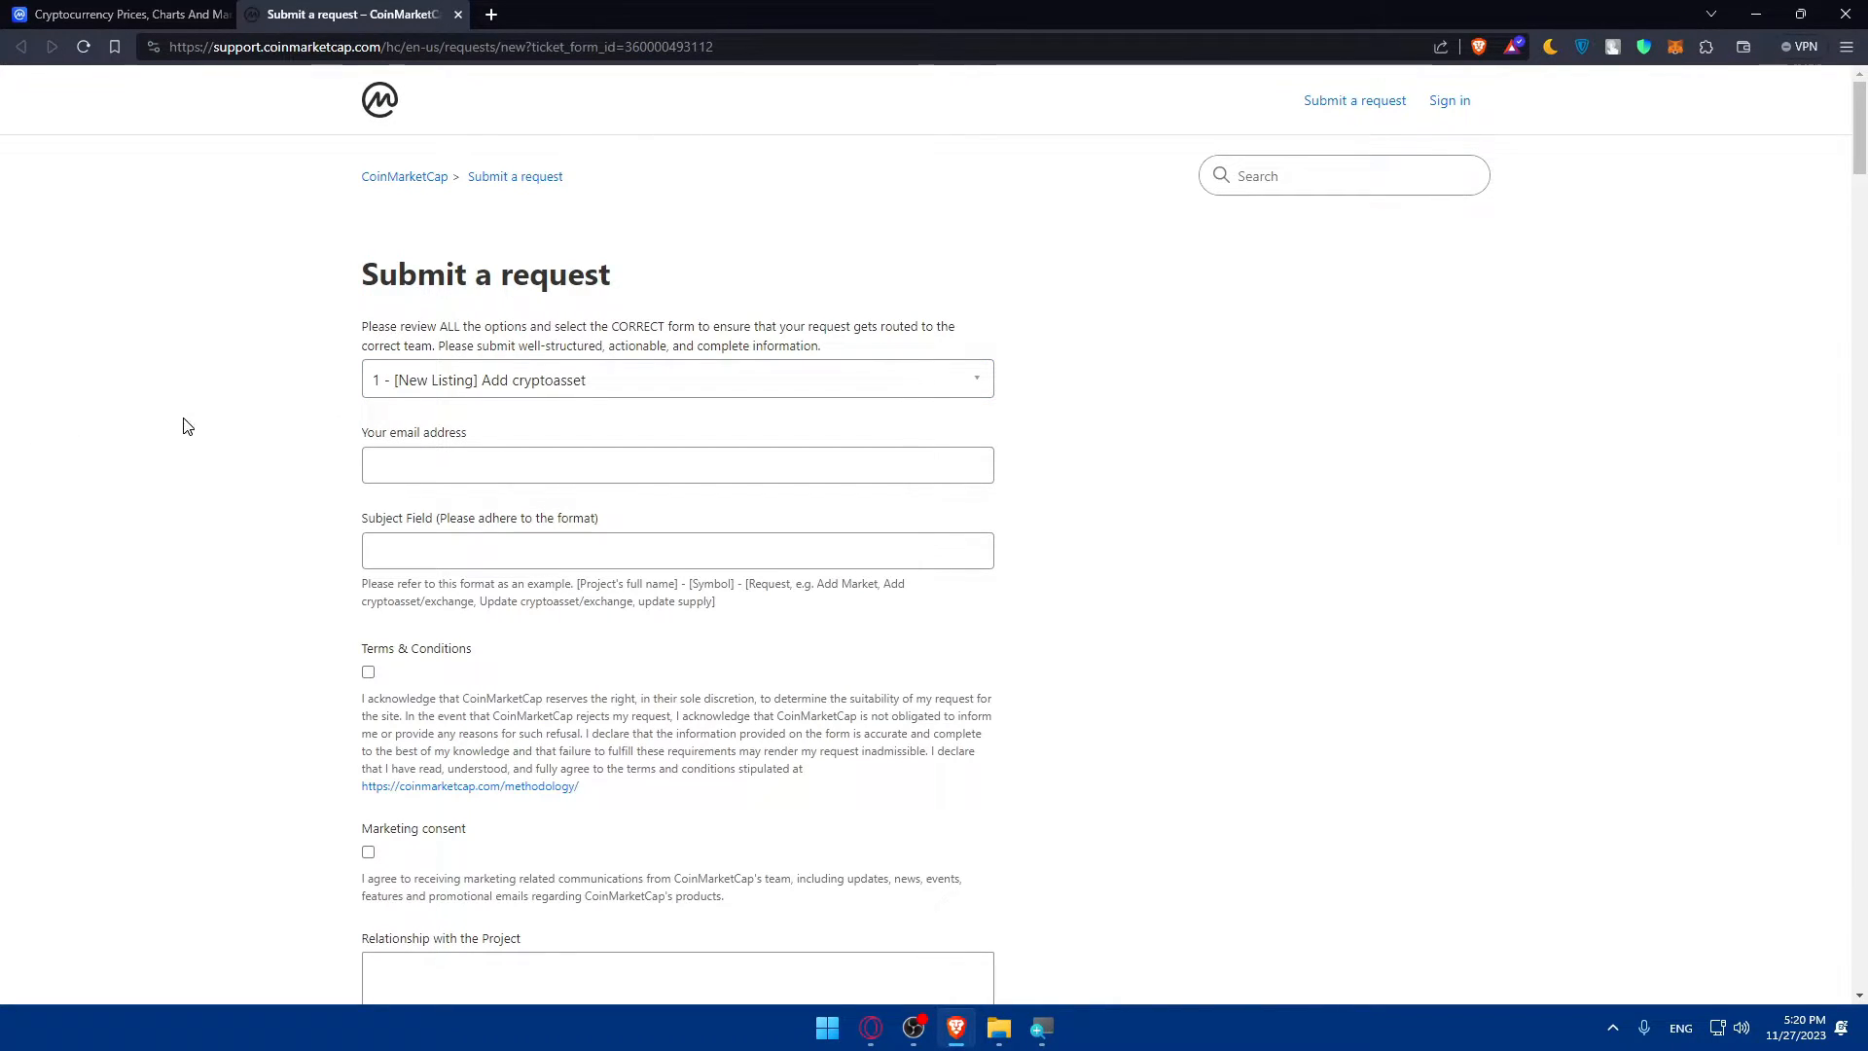
mouse_move(272, 393)
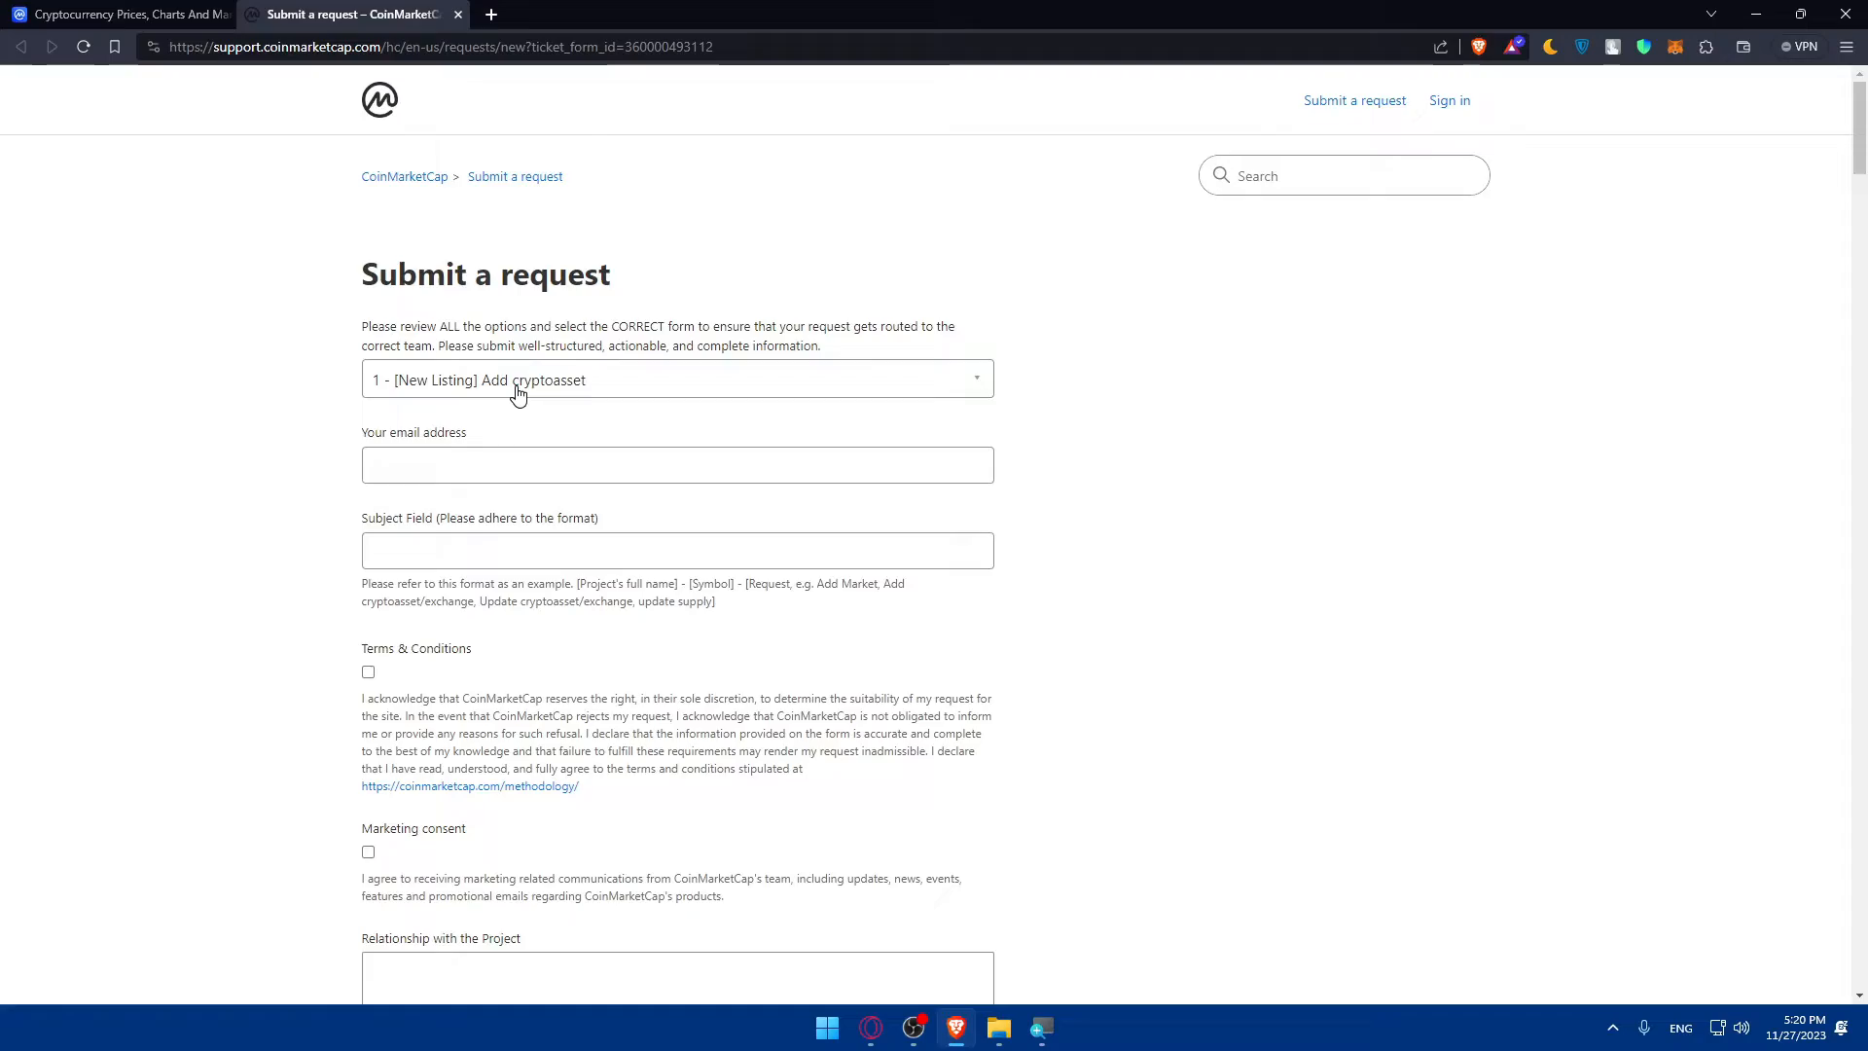
scroll(down, 3)
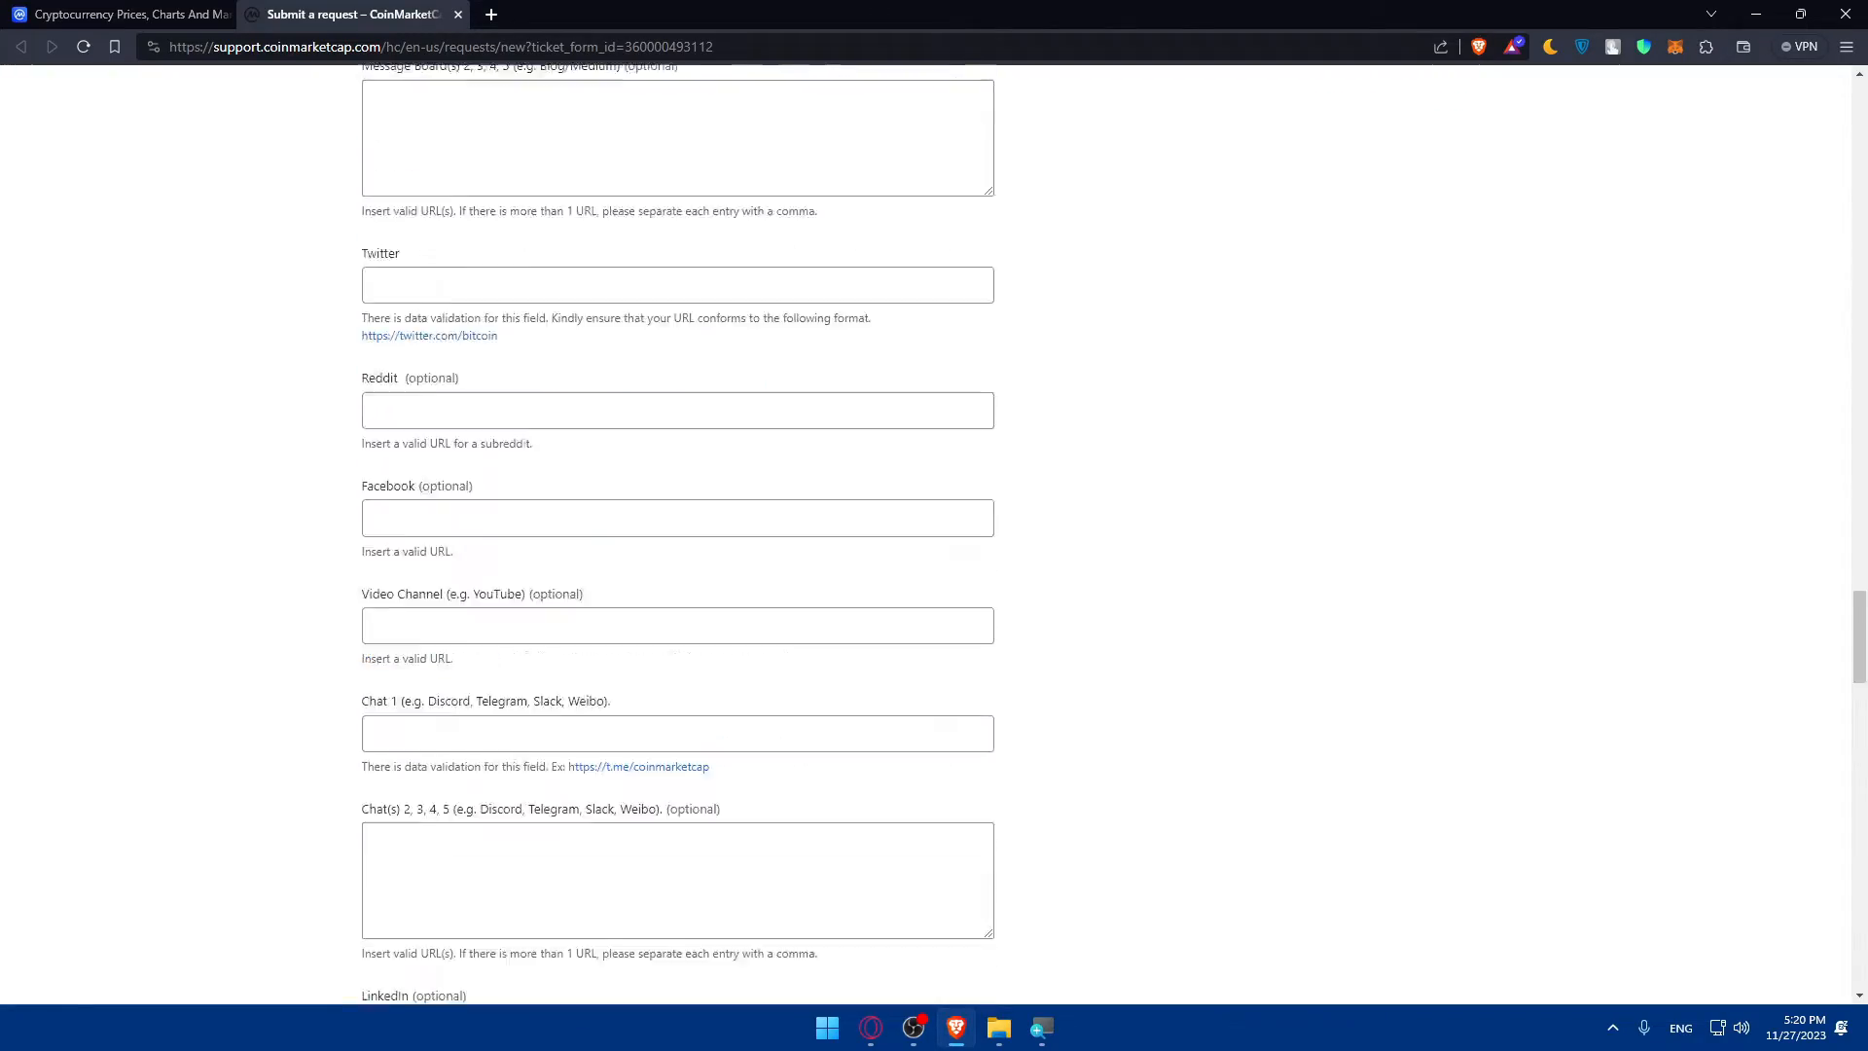
scroll(up, 3)
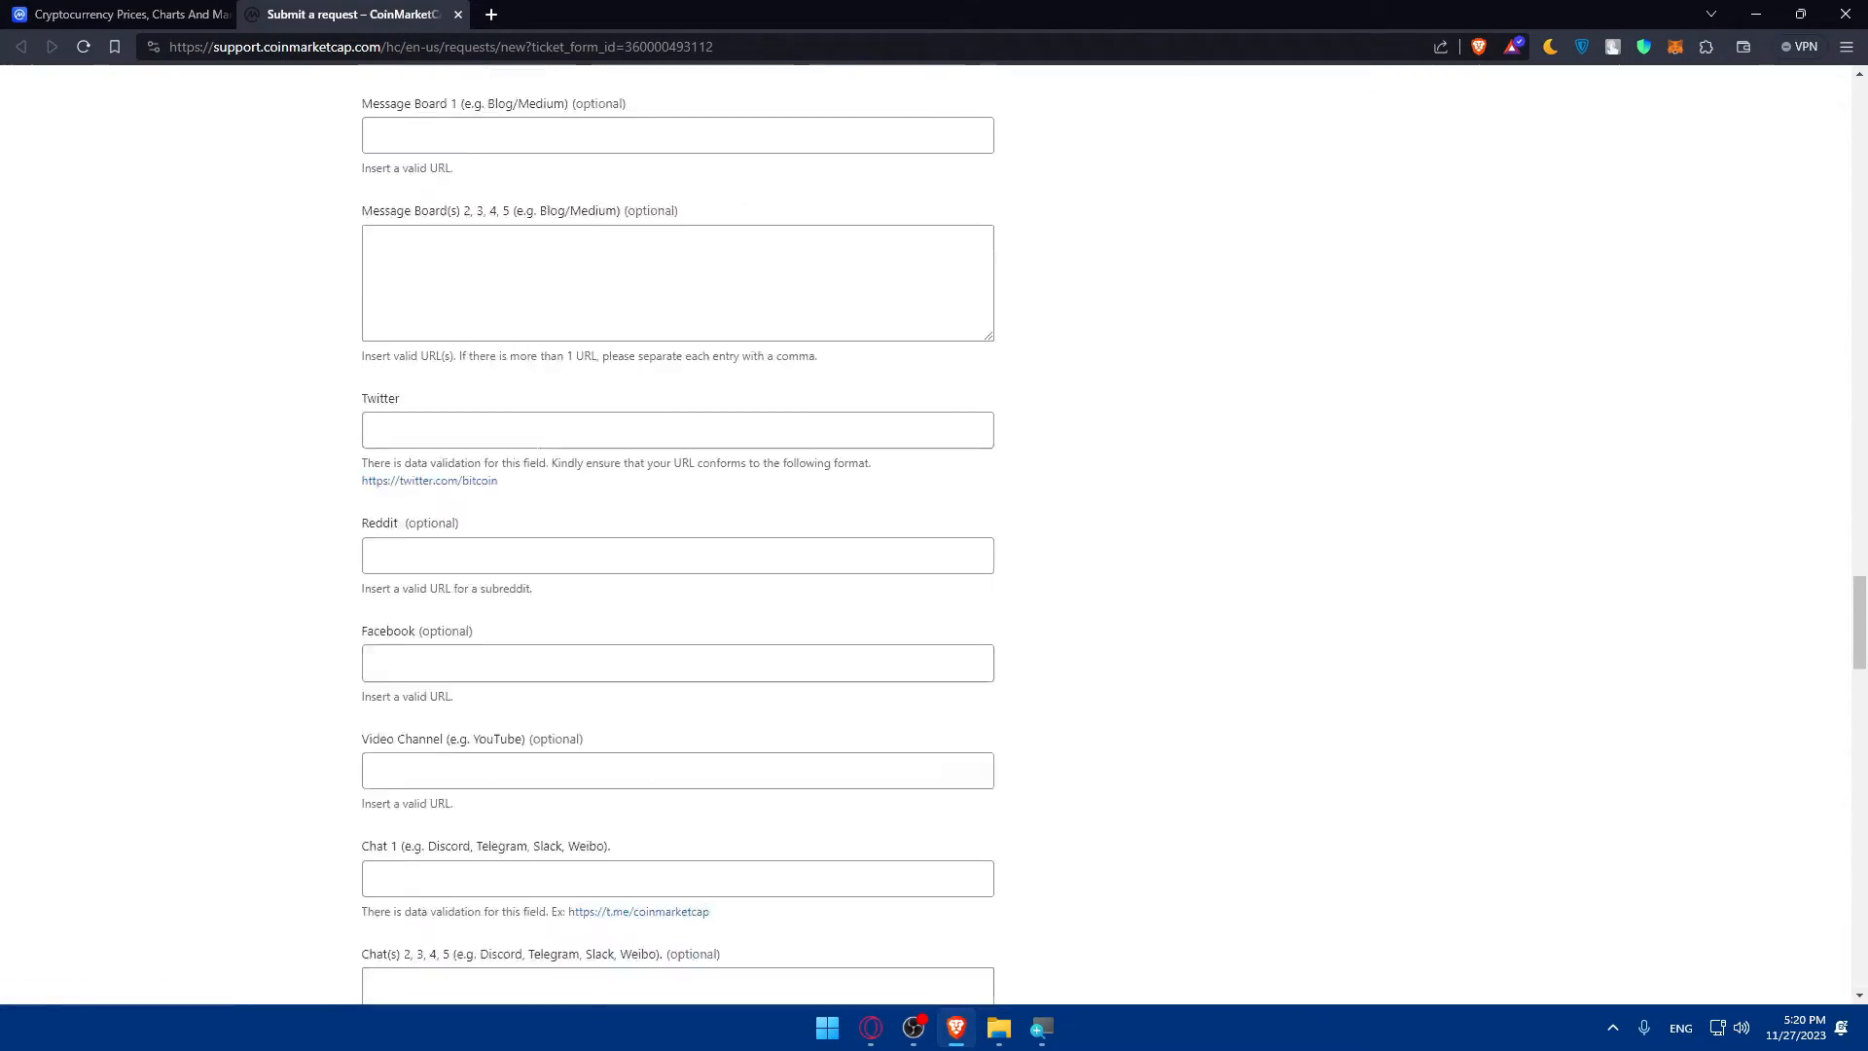
scroll(up, 3)
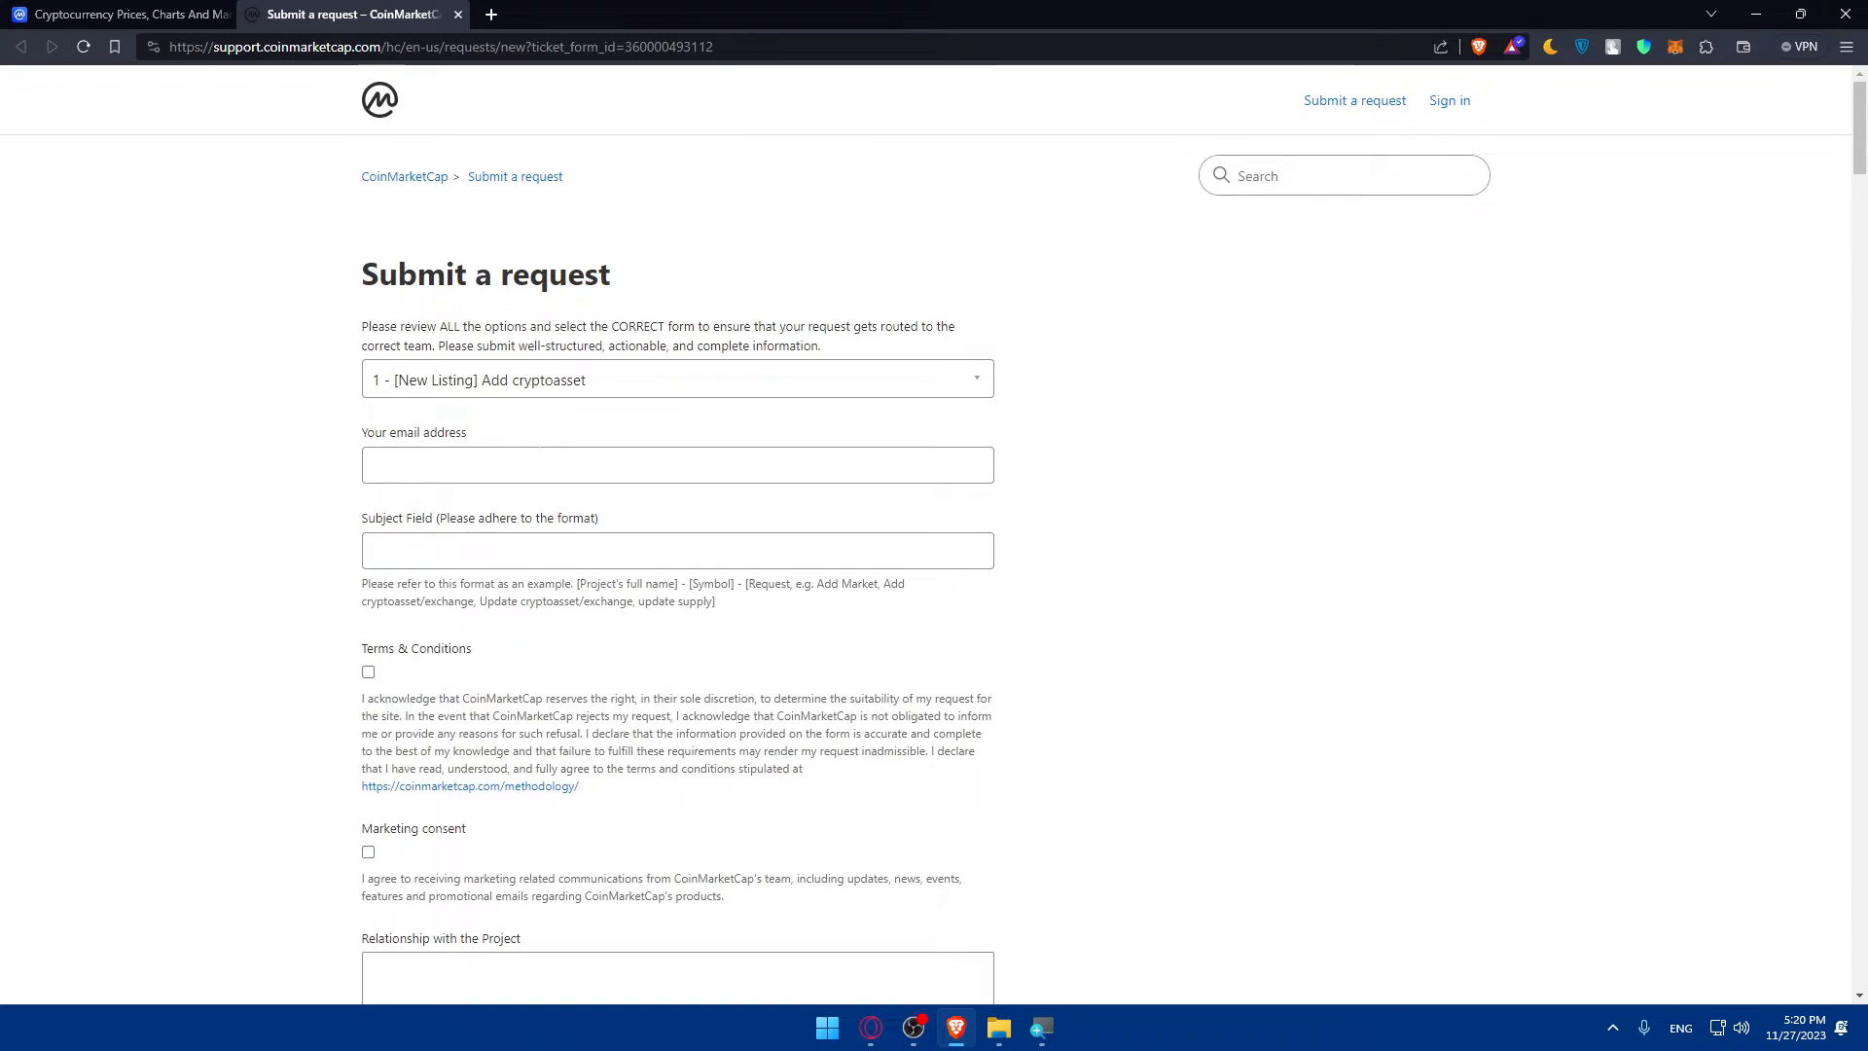
mouse_move(497, 380)
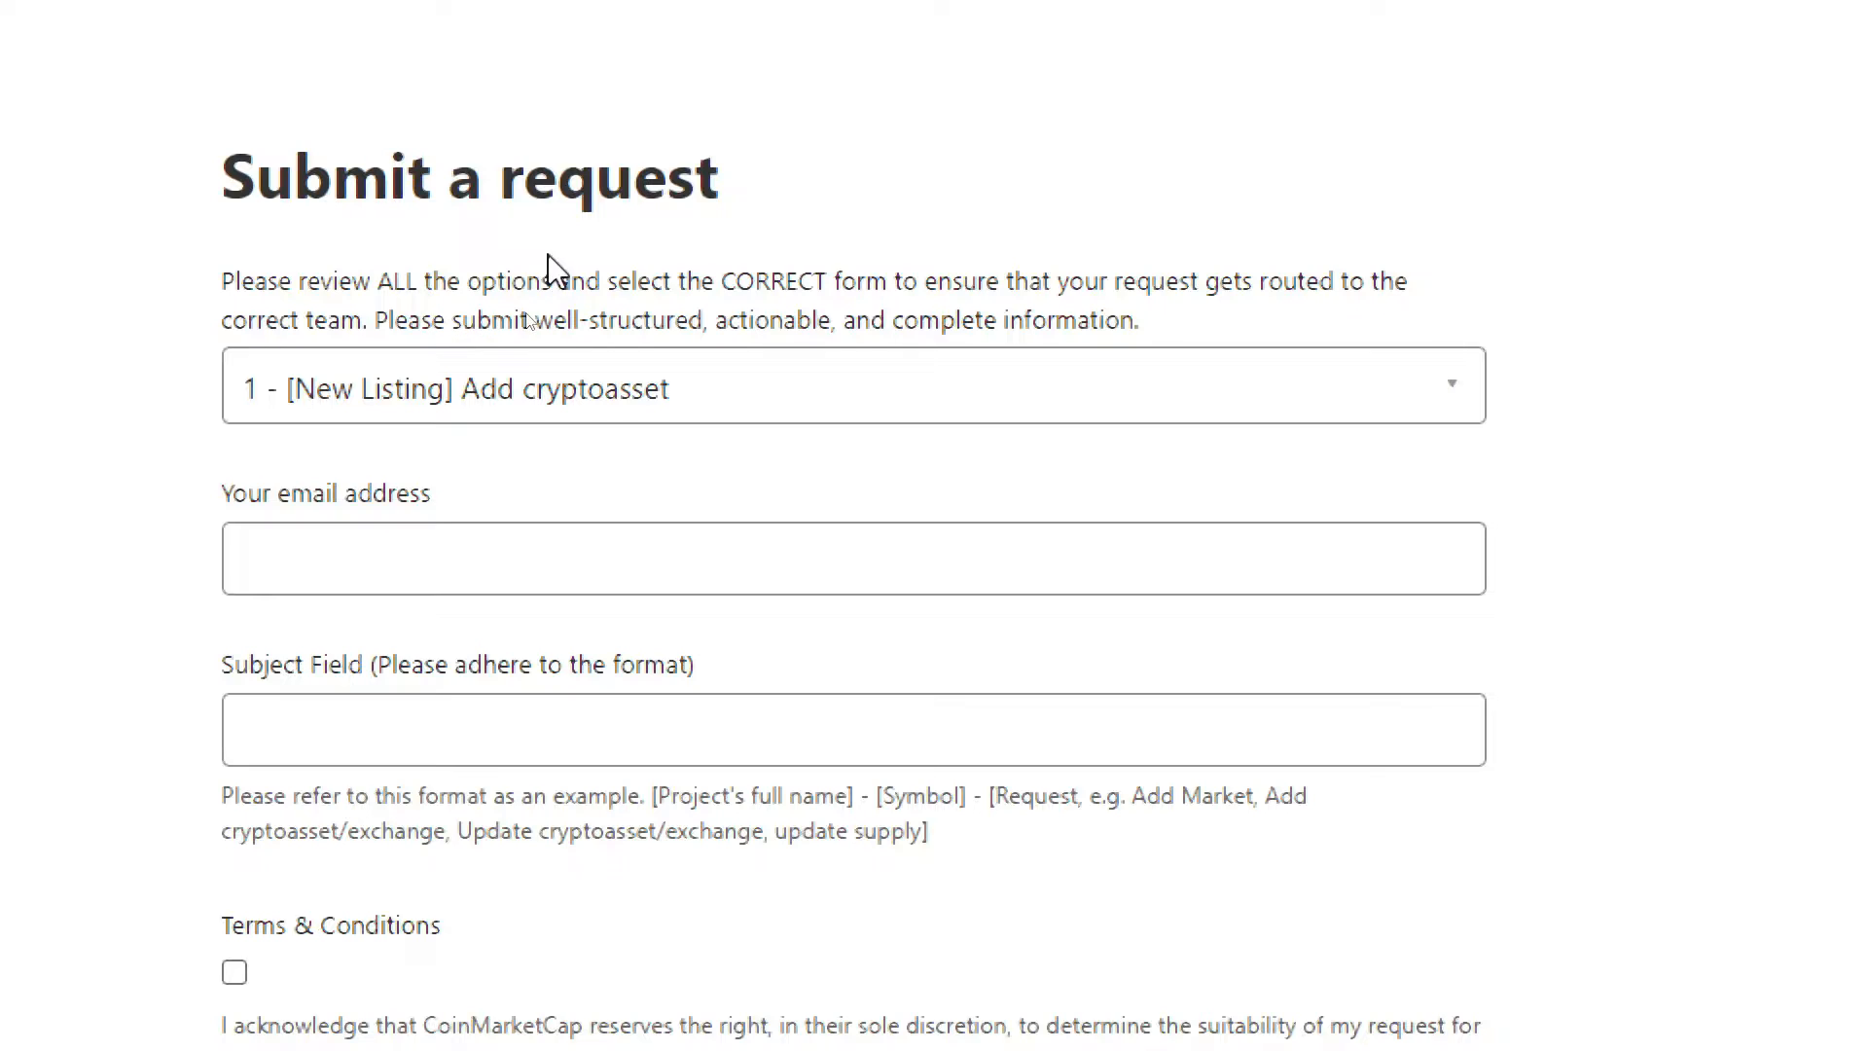
mouse_move(728, 331)
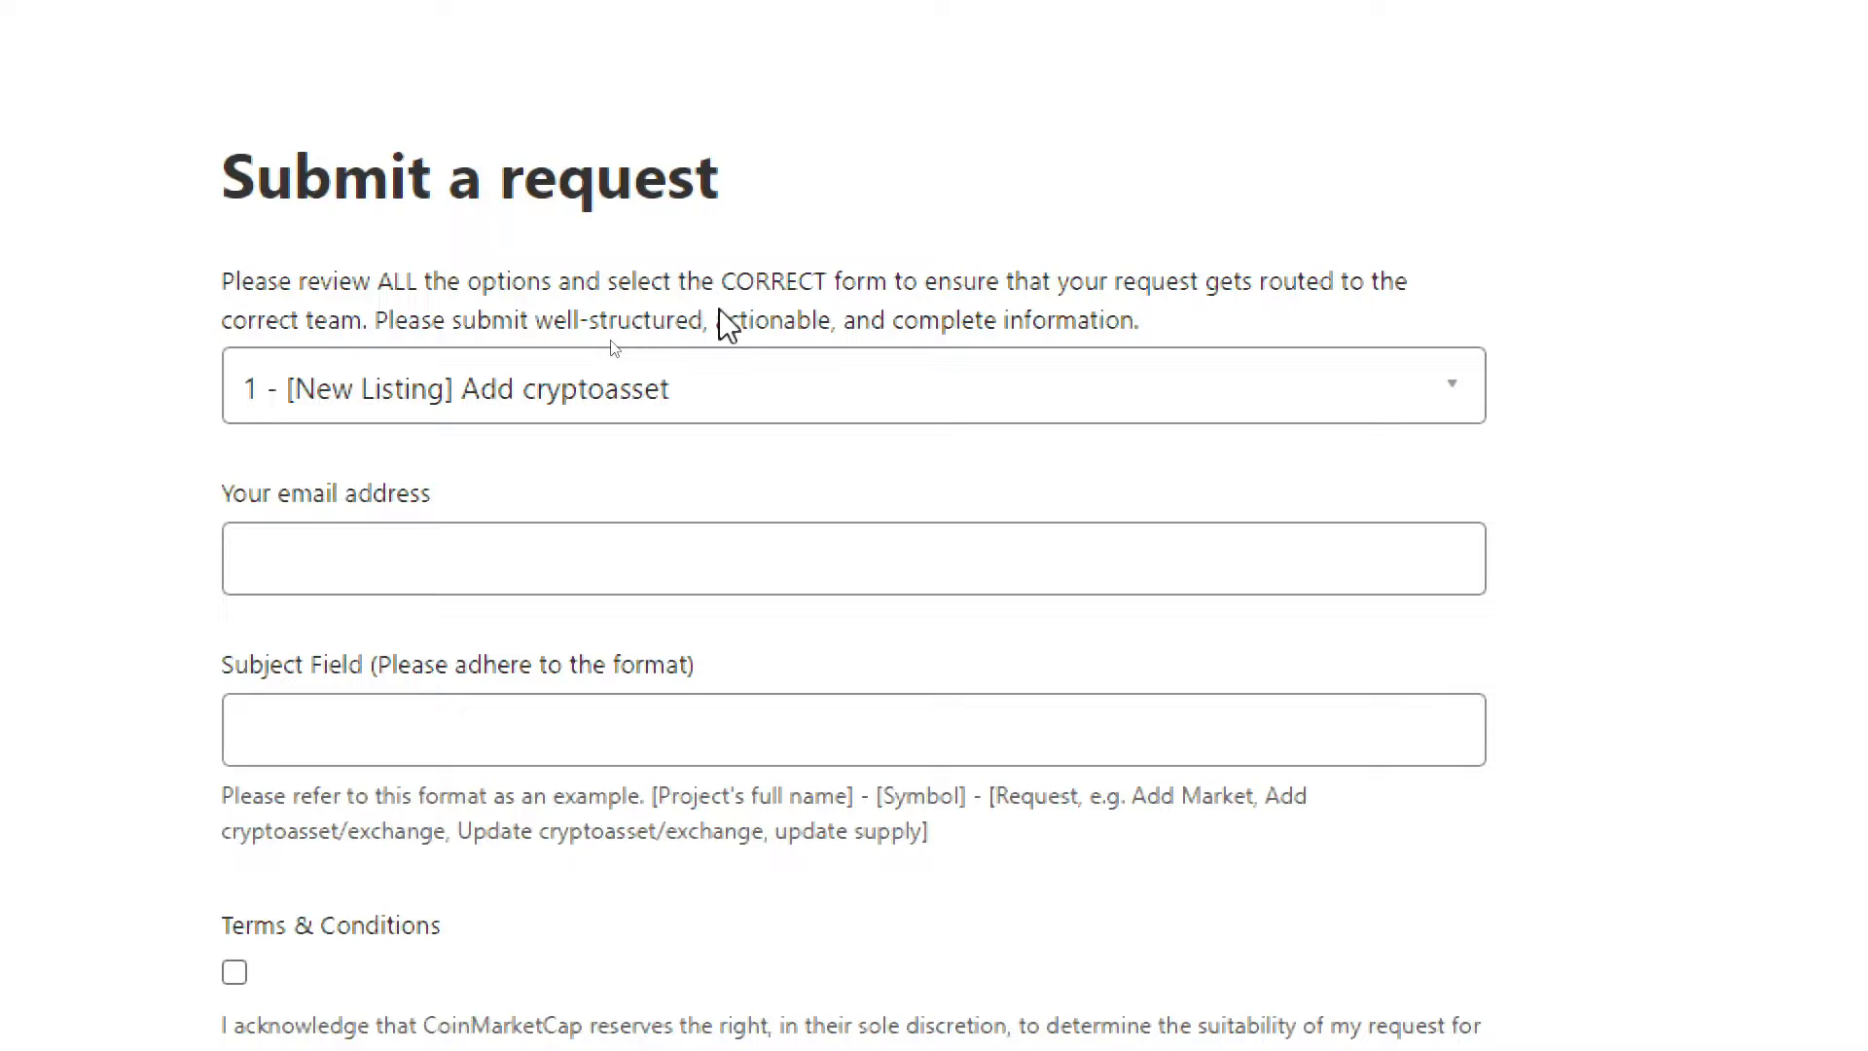
mouse_move(766, 287)
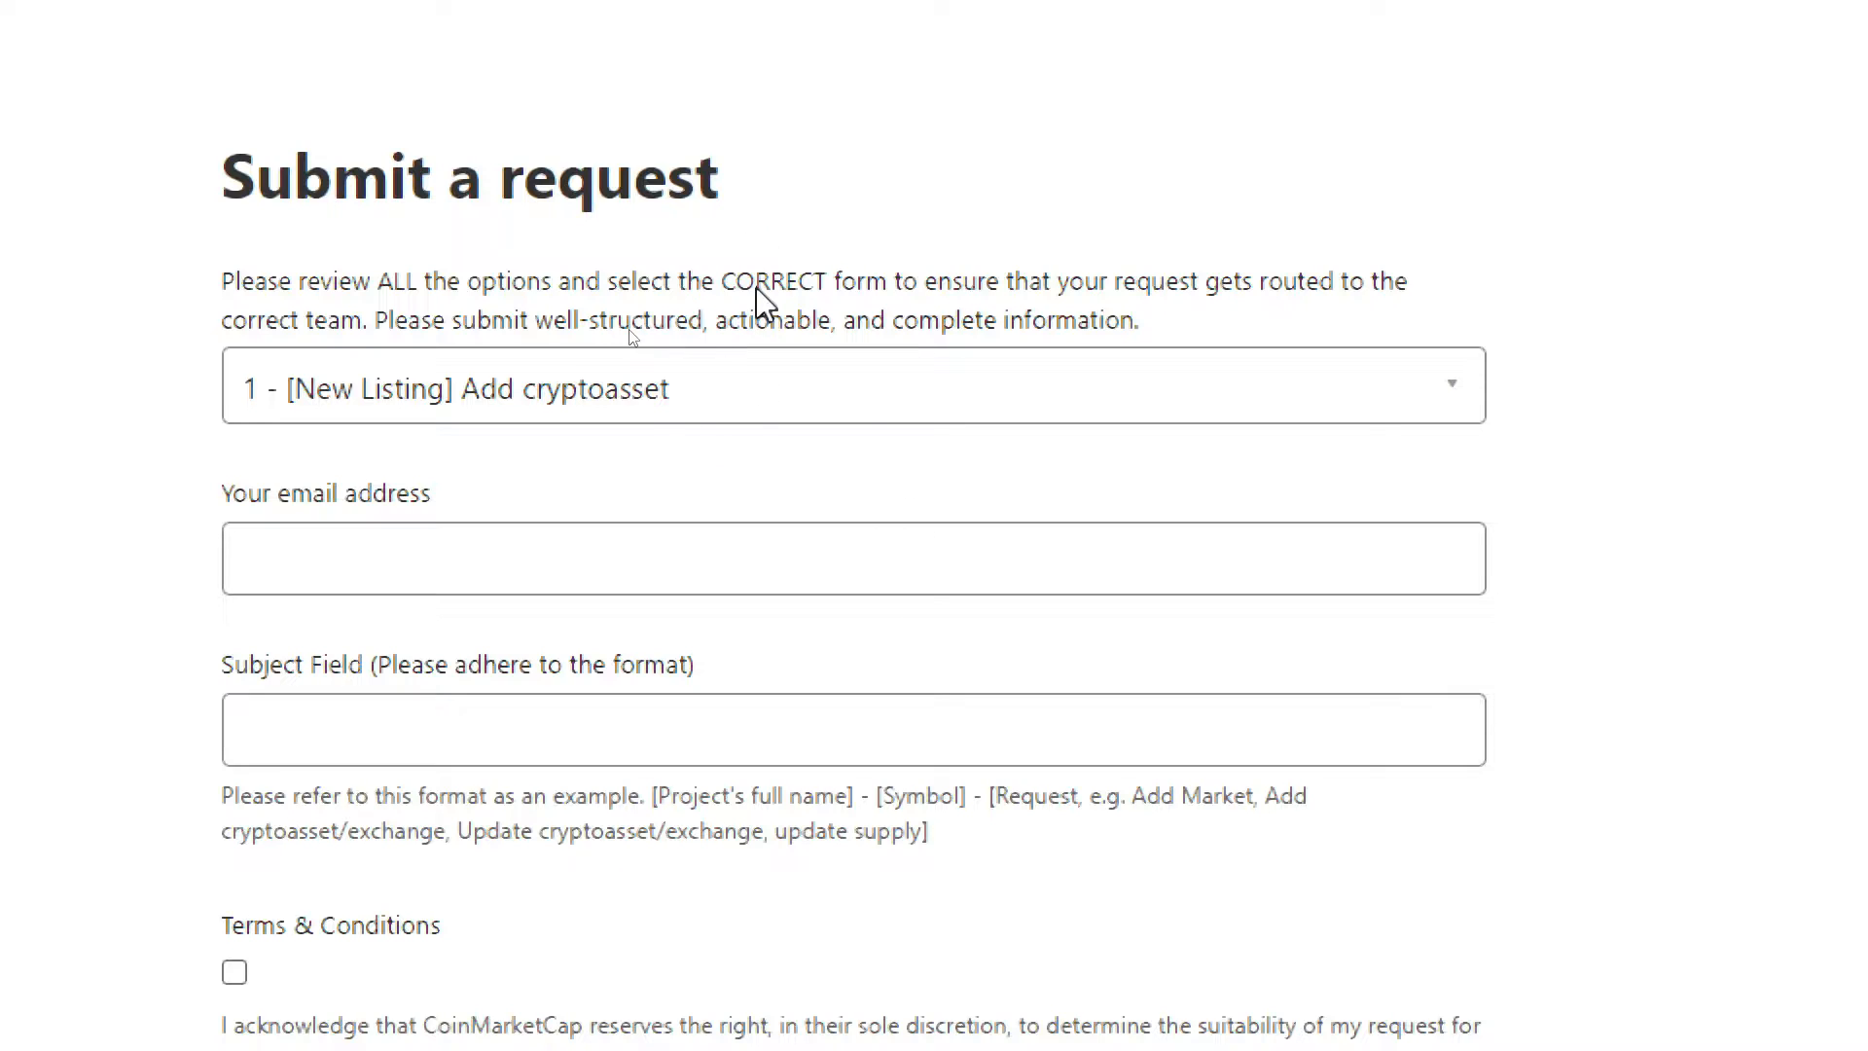
mouse_move(1078, 393)
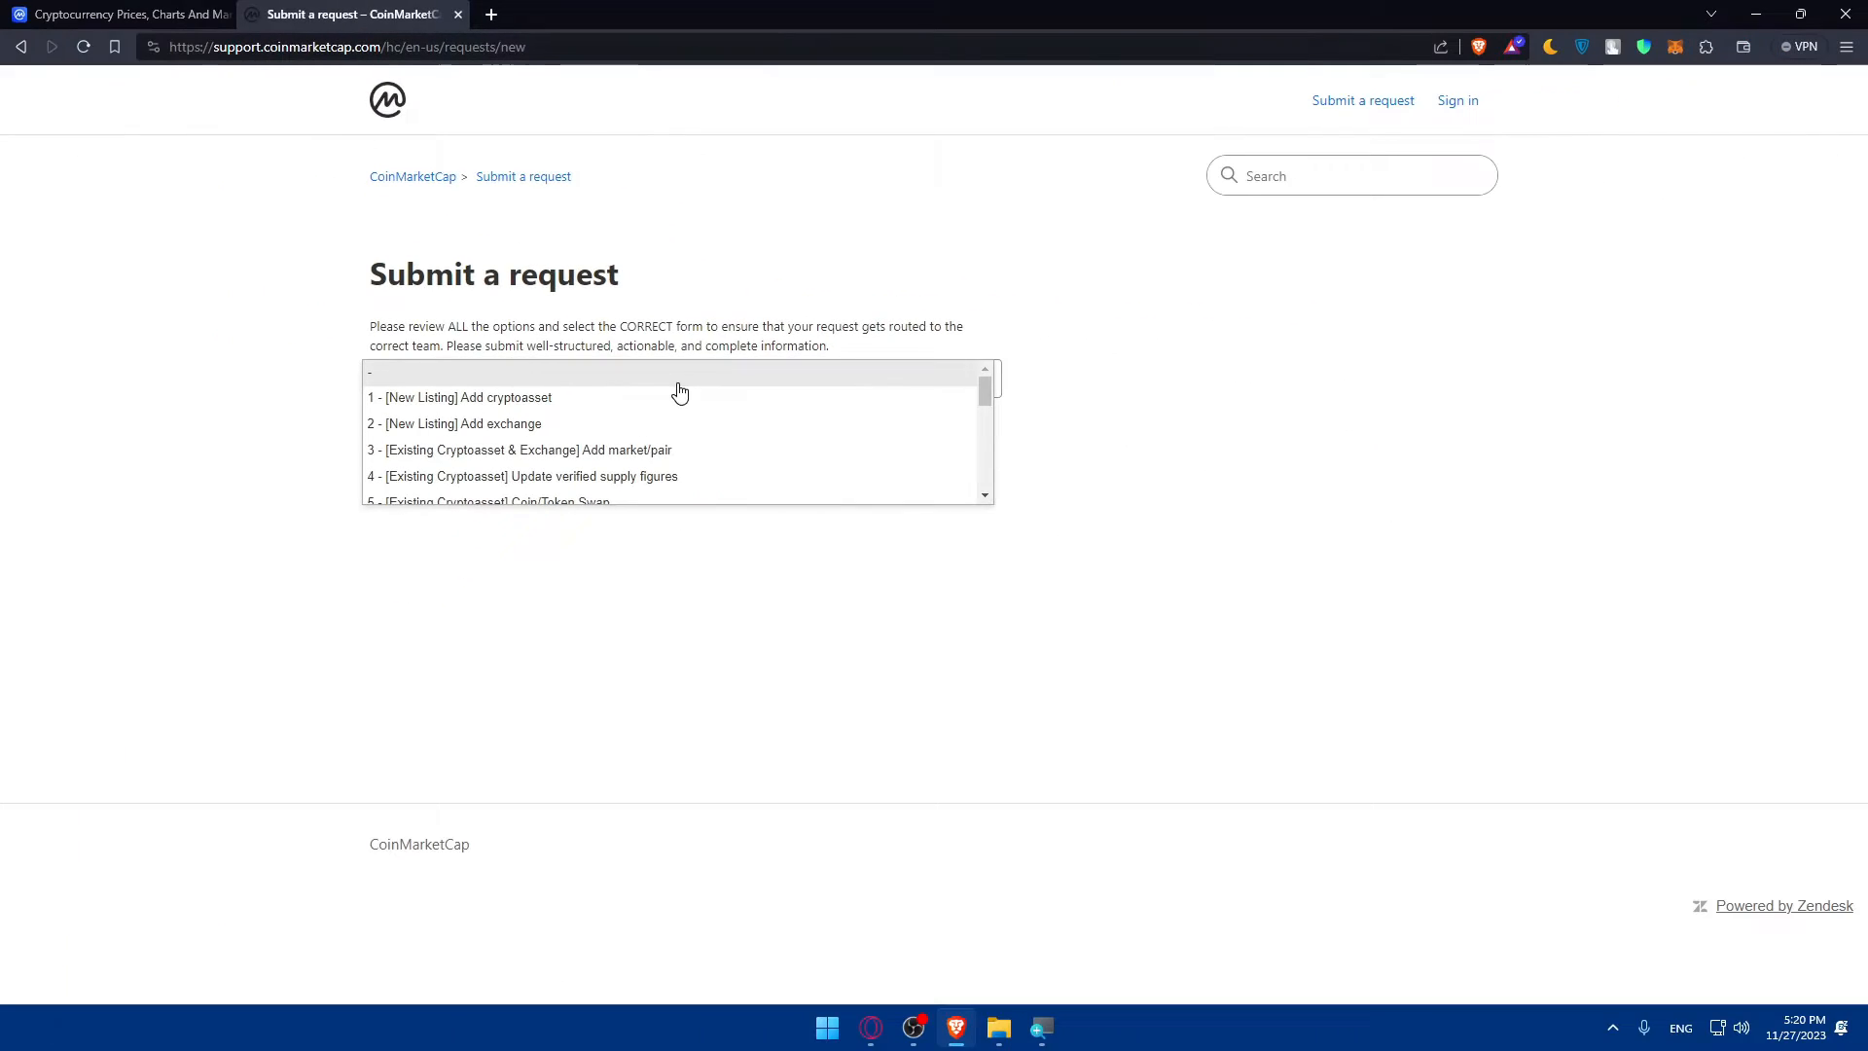
mouse_move(650, 396)
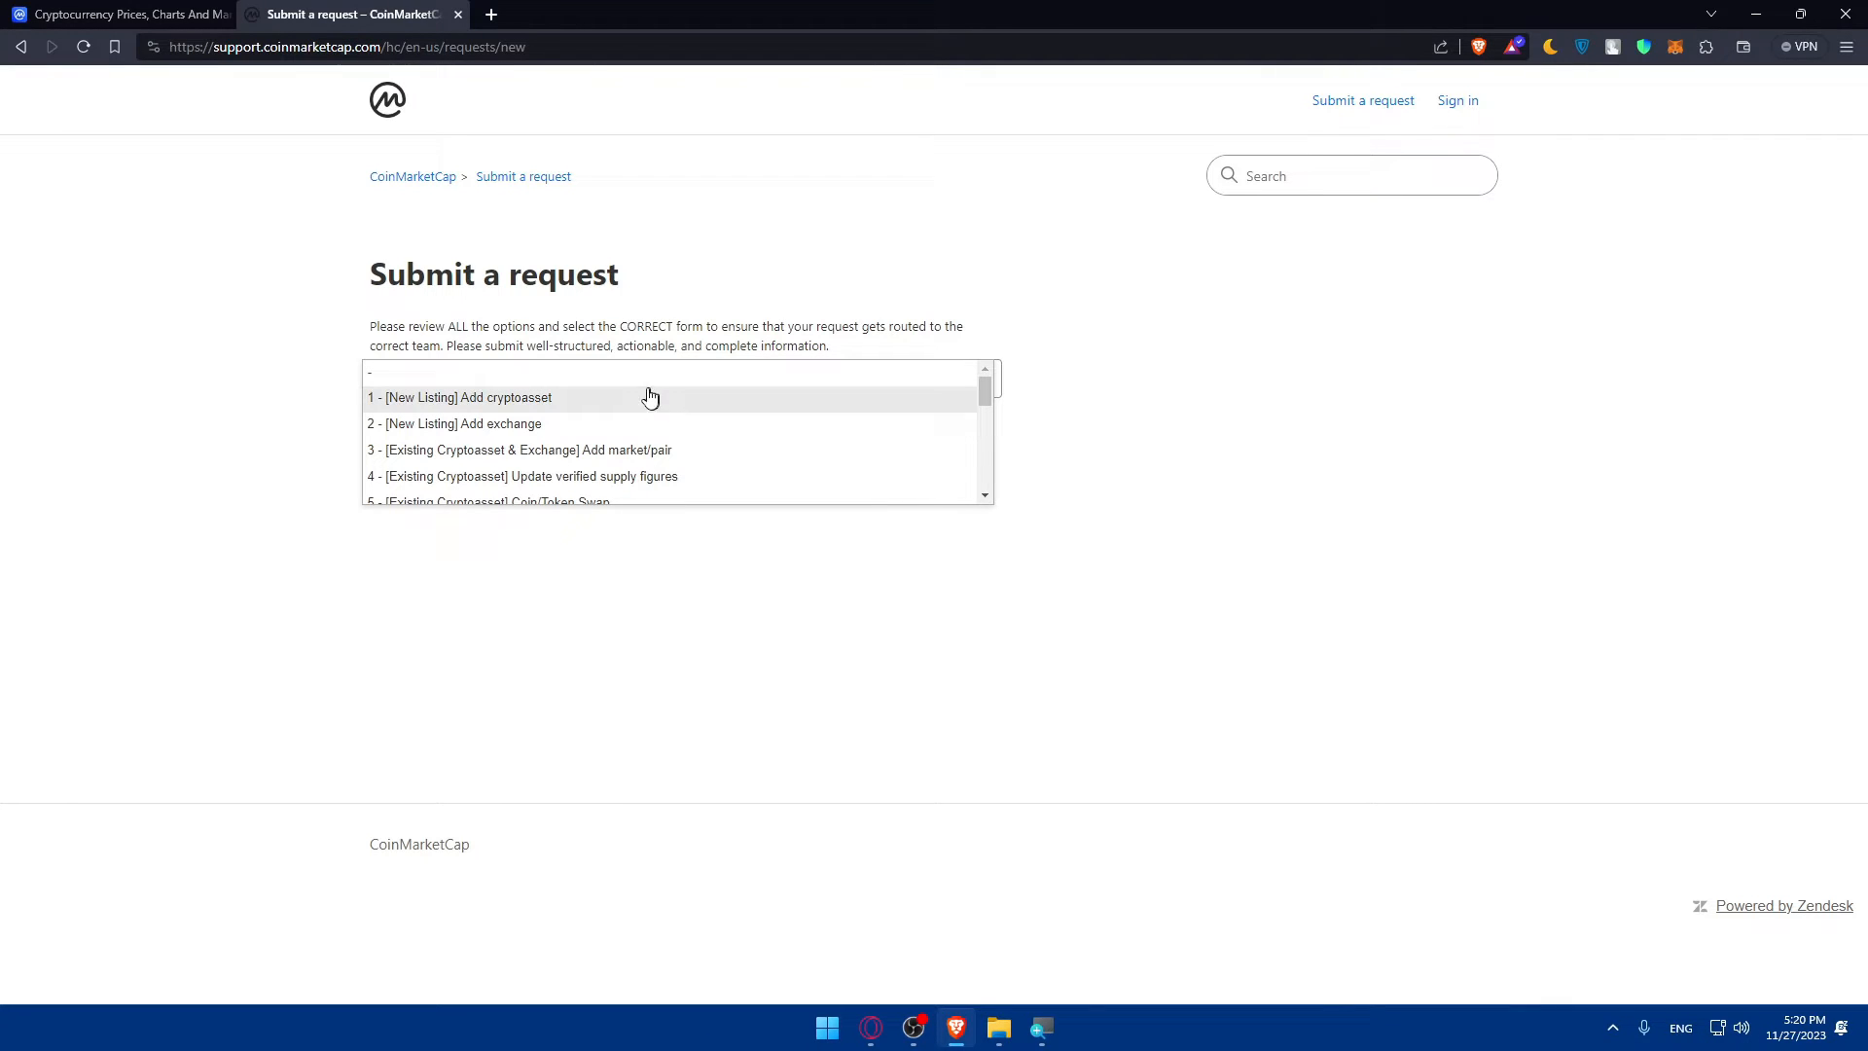
mouse_move(620, 430)
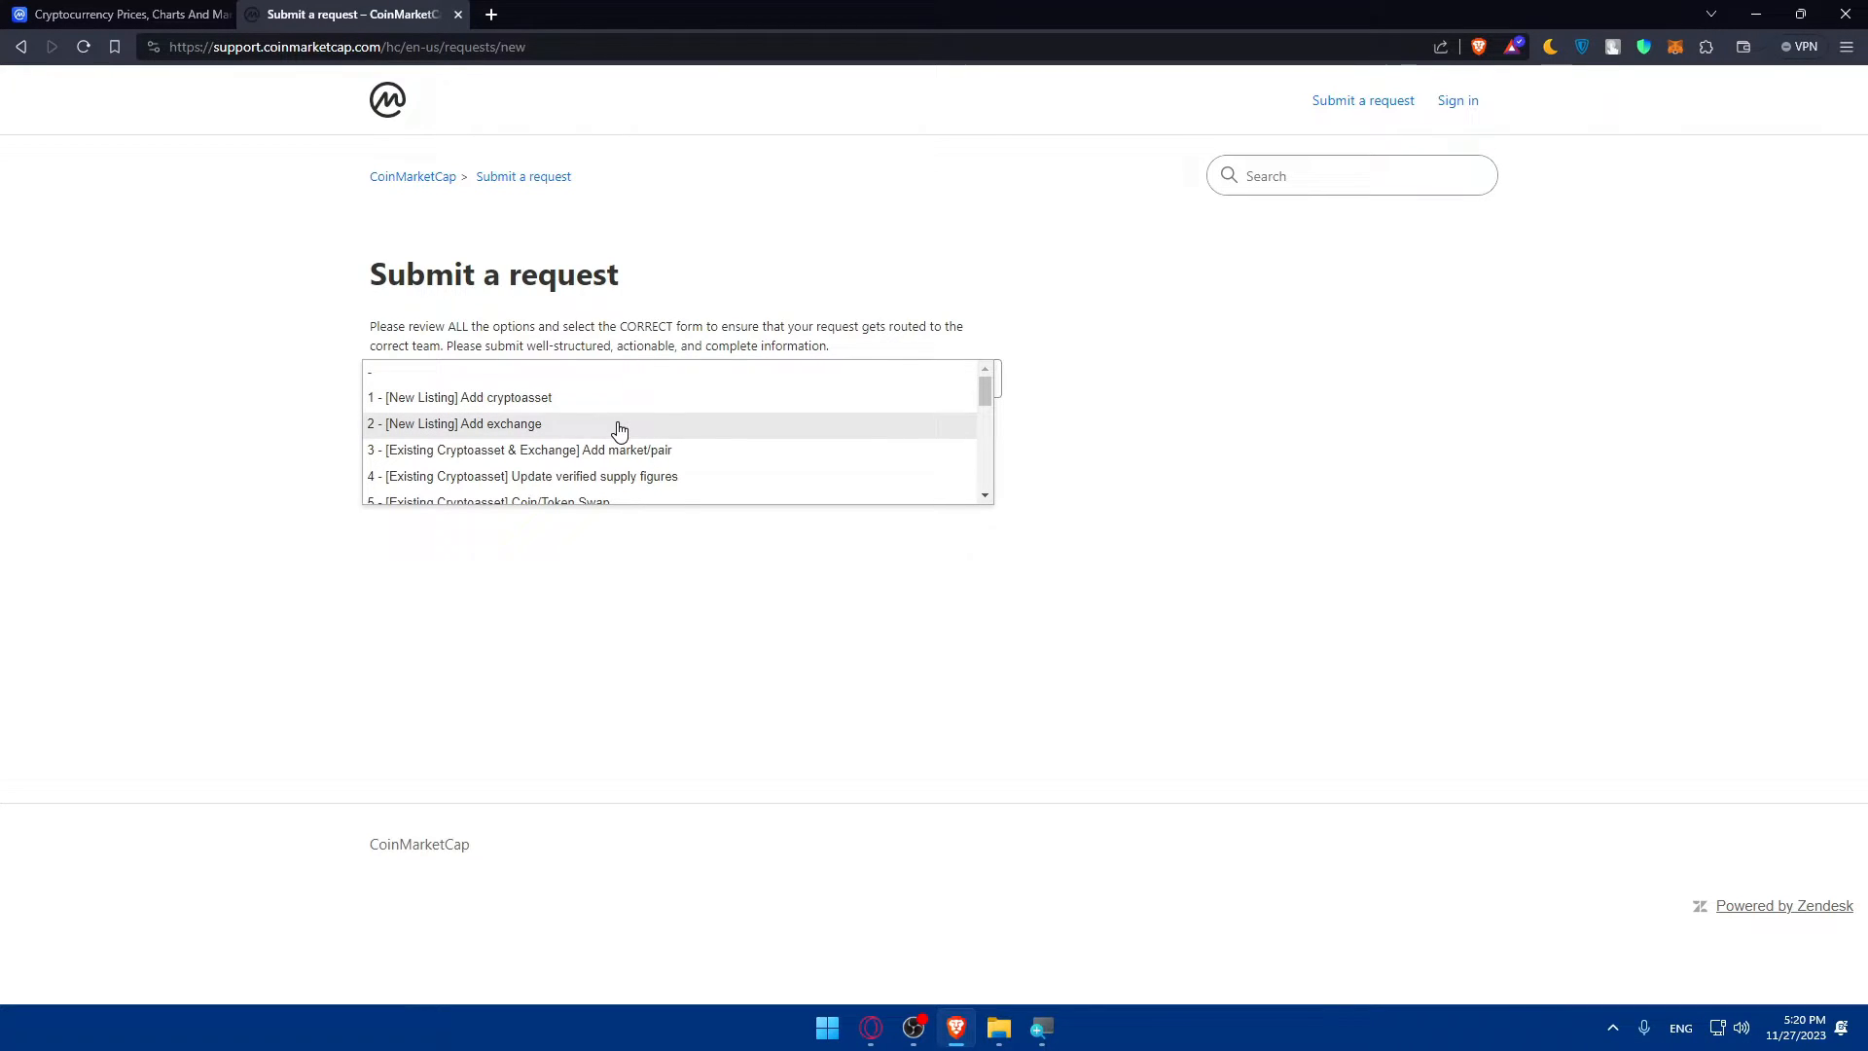
mouse_move(672, 476)
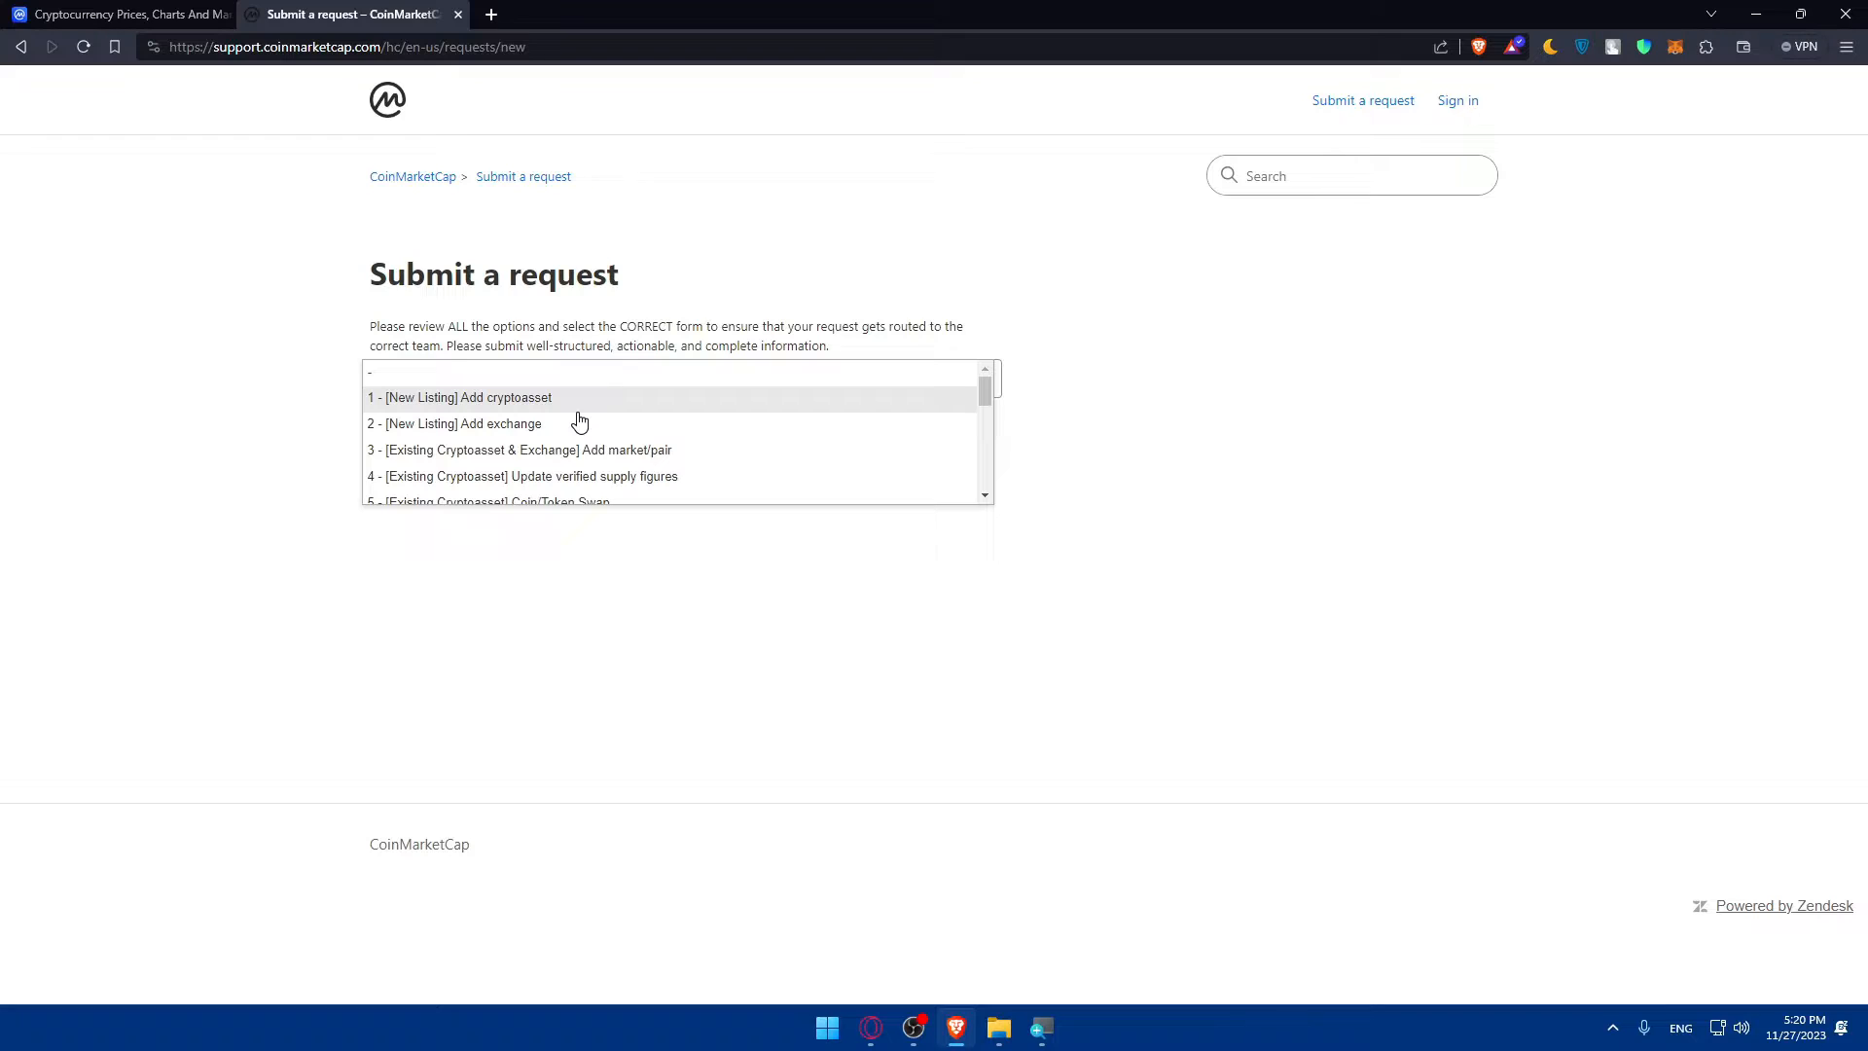
Step: Choose '1 - [New Listing] Add cryptoasset' as the request type
click(461, 397)
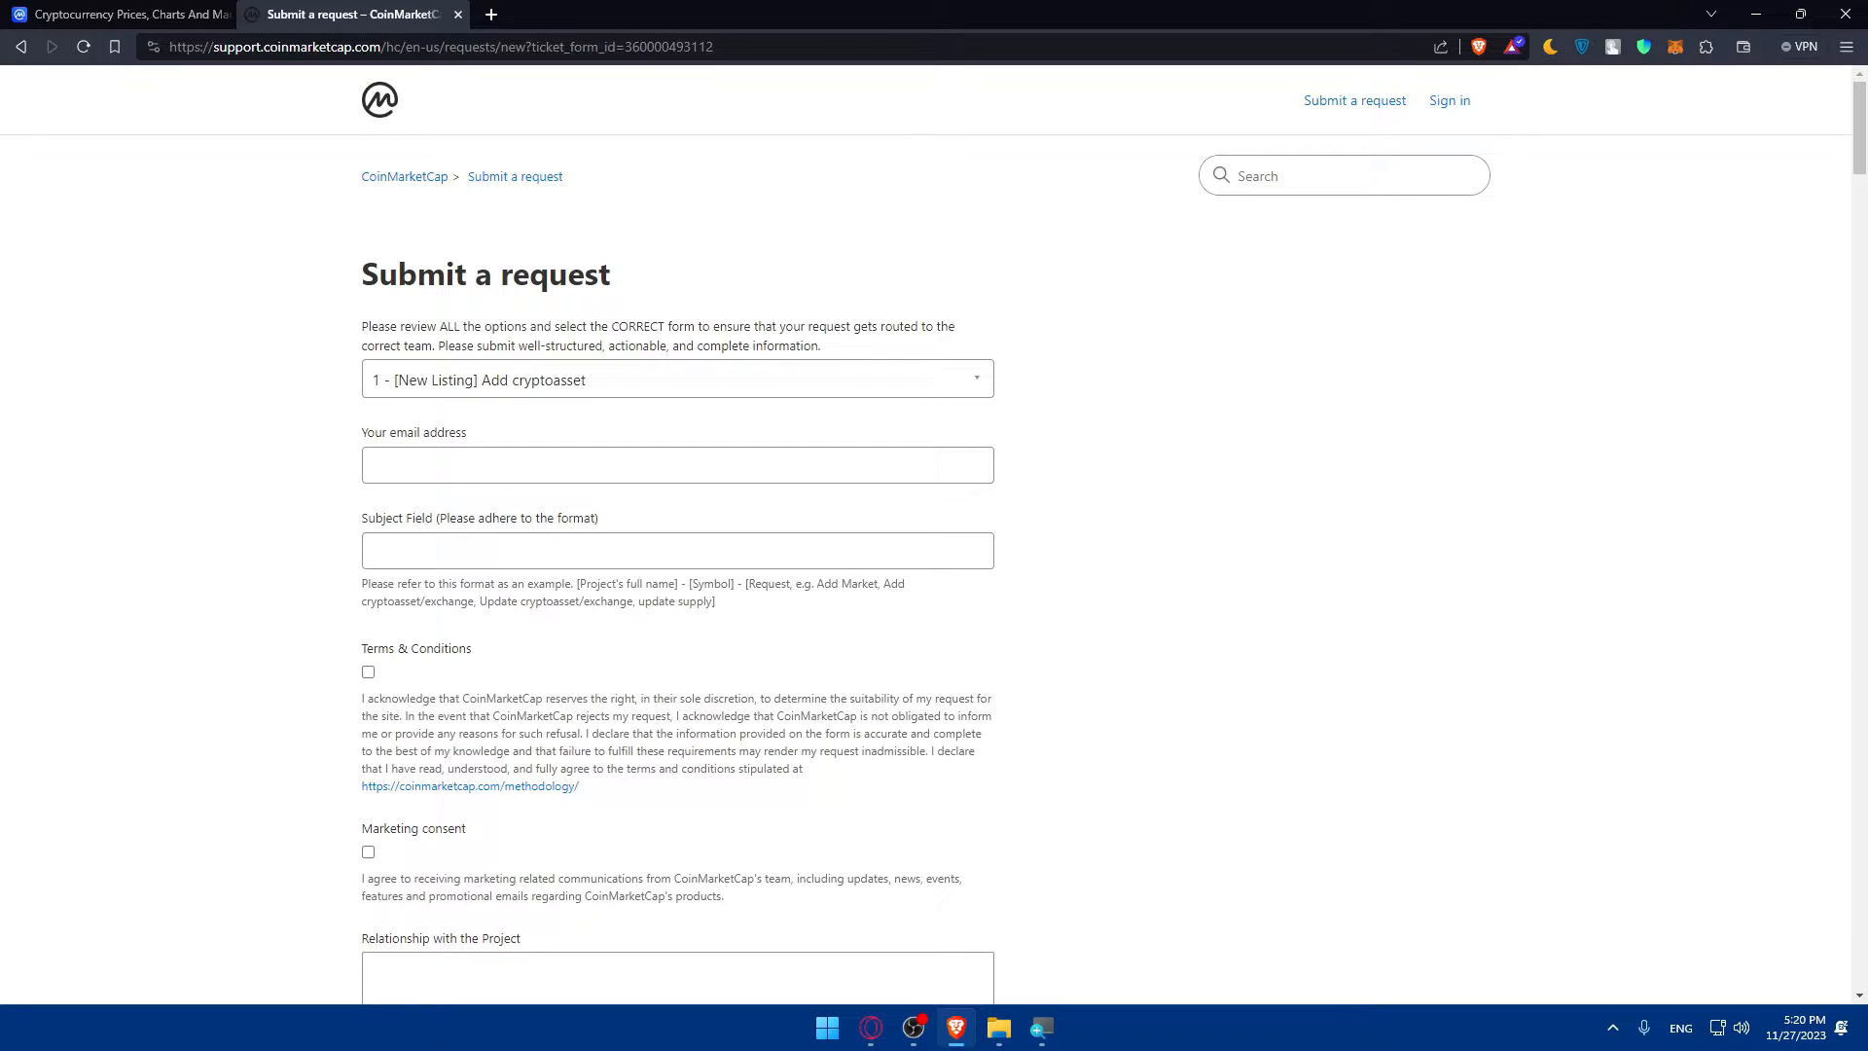
click(676, 465)
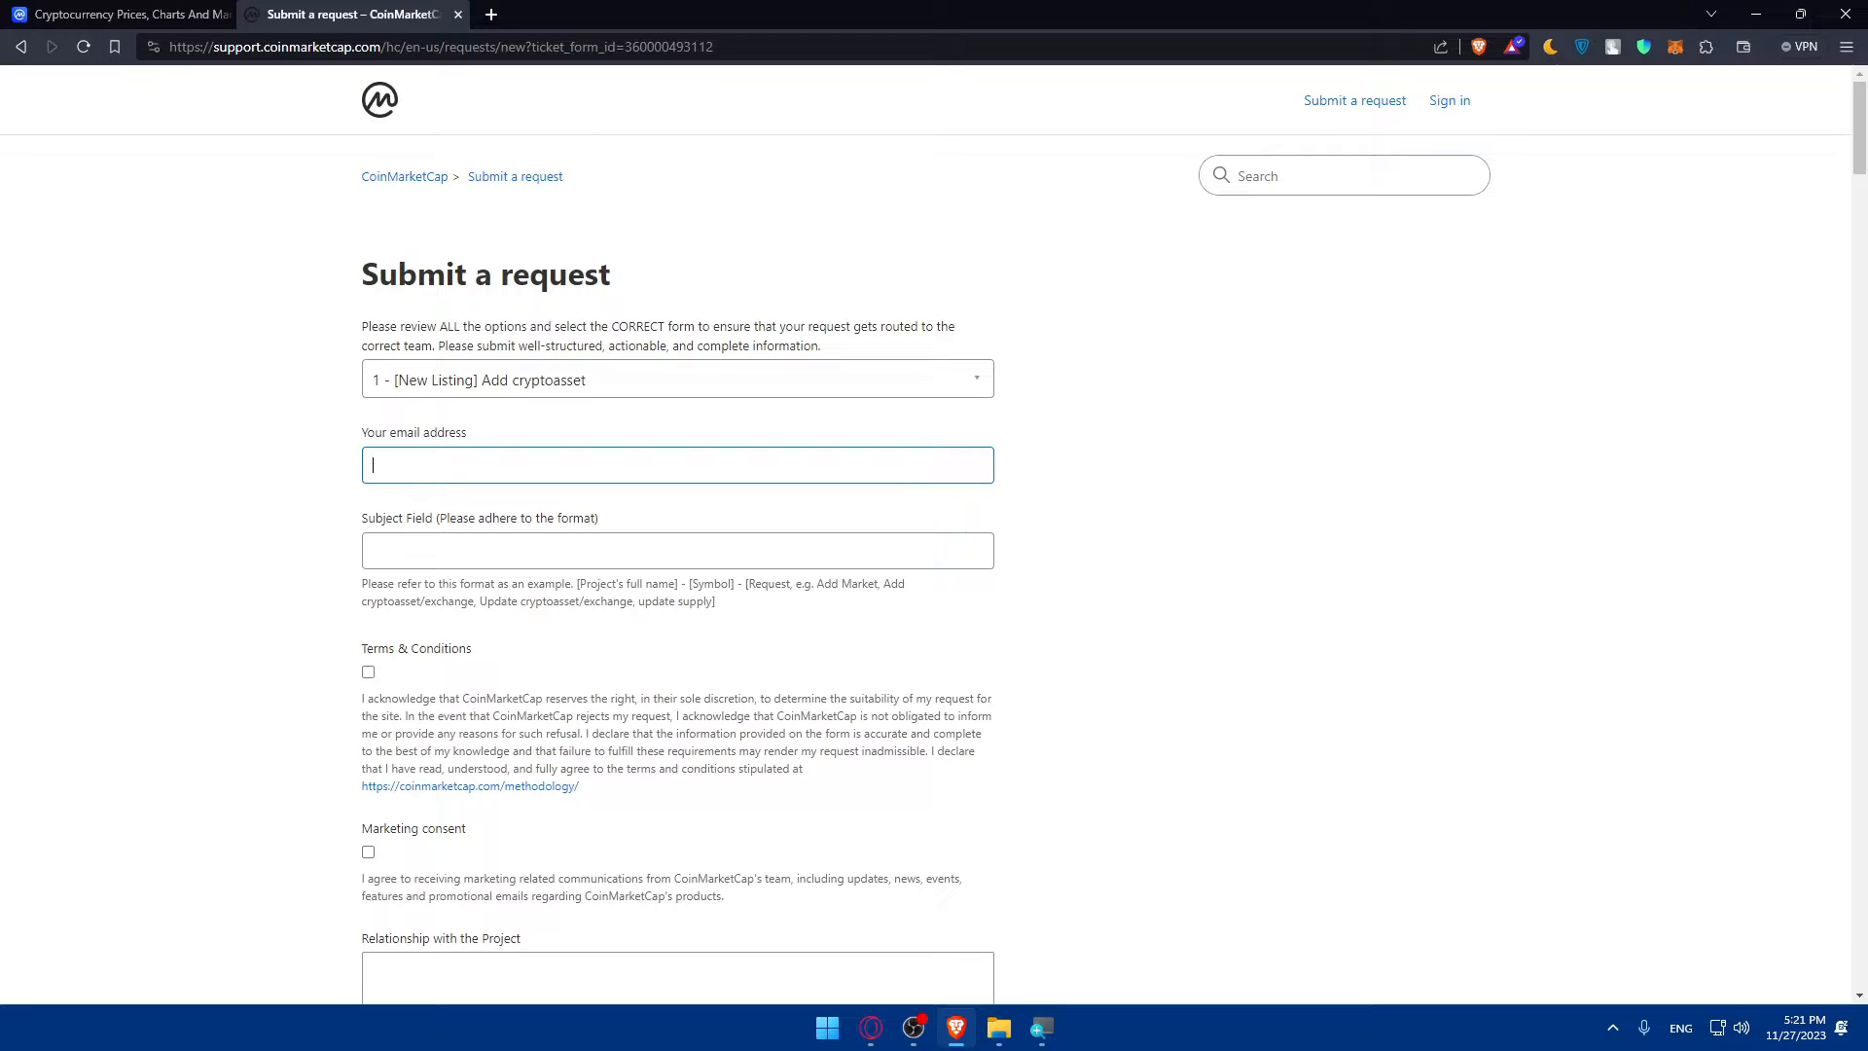
text(test@gmail.com)
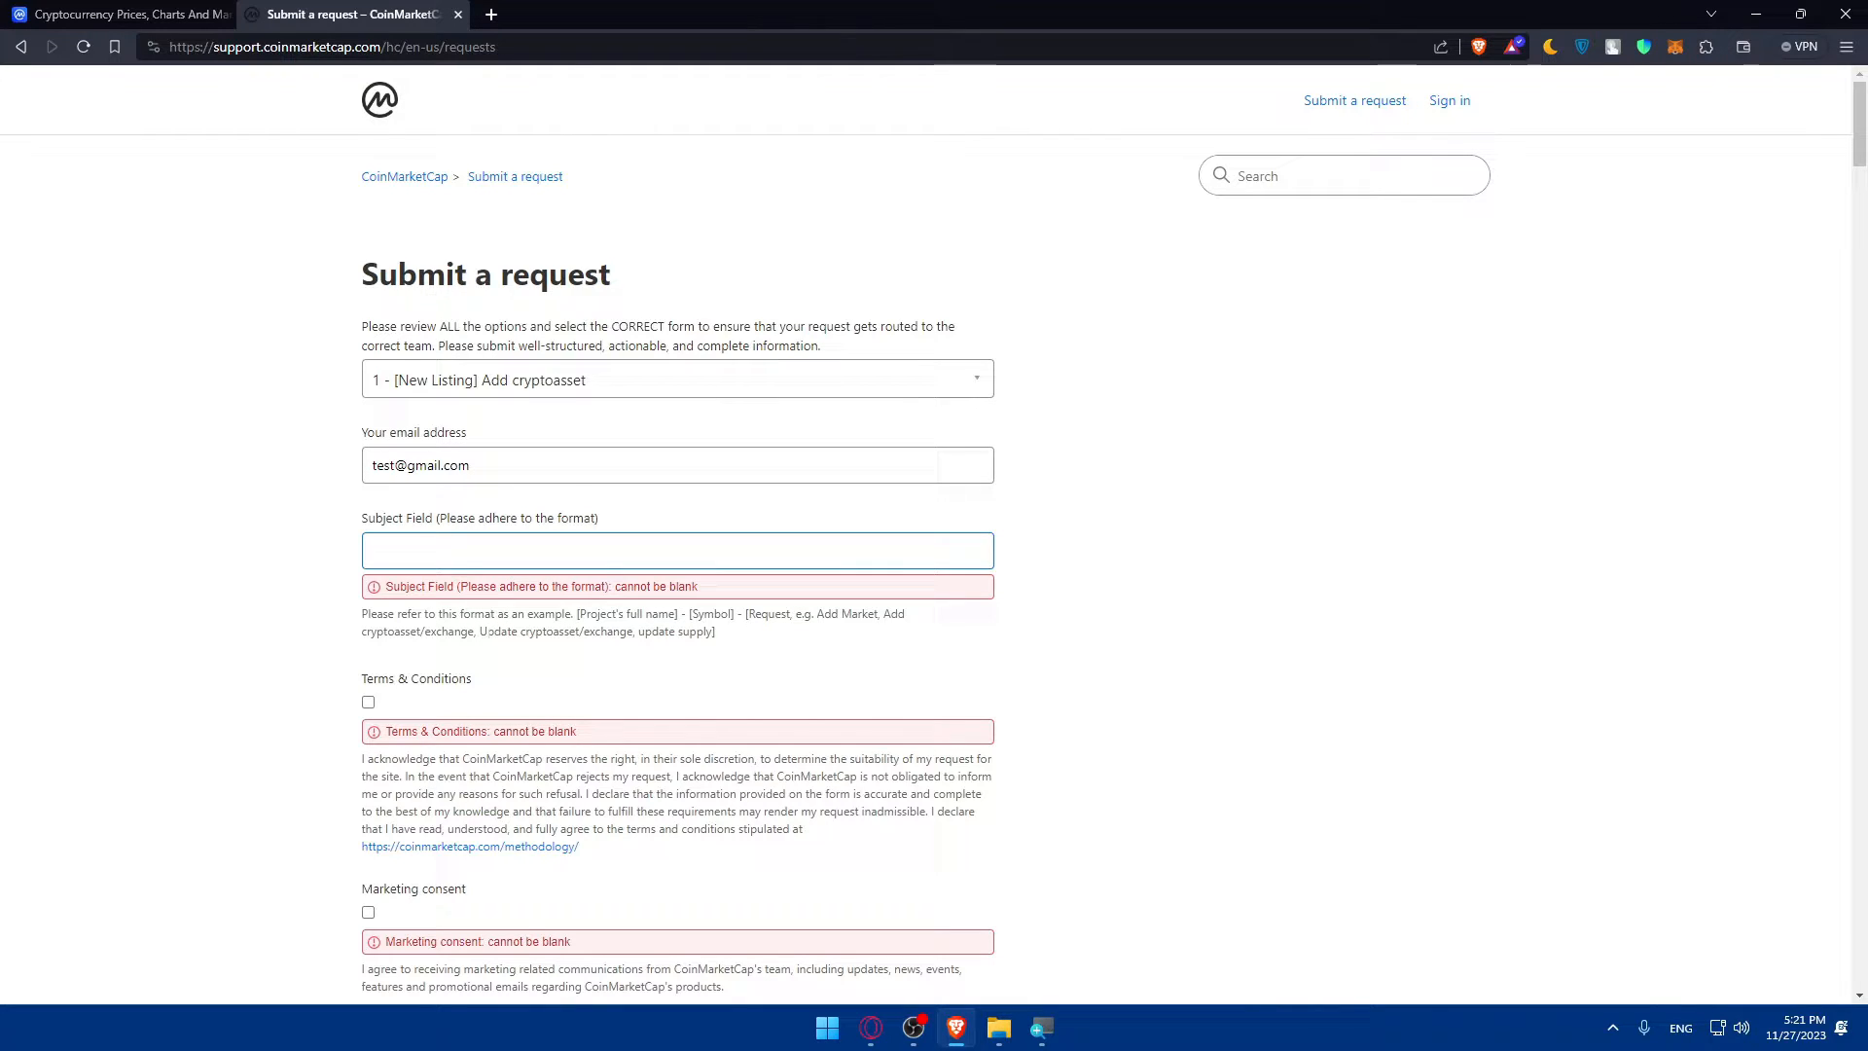
drag(361, 614, 450, 614)
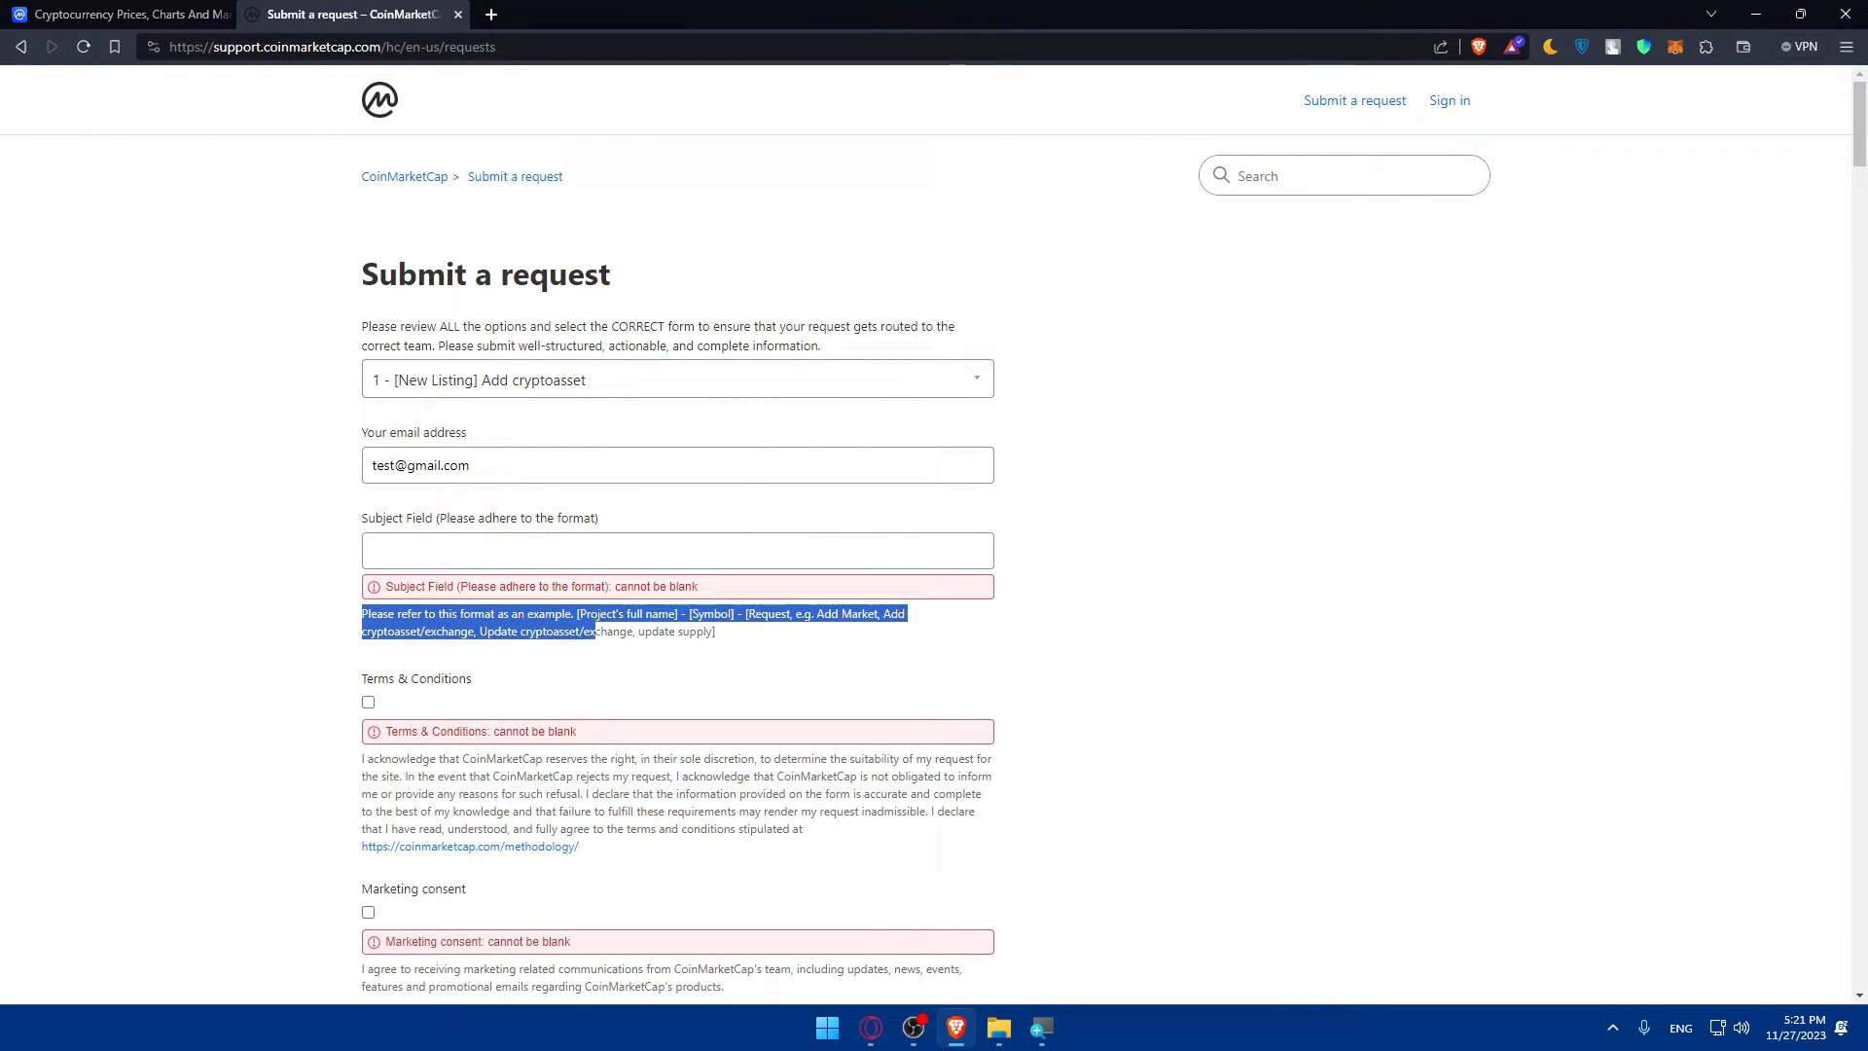
Step: Enter 'test' as the request subject and scroll down the form
click(735, 650)
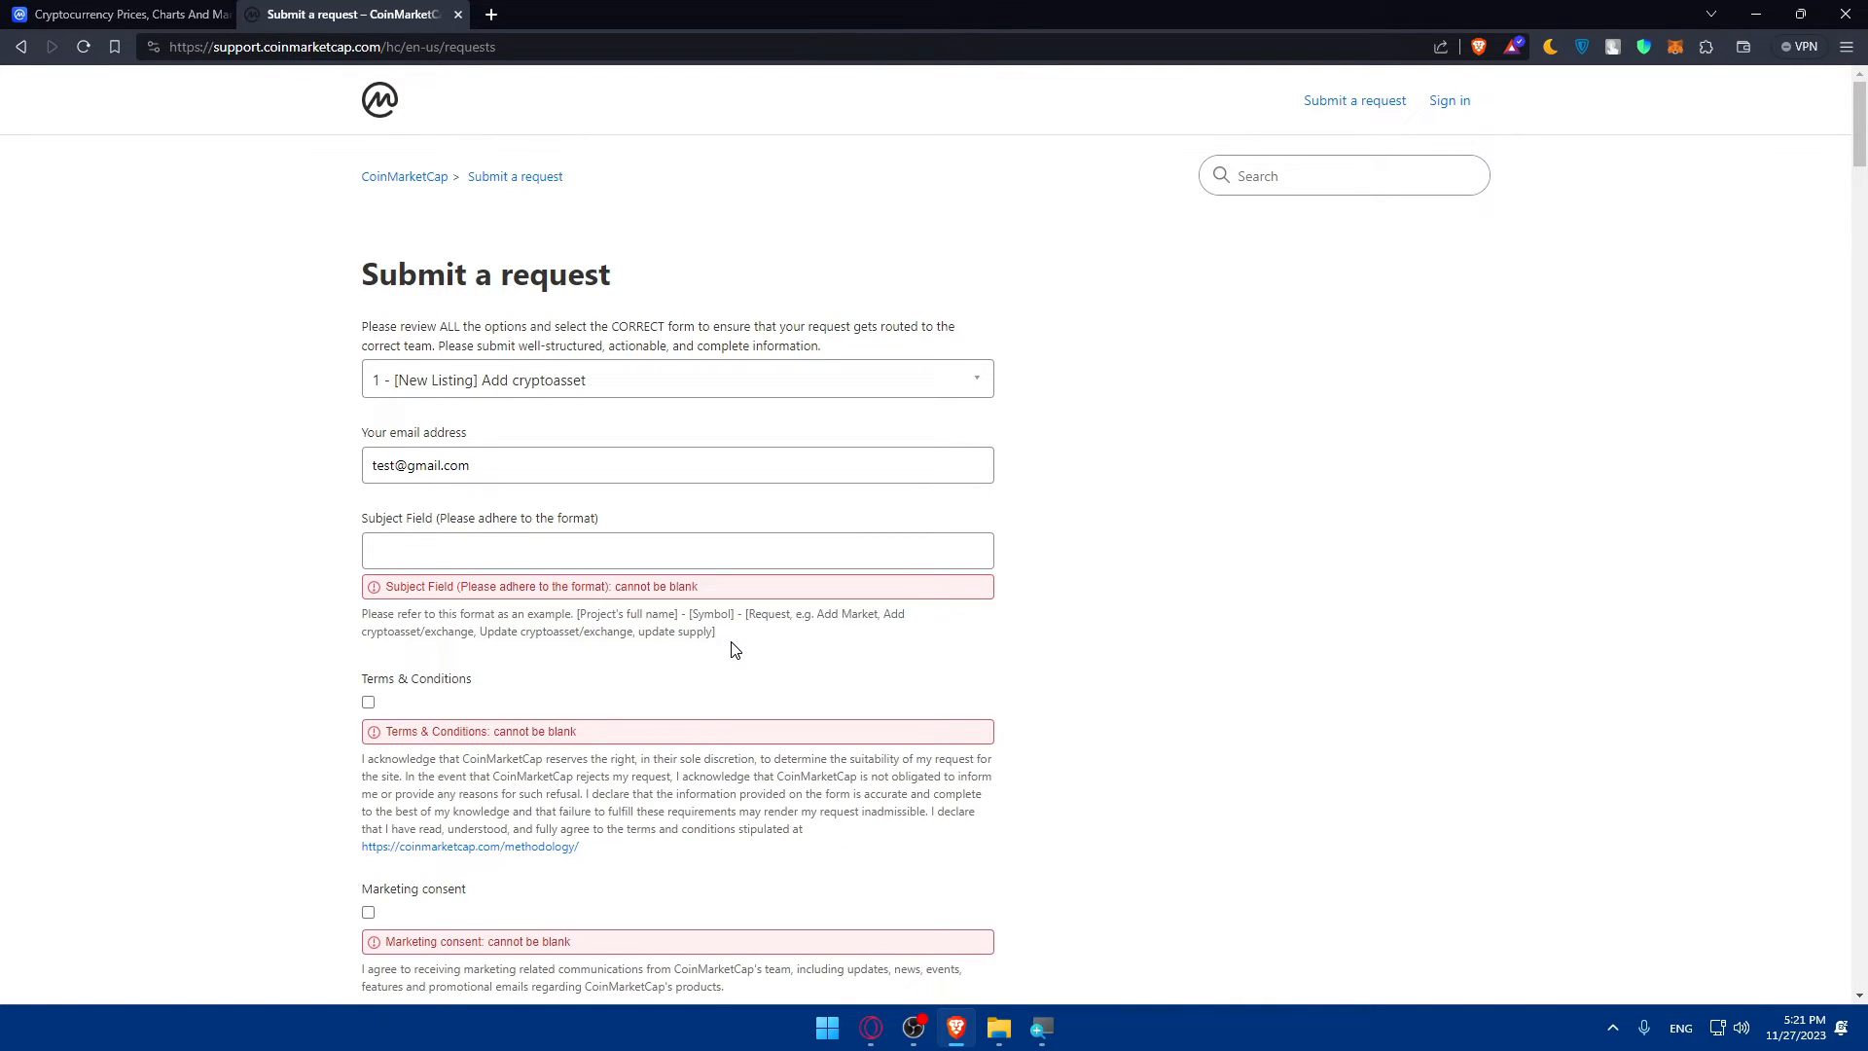
click(676, 550)
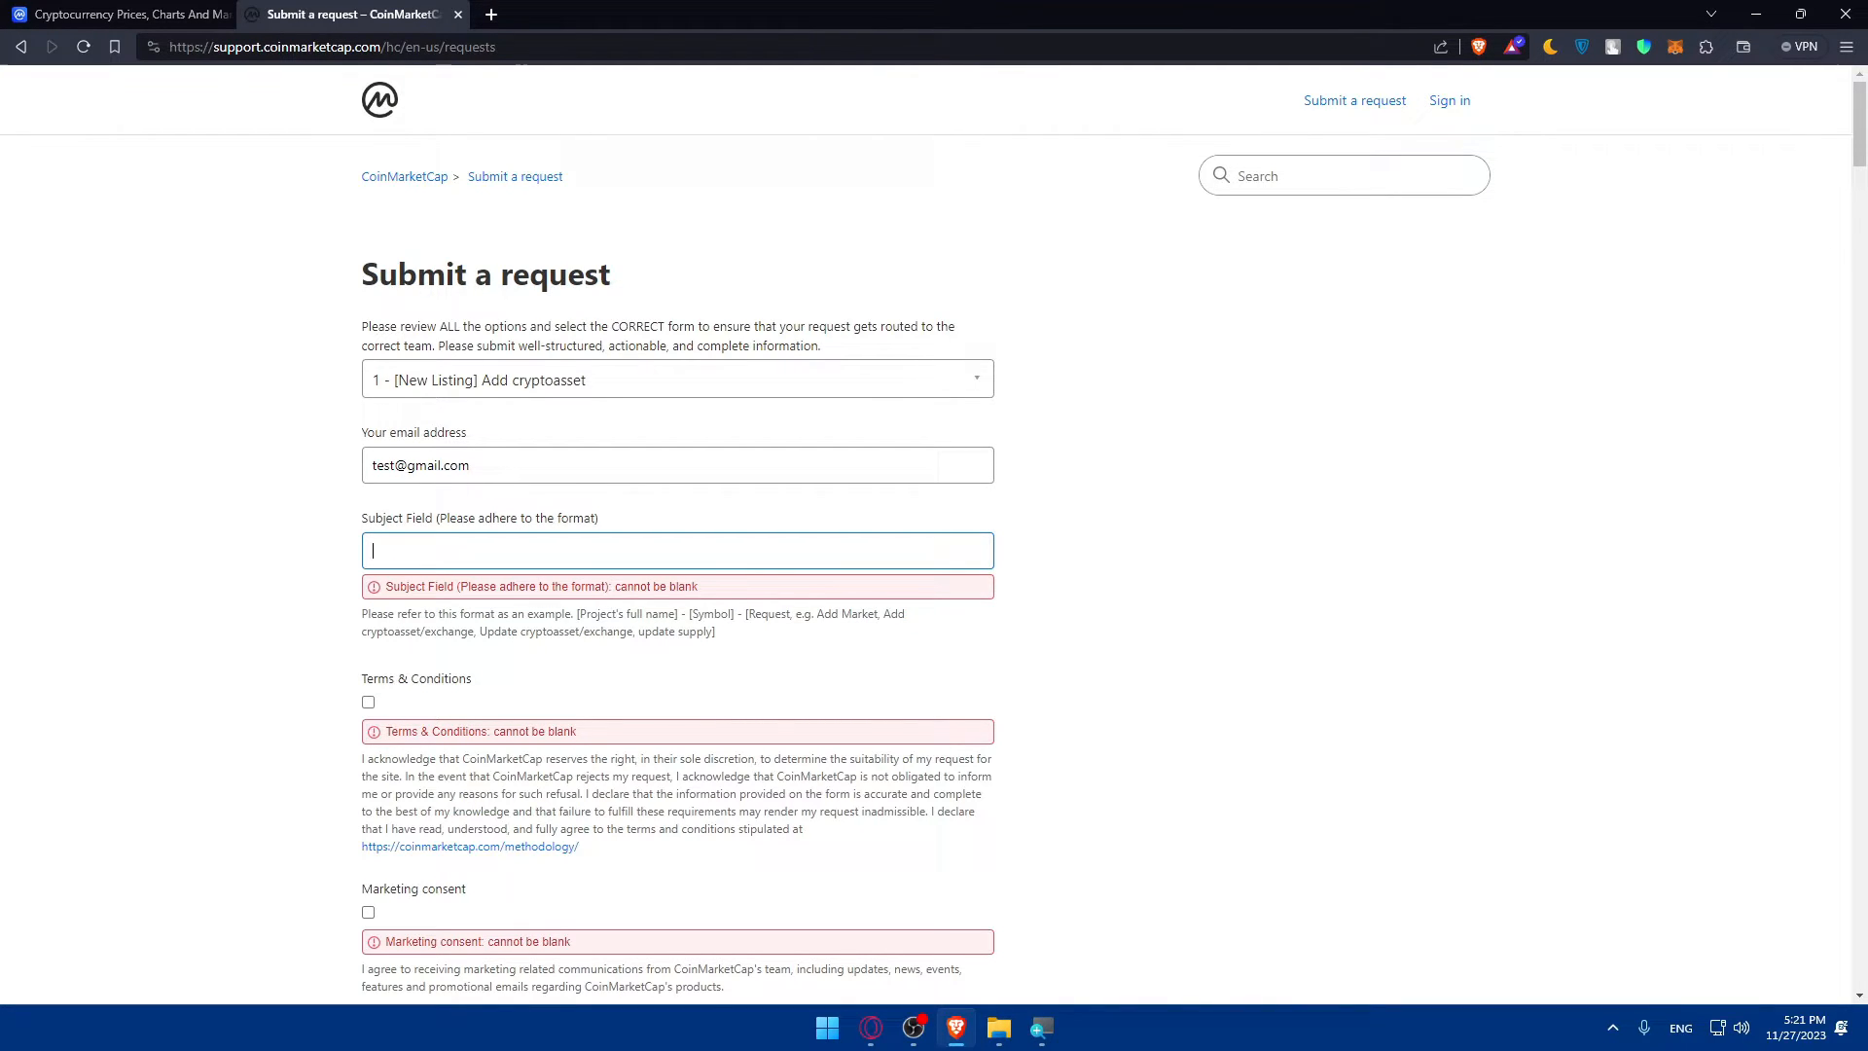
text(test)
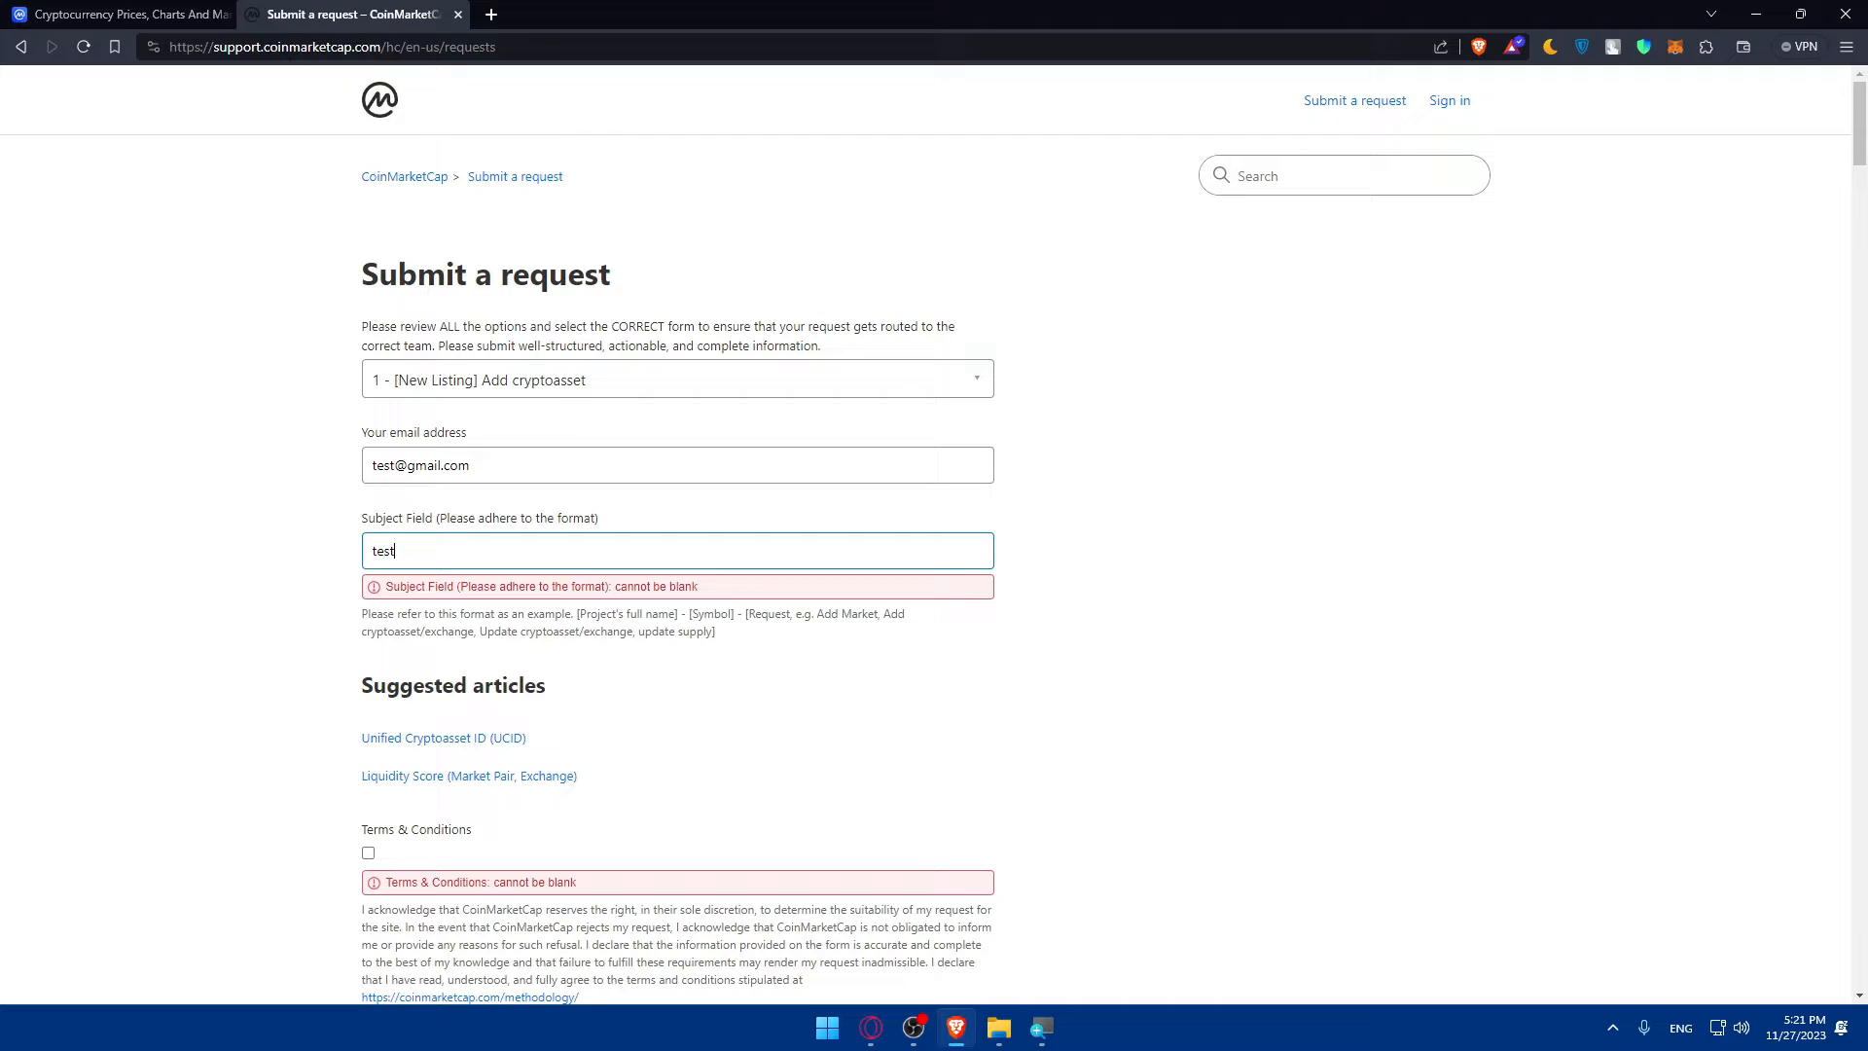
mouse_move(595, 605)
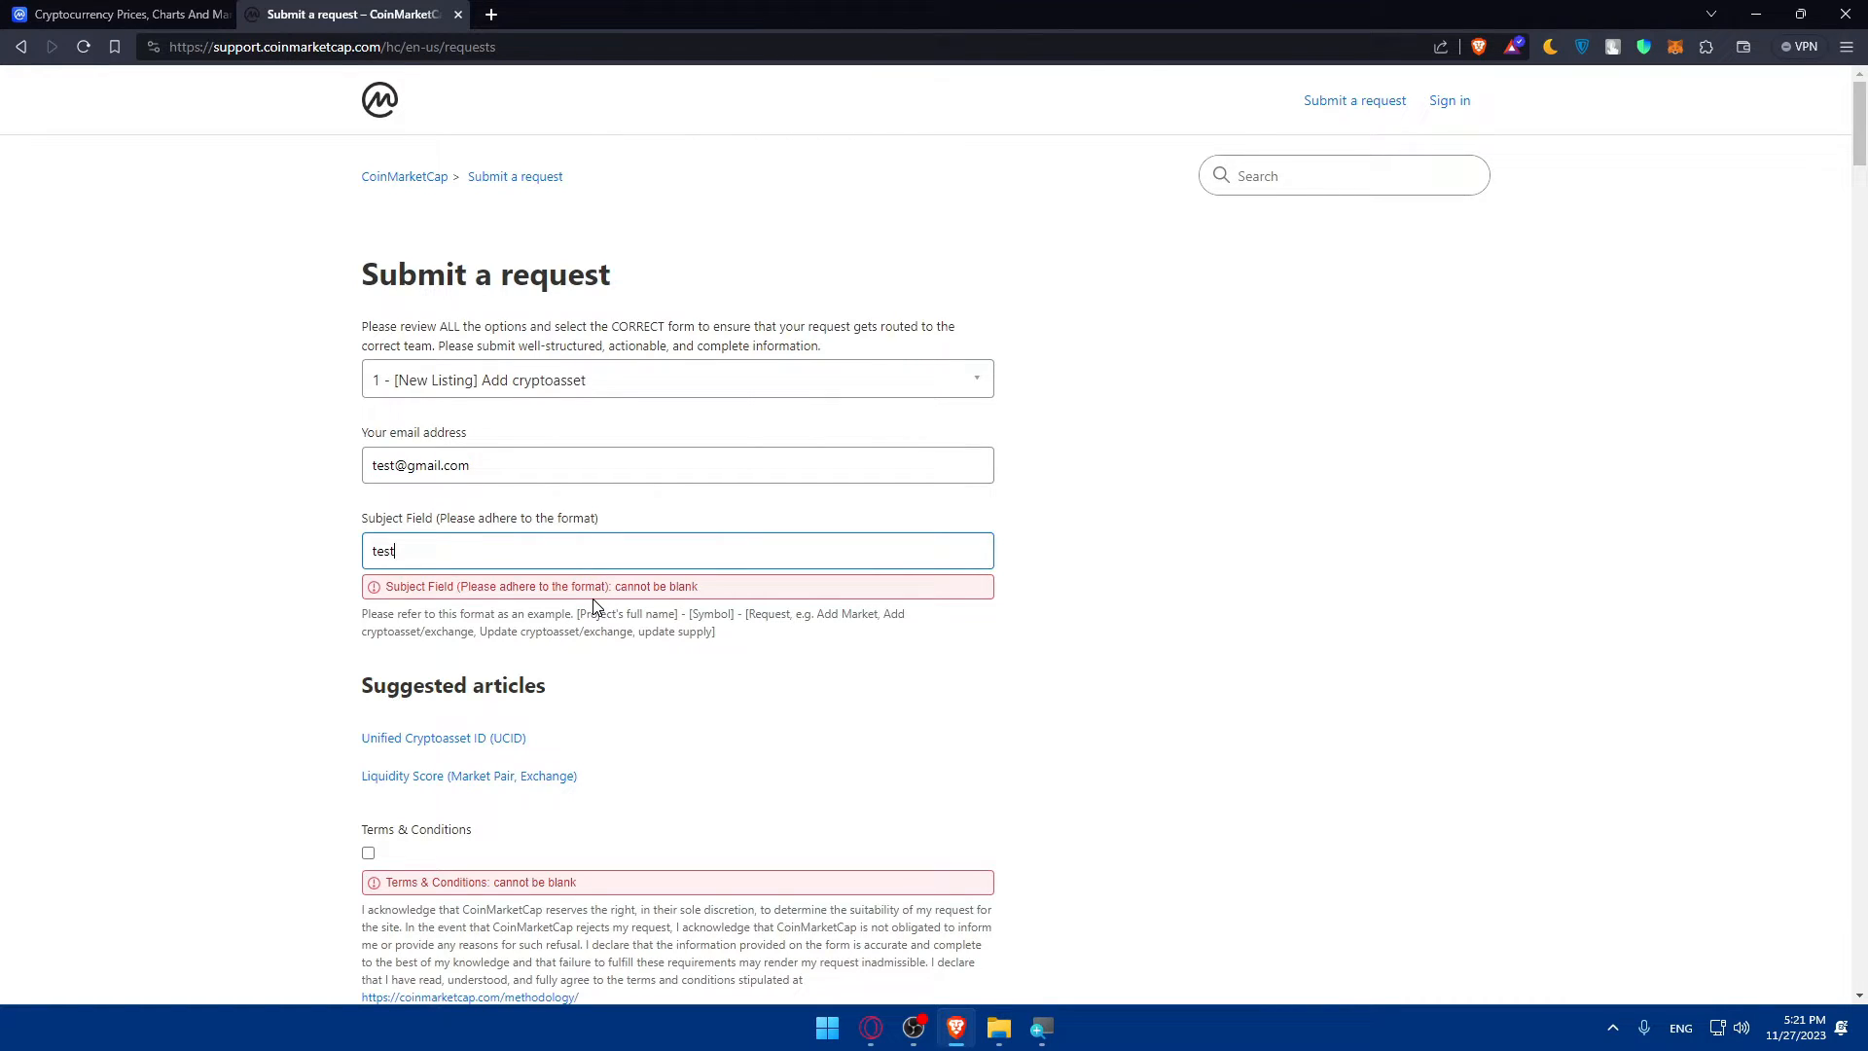
scroll(down, 3)
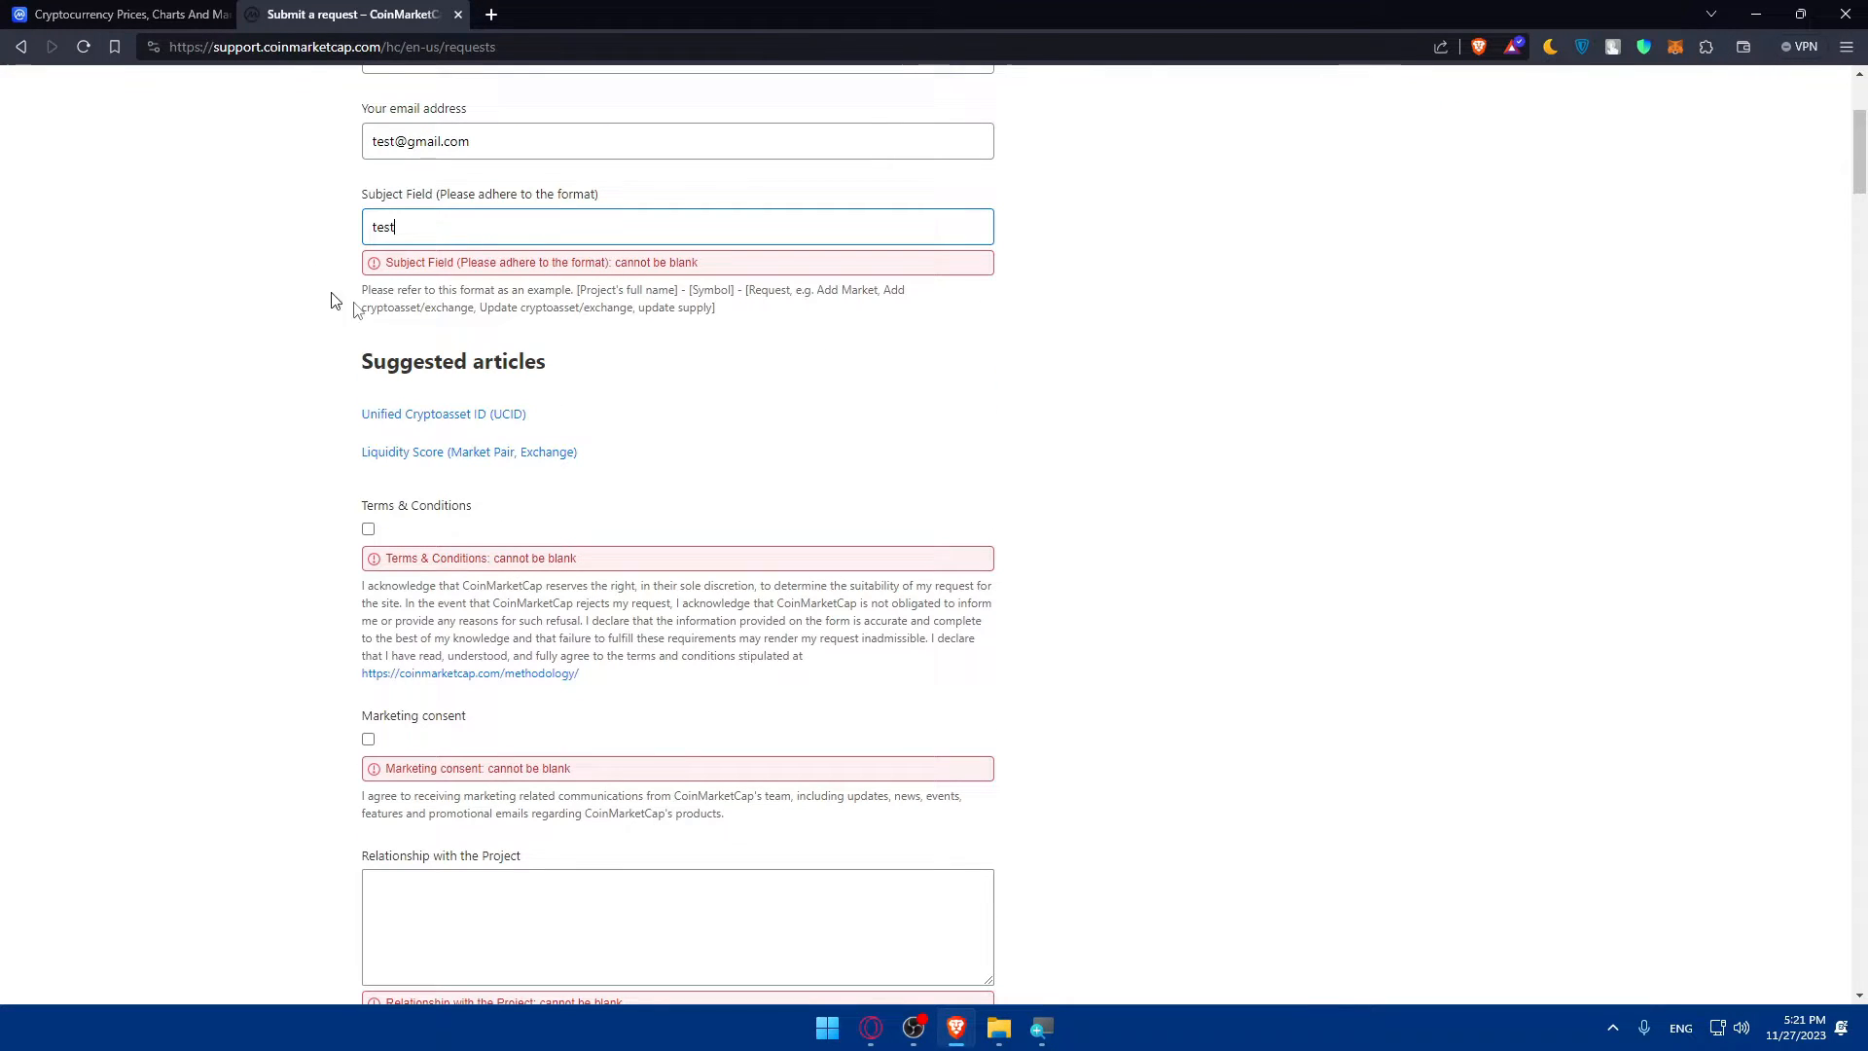
mouse_move(419, 464)
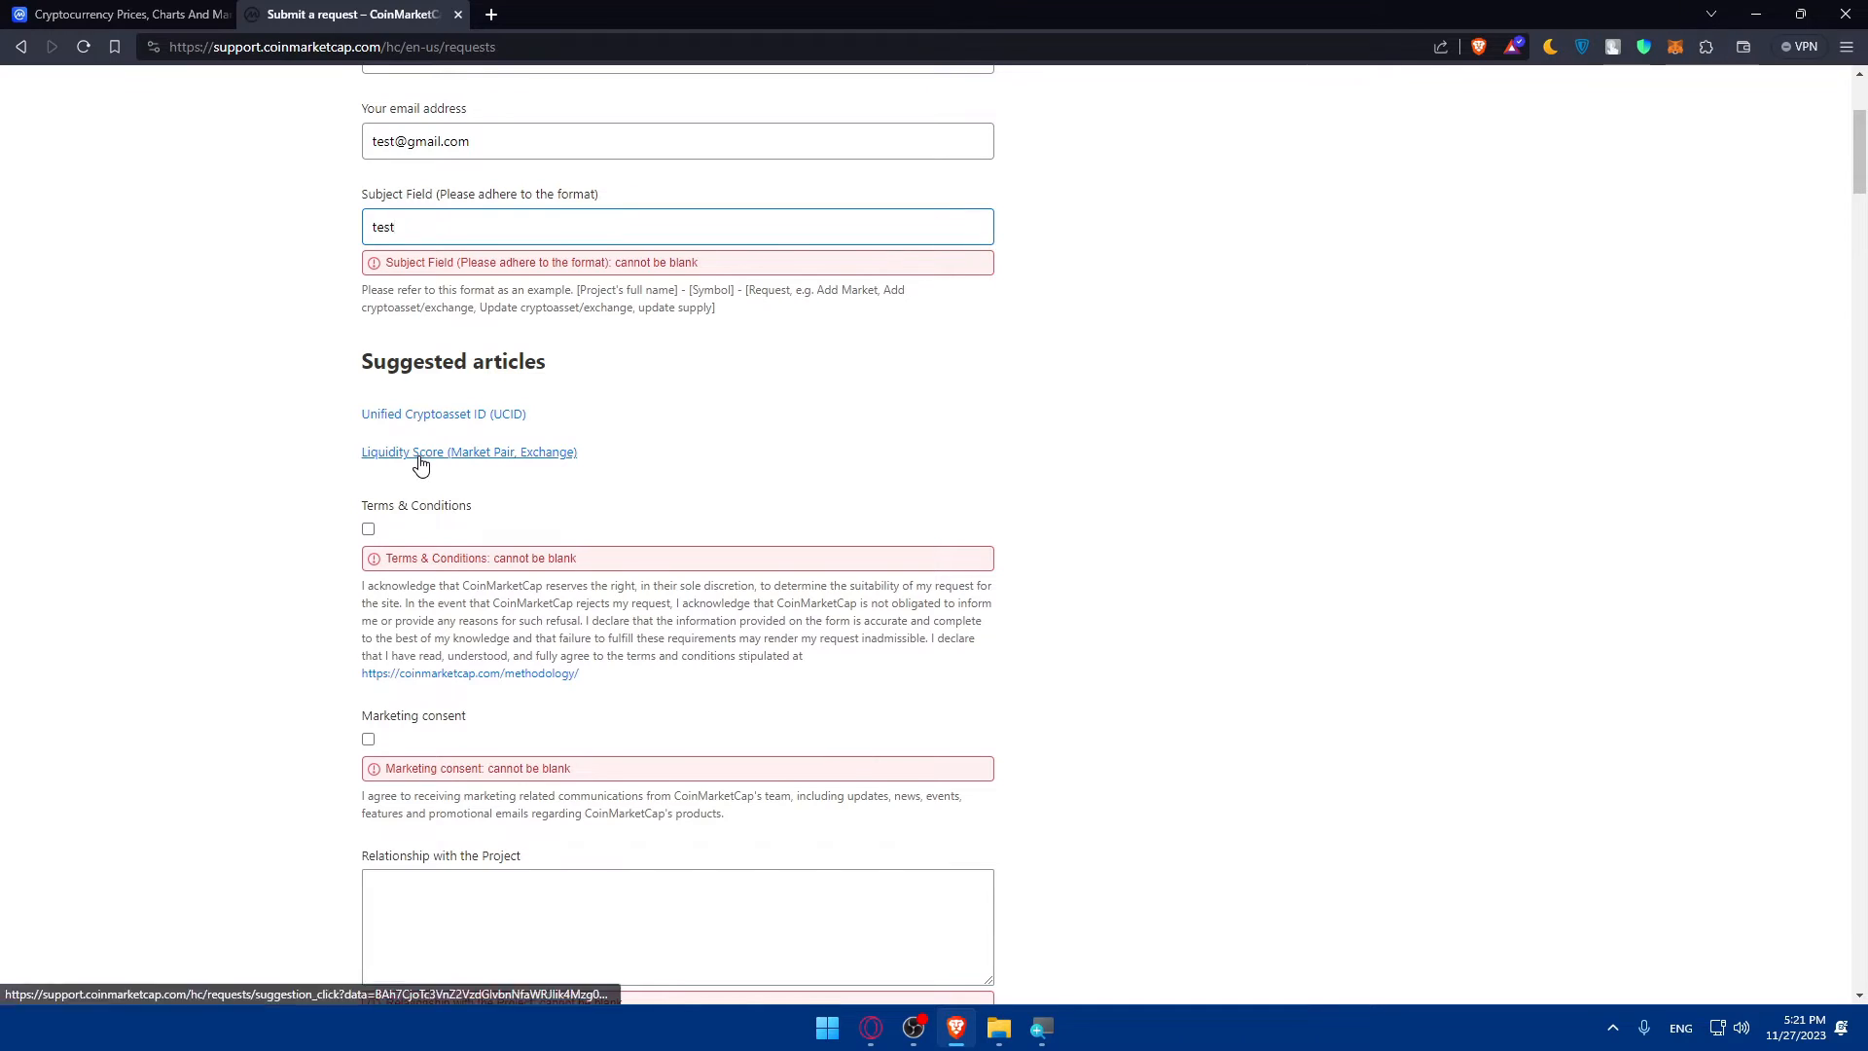
mouse_move(496, 522)
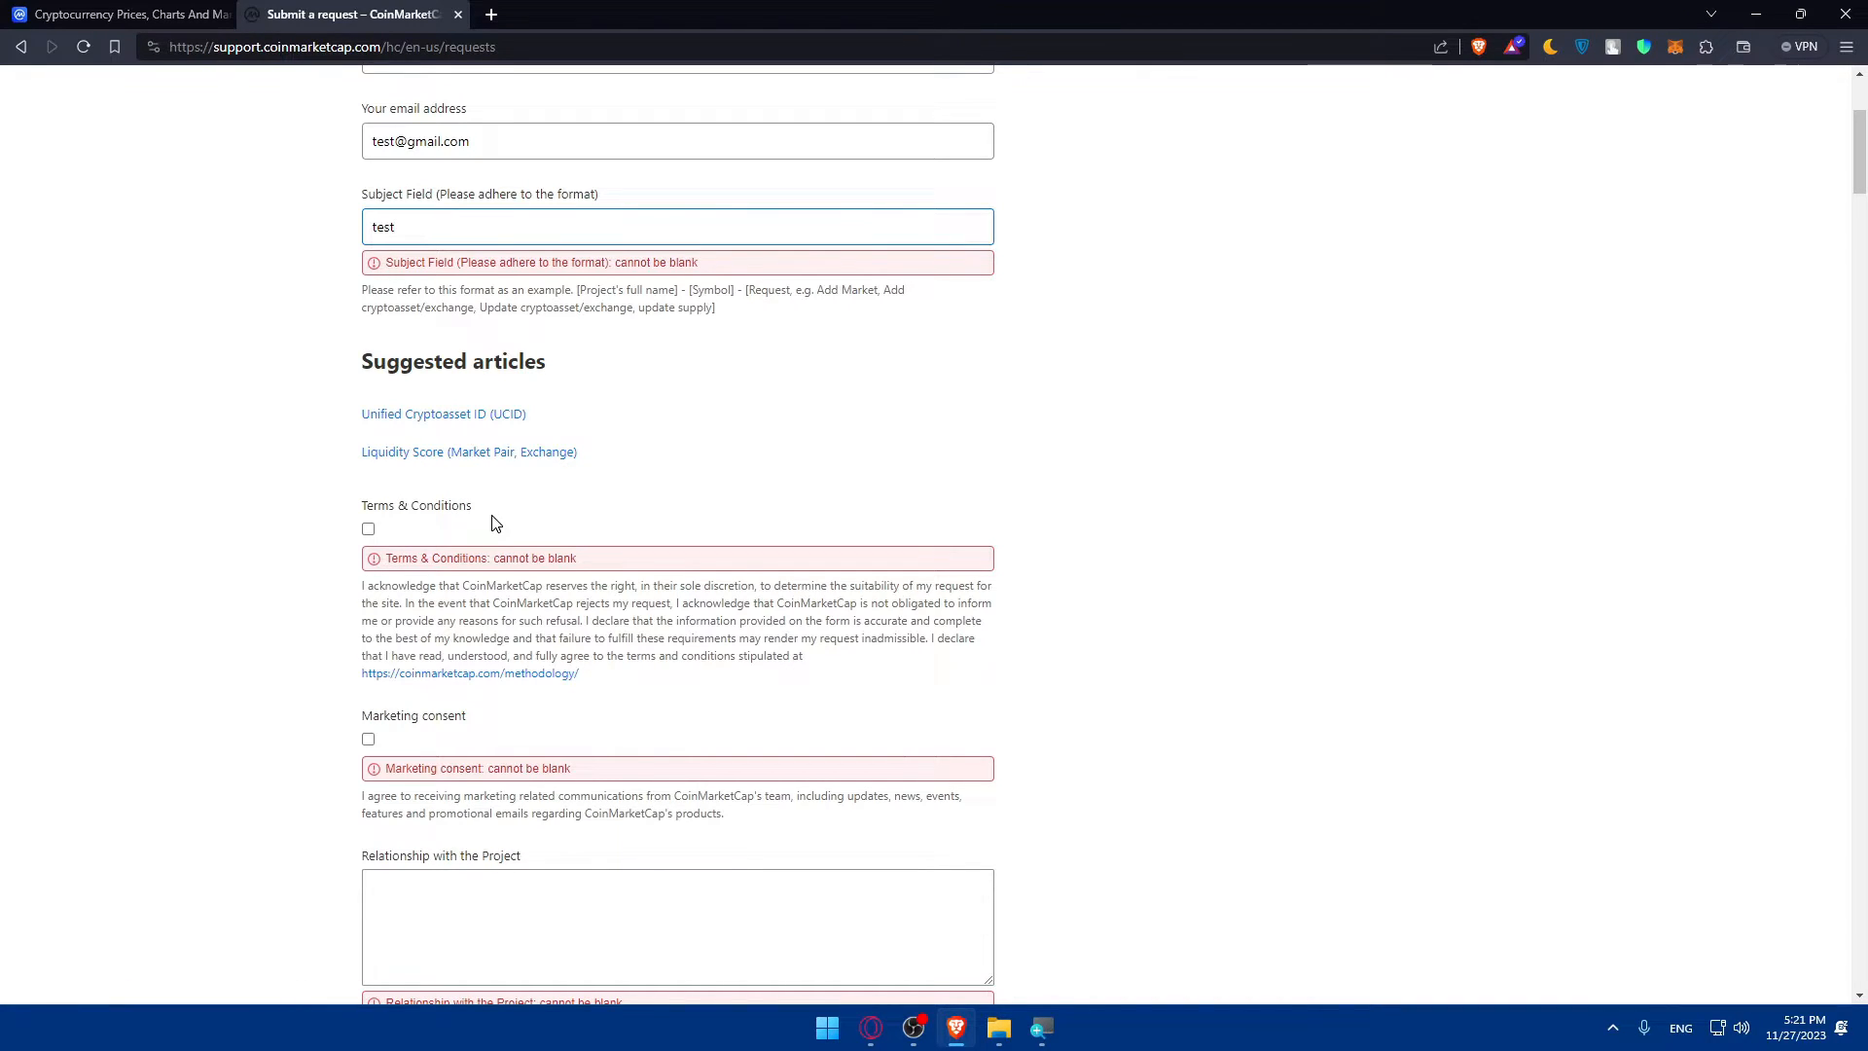
mouse_move(434, 554)
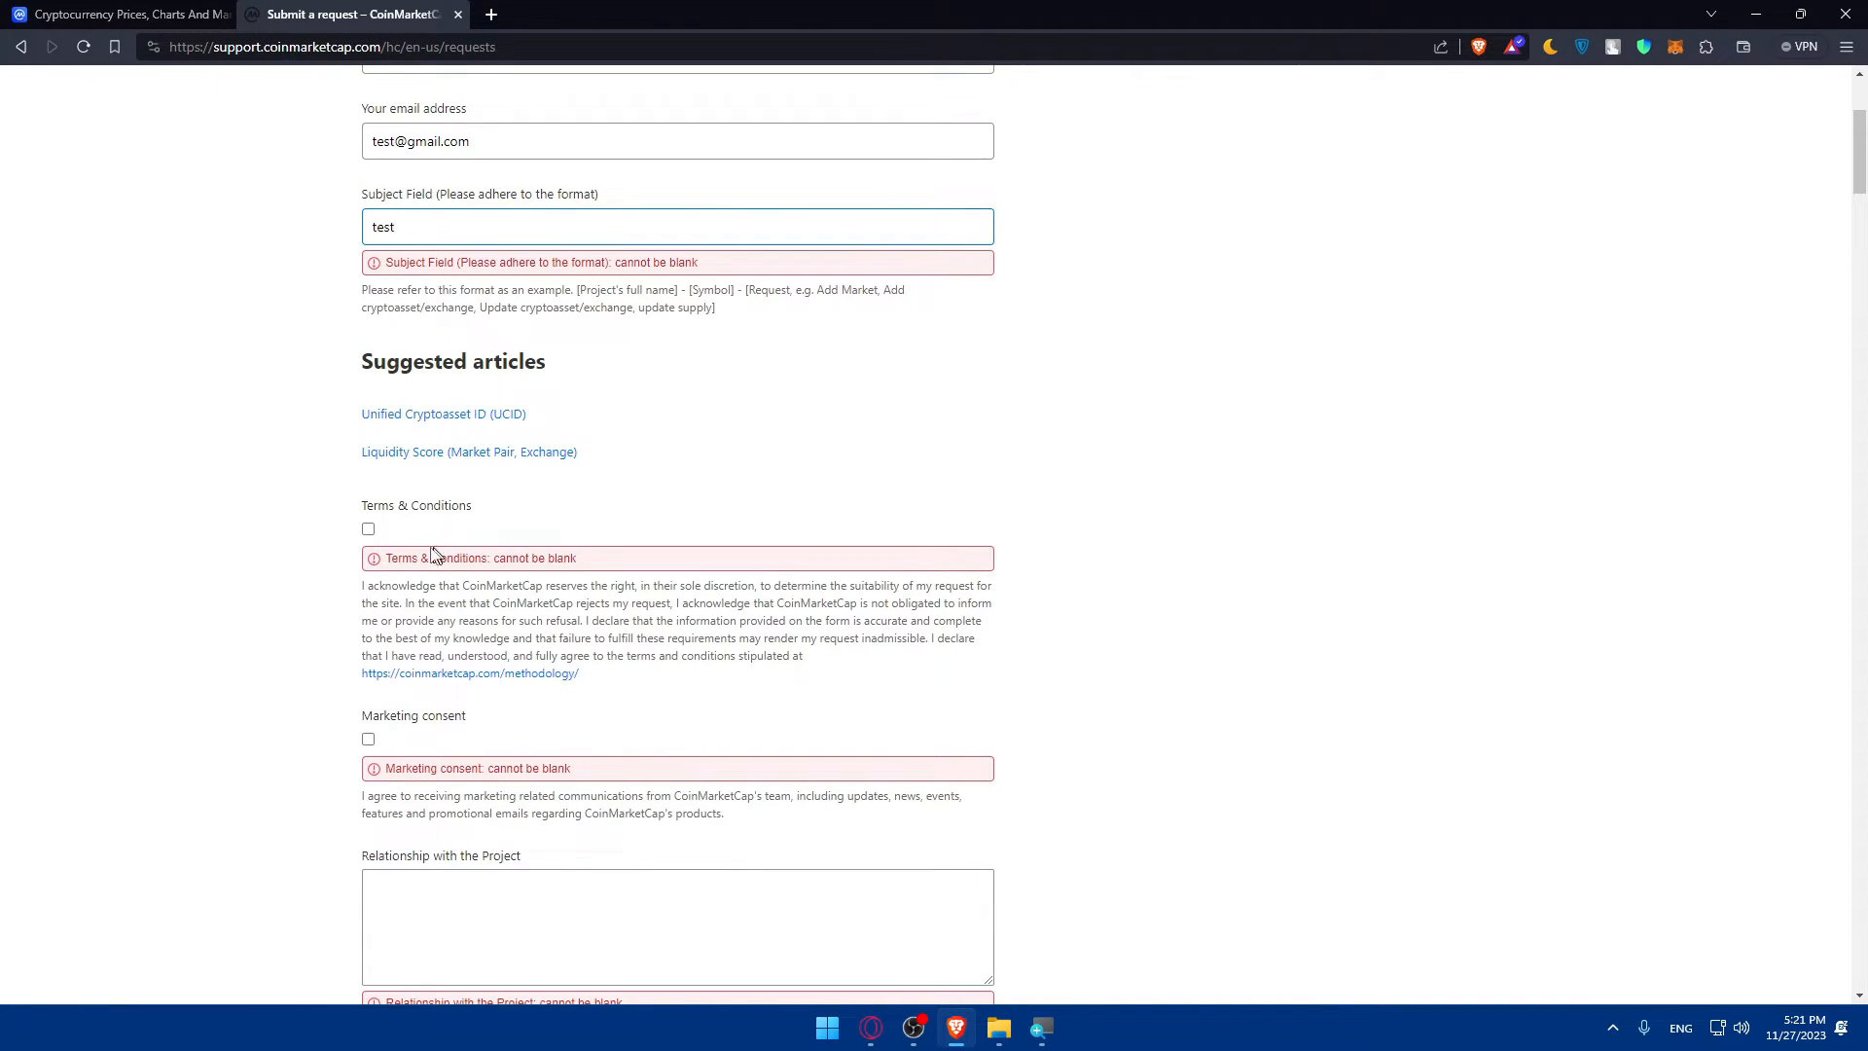
Step: Tick the Terms & Conditions checkbox and continue down the form
click(368, 528)
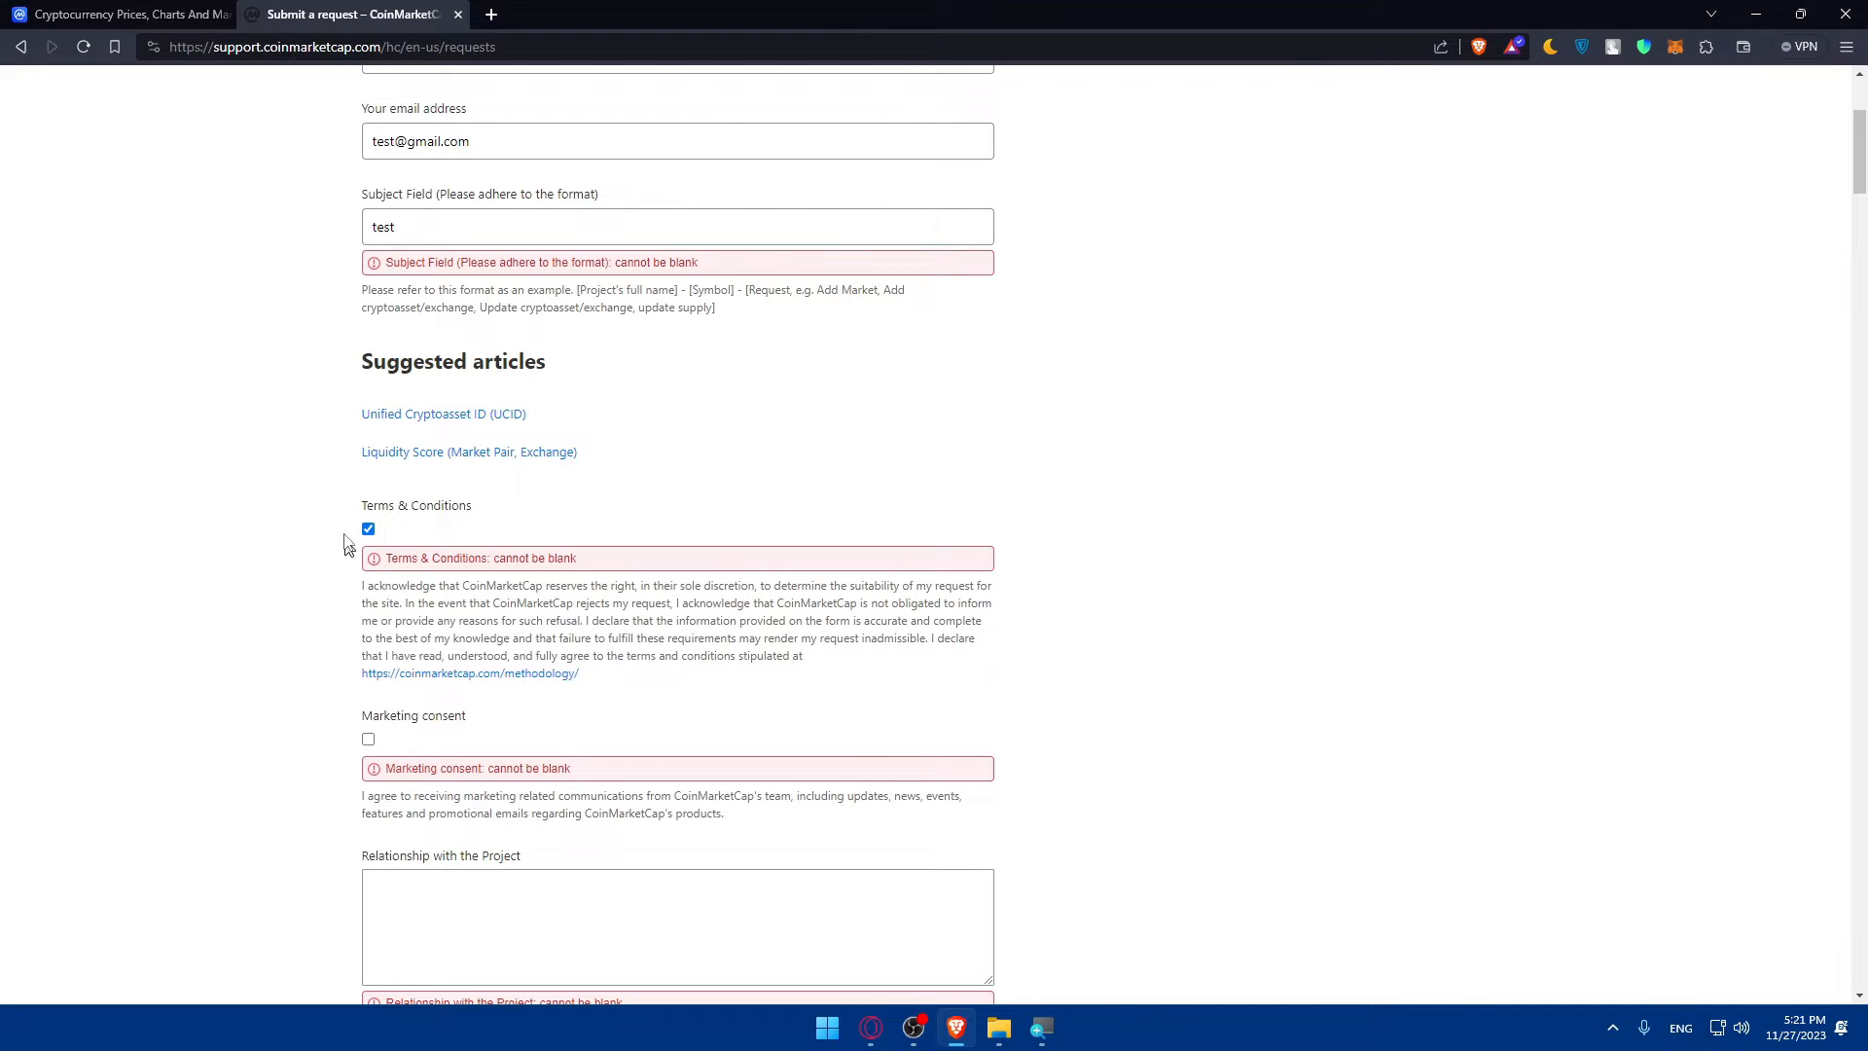
mouse_move(438, 444)
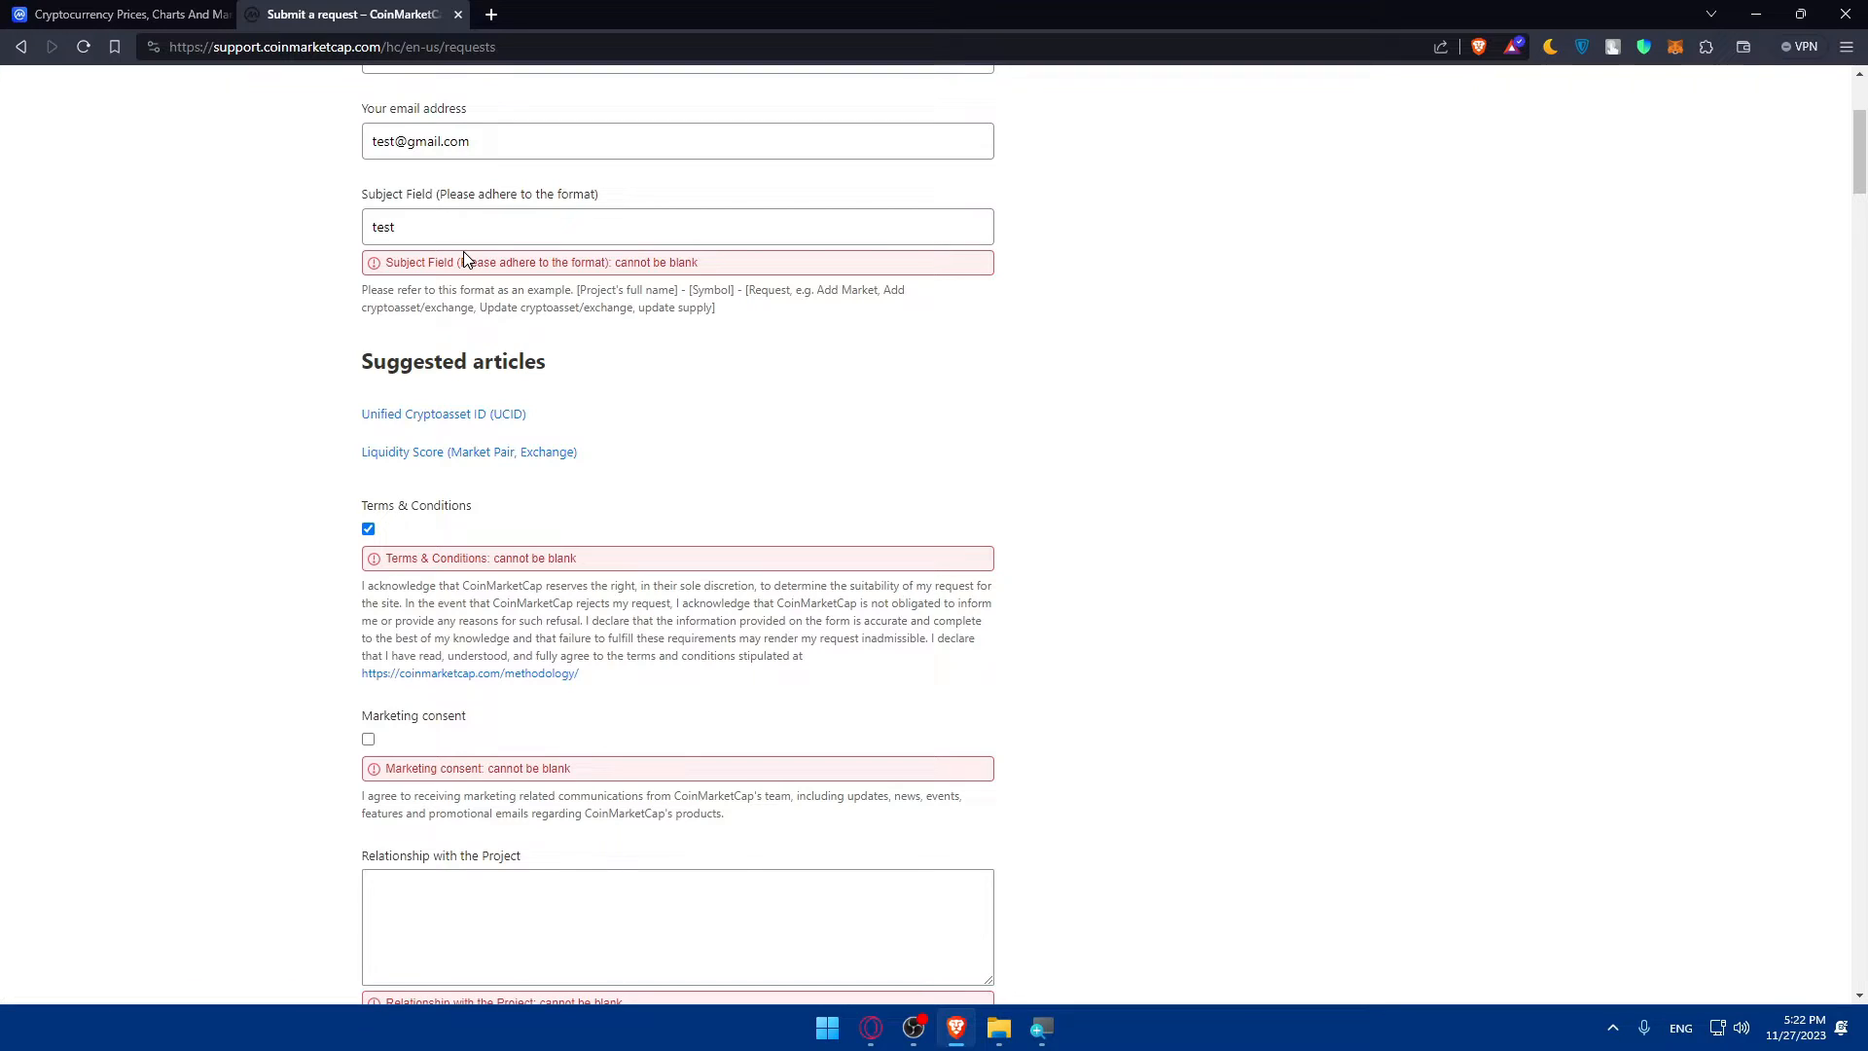
mouse_move(580, 382)
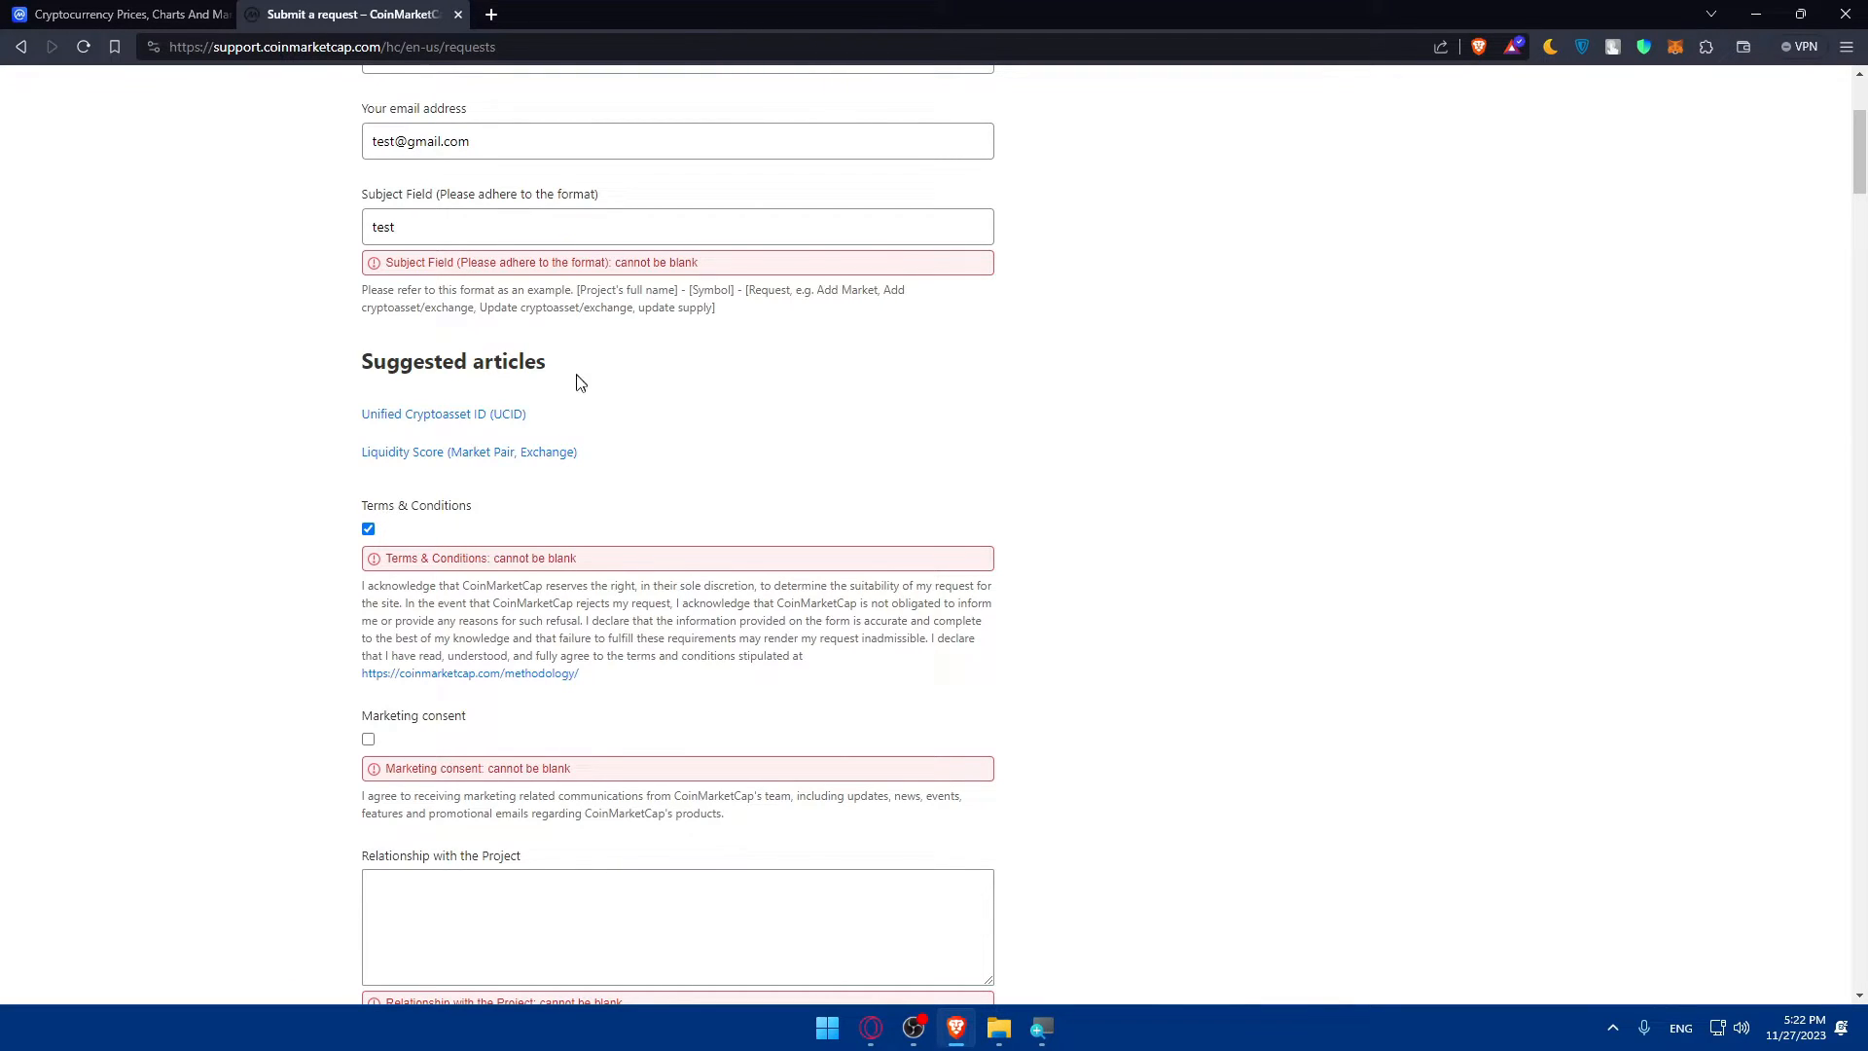
scroll(down, 3)
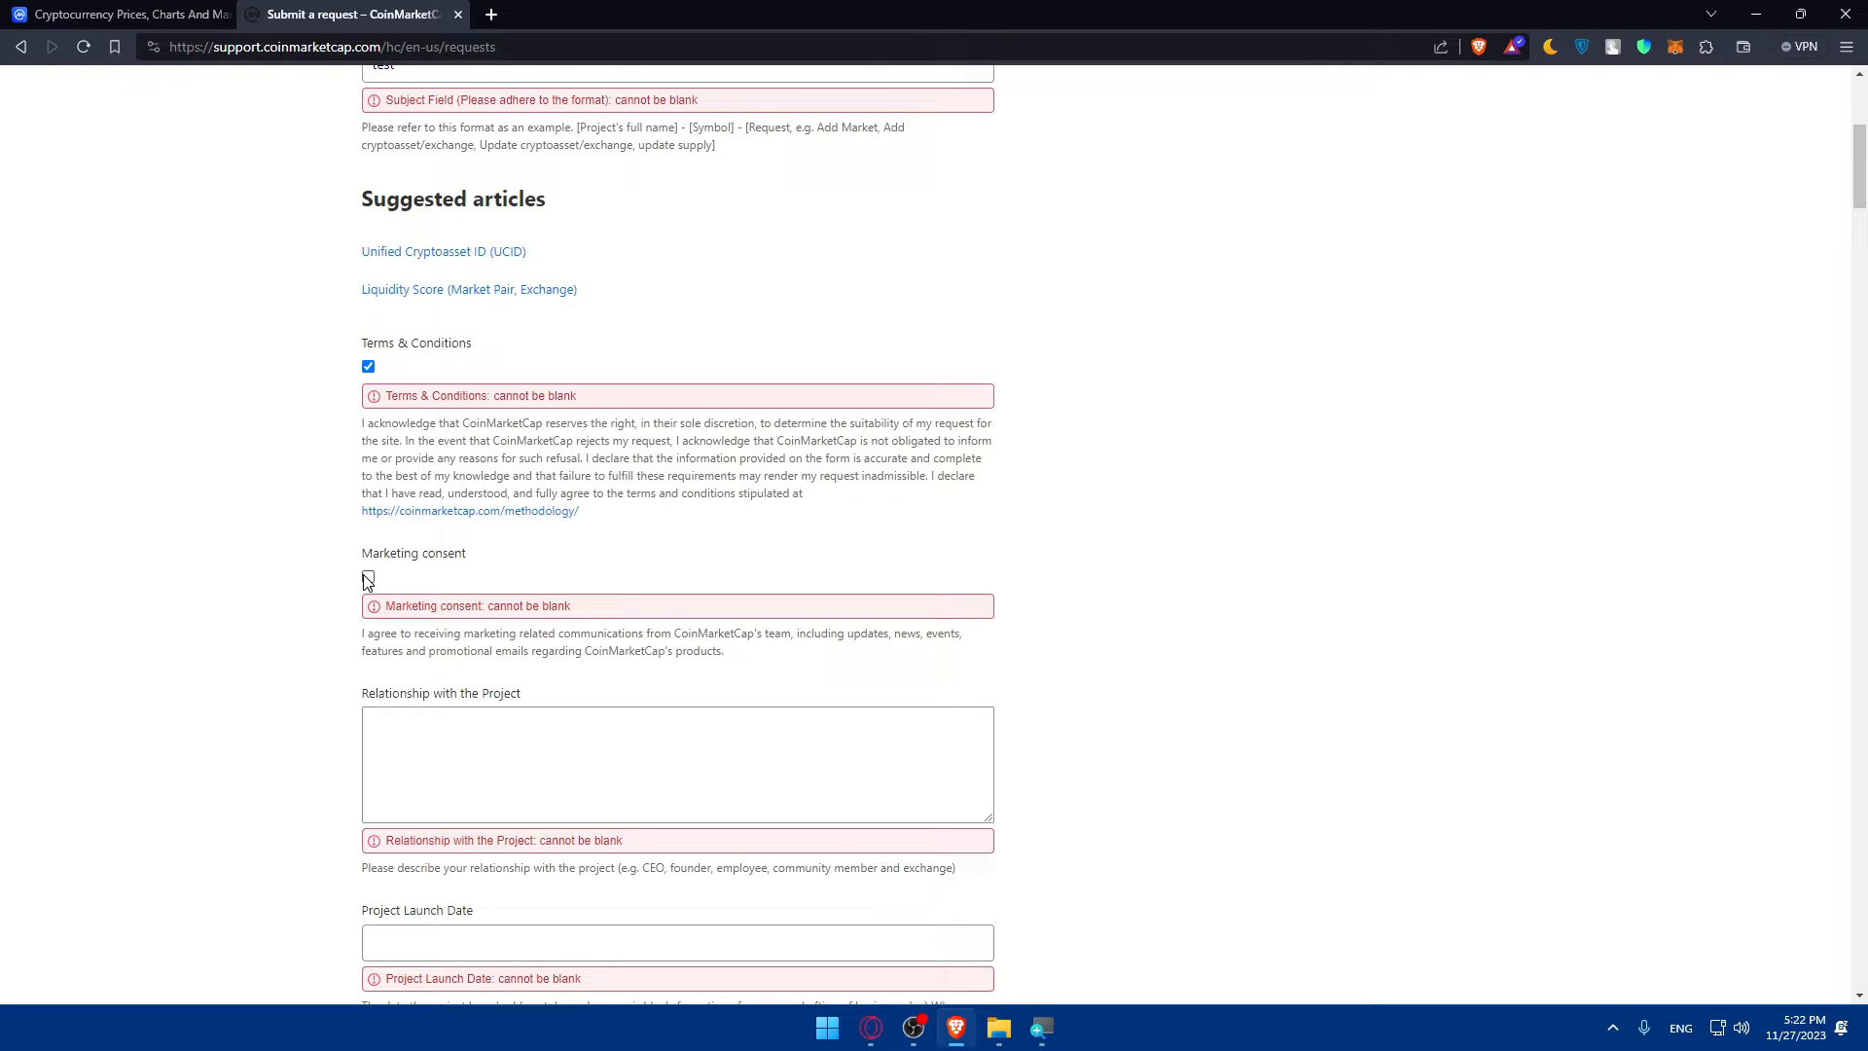
click(368, 576)
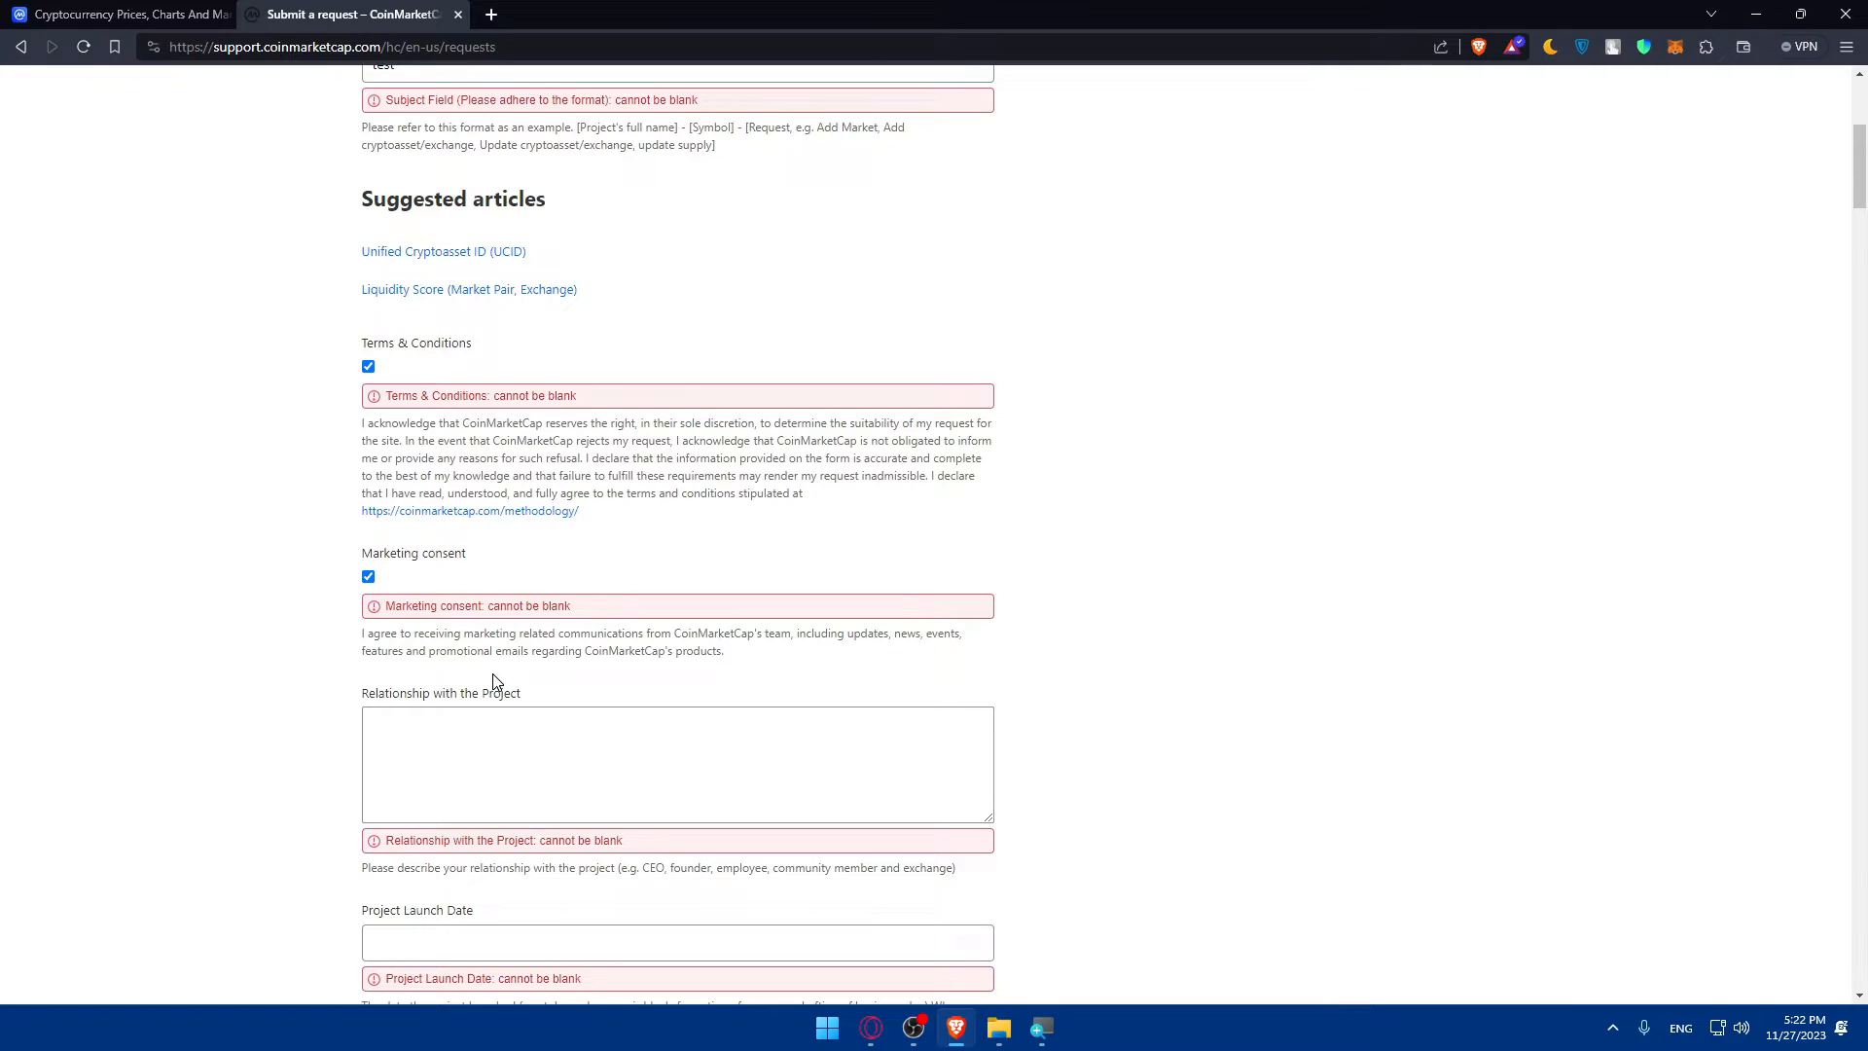
mouse_move(528, 561)
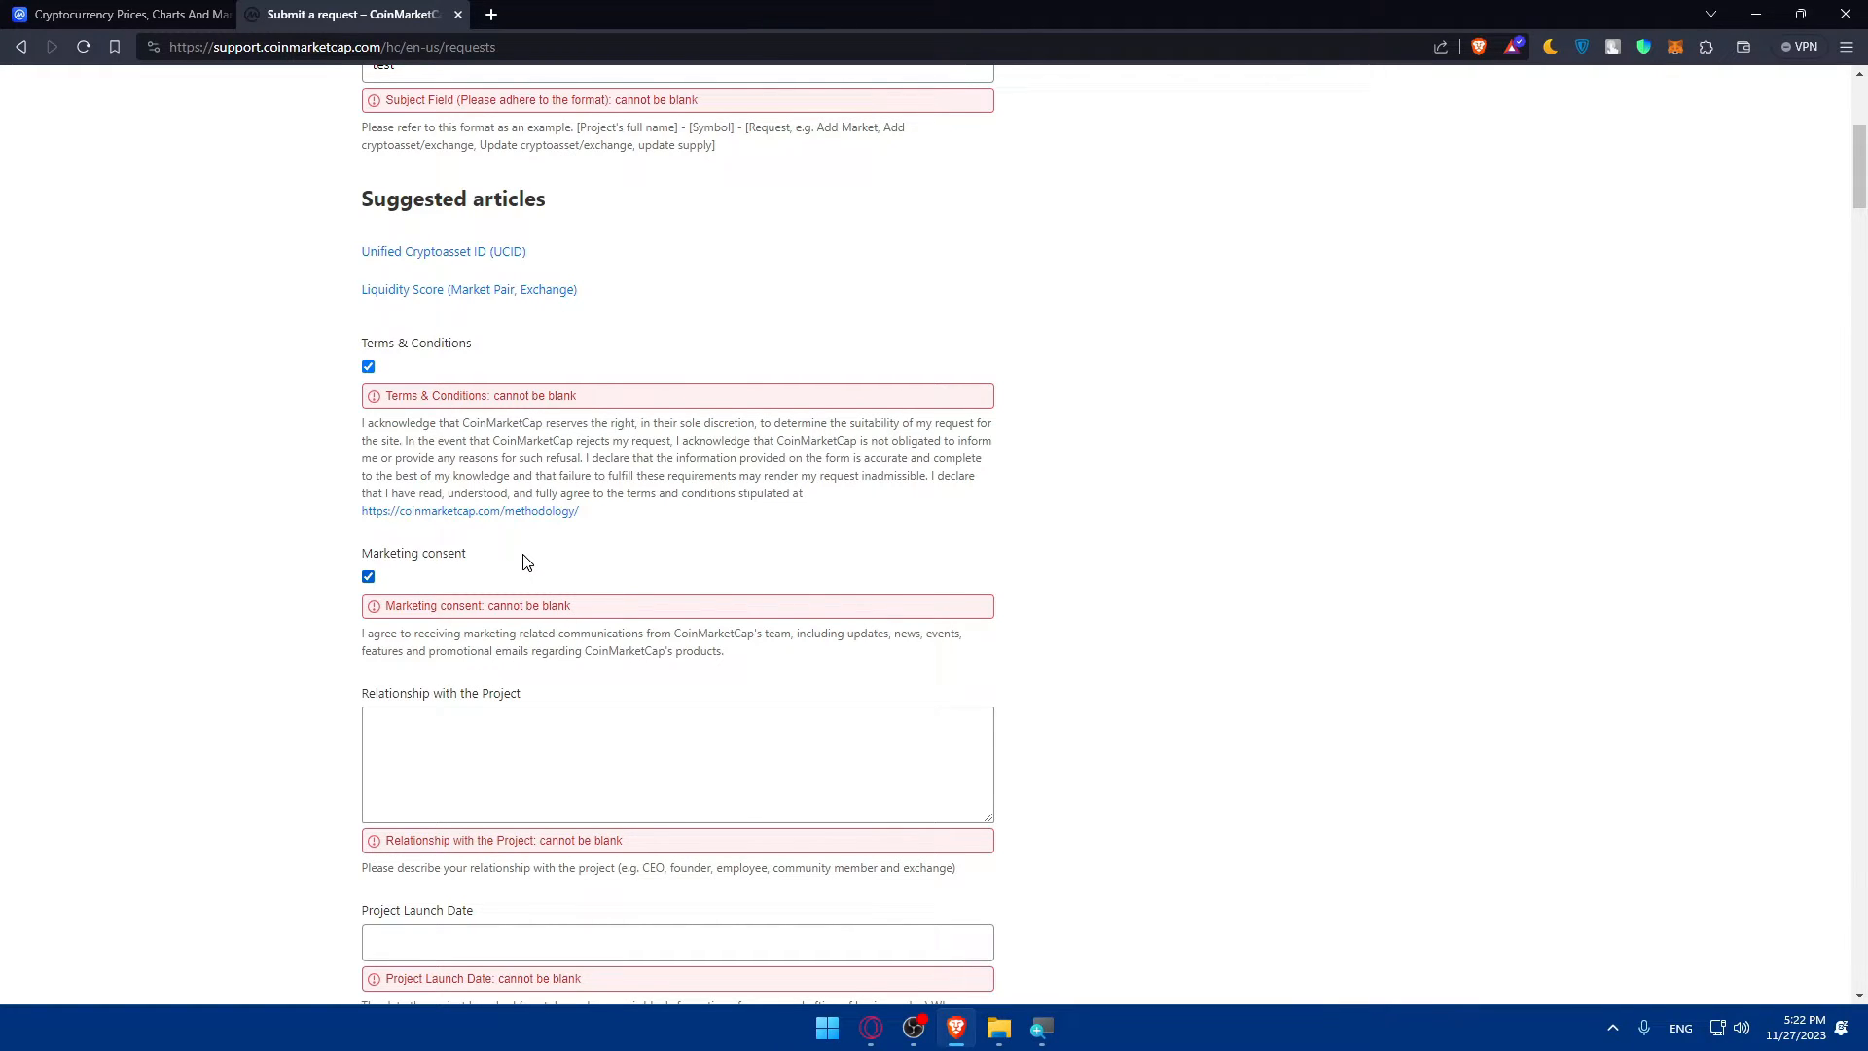
click(367, 576)
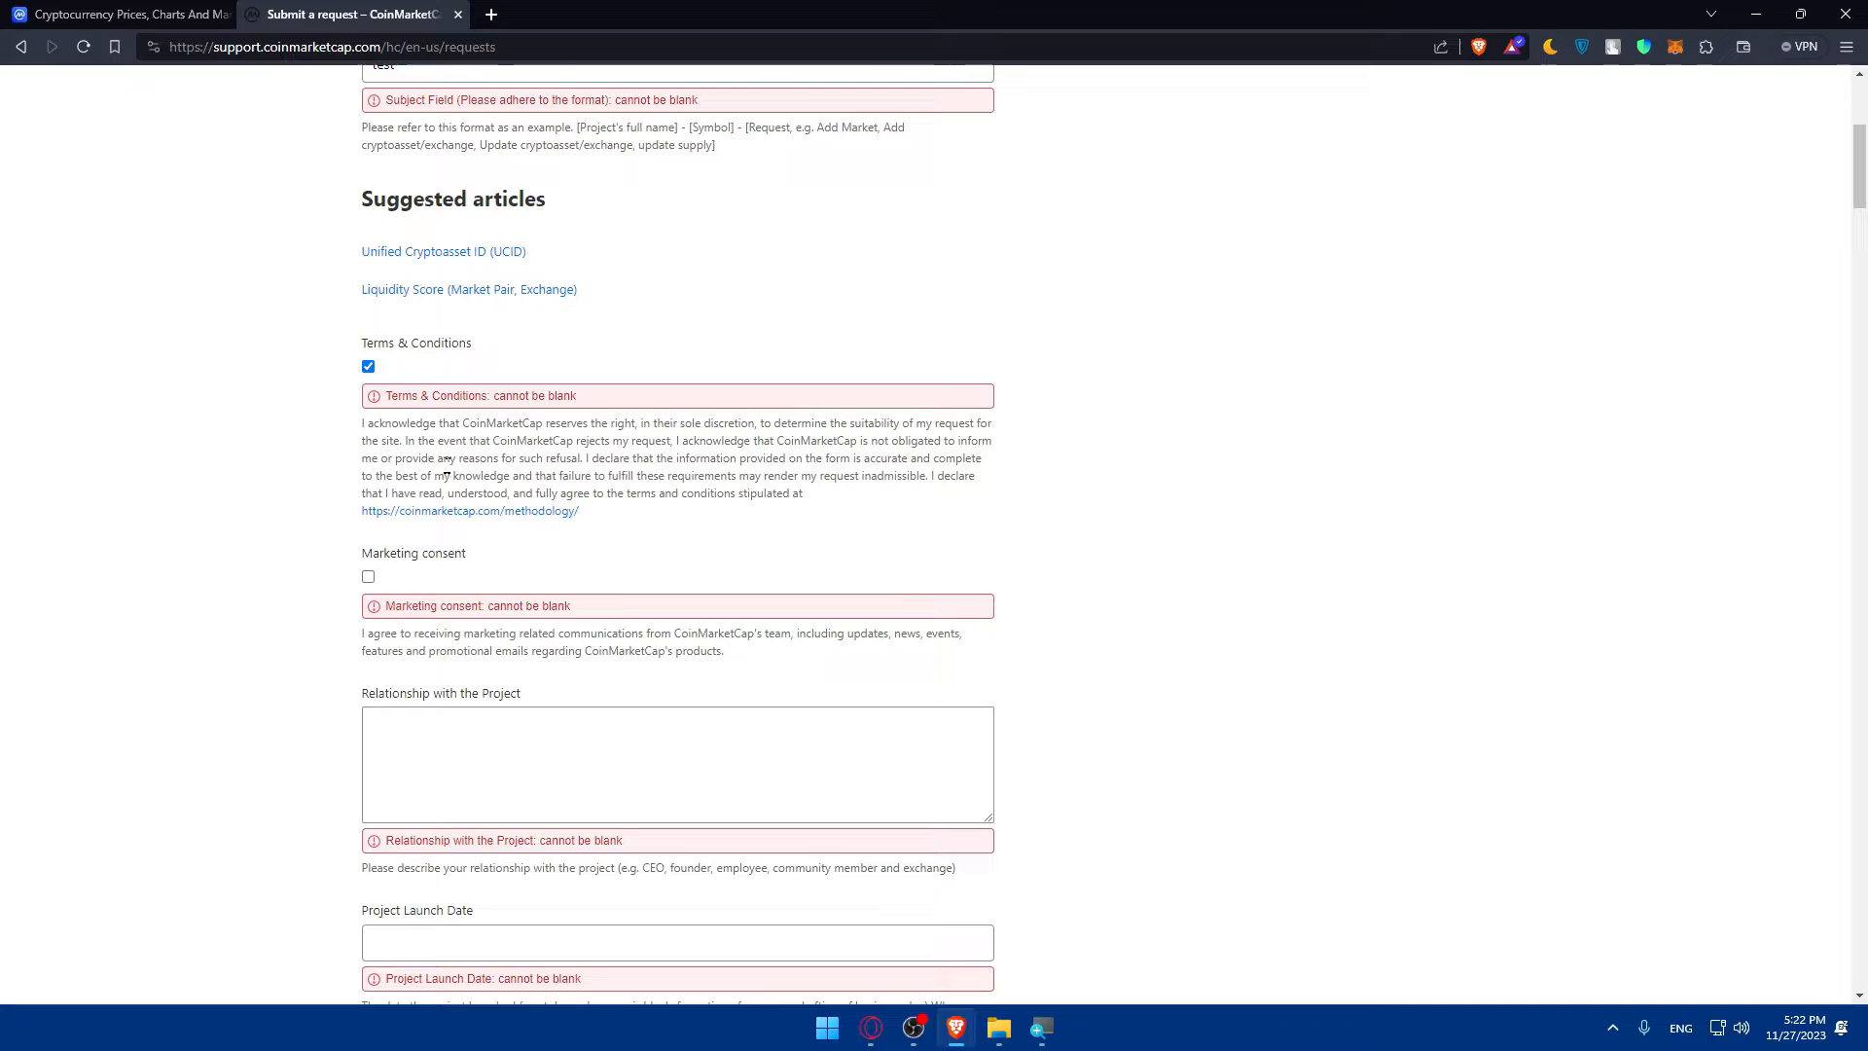
scroll(down, 3)
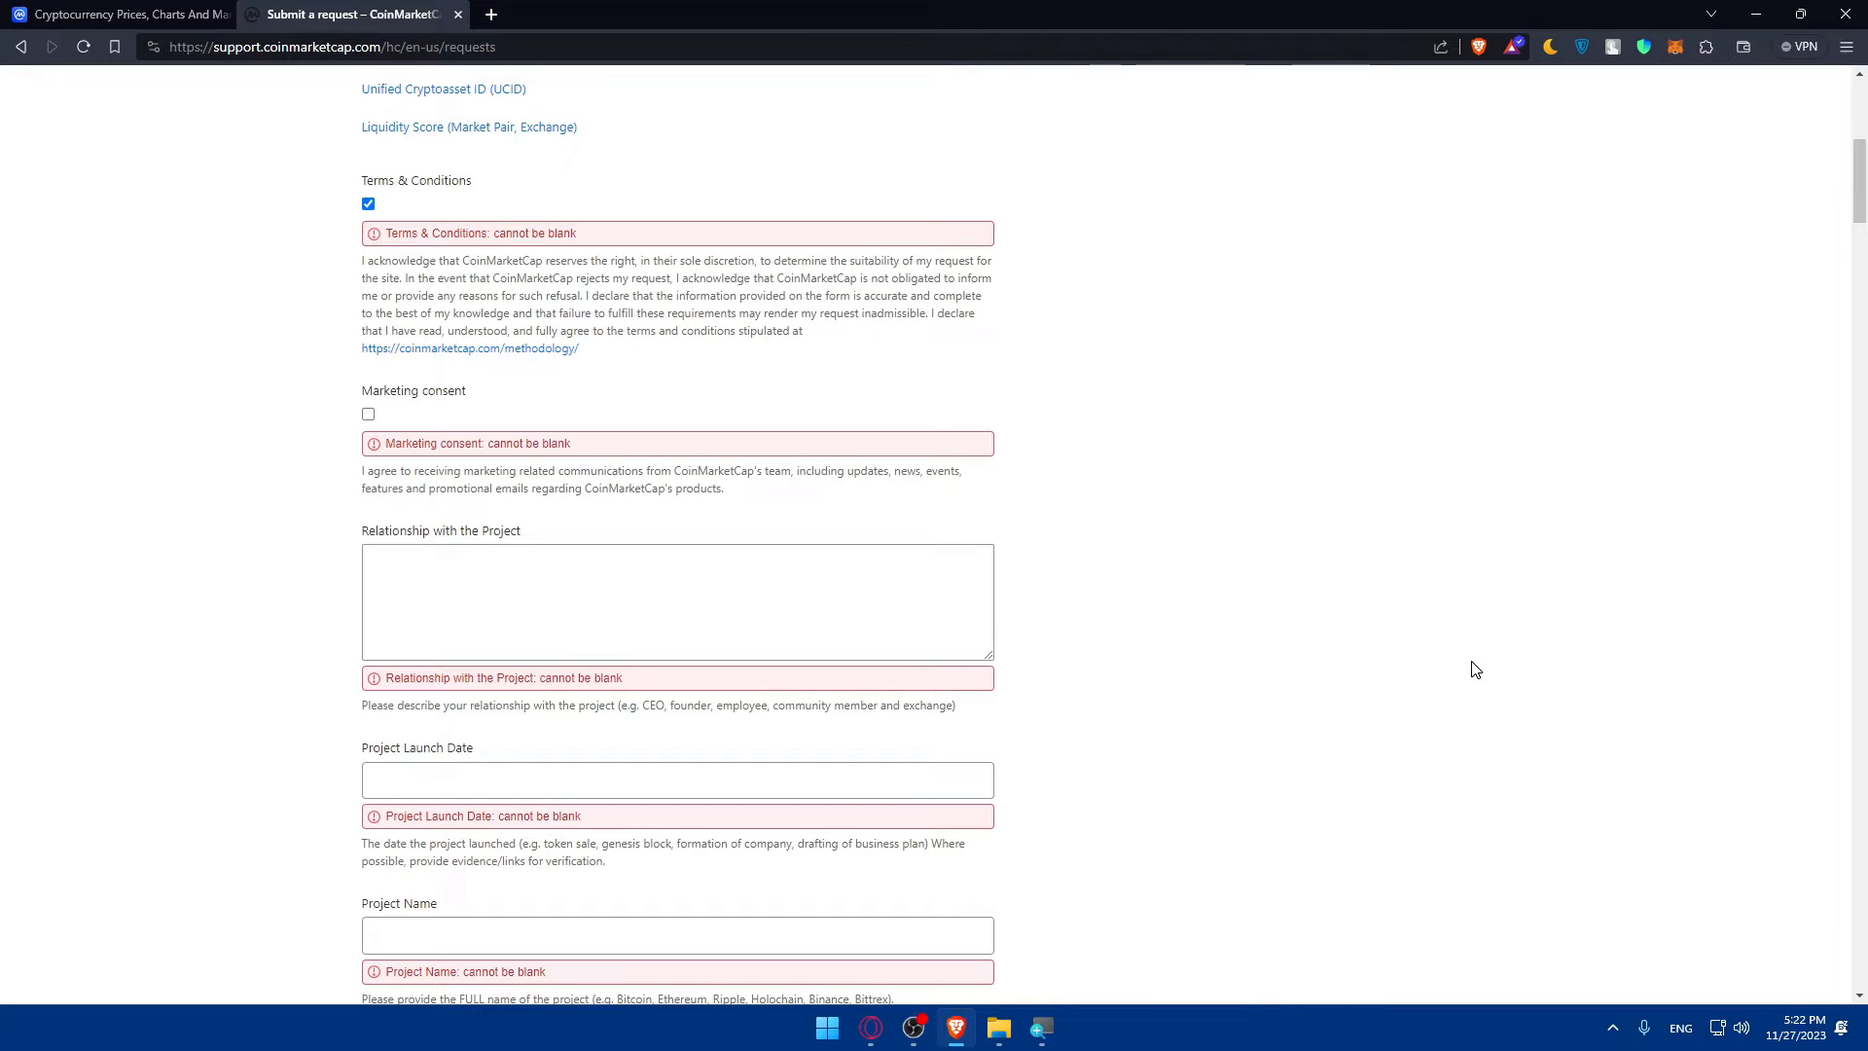
mouse_move(949, 521)
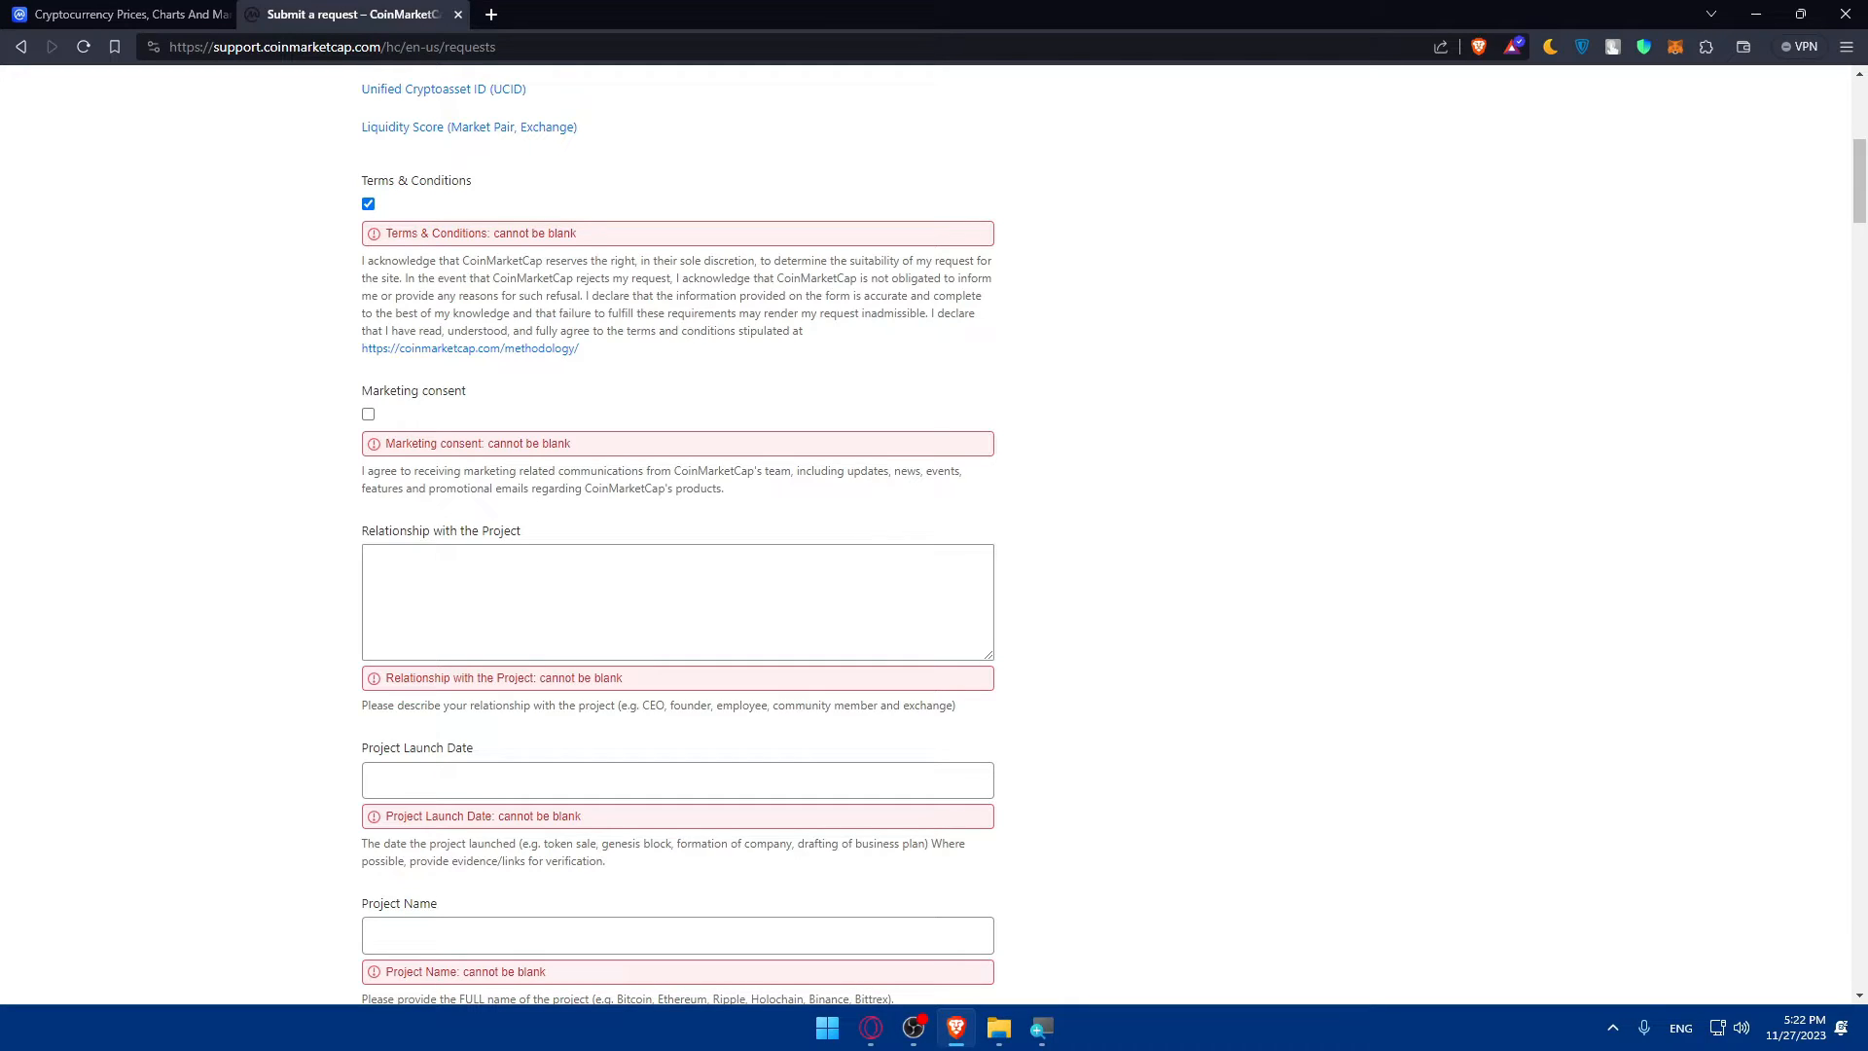
Step: Type 'test' into the Relationship with the Project text area
text(test)
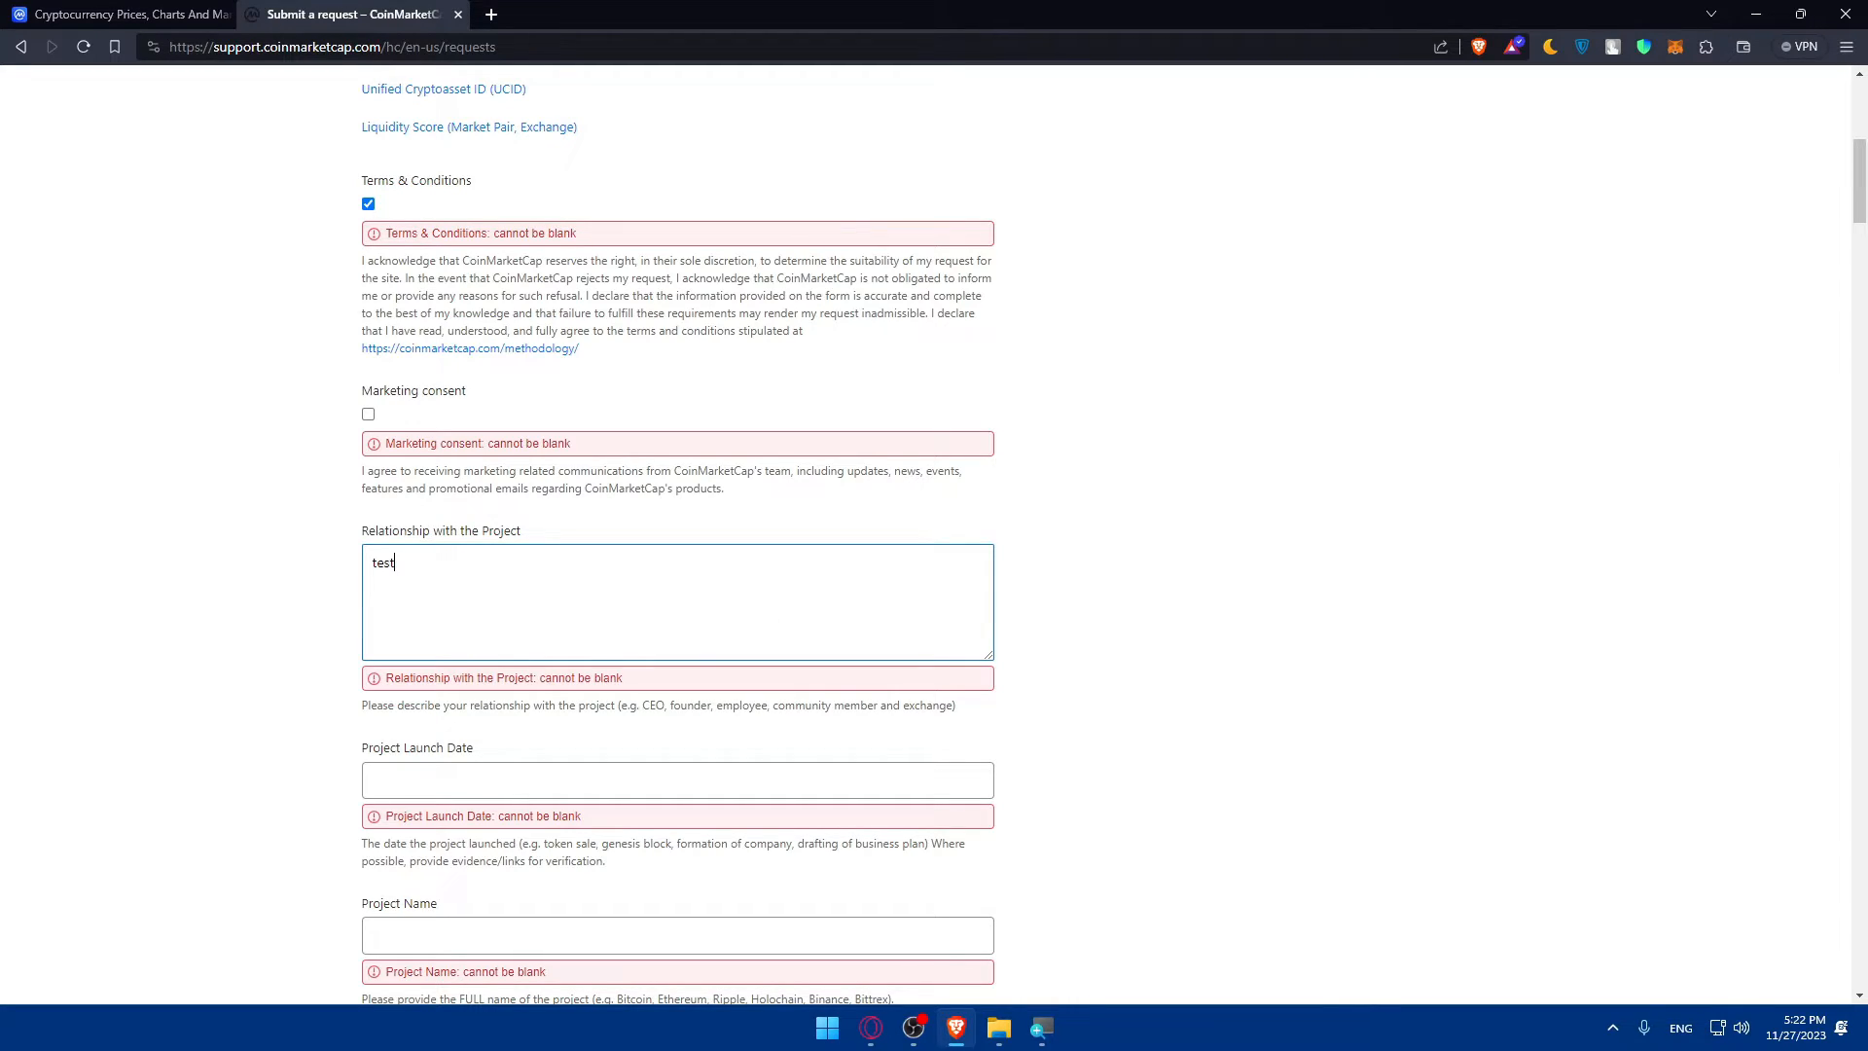
Step: Pick April 18, 2024 as the Project Launch Date via the calendar picker
click(676, 780)
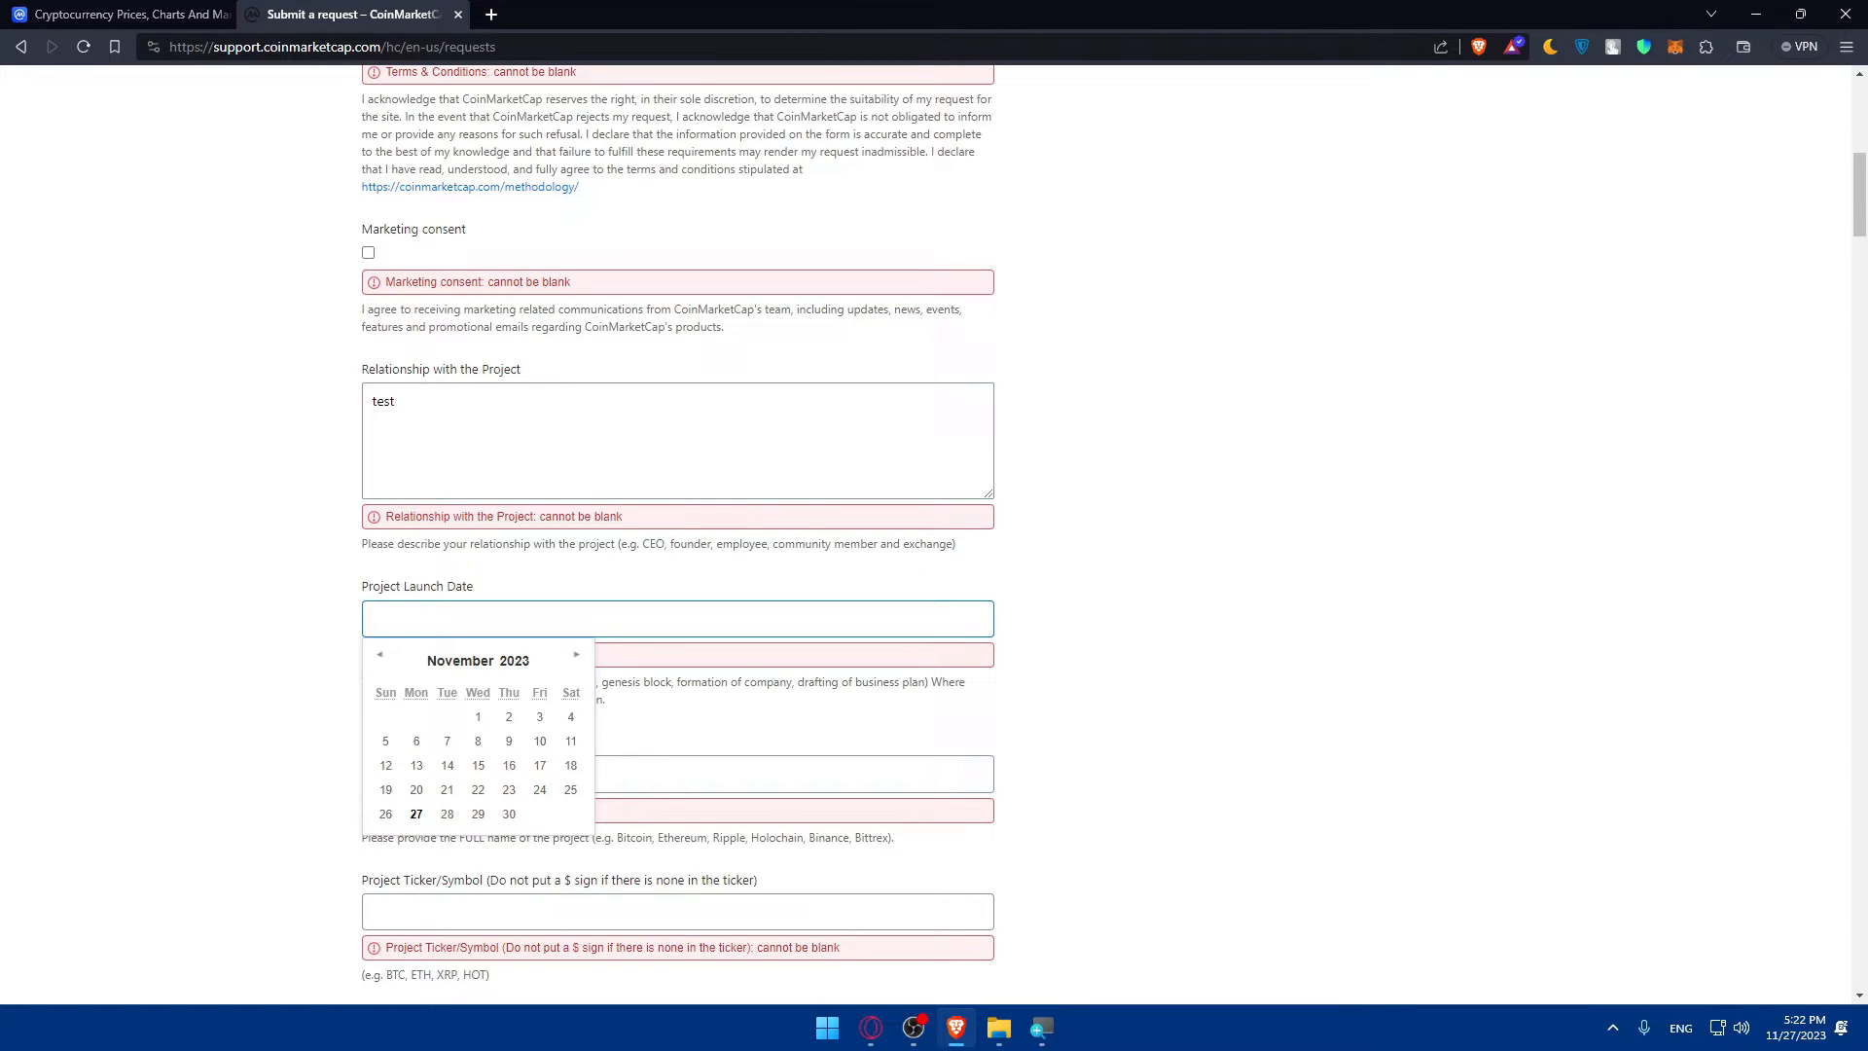
mouse_move(472, 663)
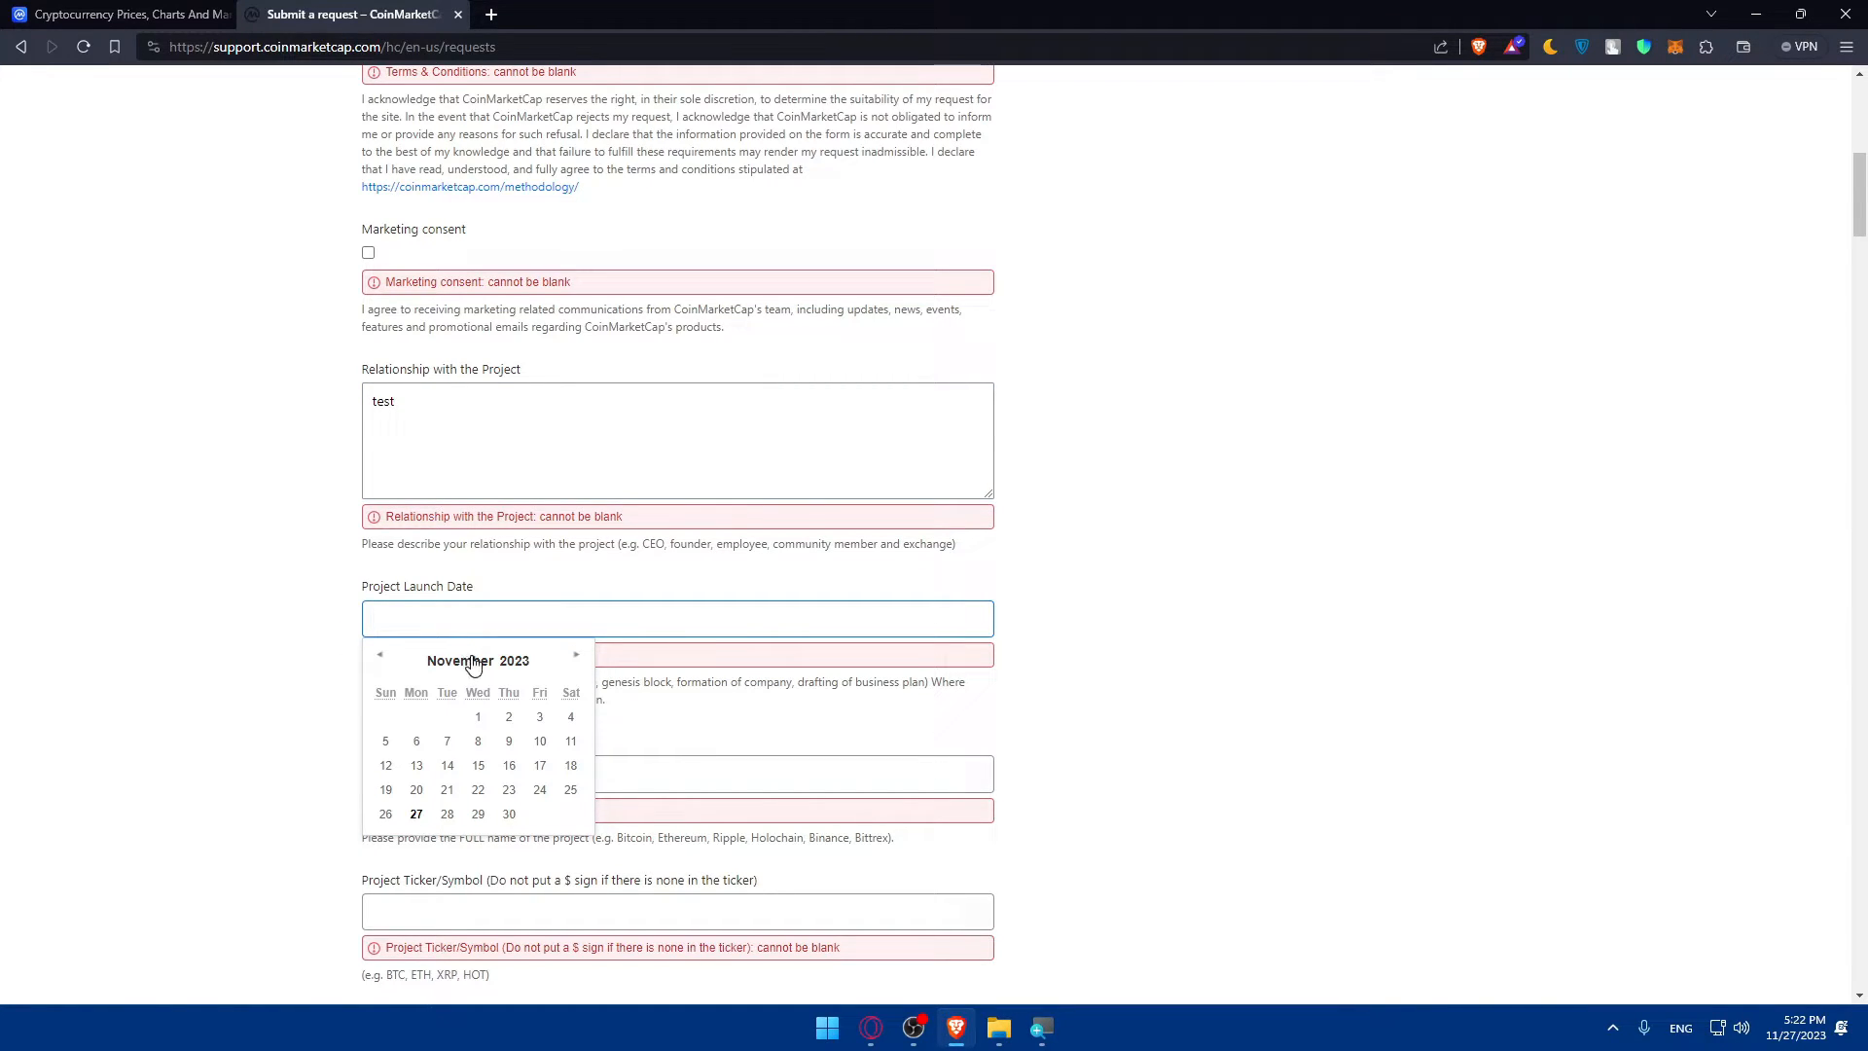
mouse_move(450, 668)
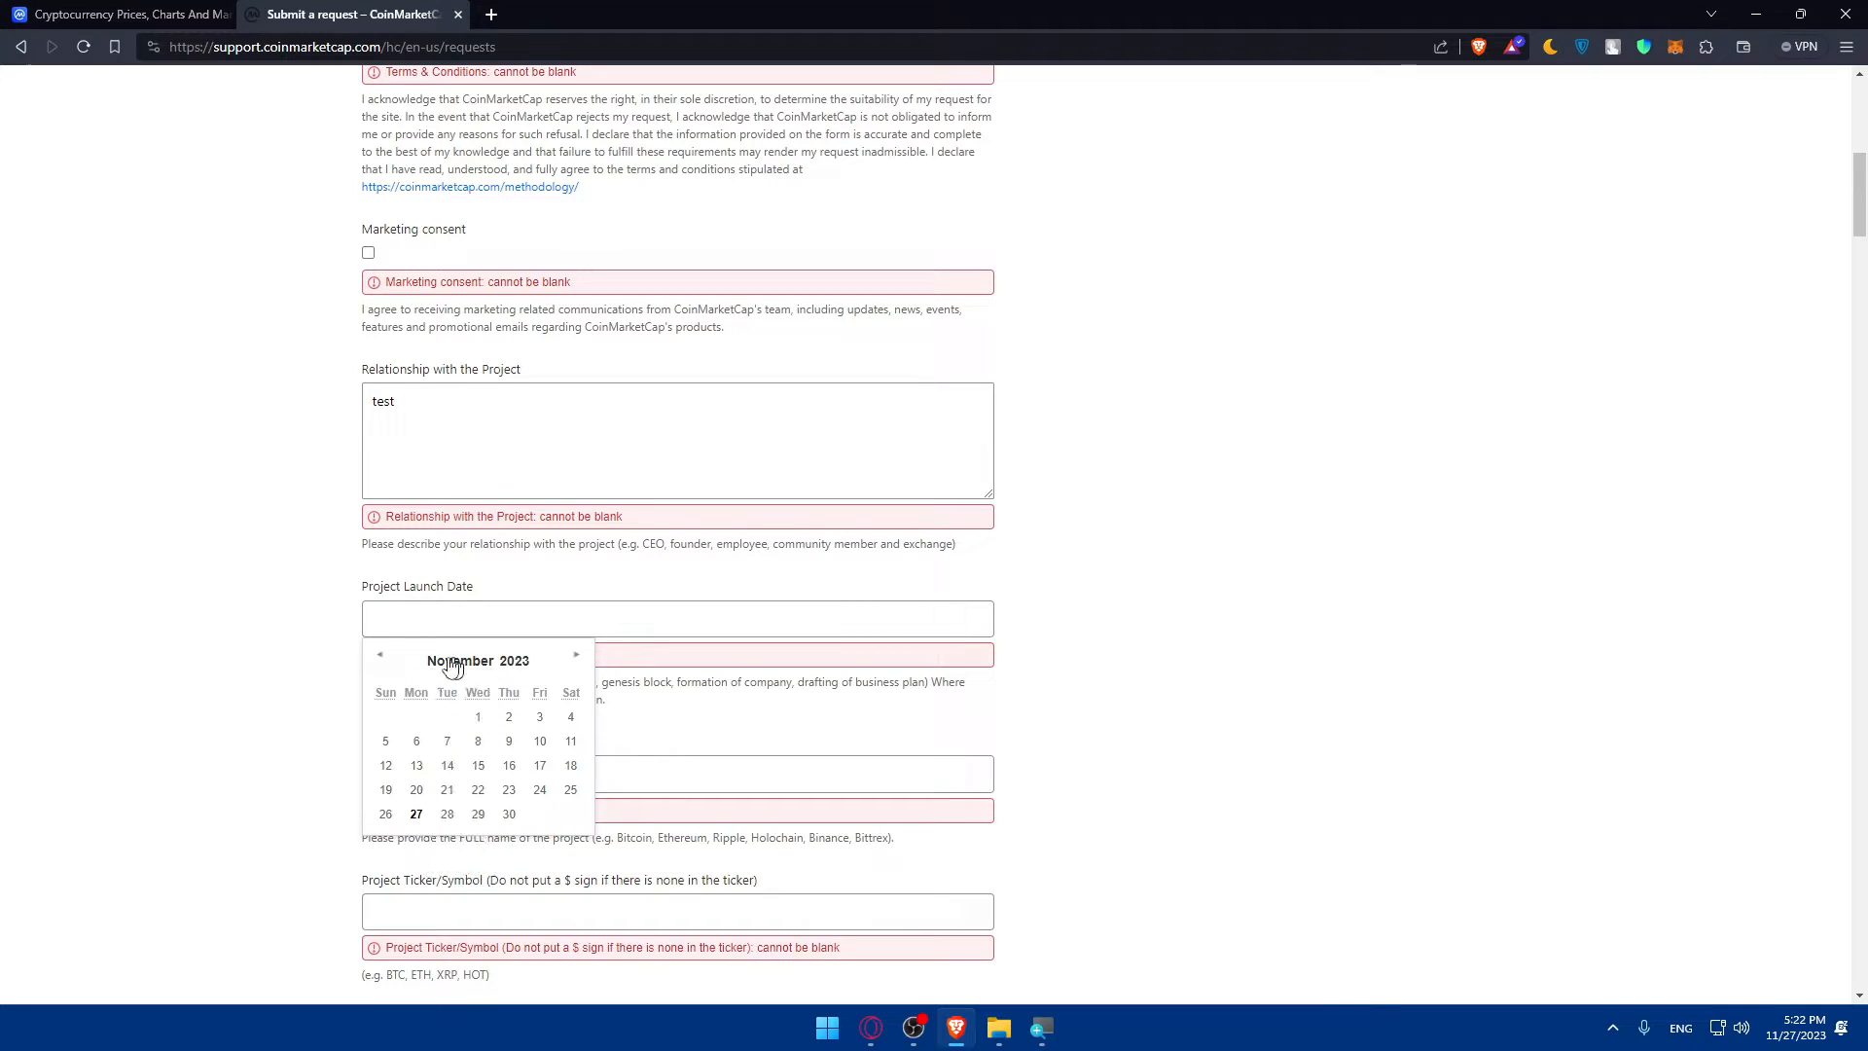
click(478, 661)
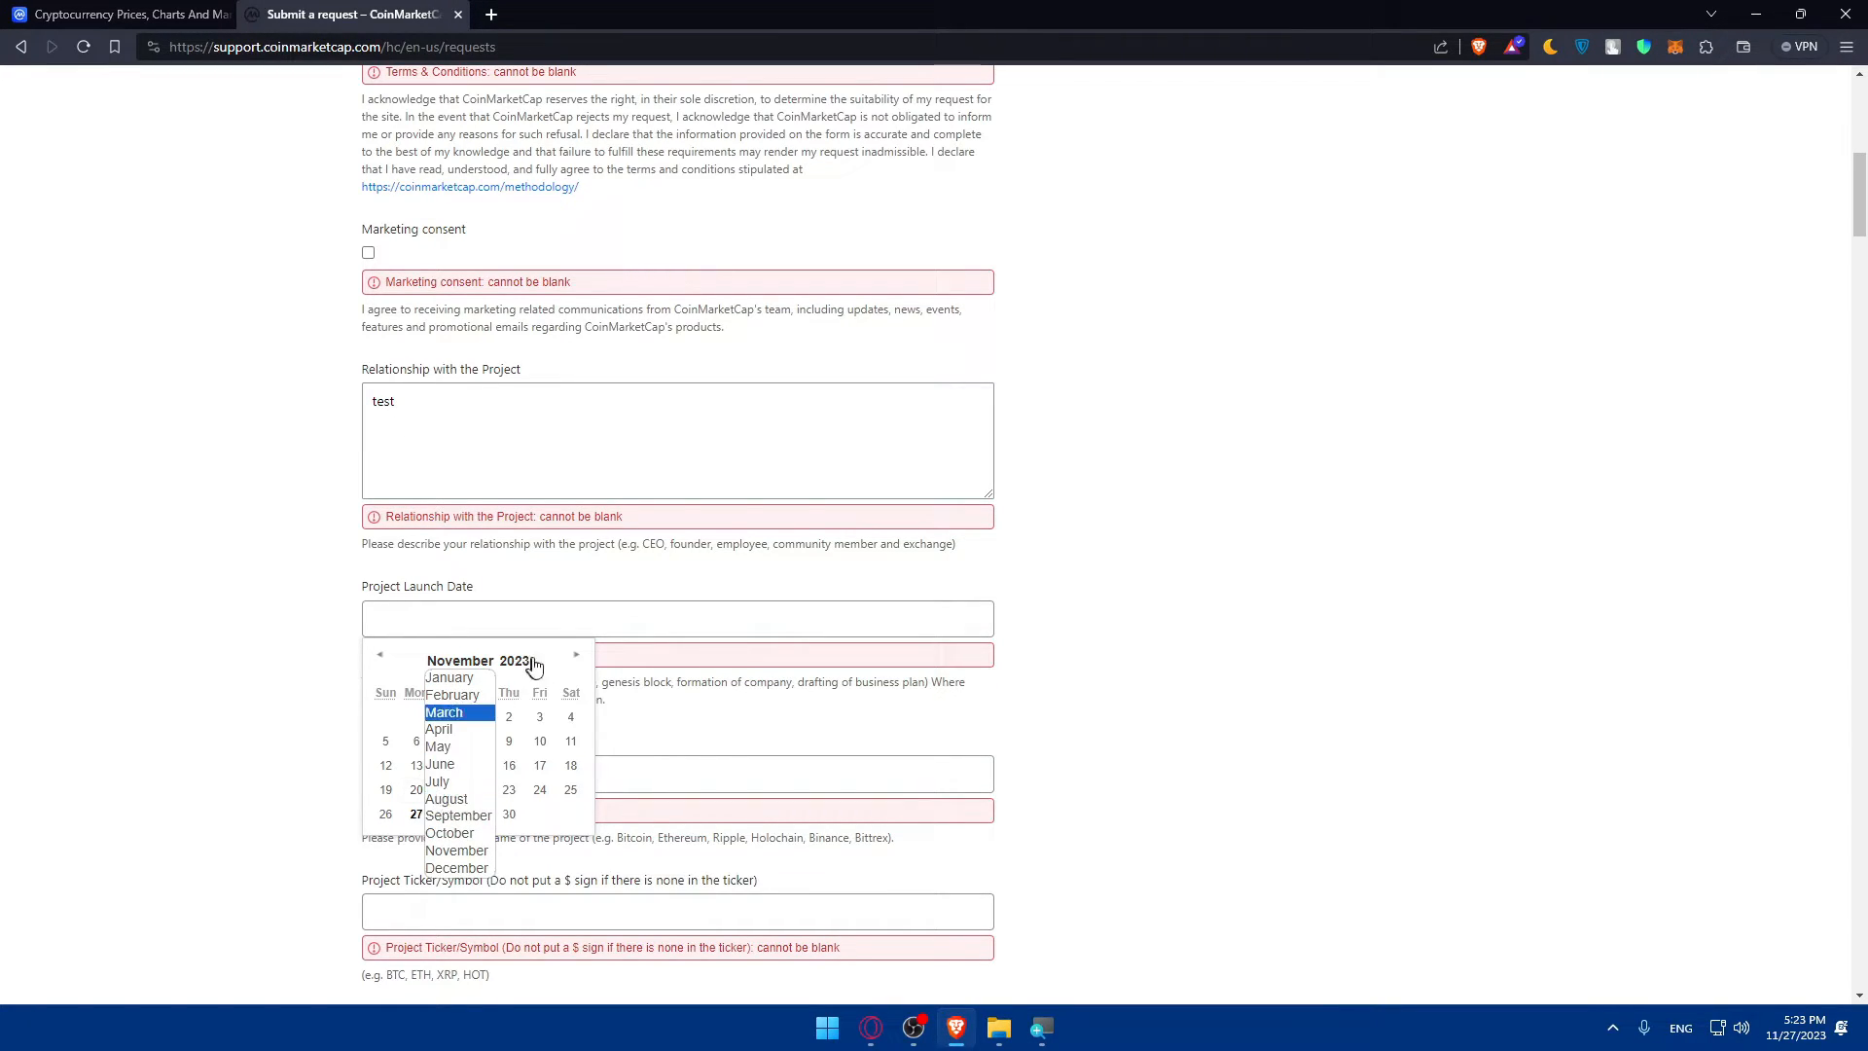
click(525, 661)
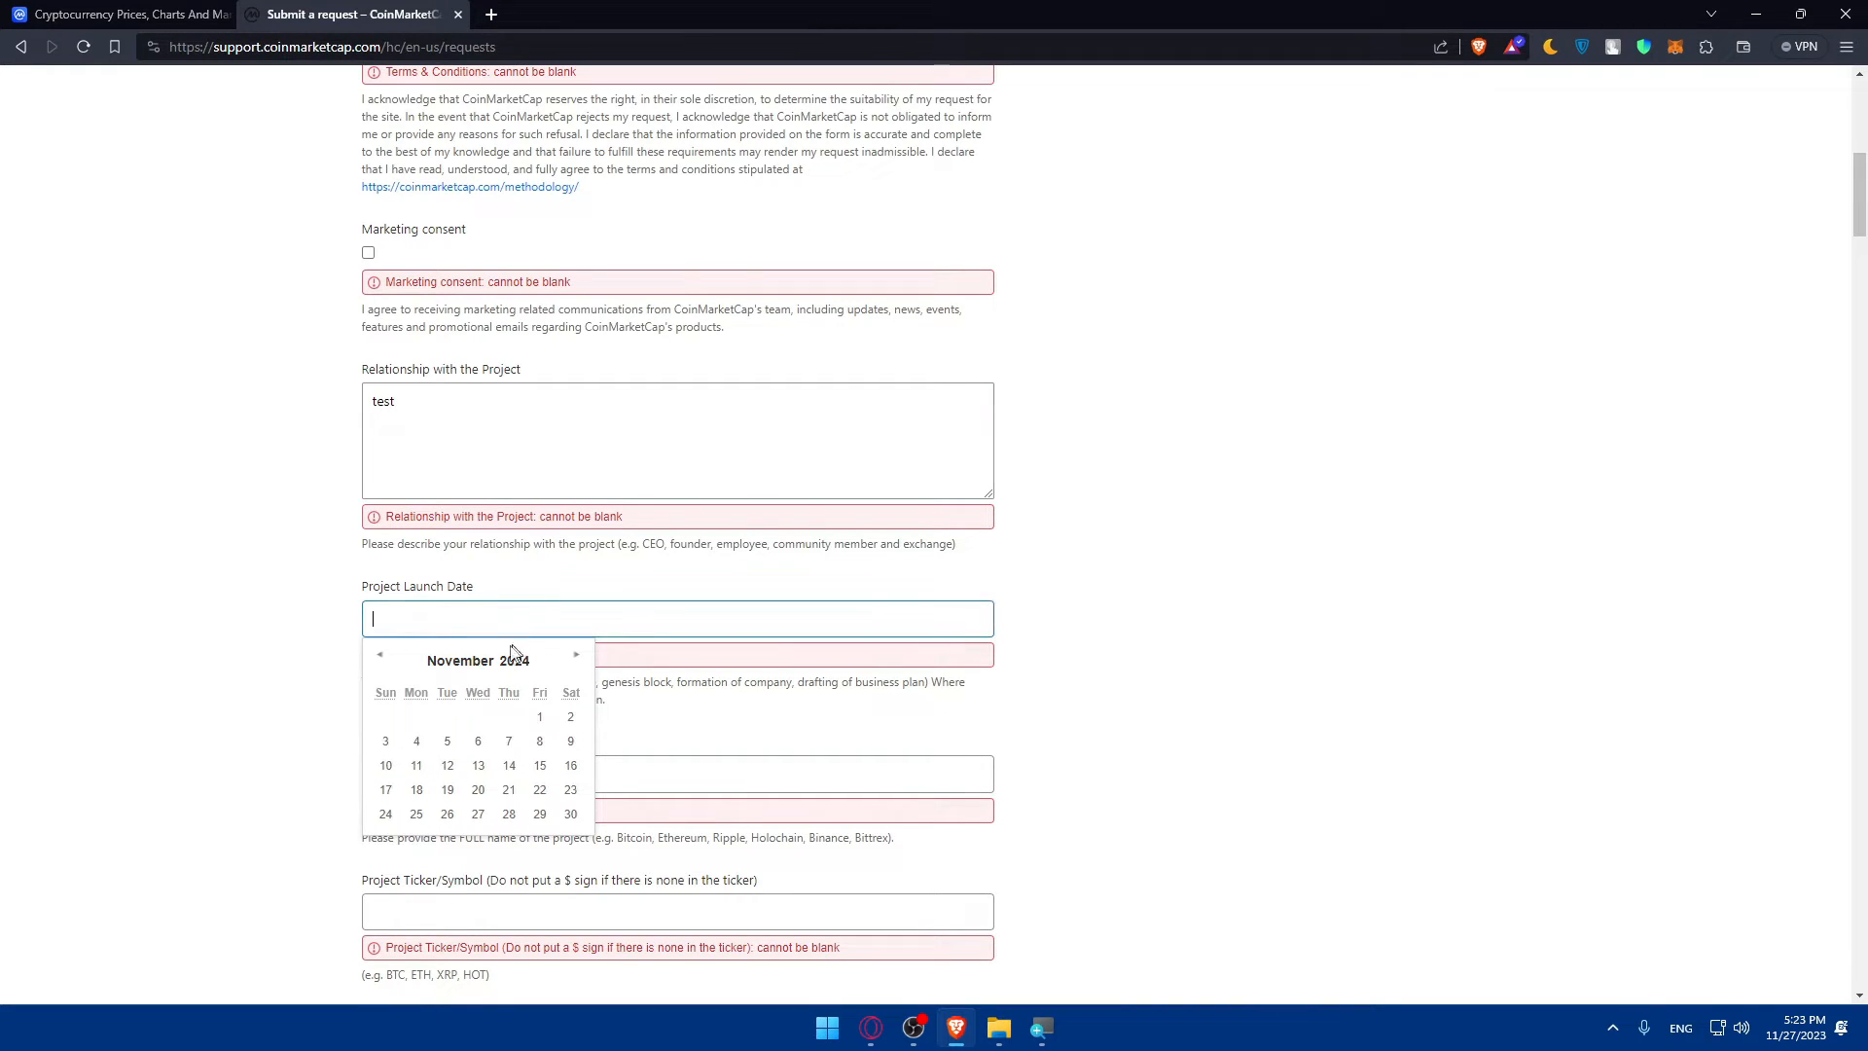
click(576, 655)
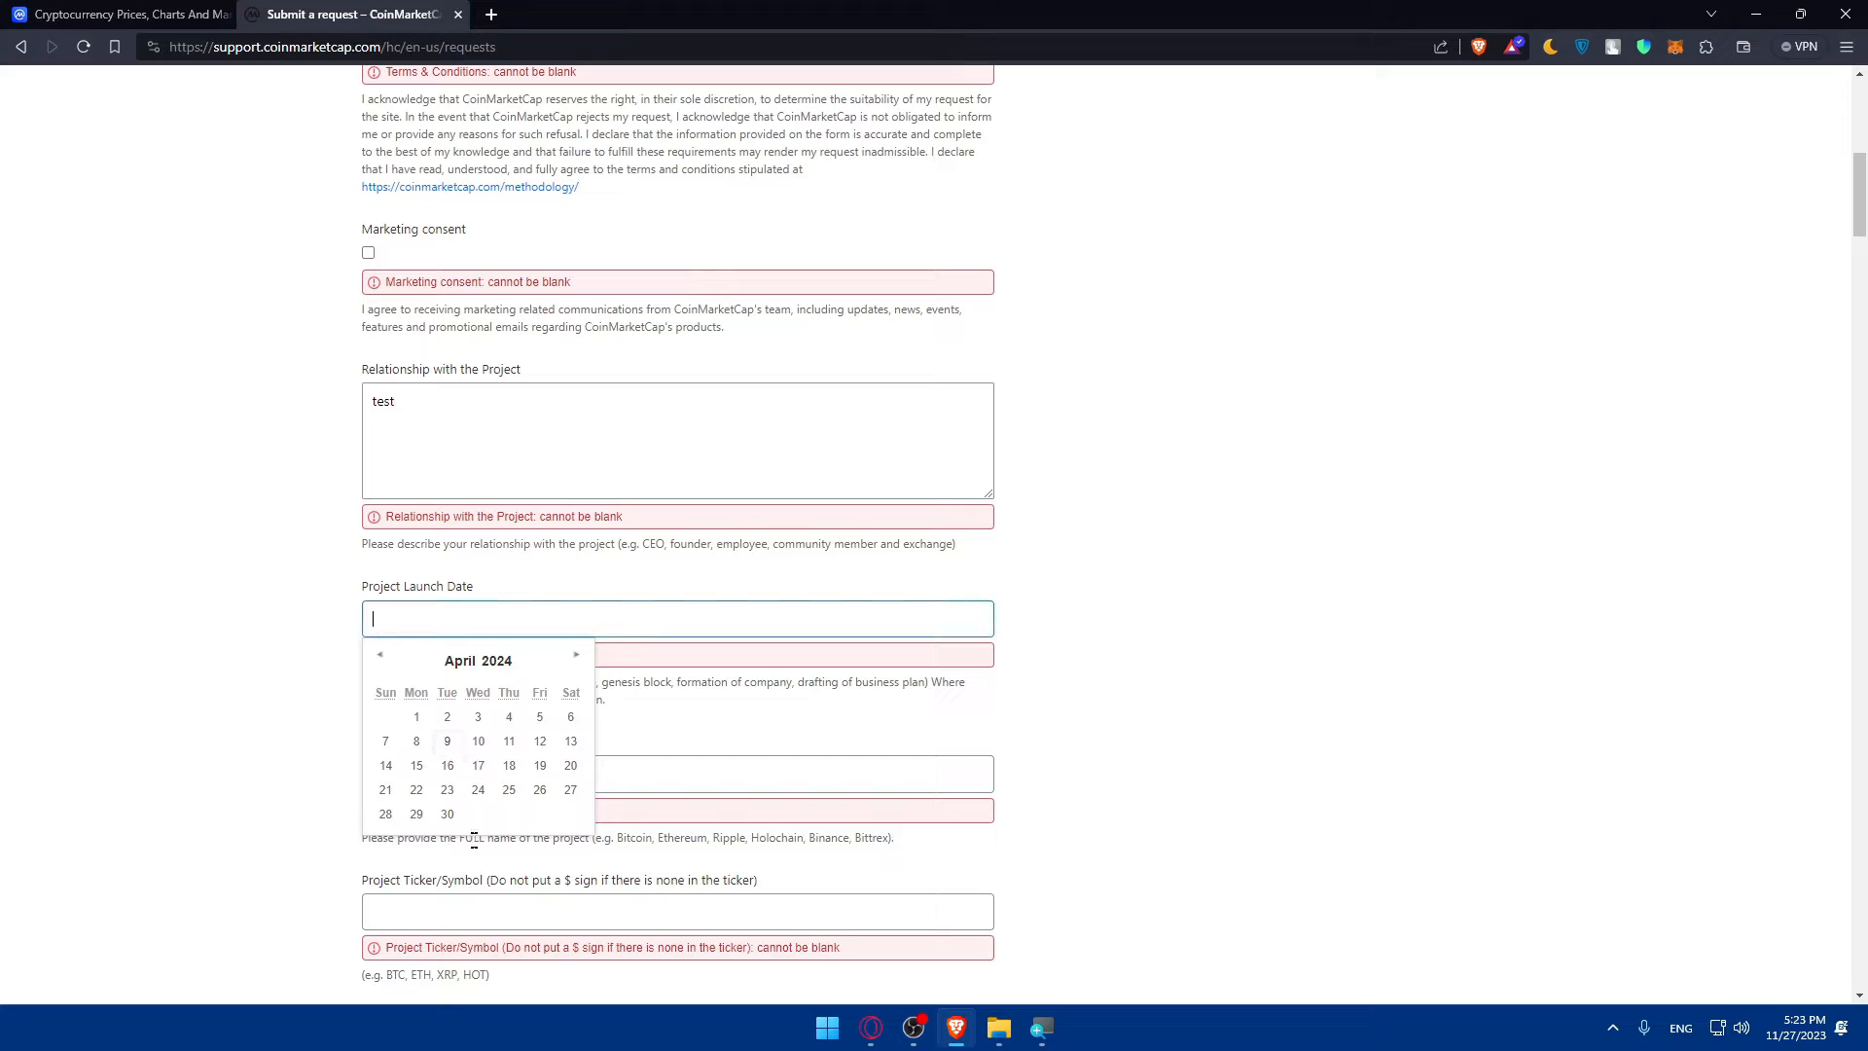
click(509, 764)
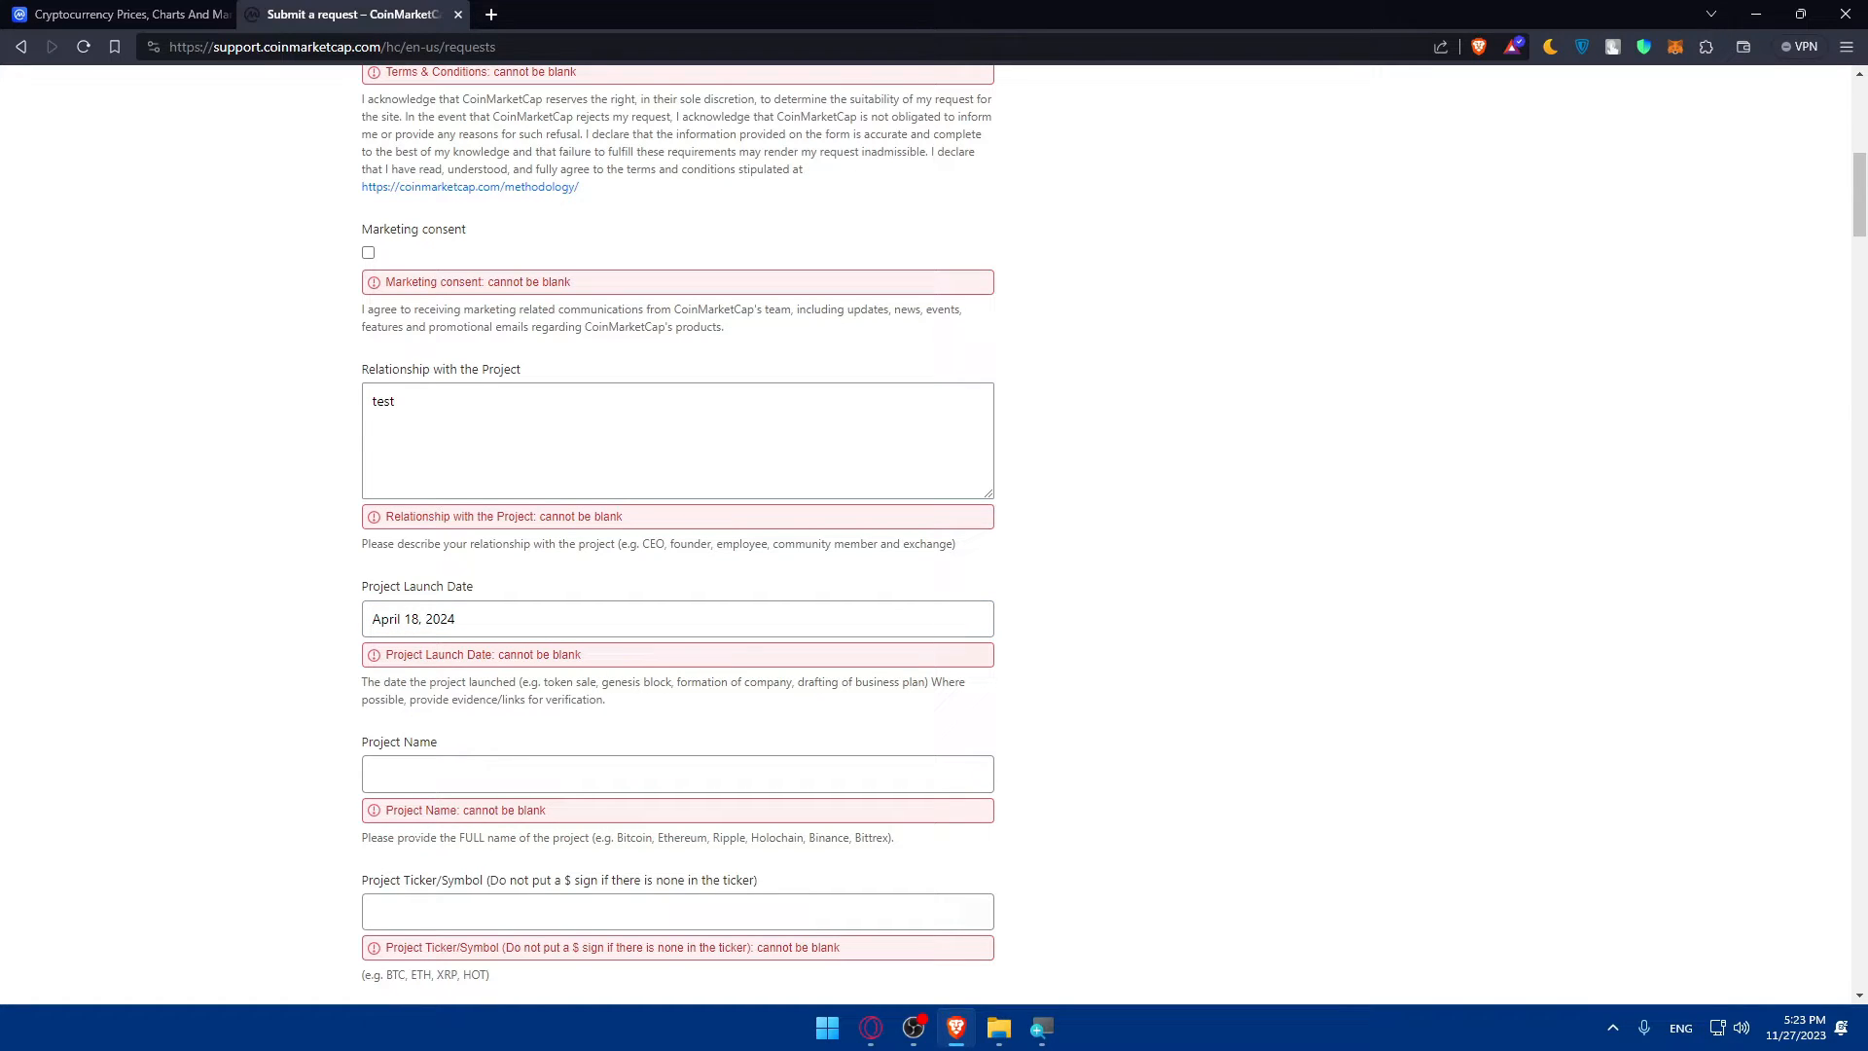
click(676, 774)
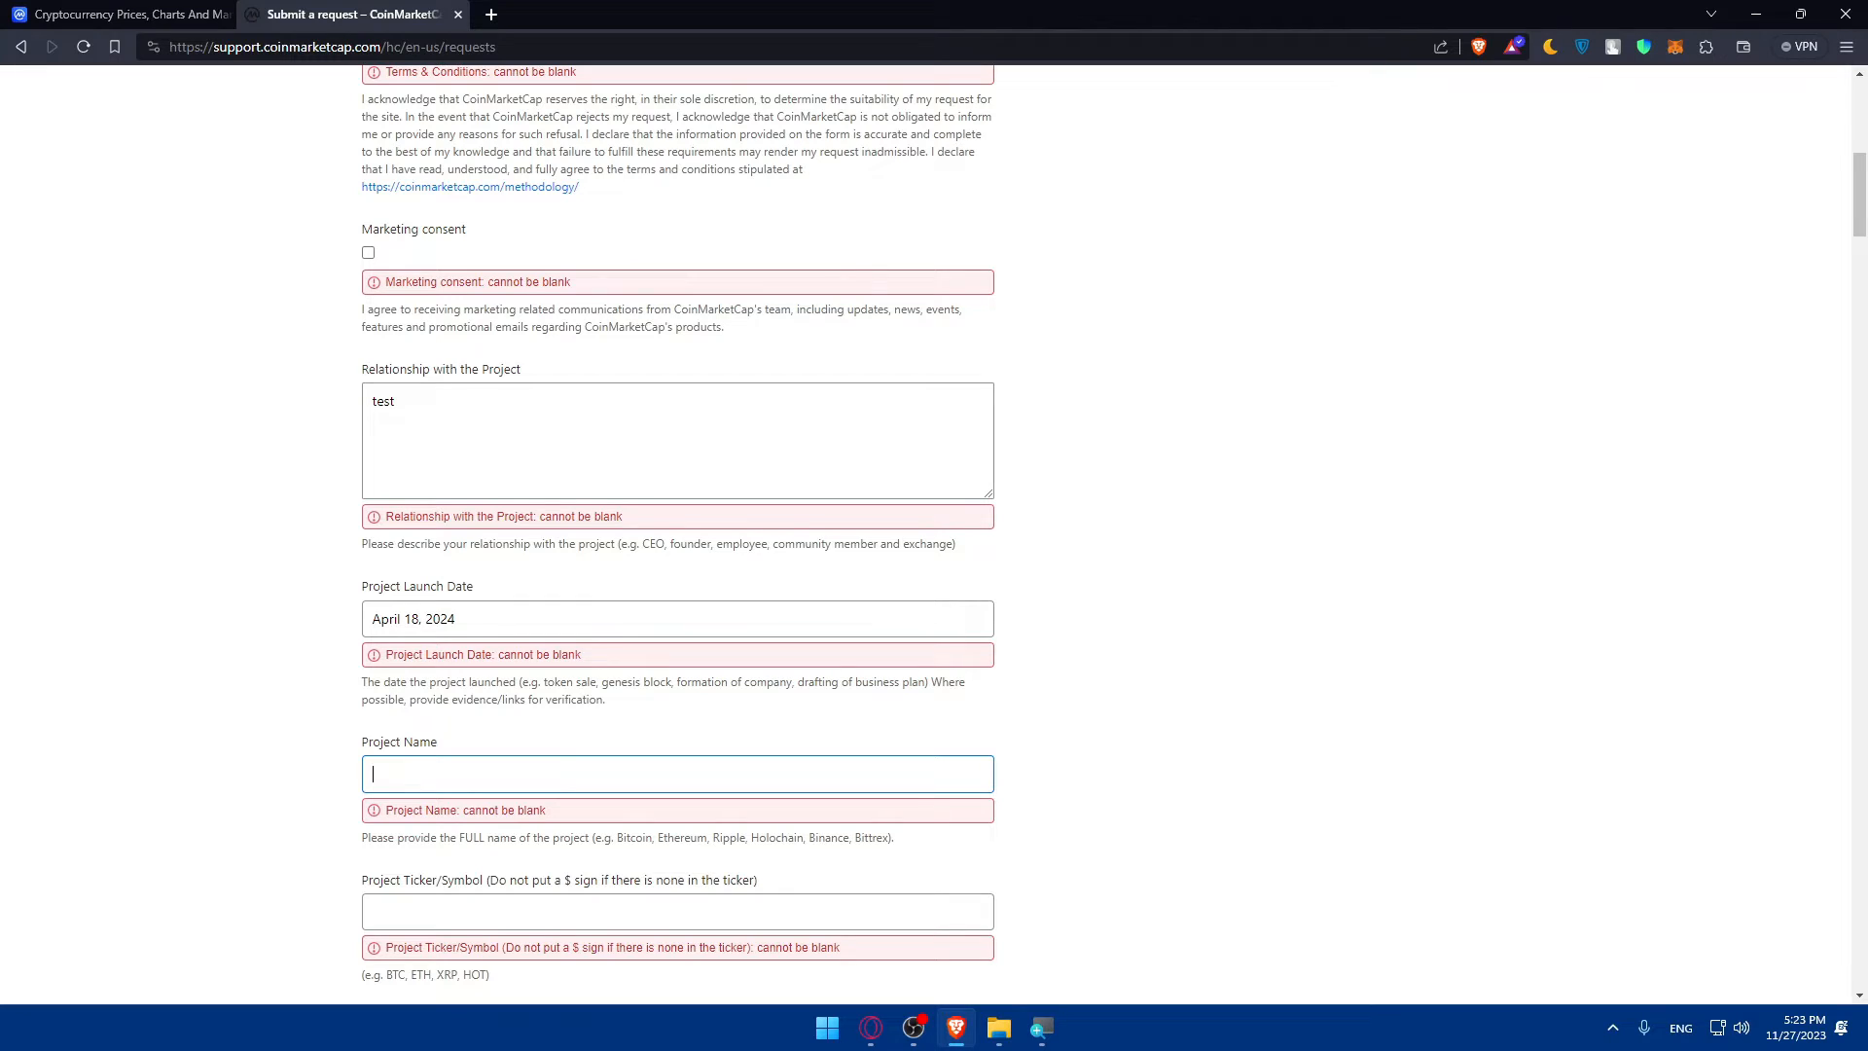
Step: Extend the Project Name to 'test tester' and enter TTR as the ticker
text(test)
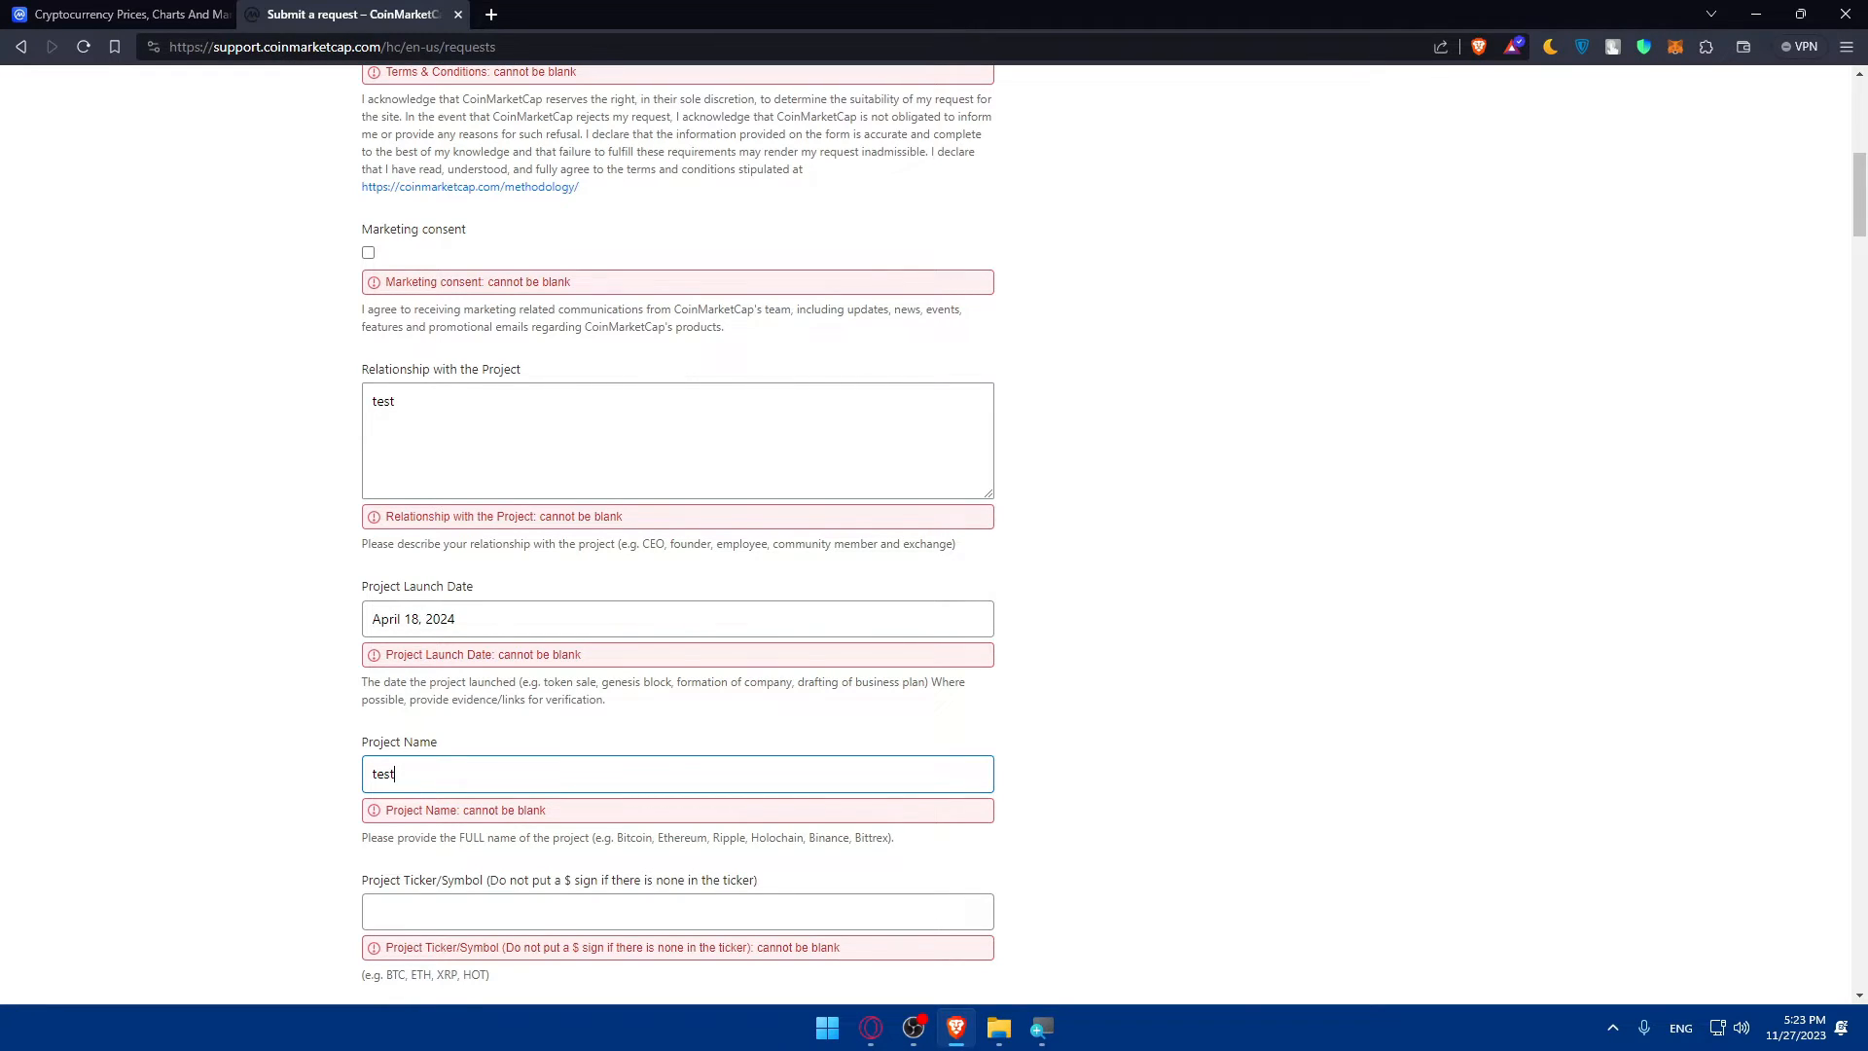
scroll(down, 3)
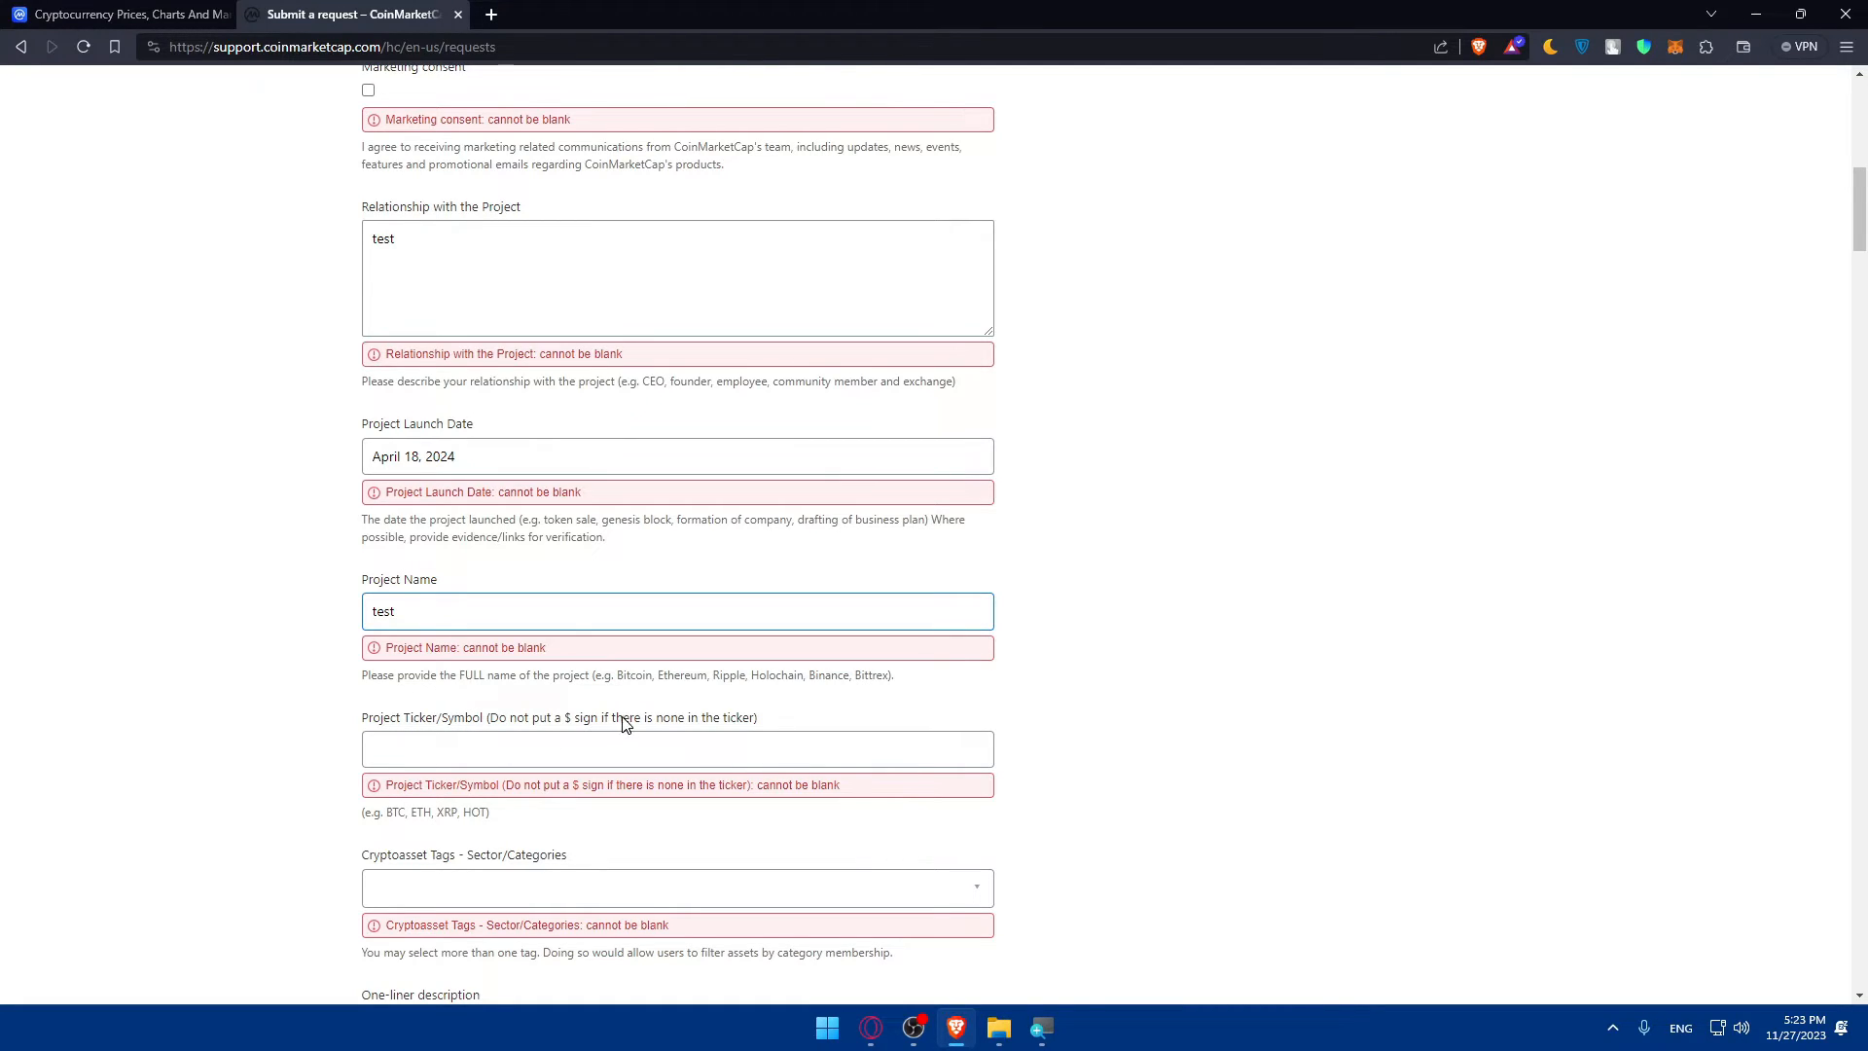
mouse_move(608, 732)
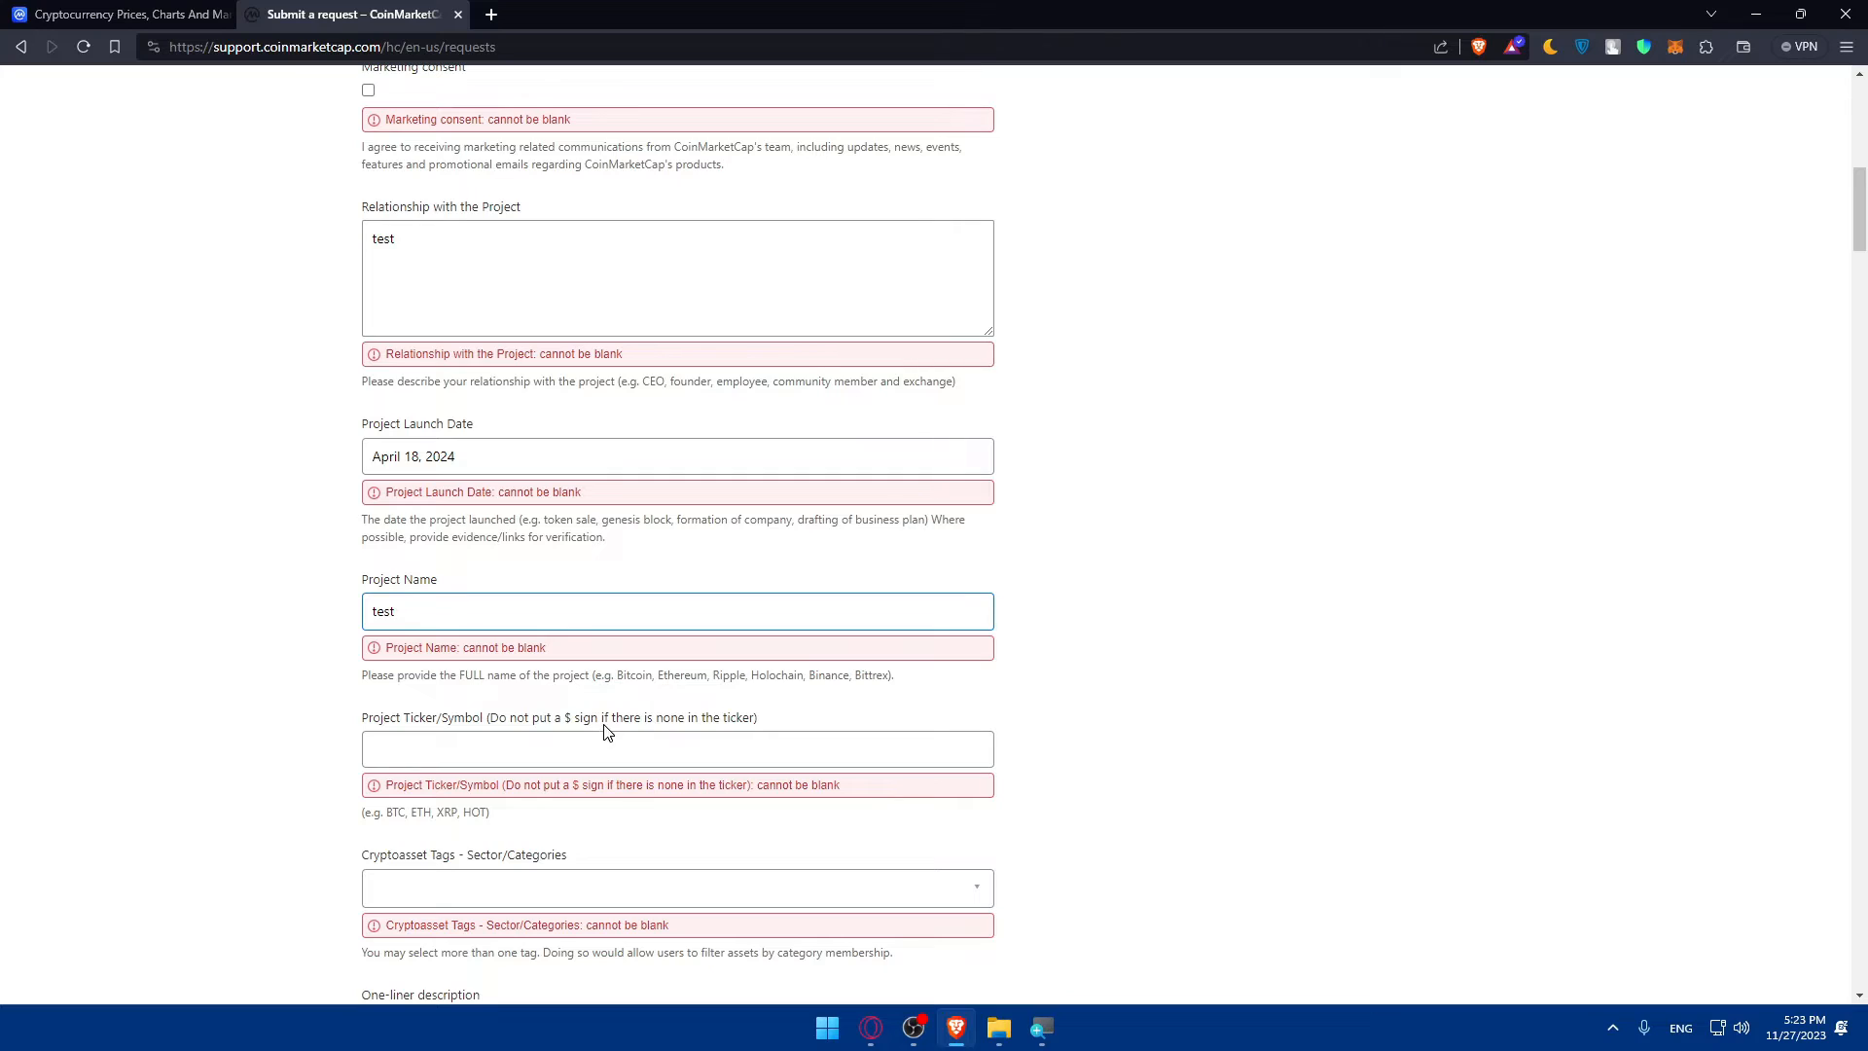
mouse_move(674, 726)
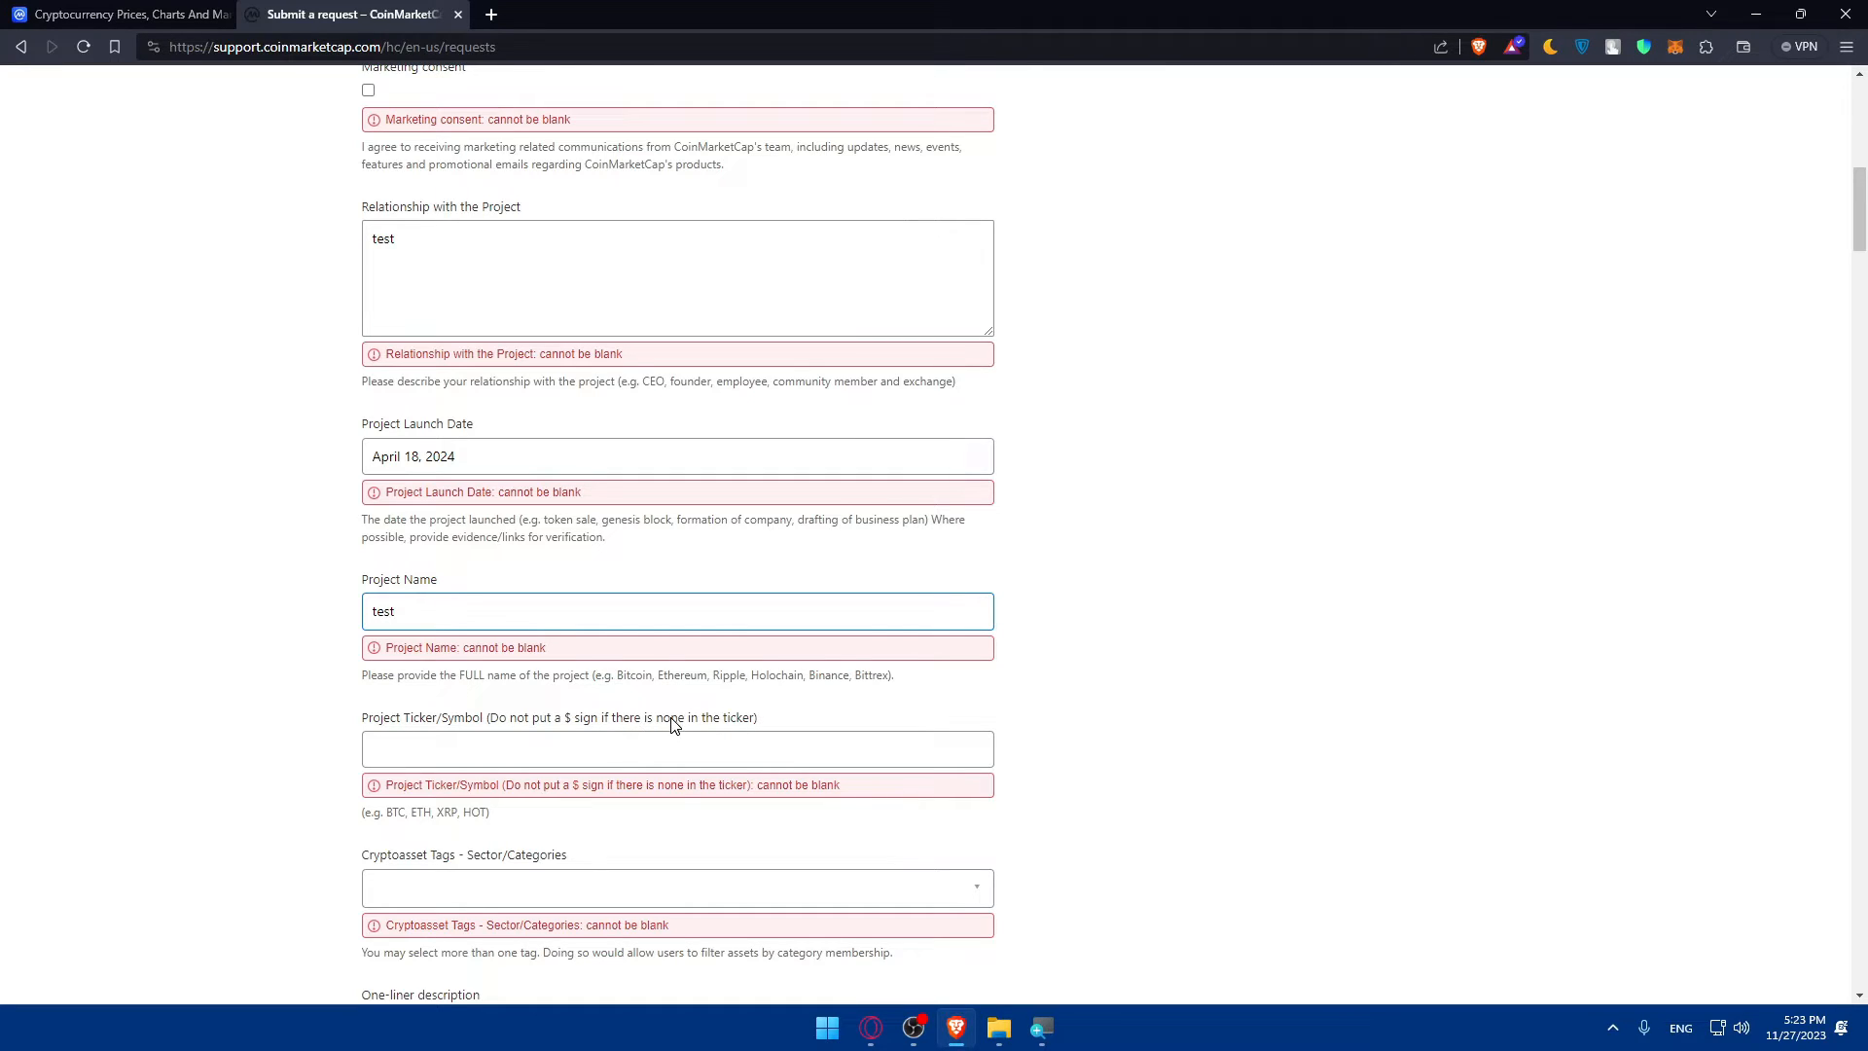
click(677, 749)
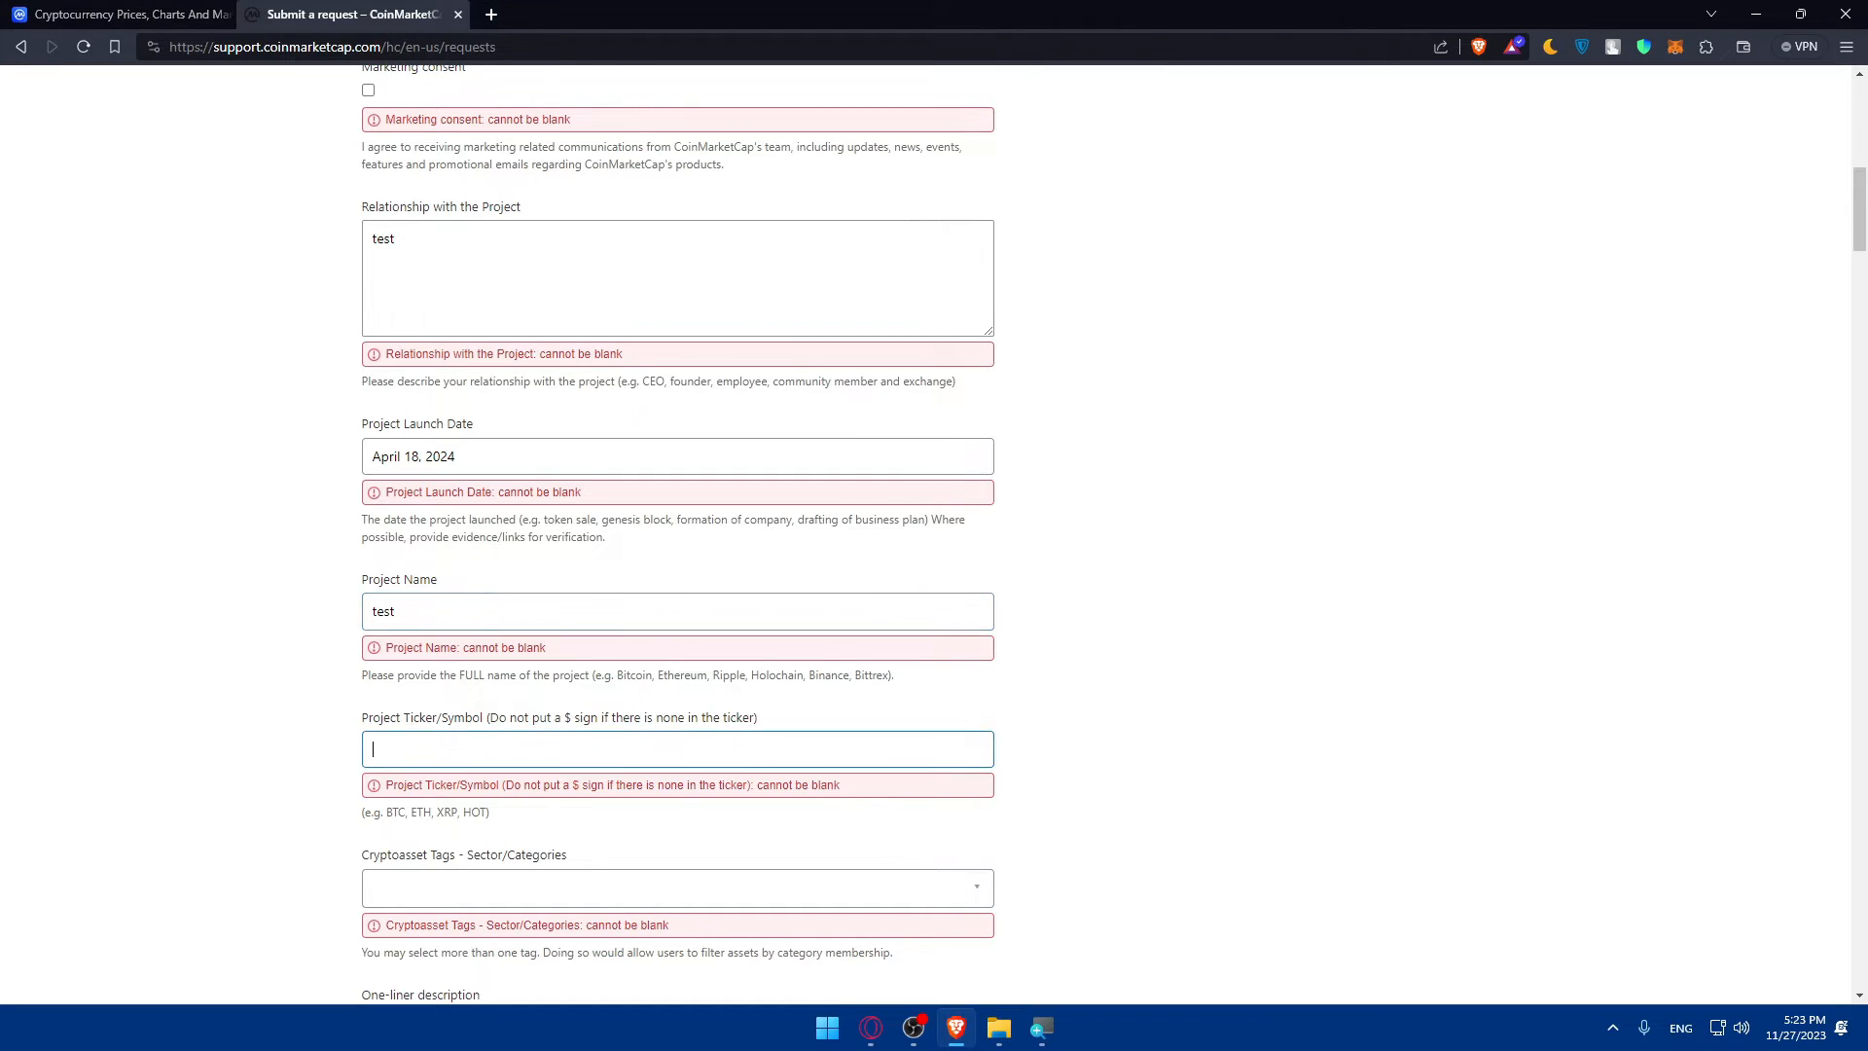
mouse_move(1099, 776)
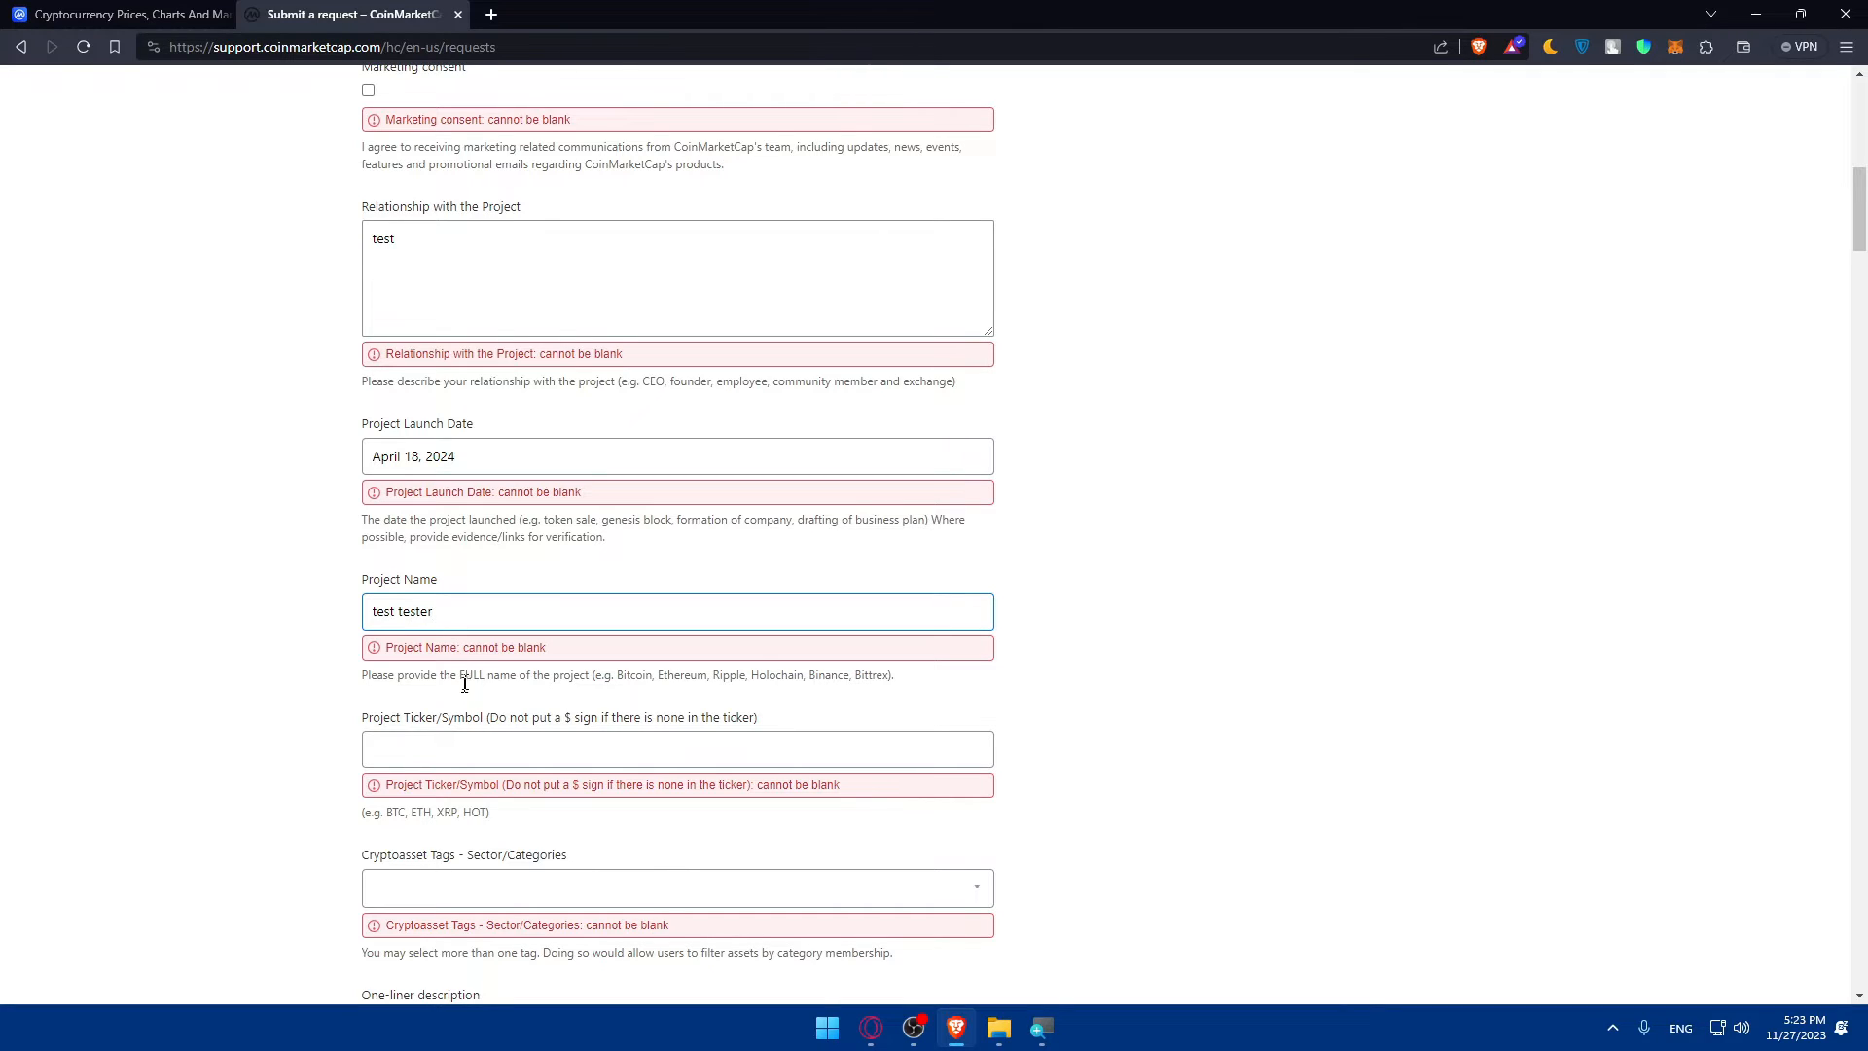
click(676, 748)
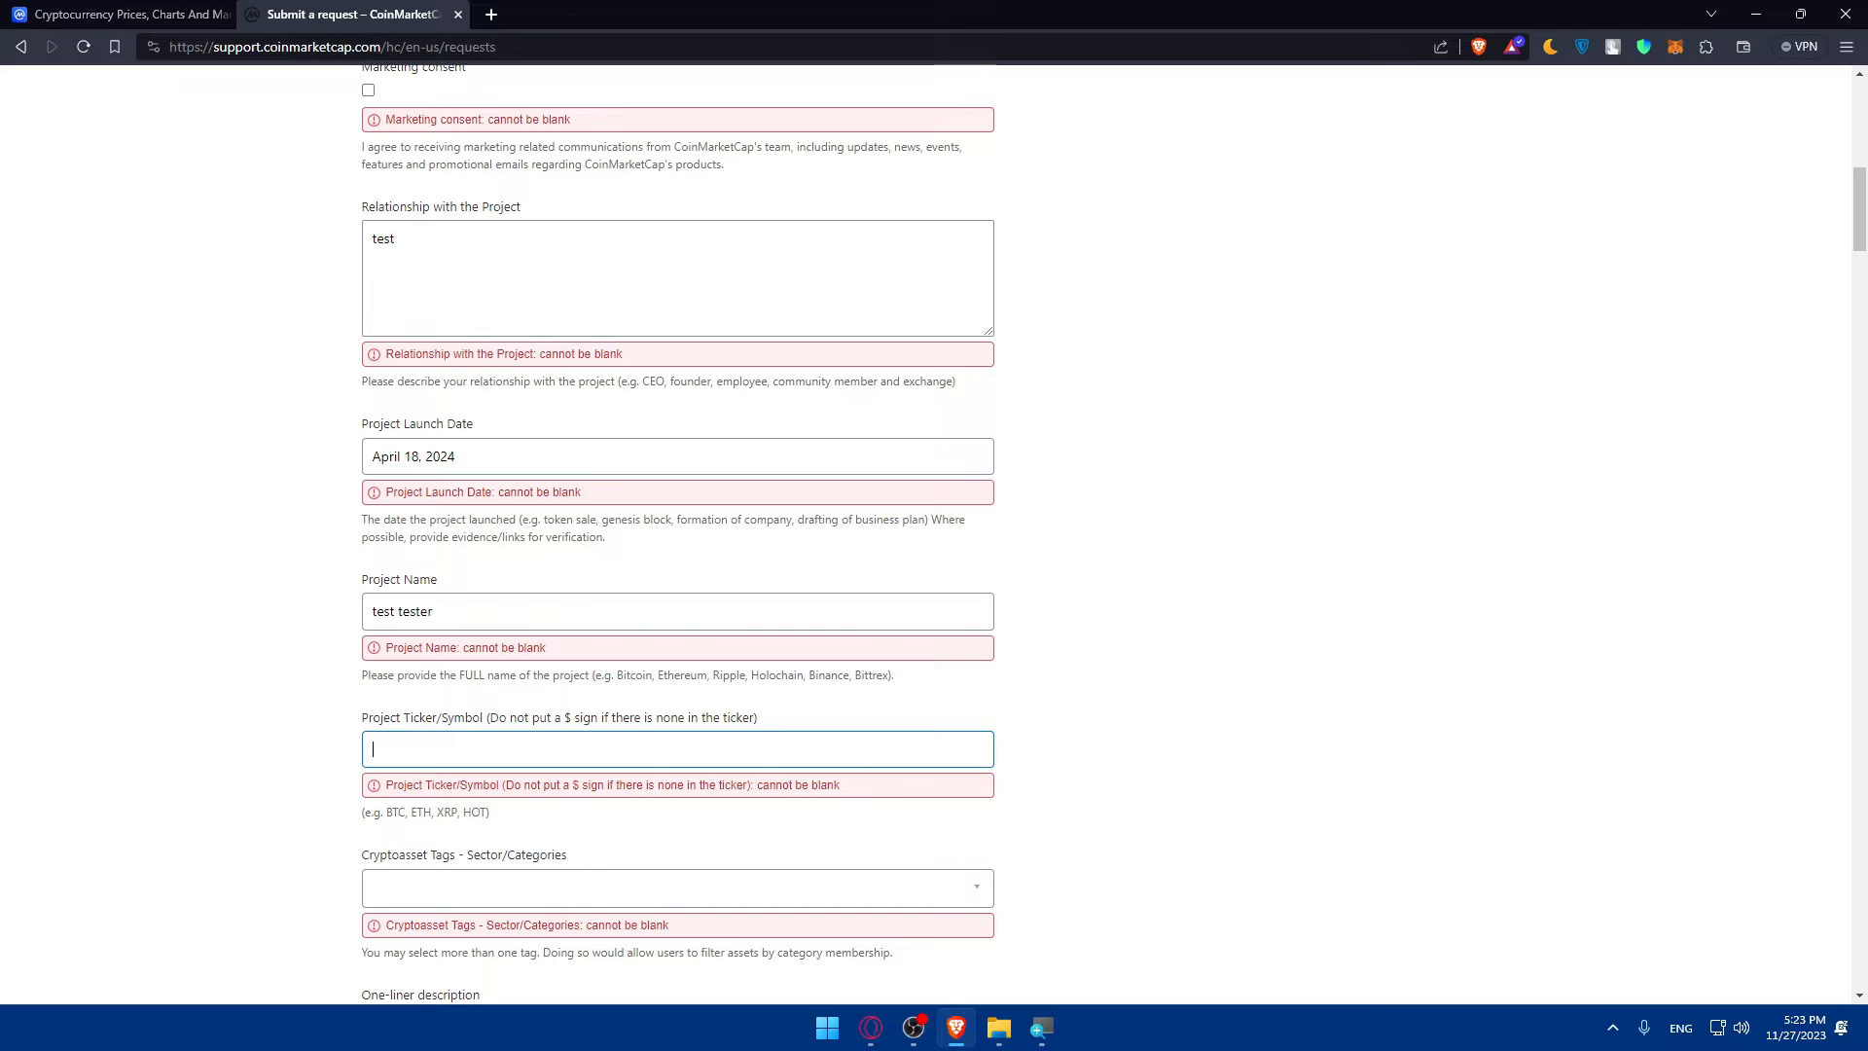
text(TTR)
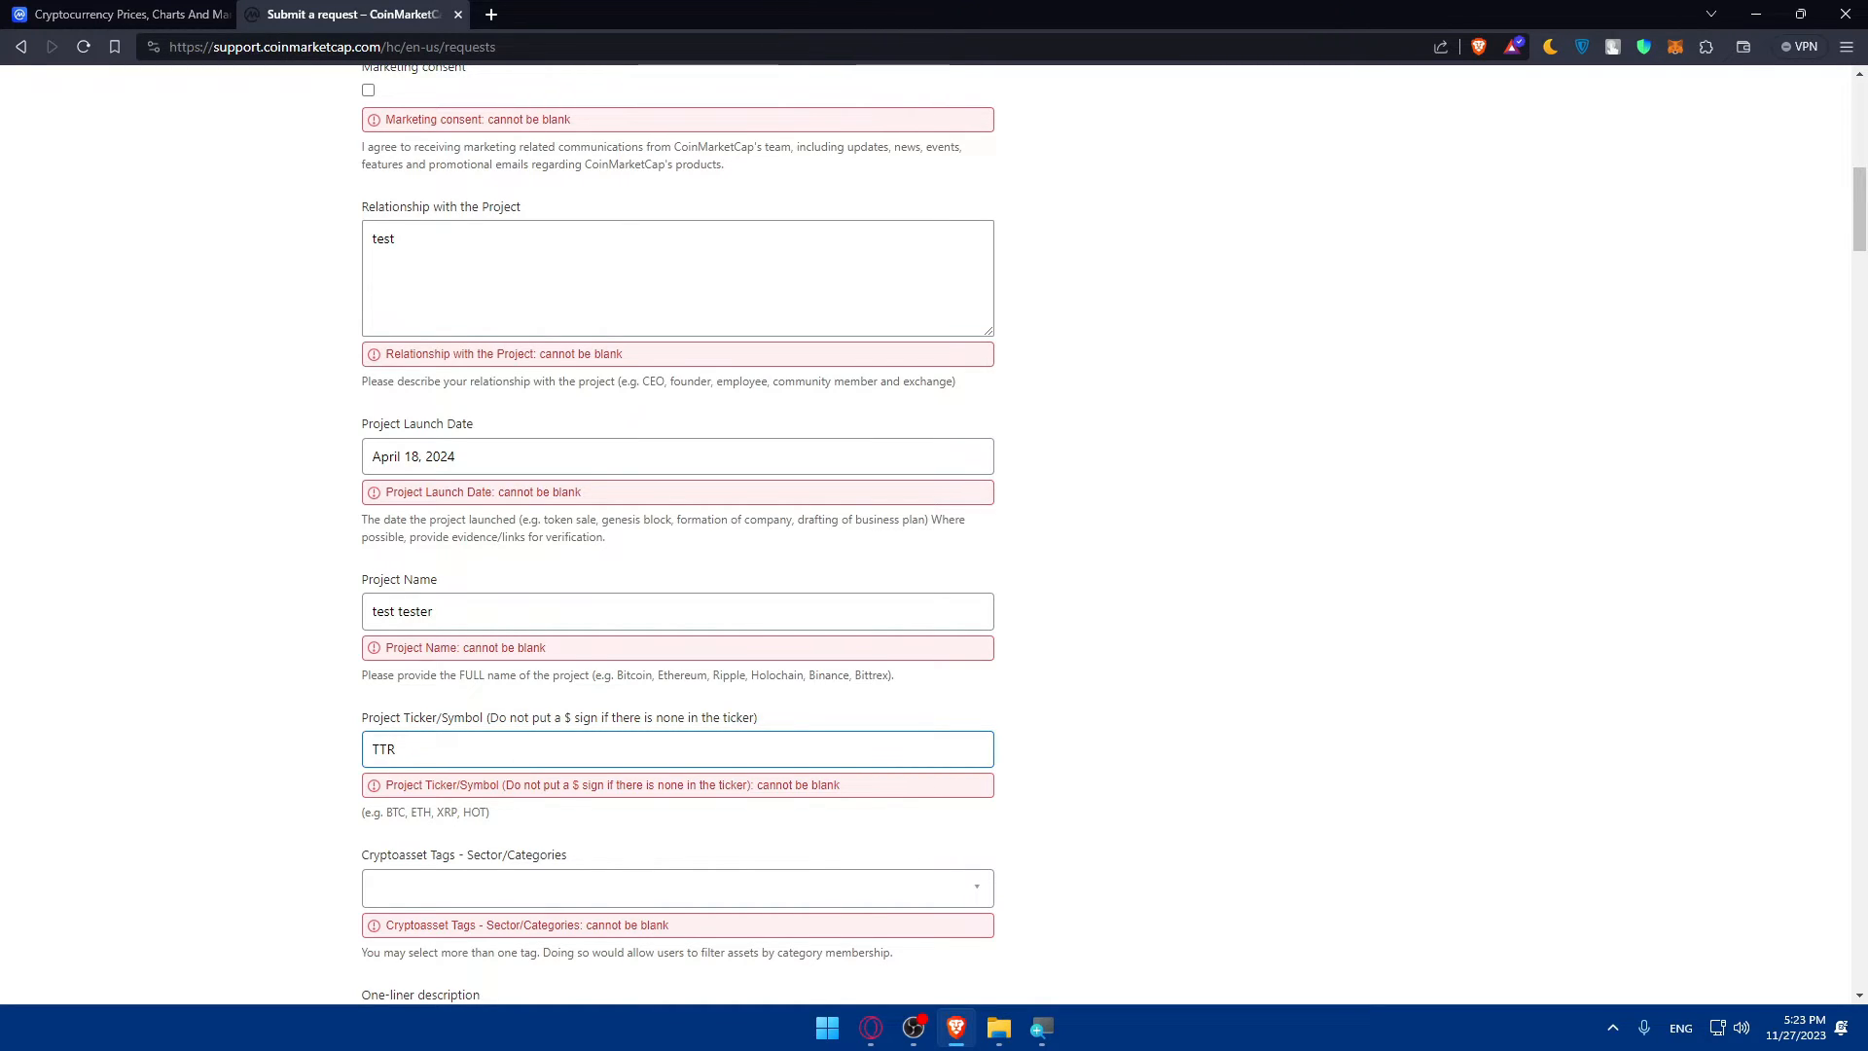
Step: Set Marketing as the only cryptoasset tag, leaving Adult unticked
scroll(down, 3)
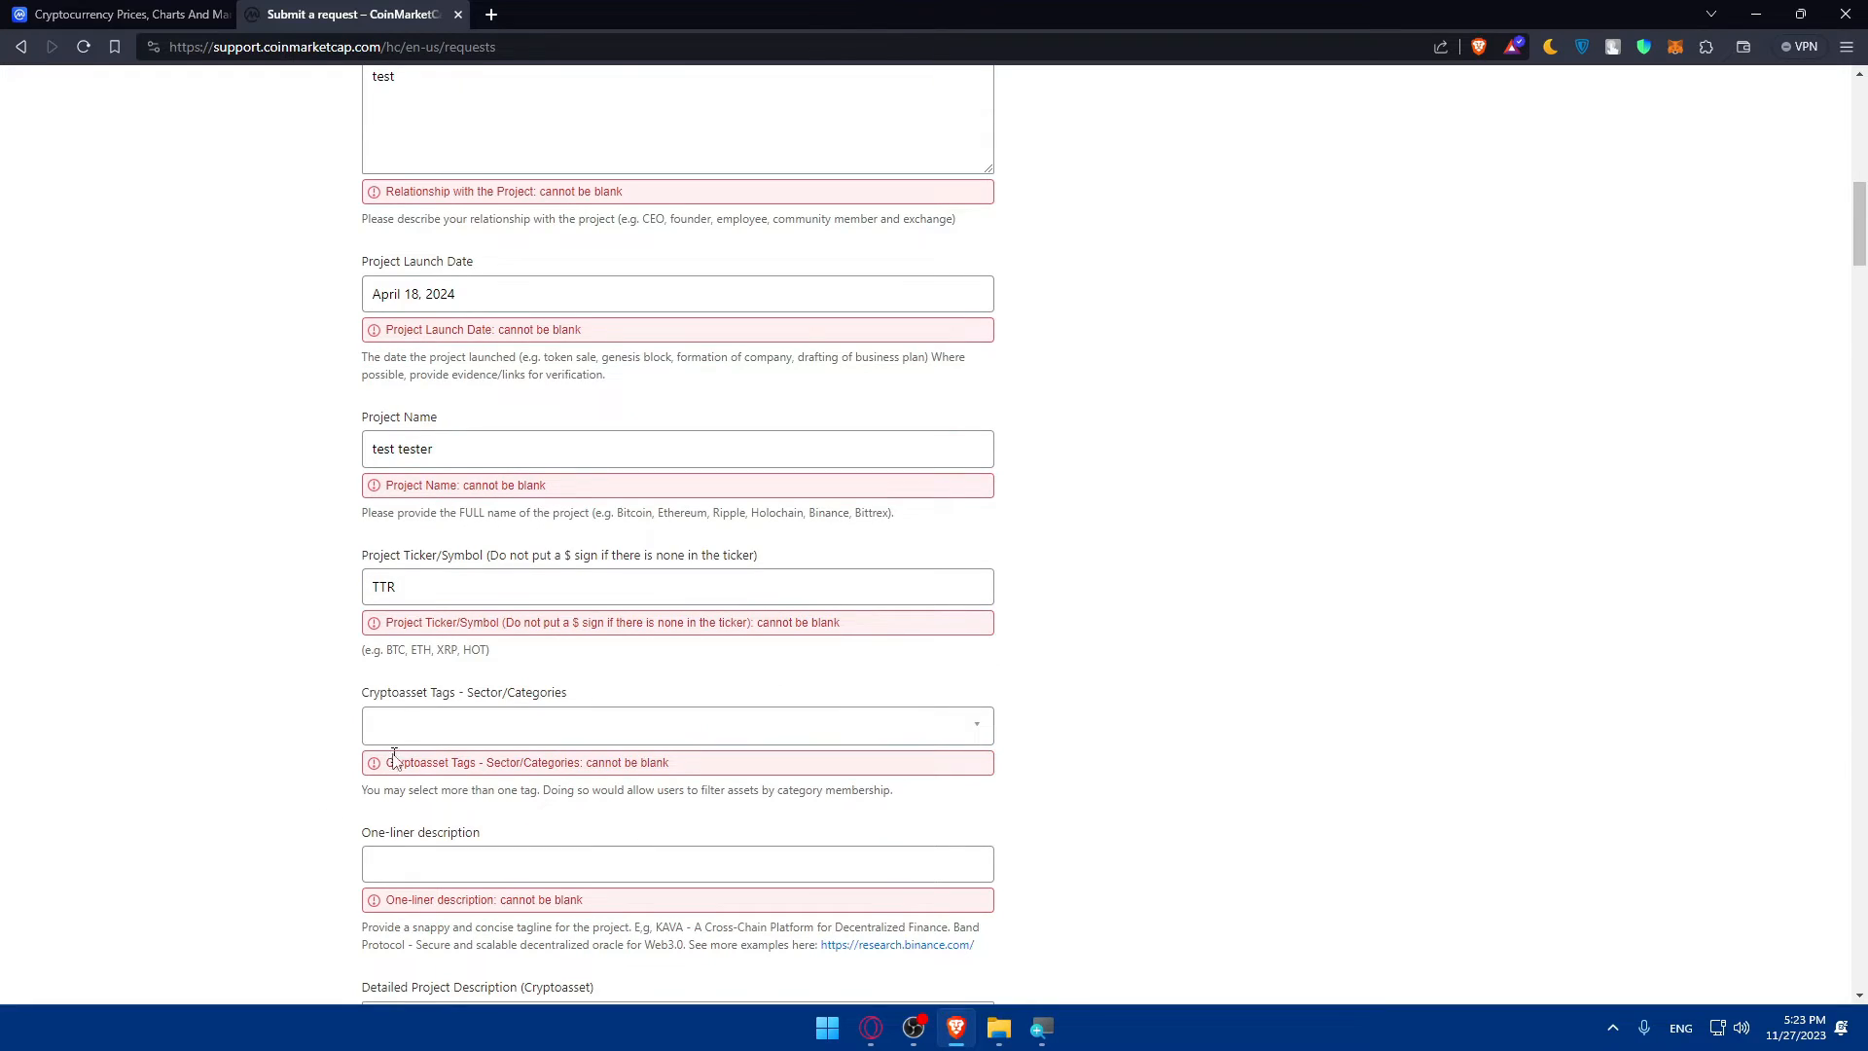
click(678, 725)
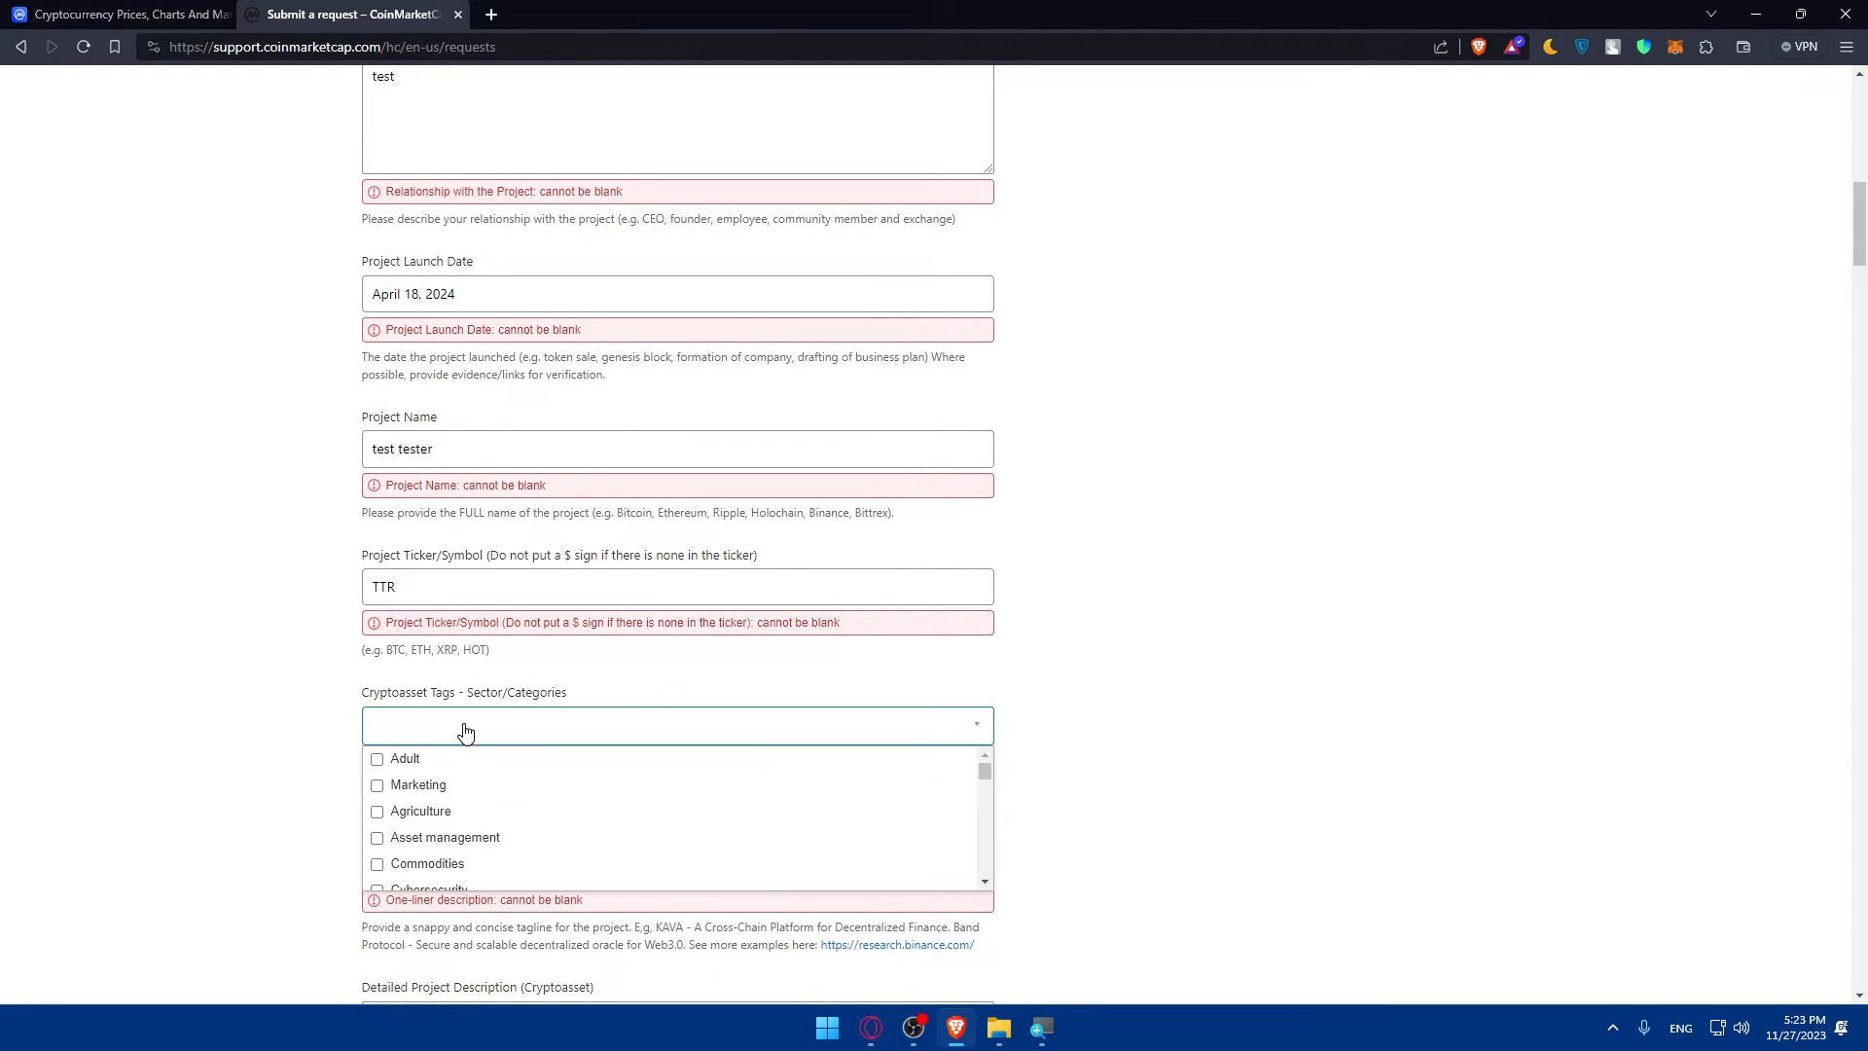
mouse_move(448, 796)
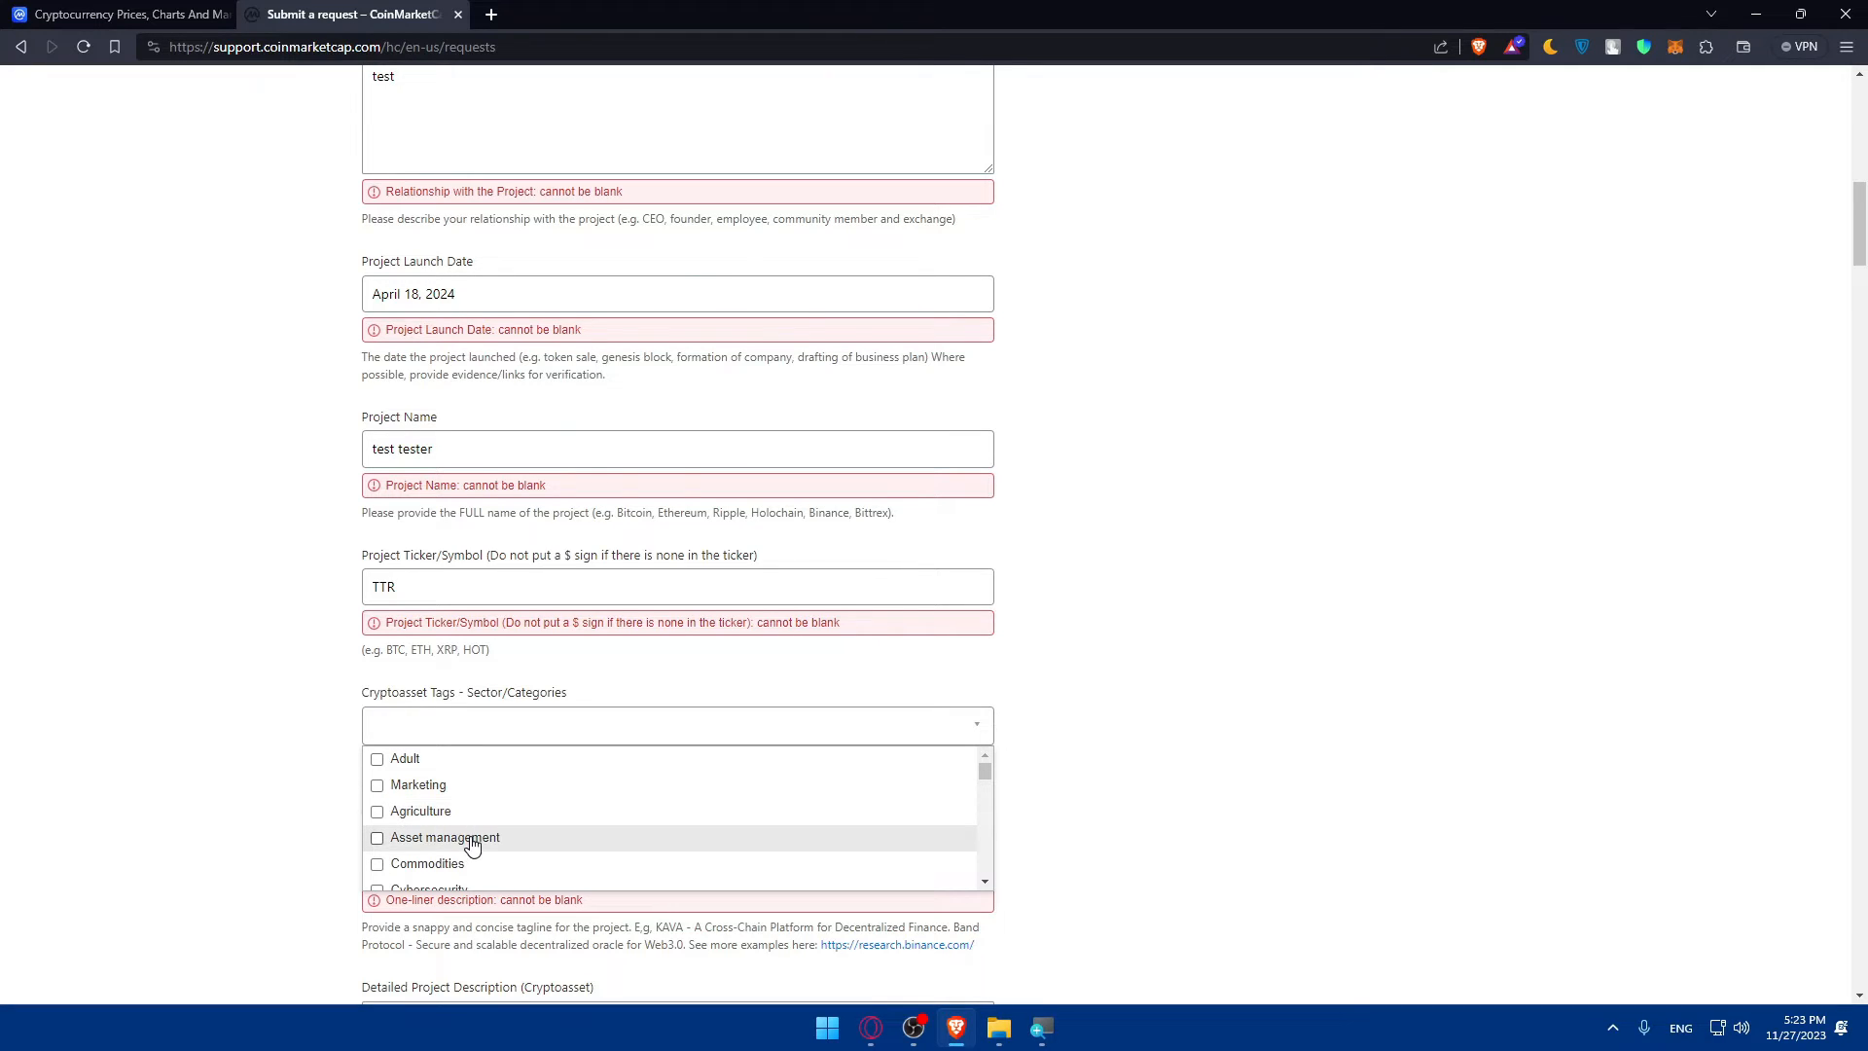
scroll(down, 3)
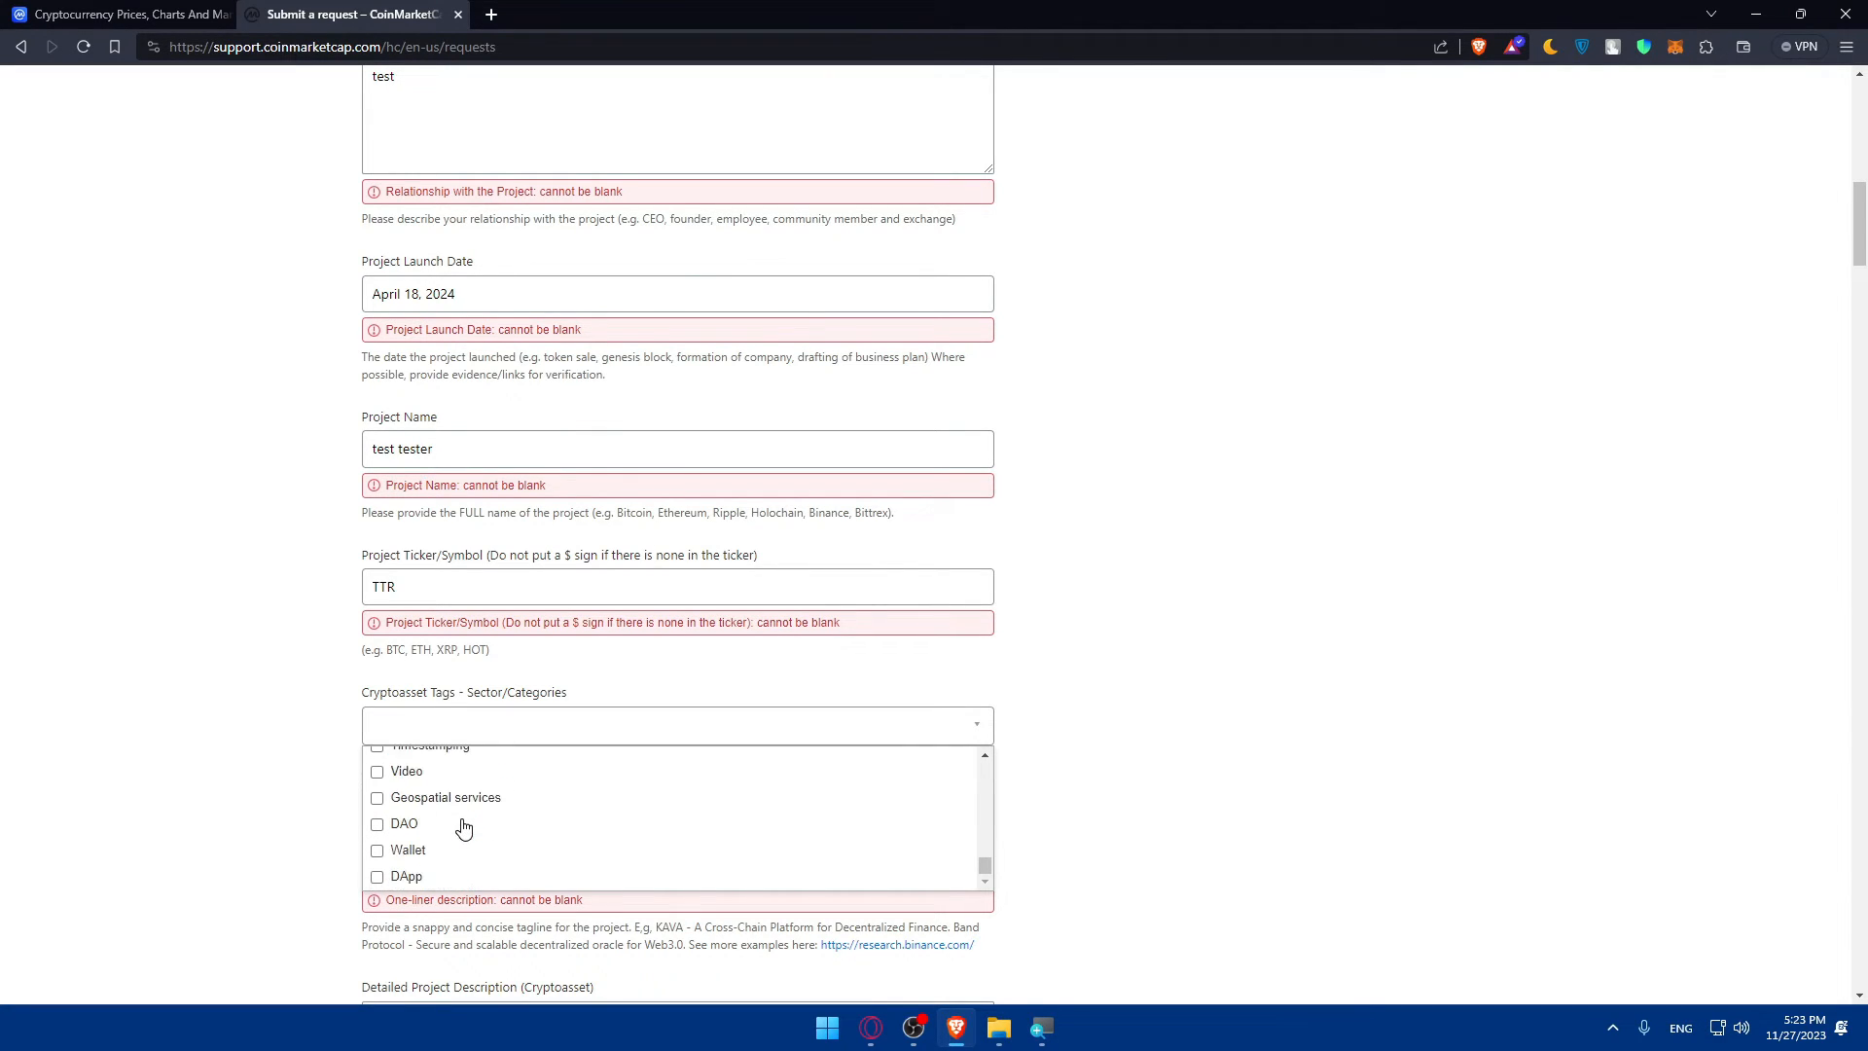
click(376, 758)
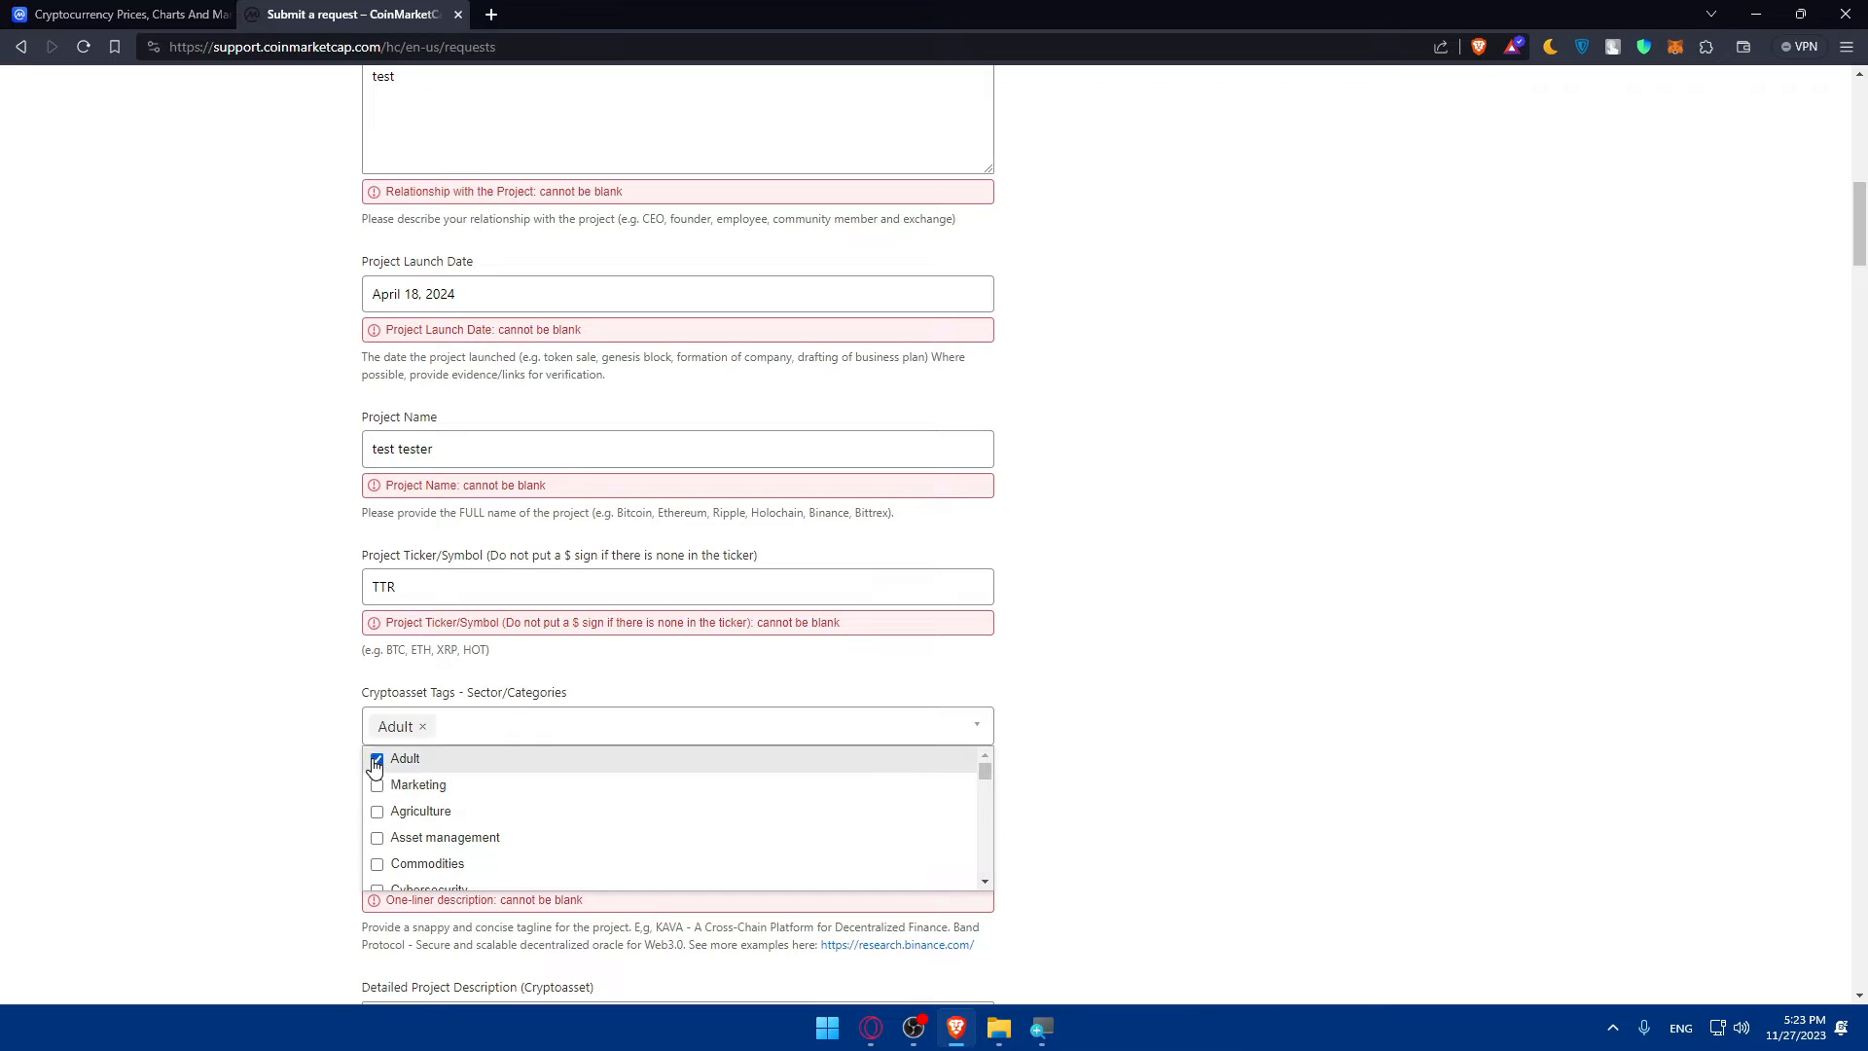
click(377, 758)
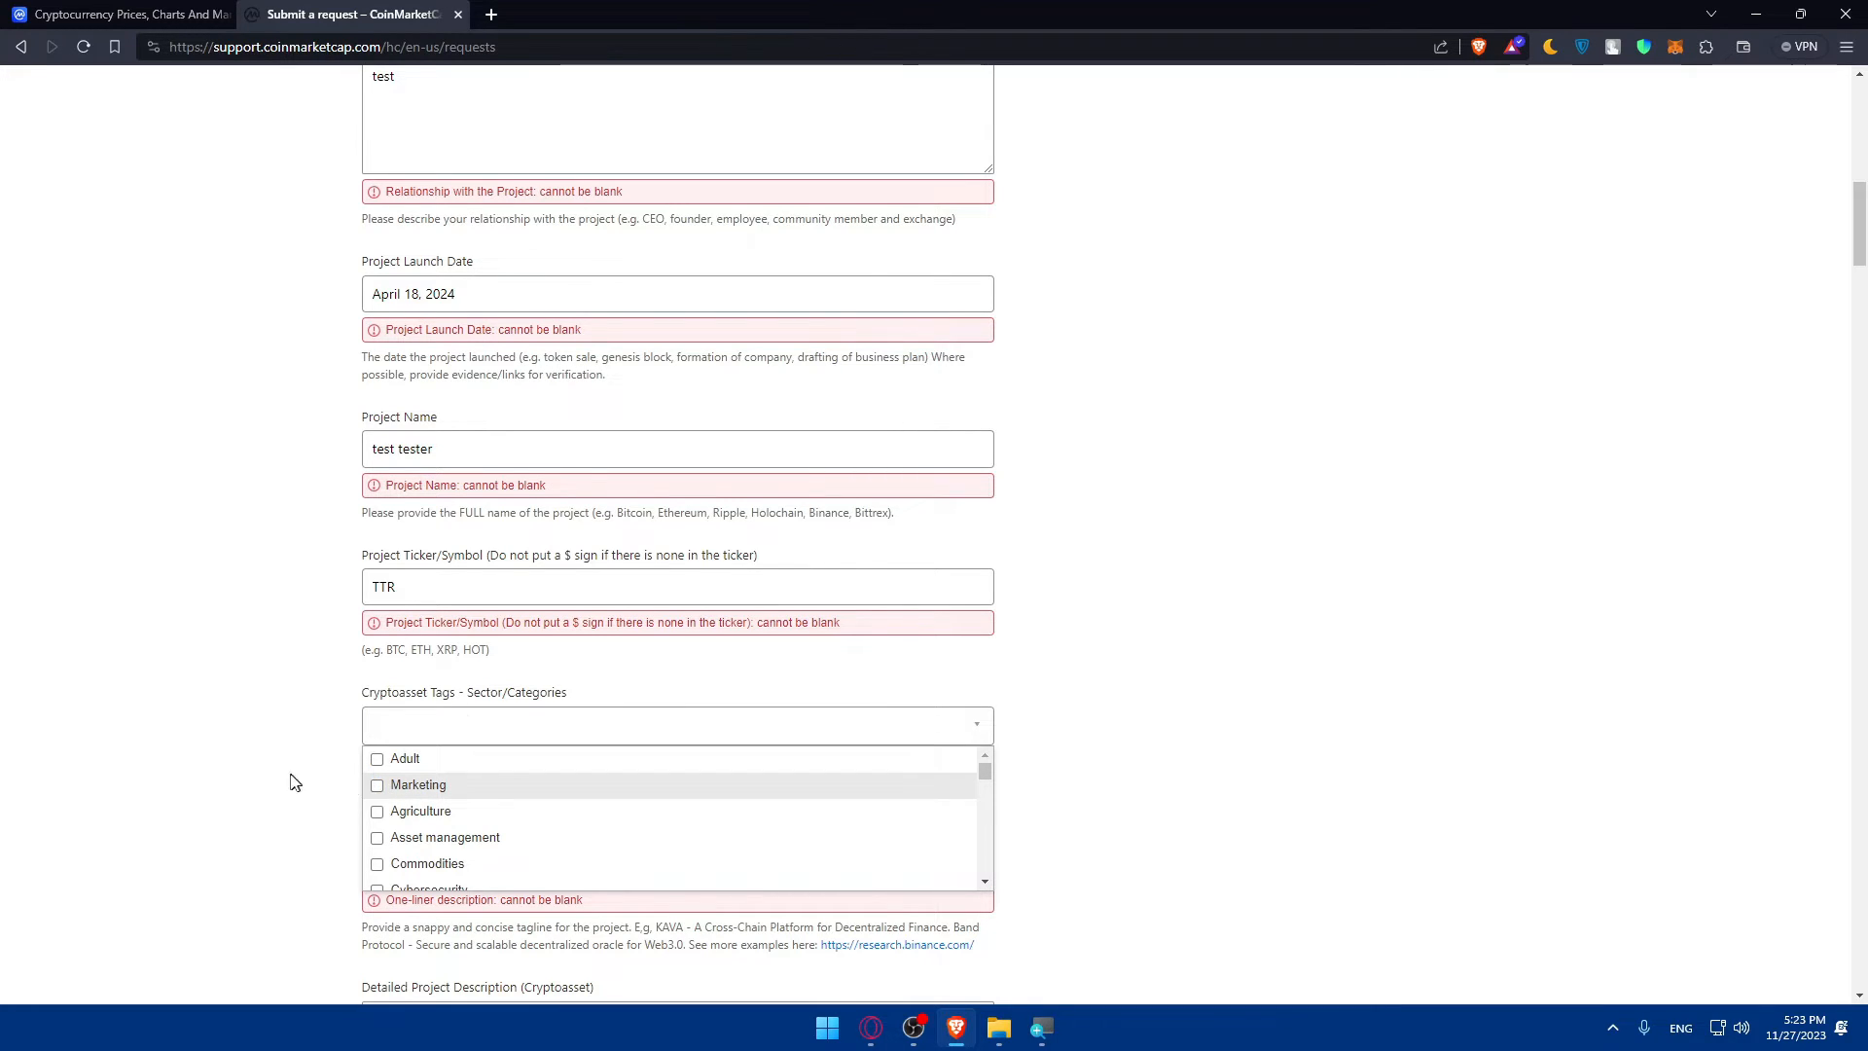
click(418, 784)
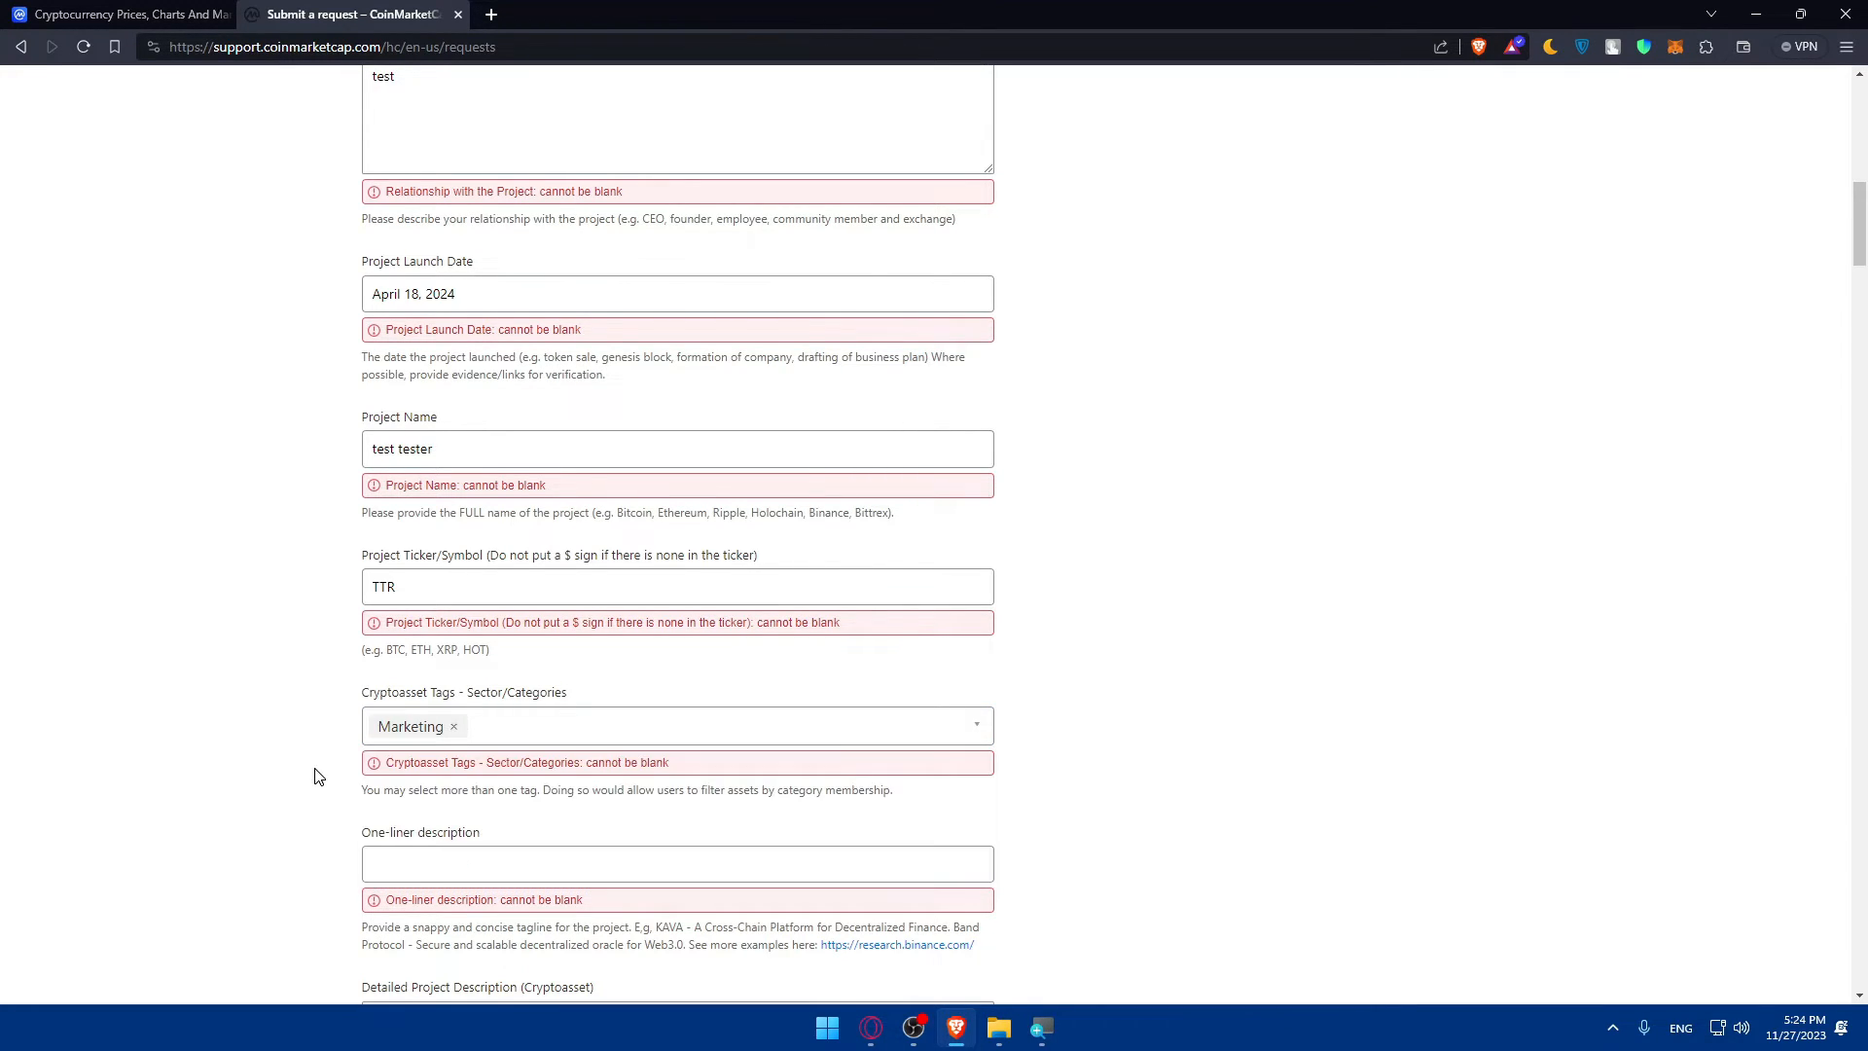
scroll(down, 3)
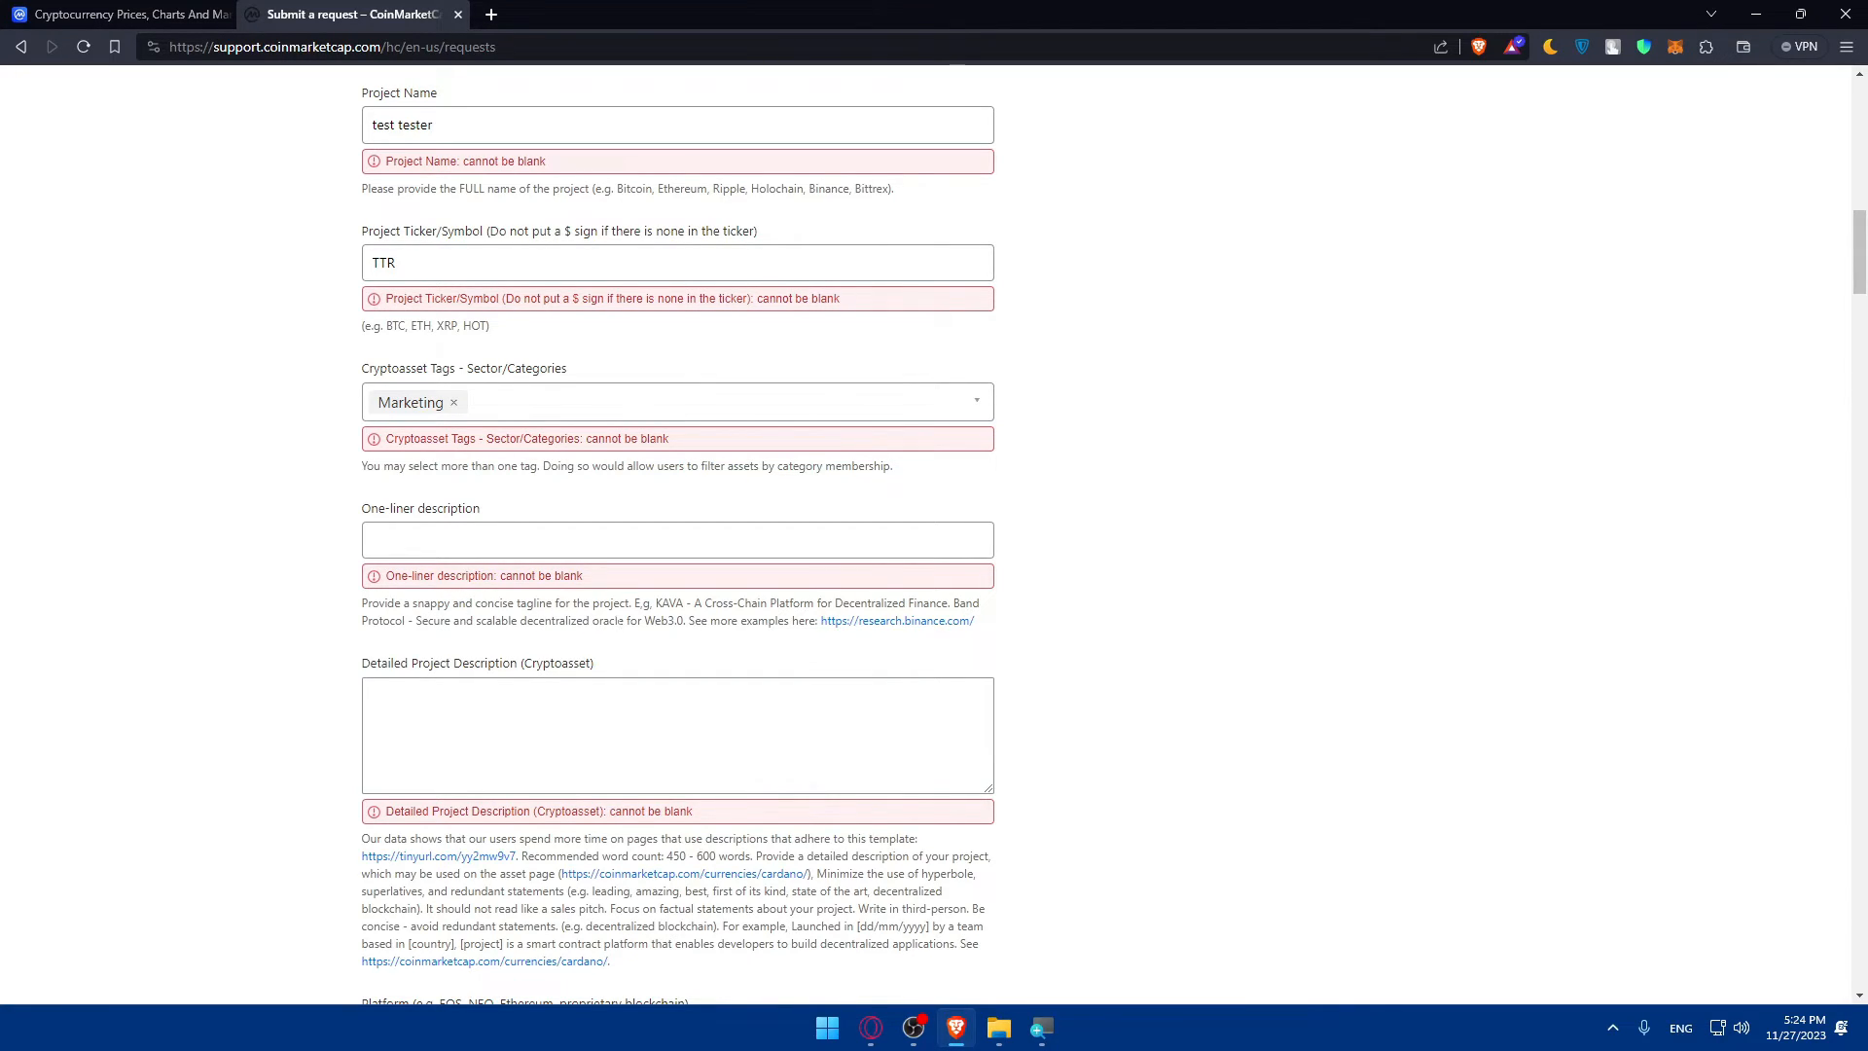
double_click(669, 603)
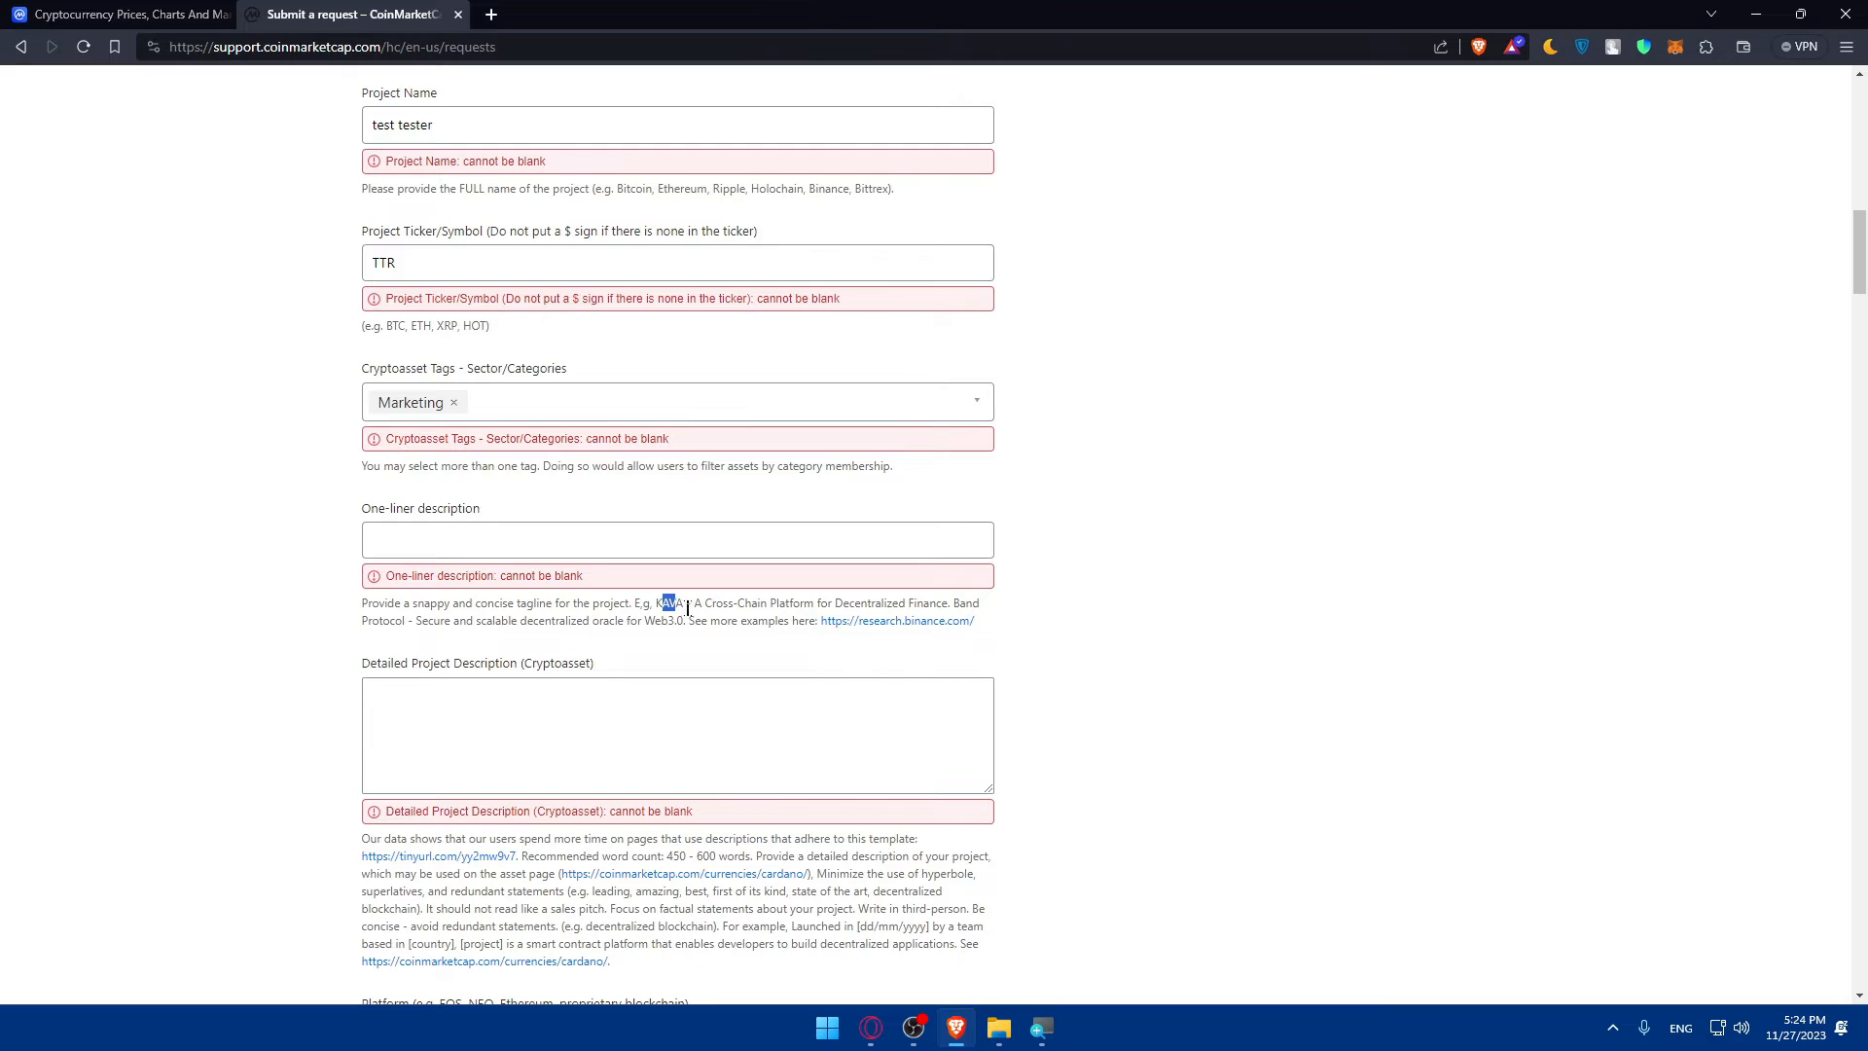
mouse_move(841, 611)
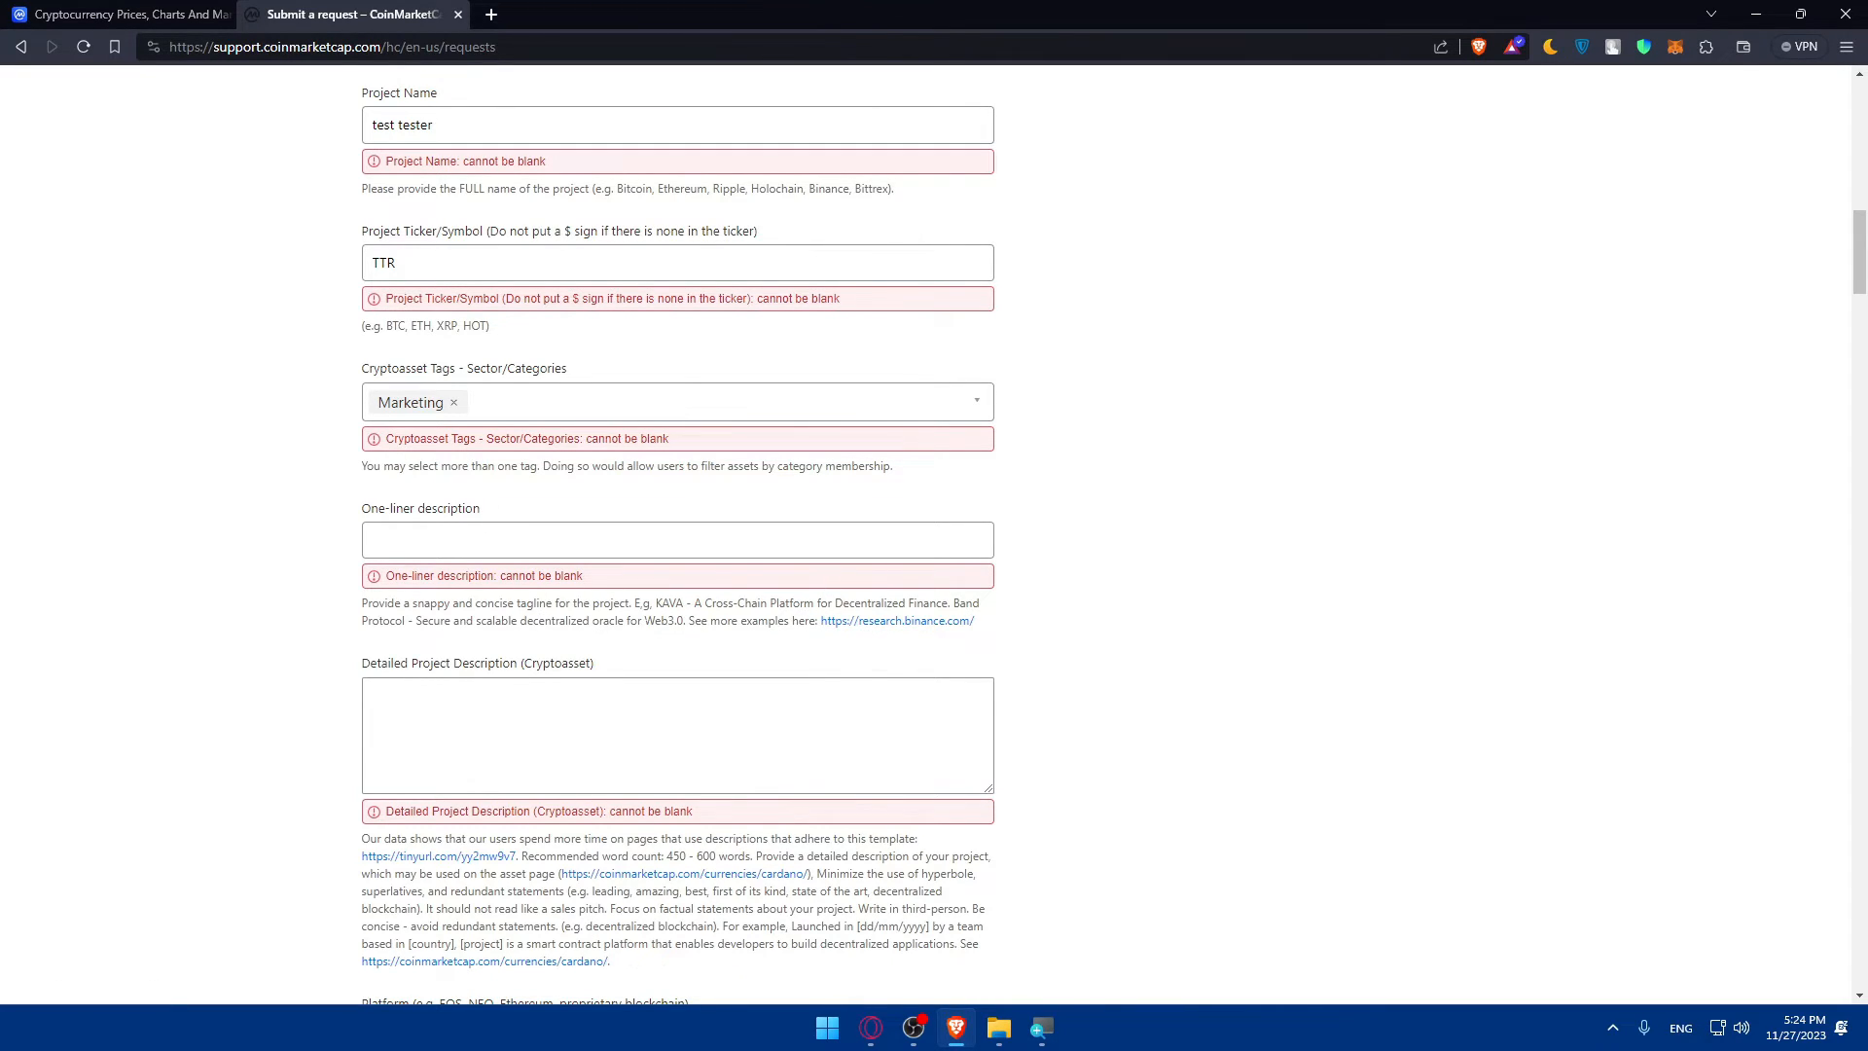
mouse_move(680, 638)
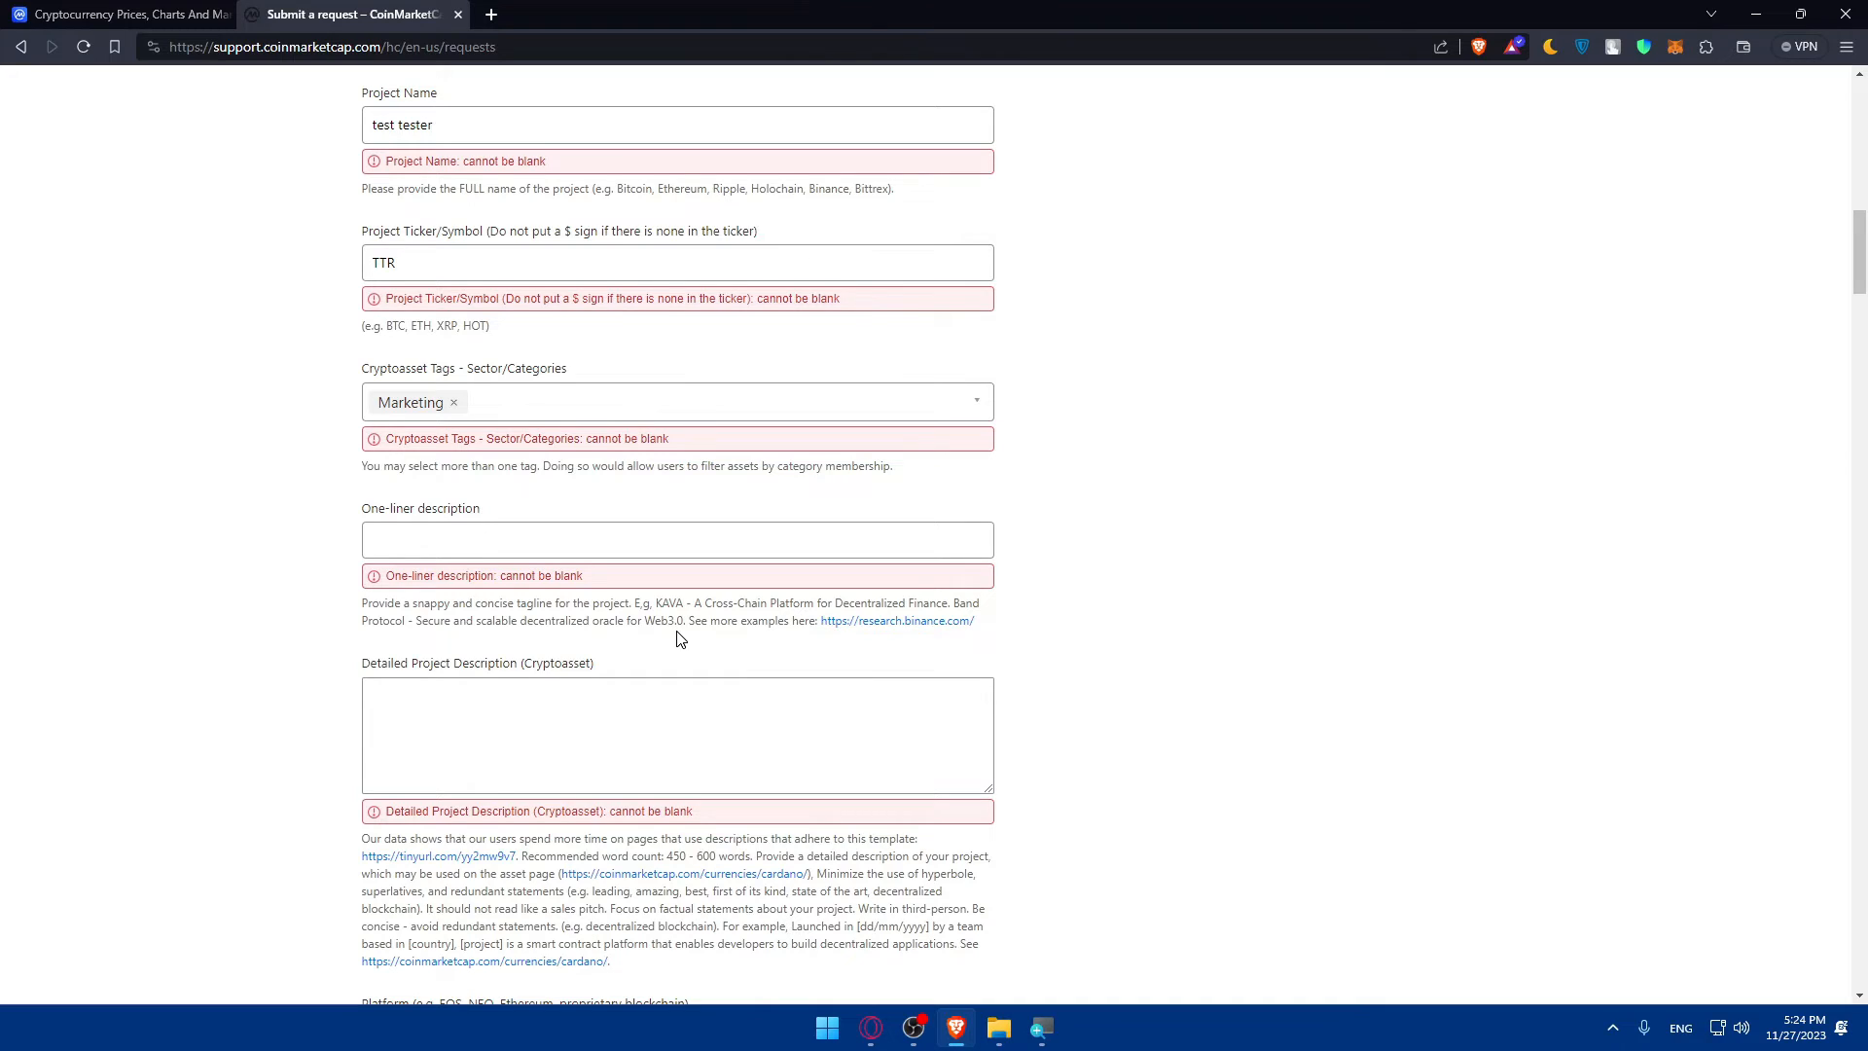
mouse_move(378, 665)
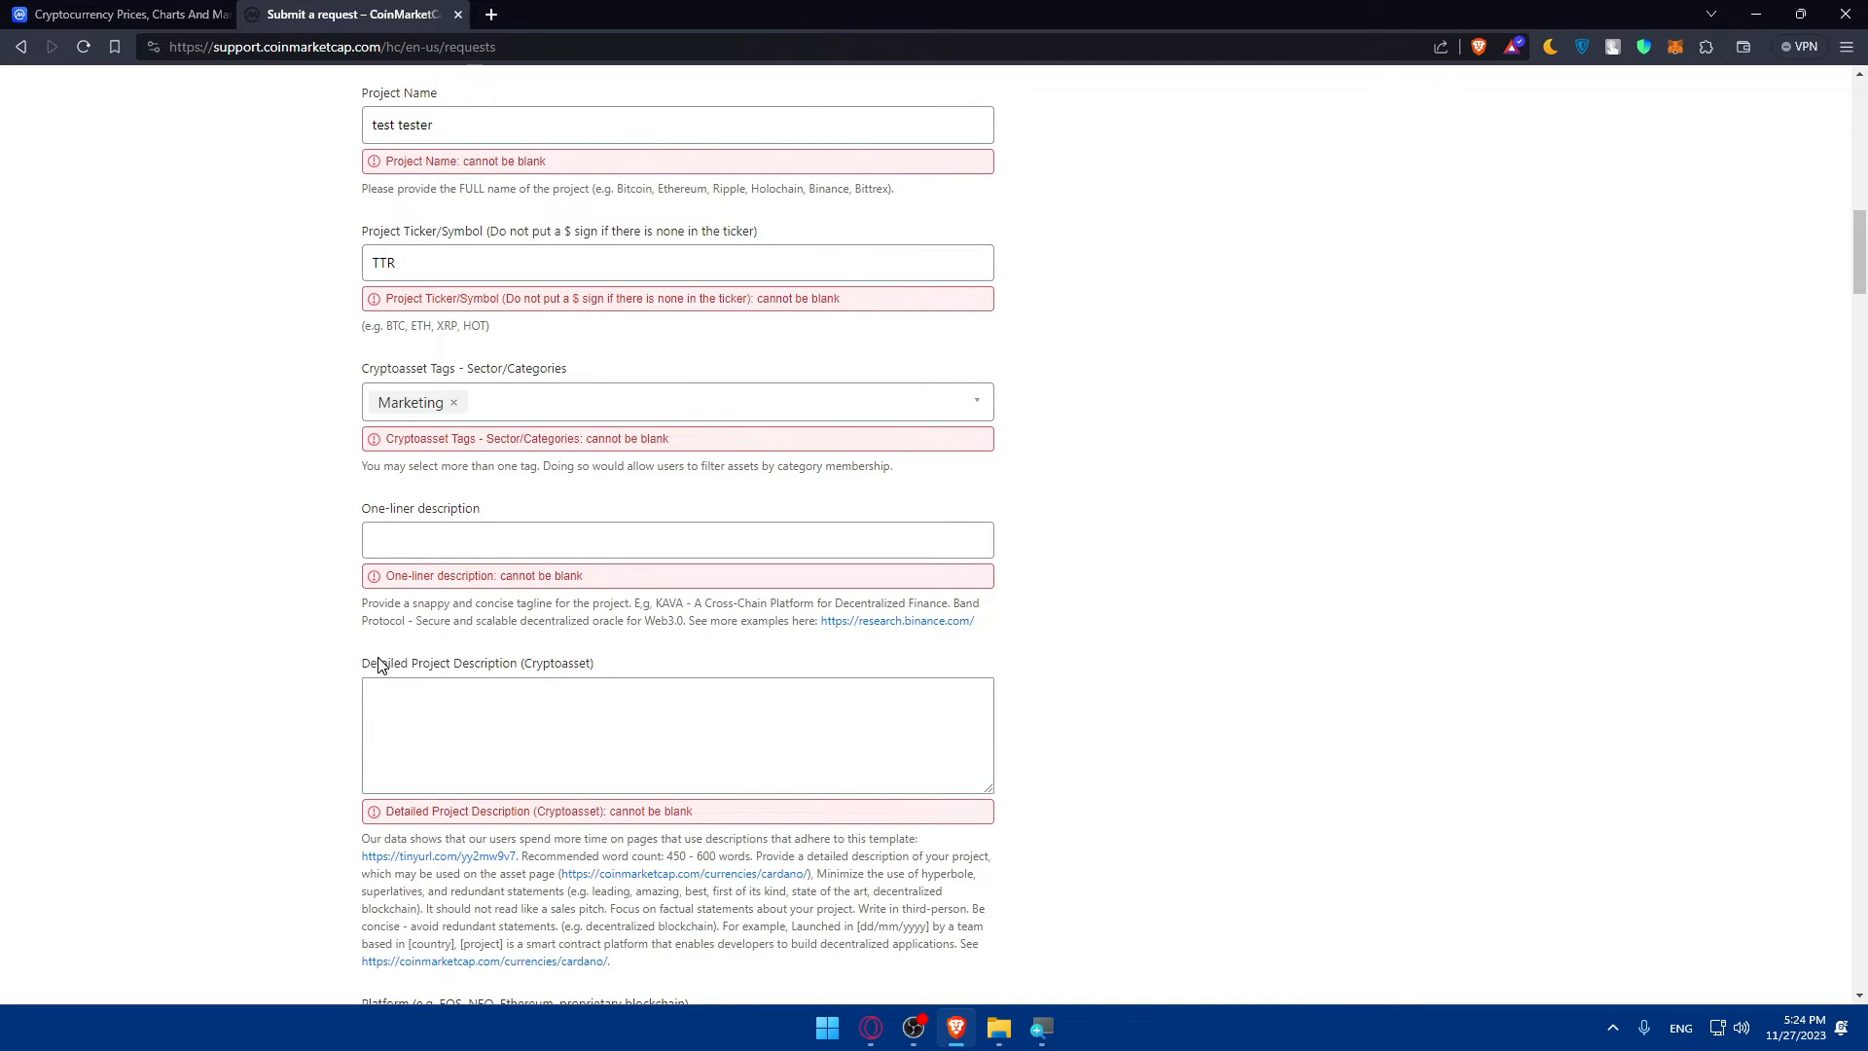
scroll(down, 3)
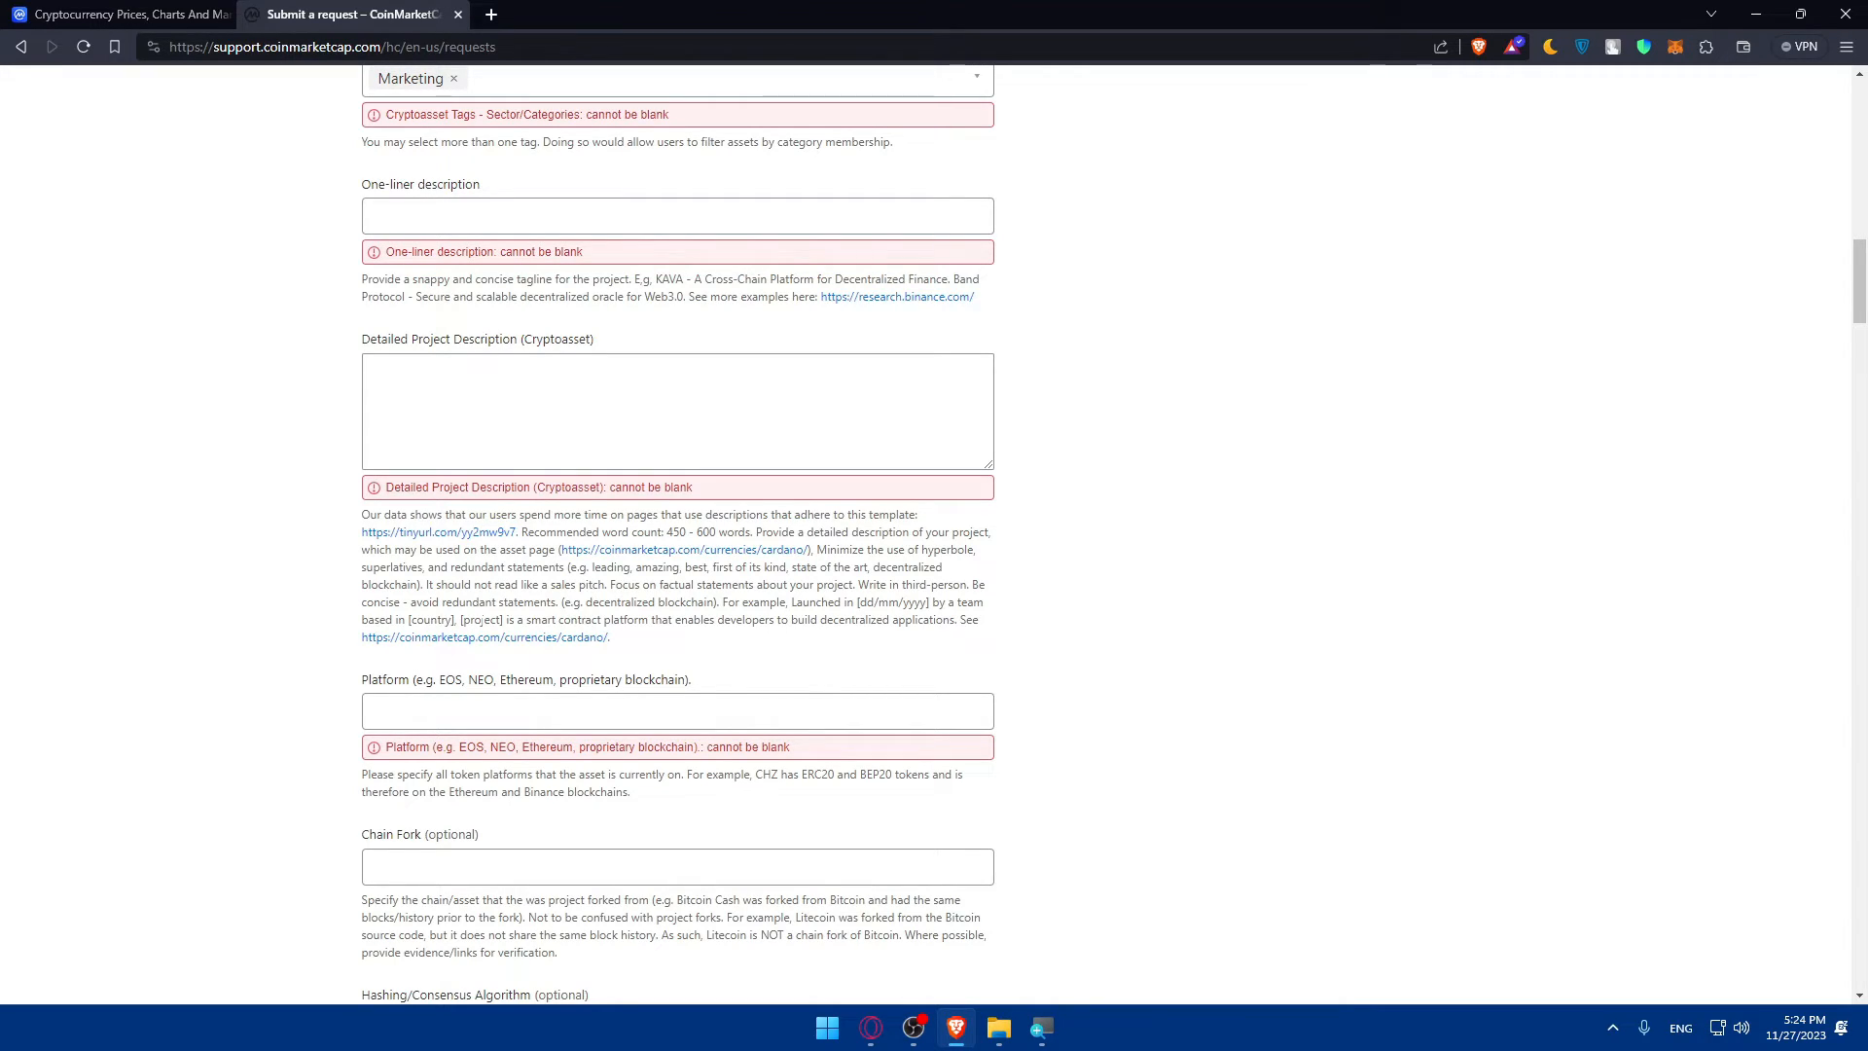
mouse_move(504, 653)
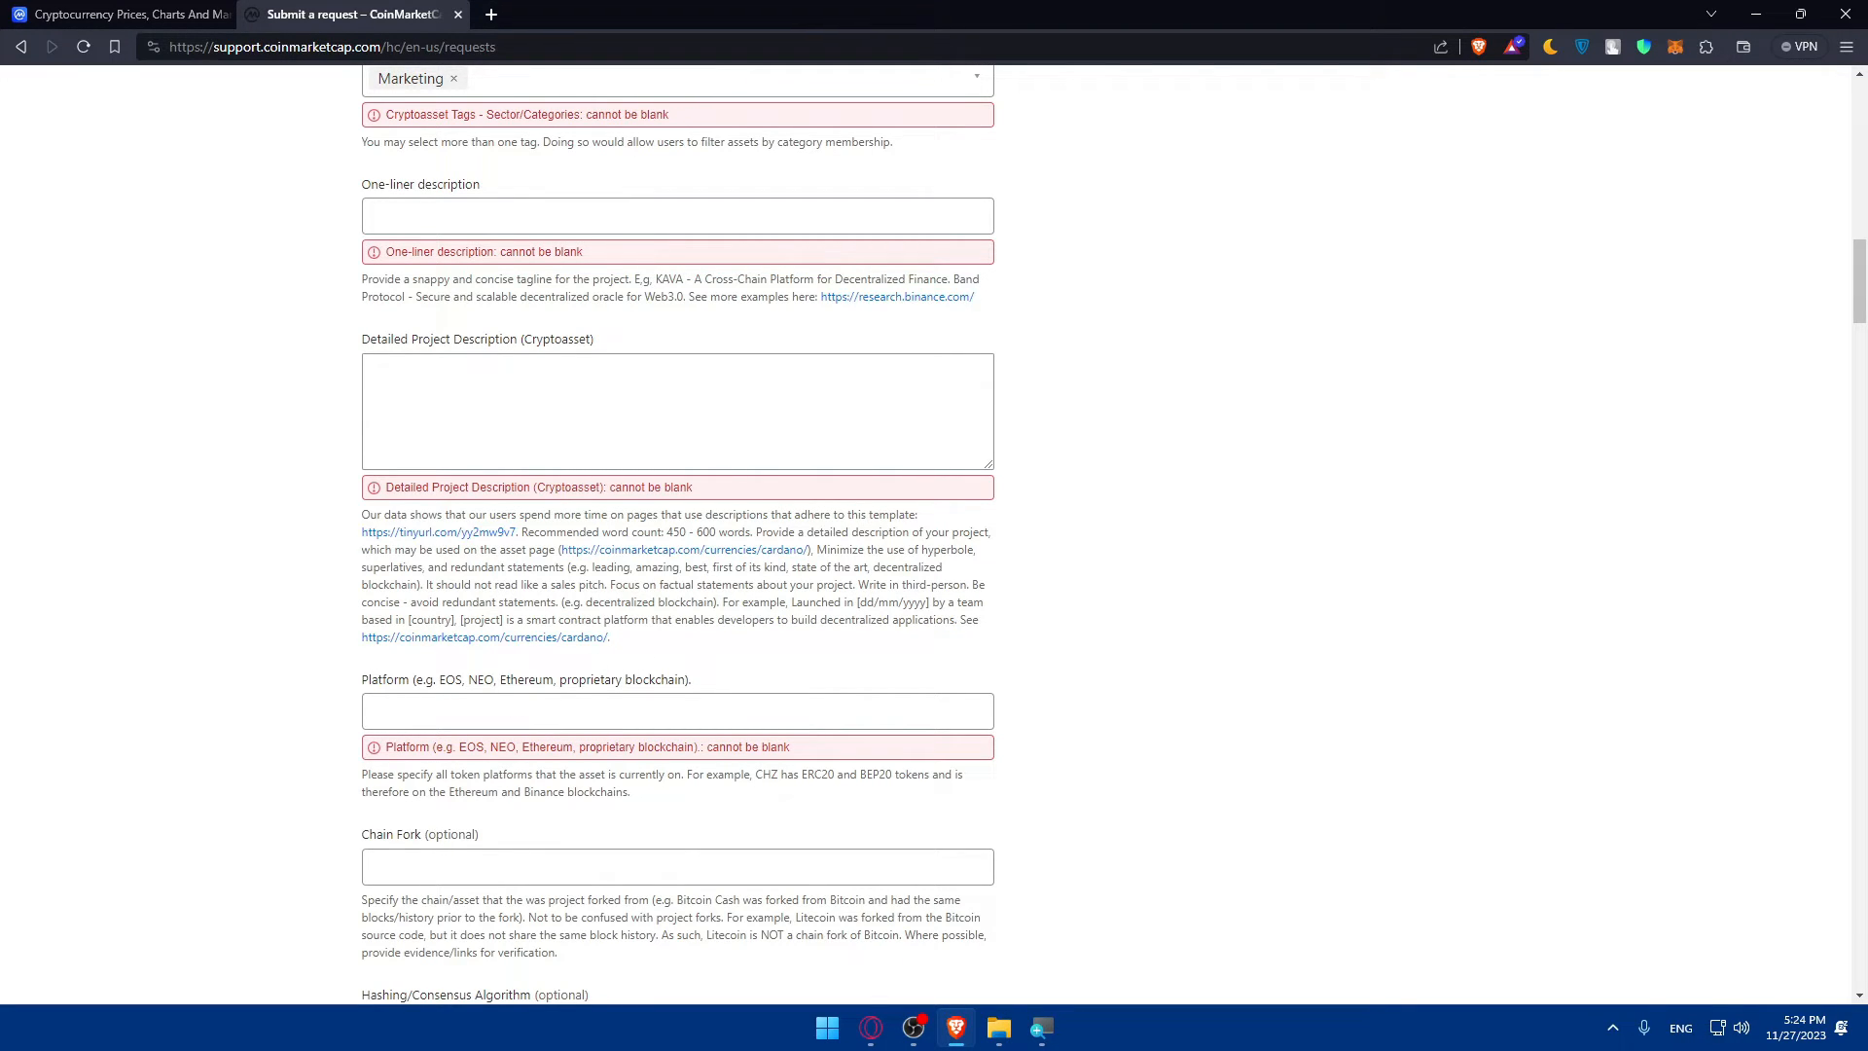
scroll(down, 3)
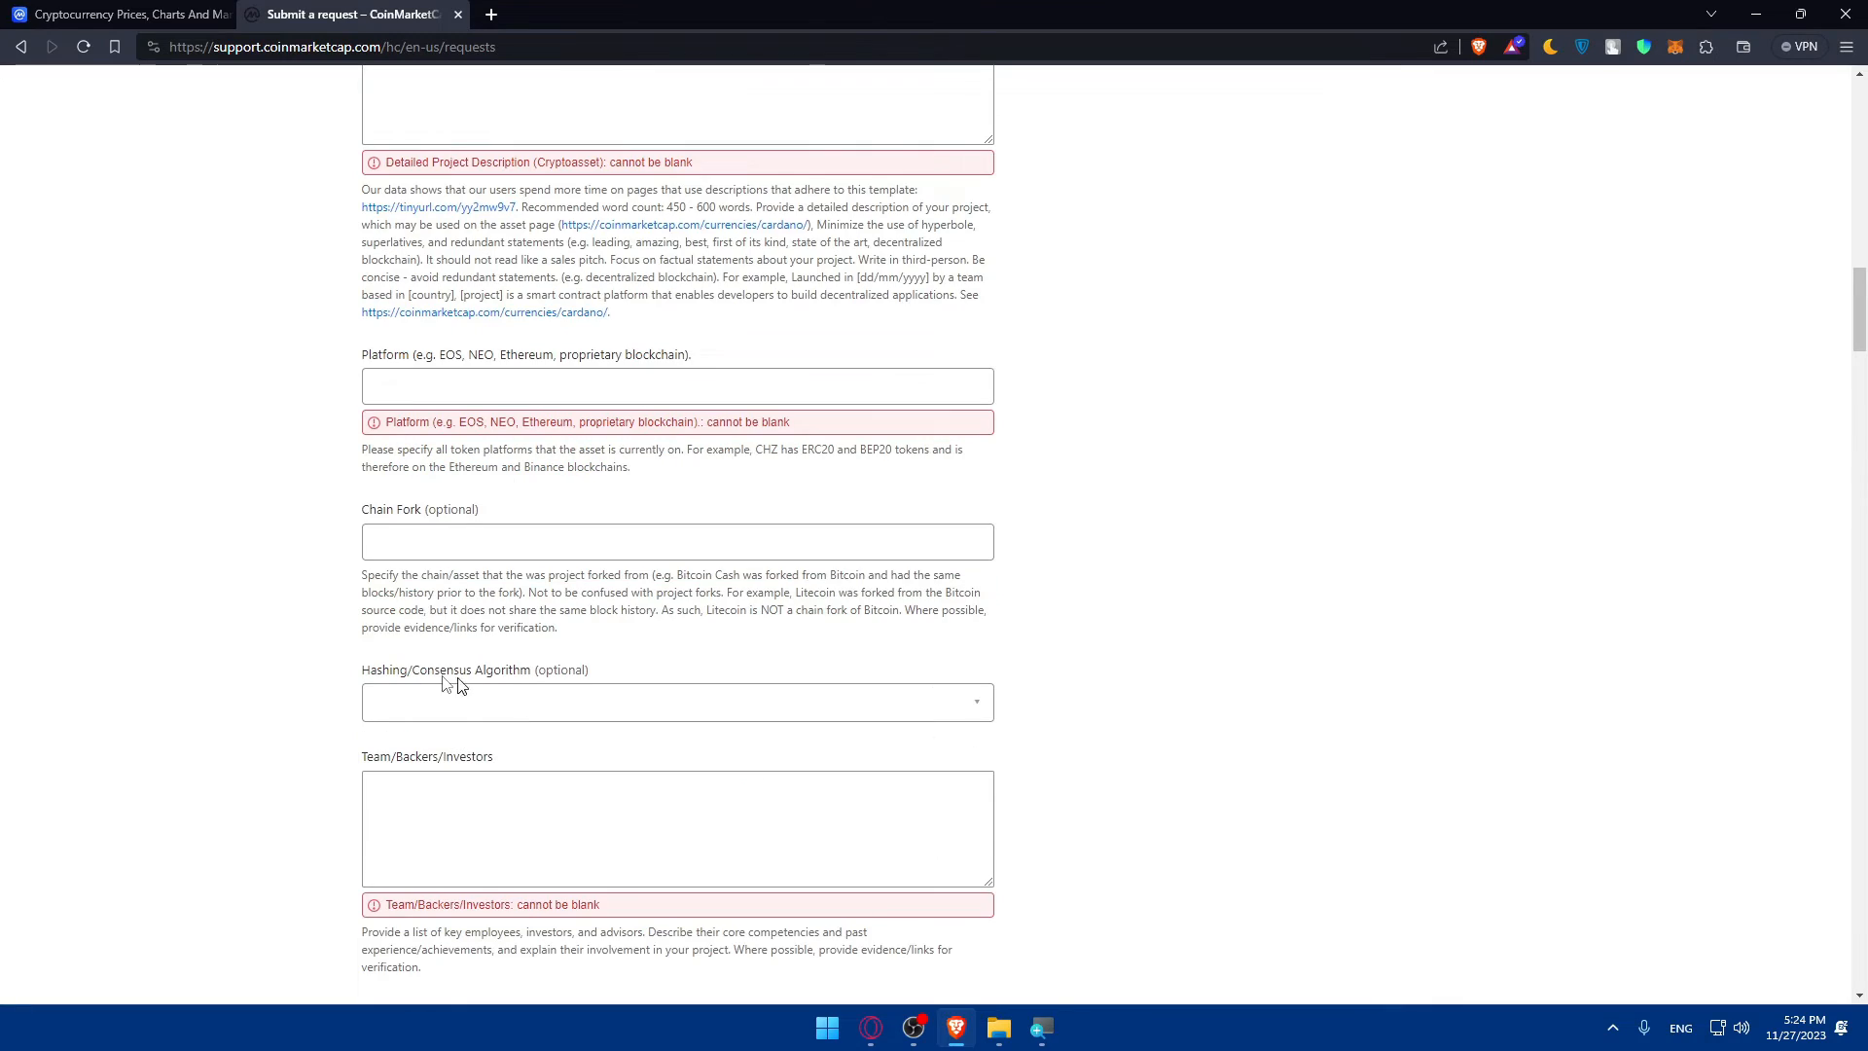
mouse_move(488, 703)
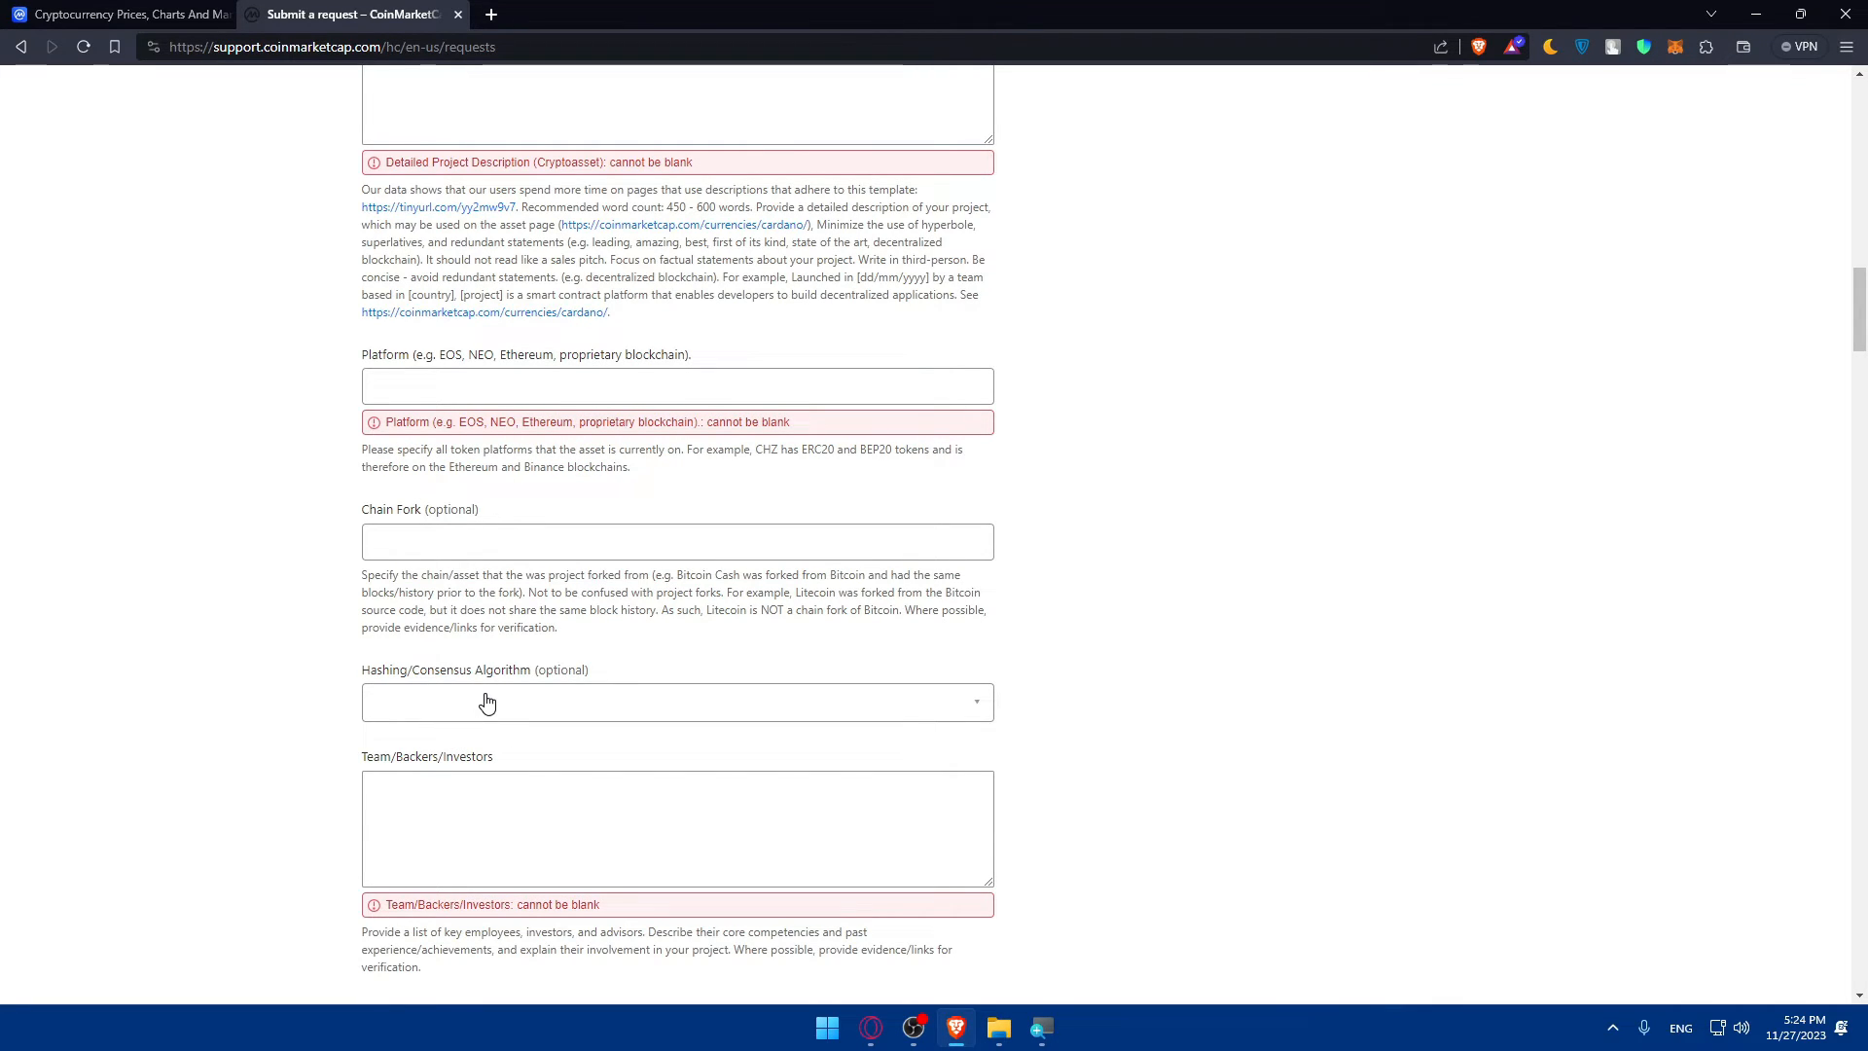
double_click(451, 509)
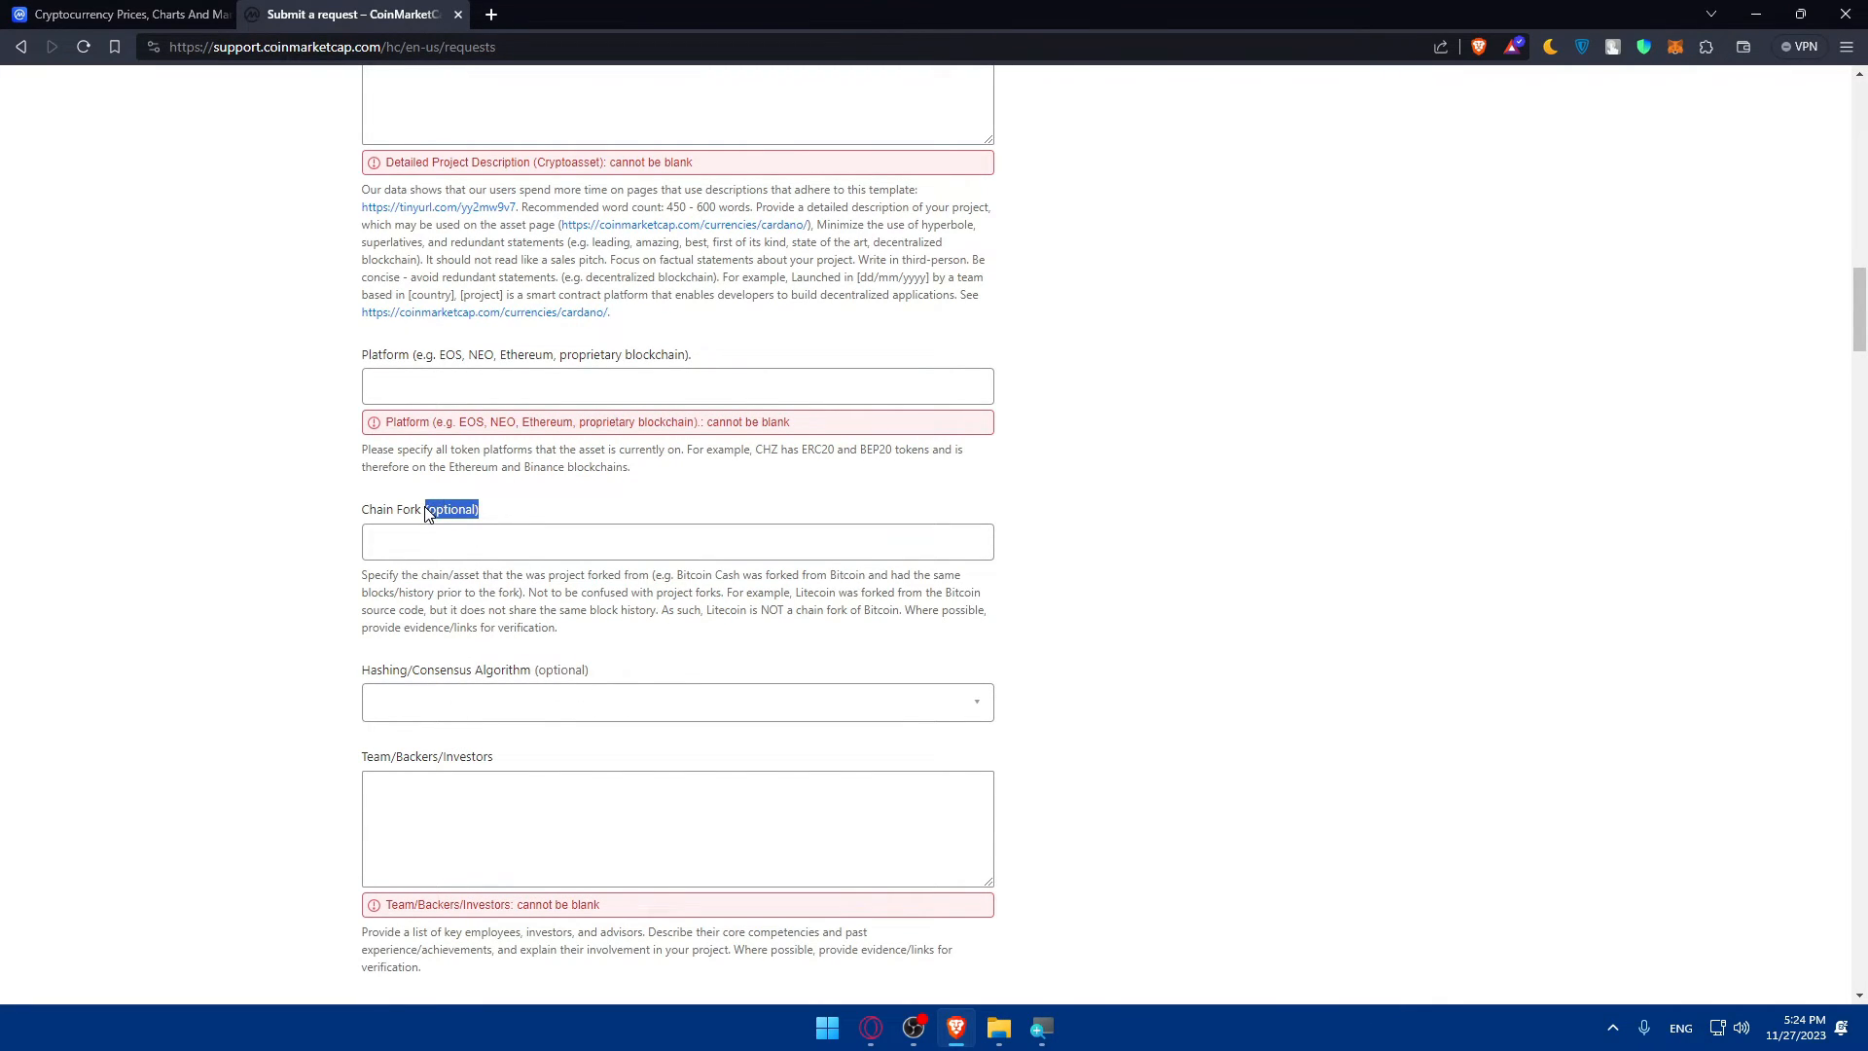
click(676, 541)
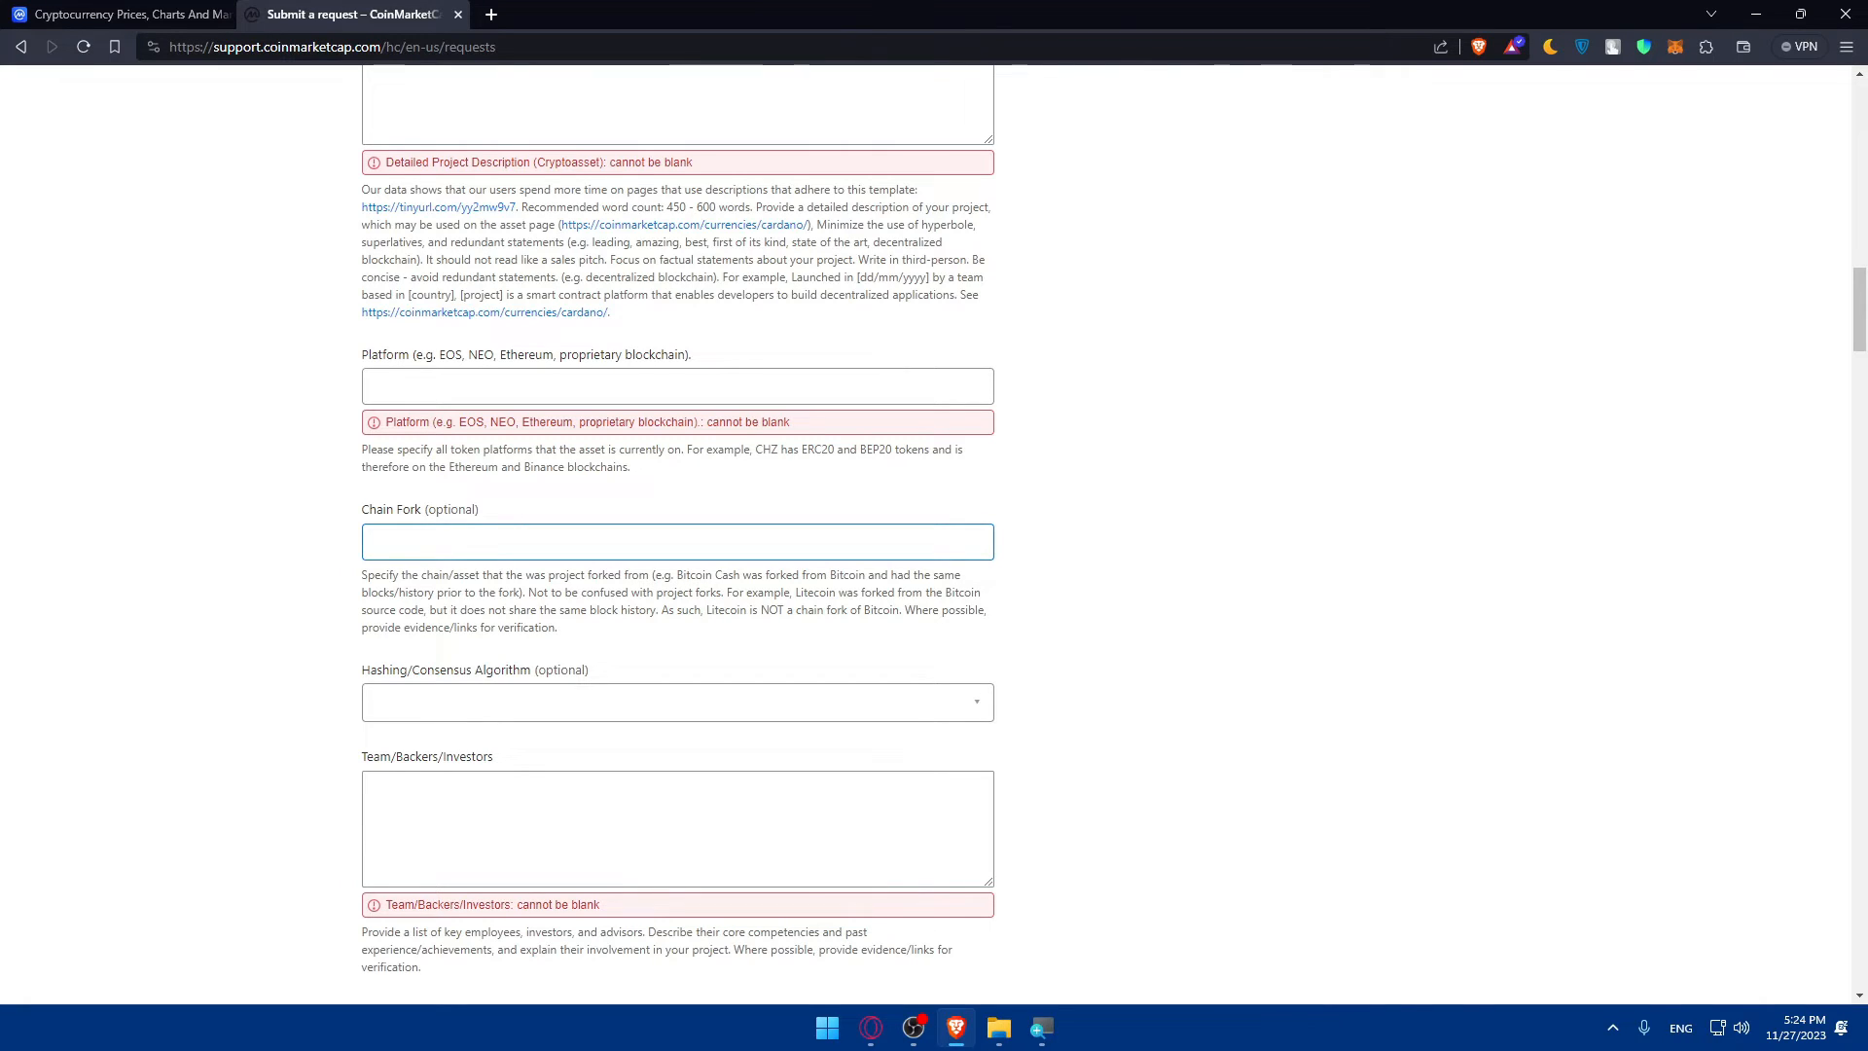
Step: Scroll the form past Team/Backers, Country of Origin and Website to Contract Address and Block Explorer
scroll(down, 3)
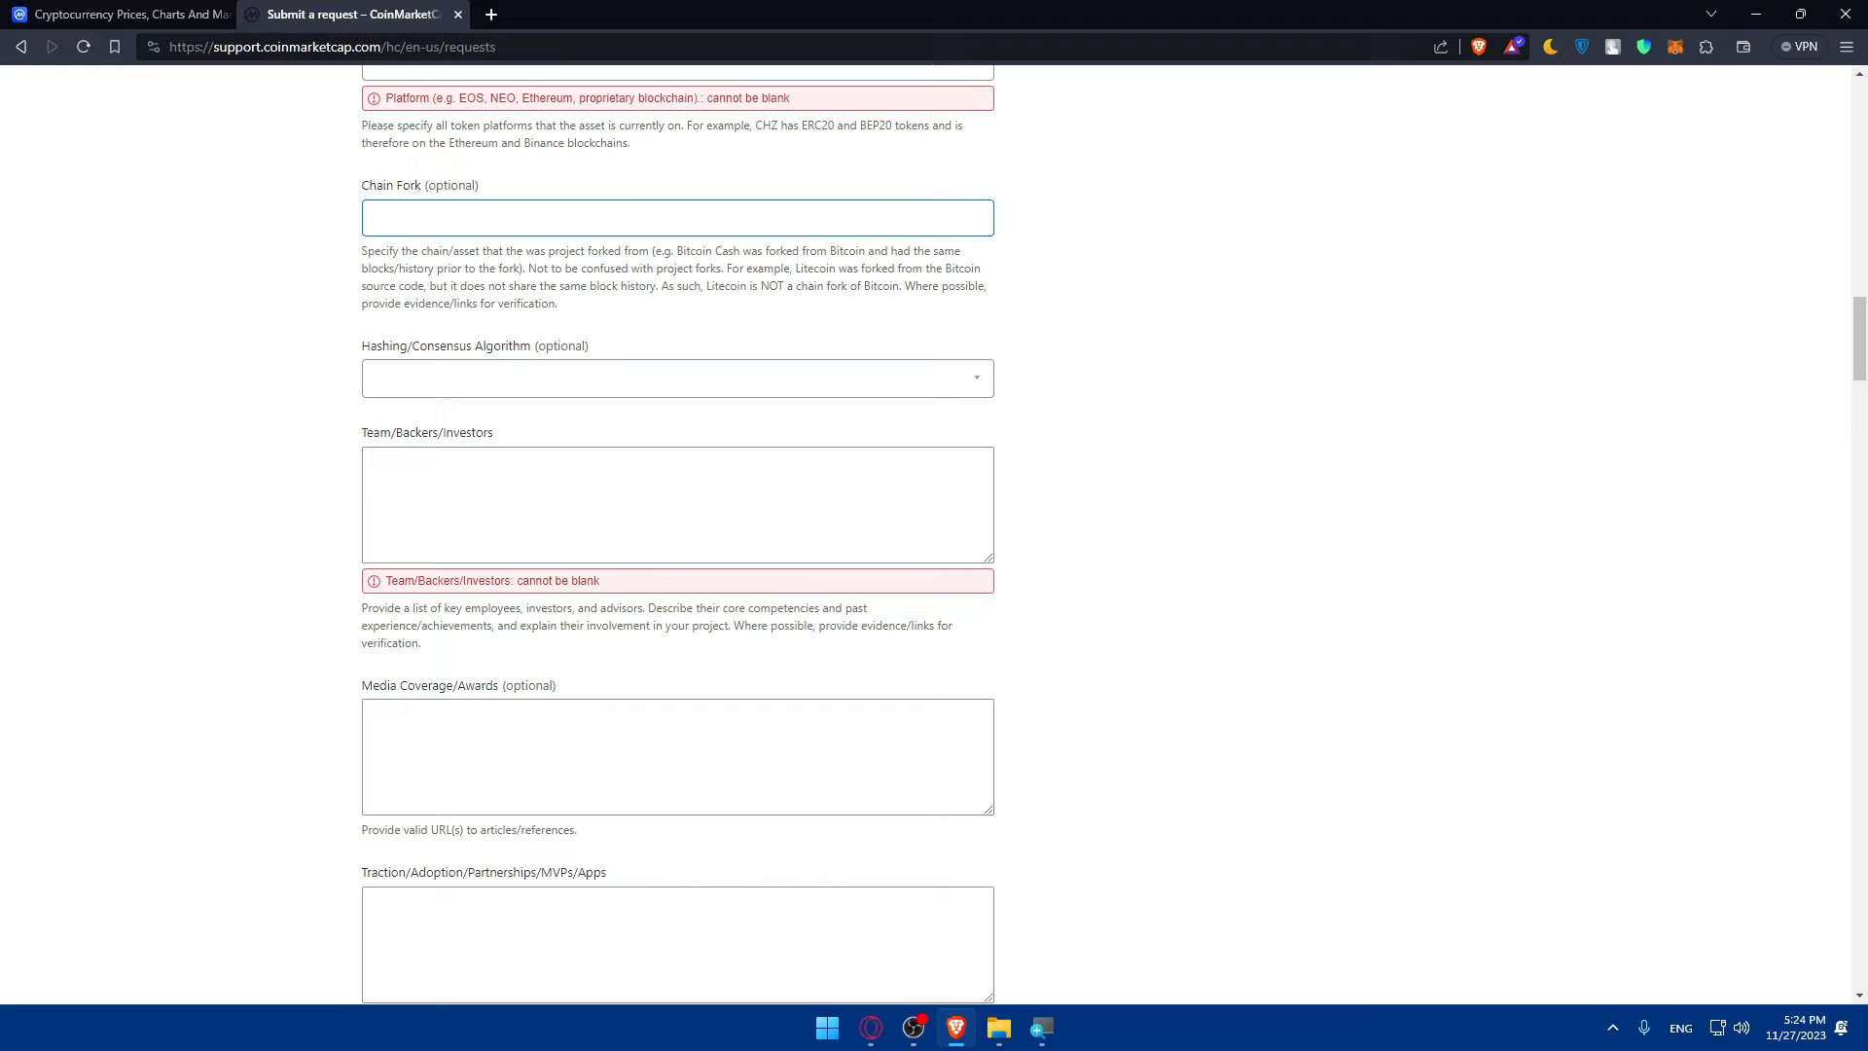
scroll(down, 3)
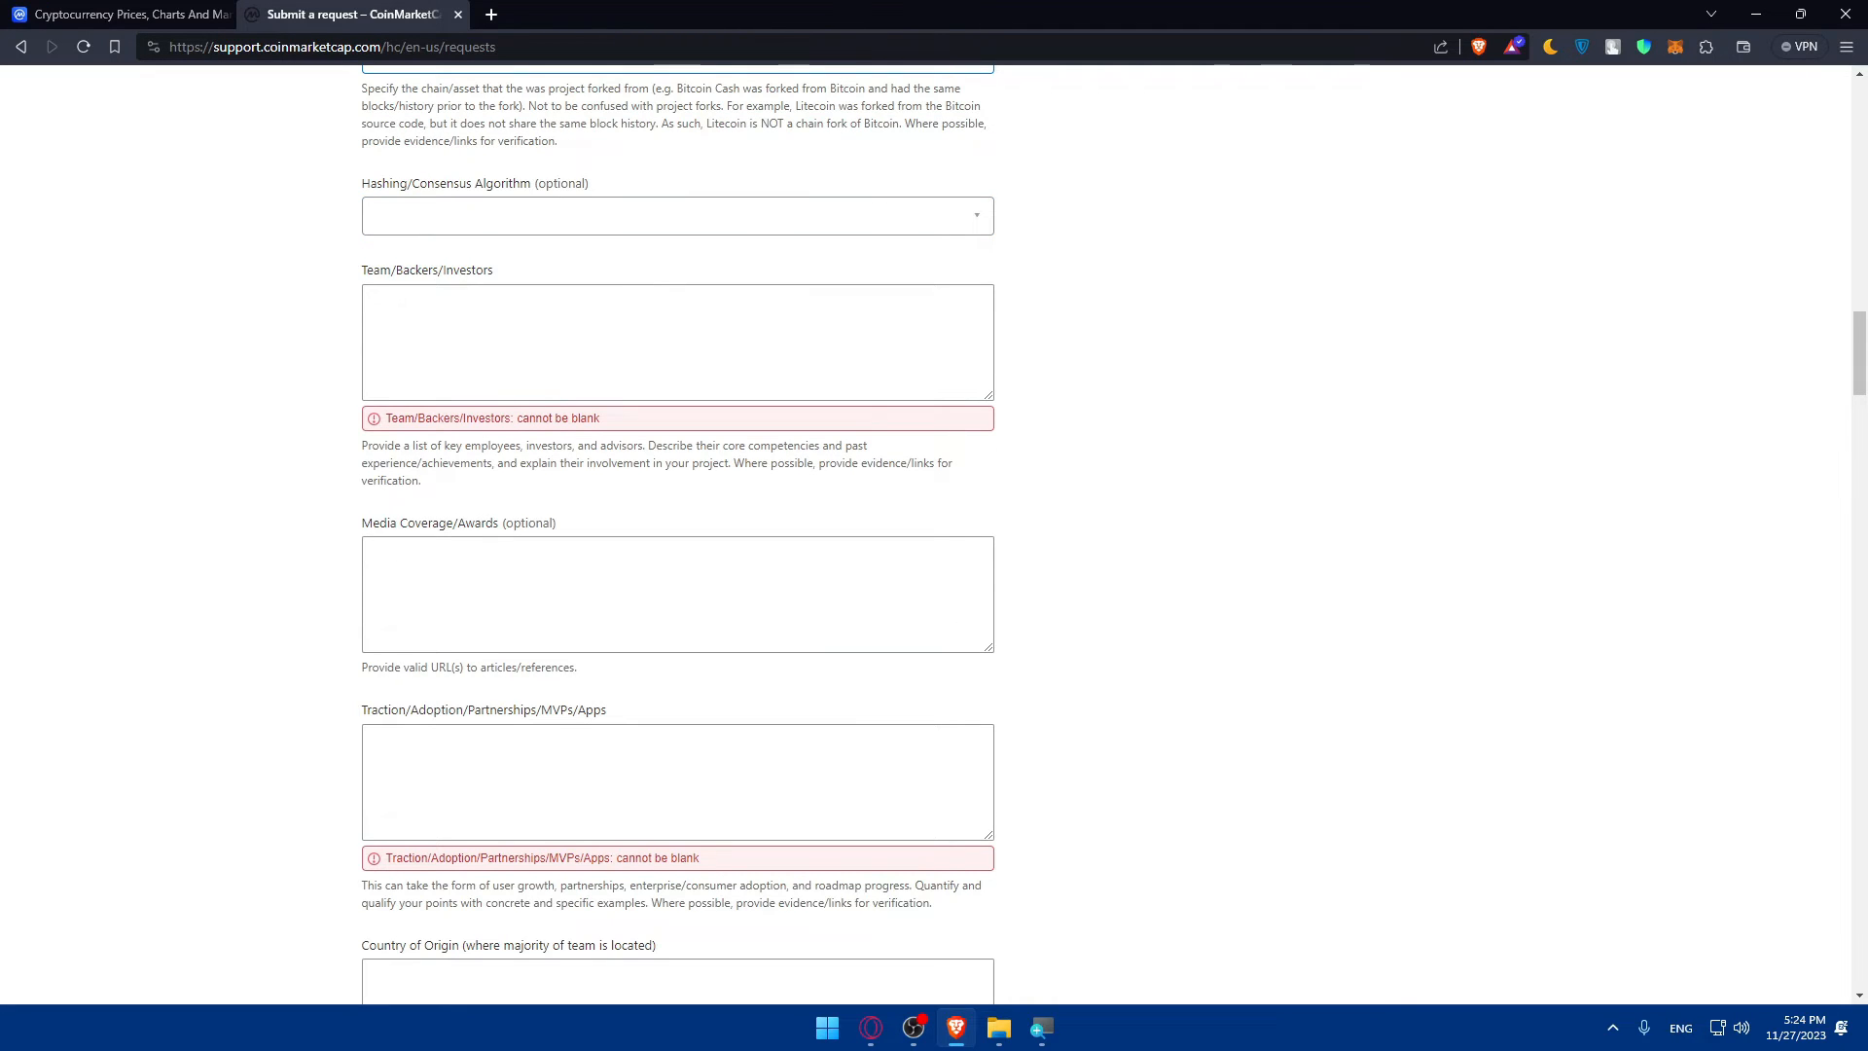
scroll(down, 3)
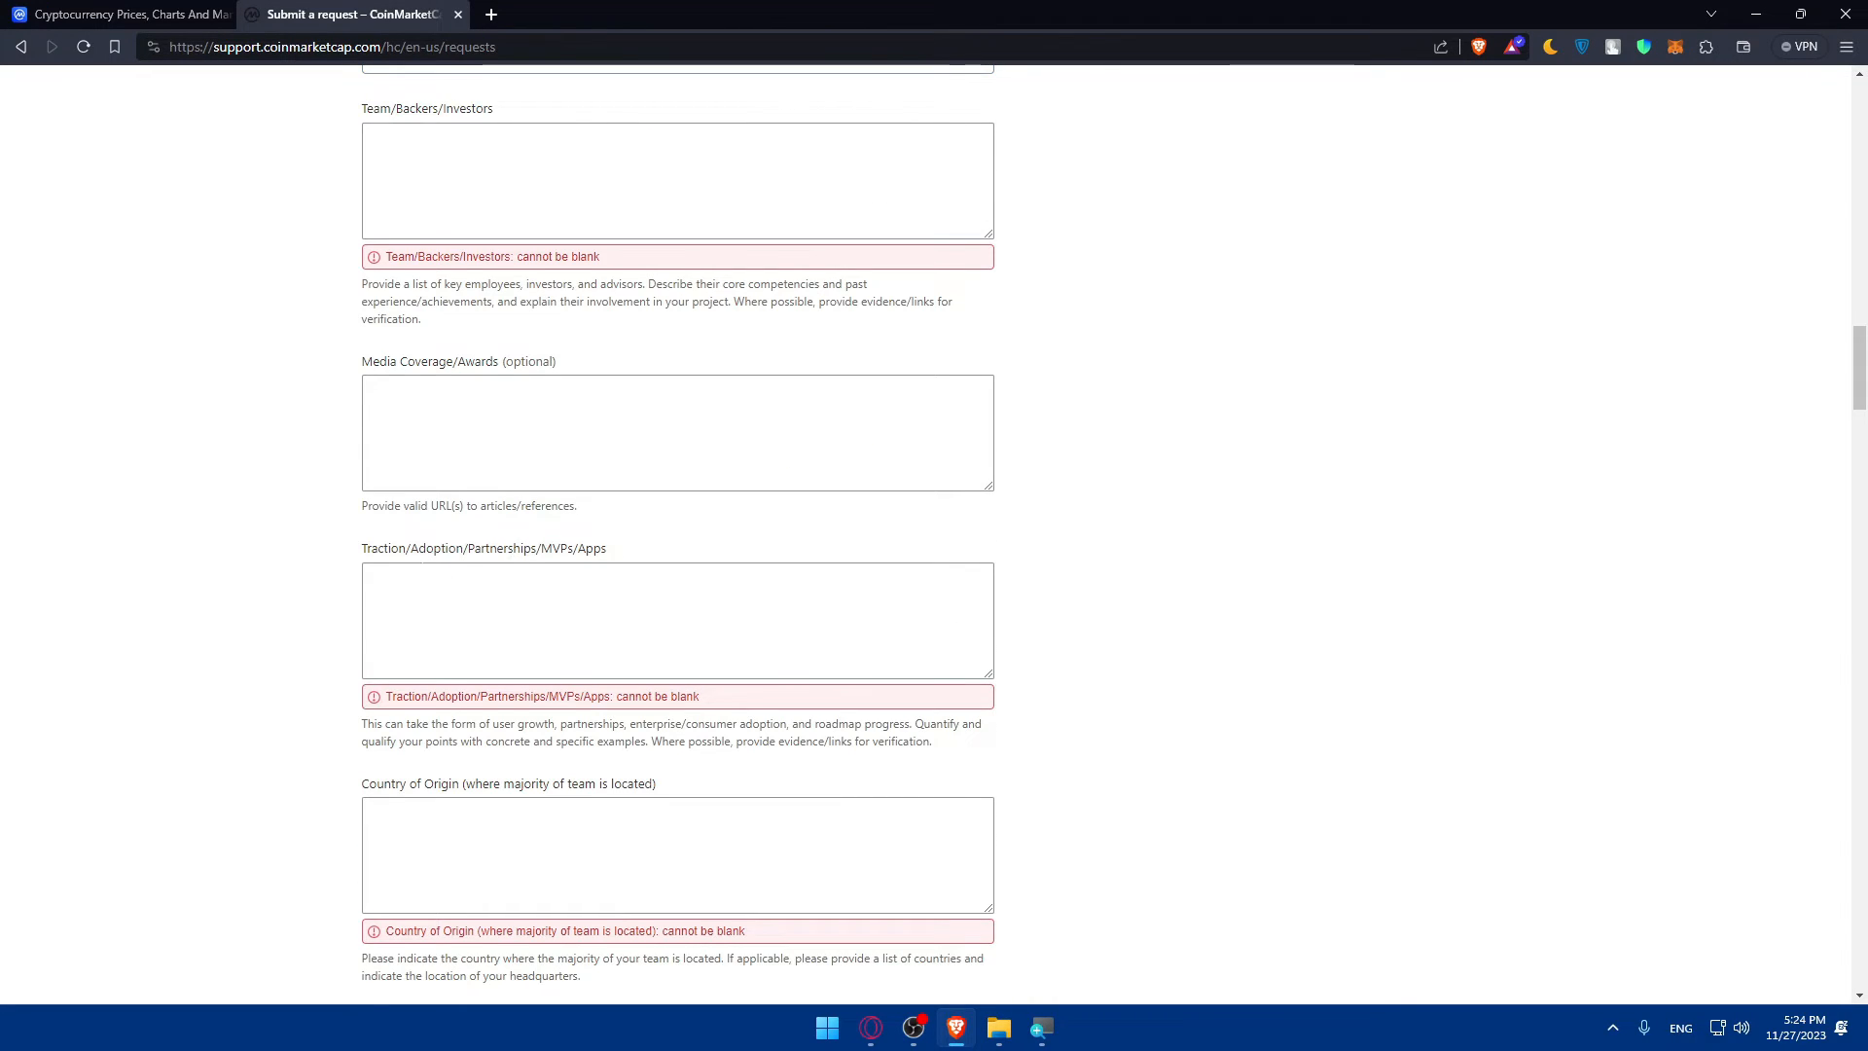
mouse_move(419, 545)
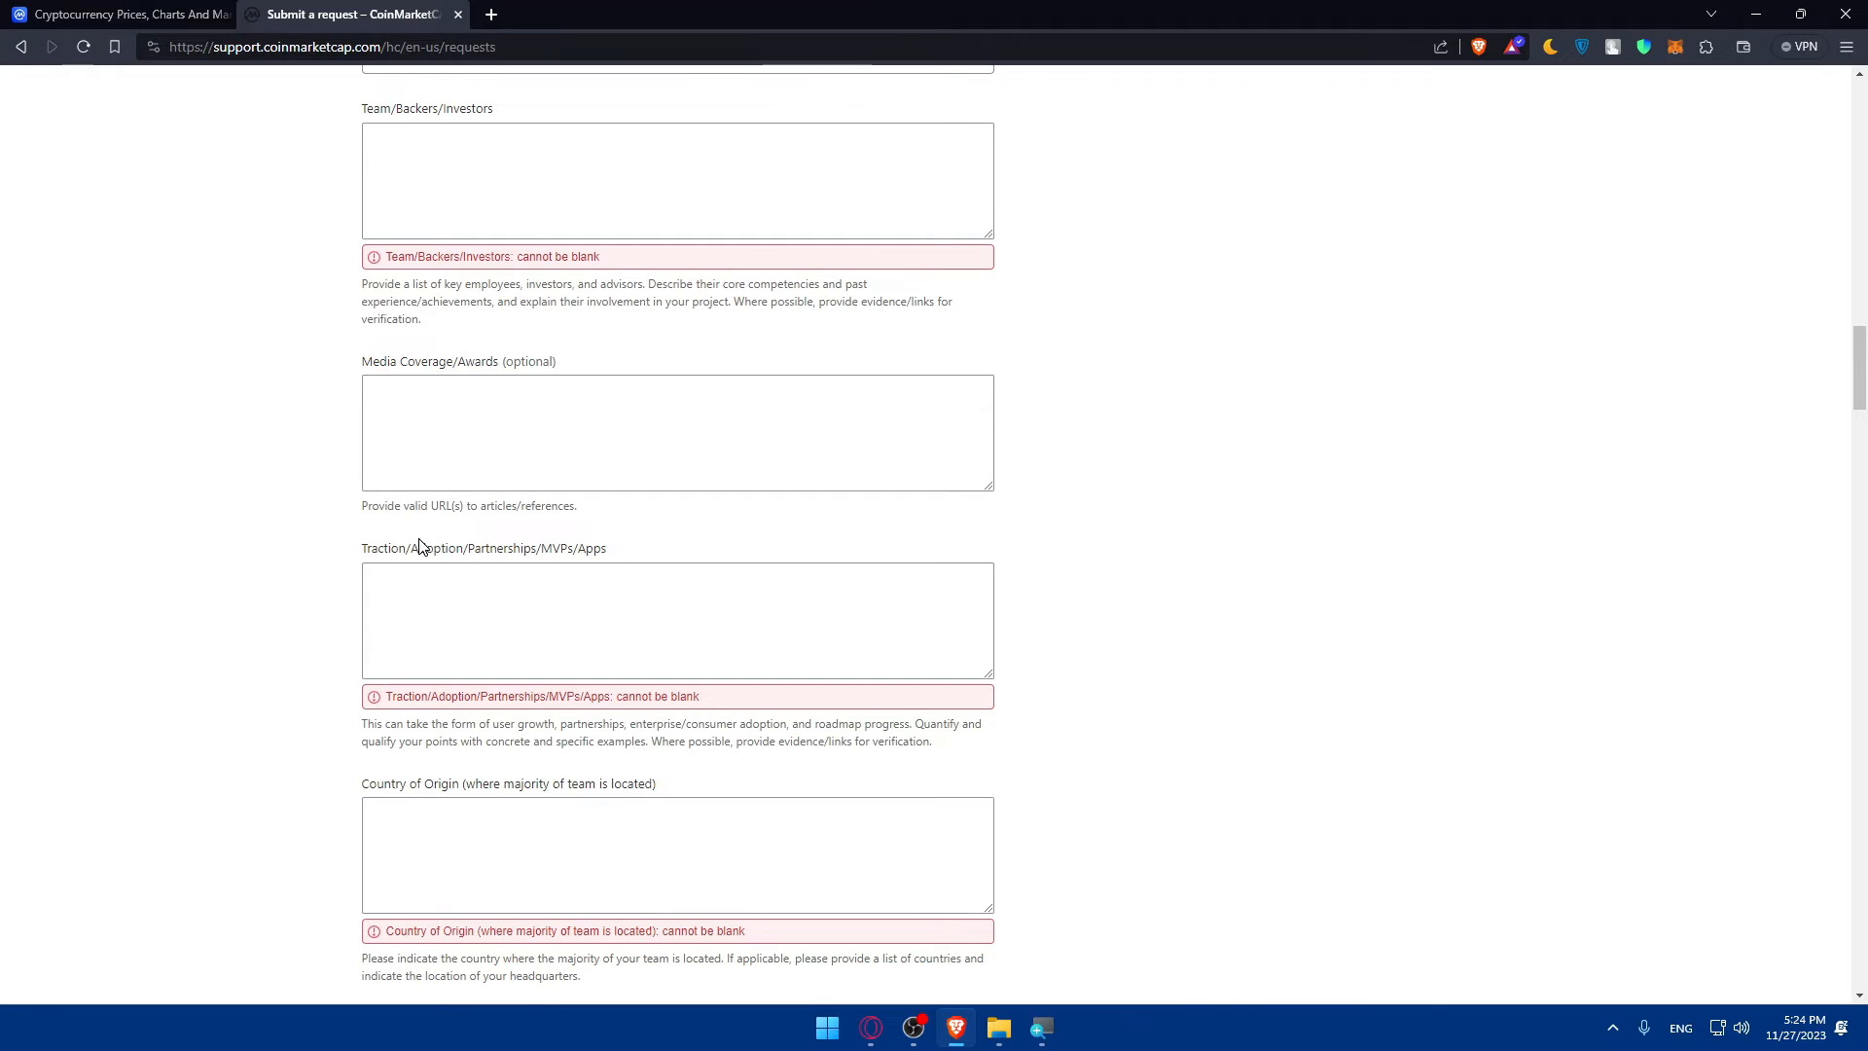
scroll(down, 3)
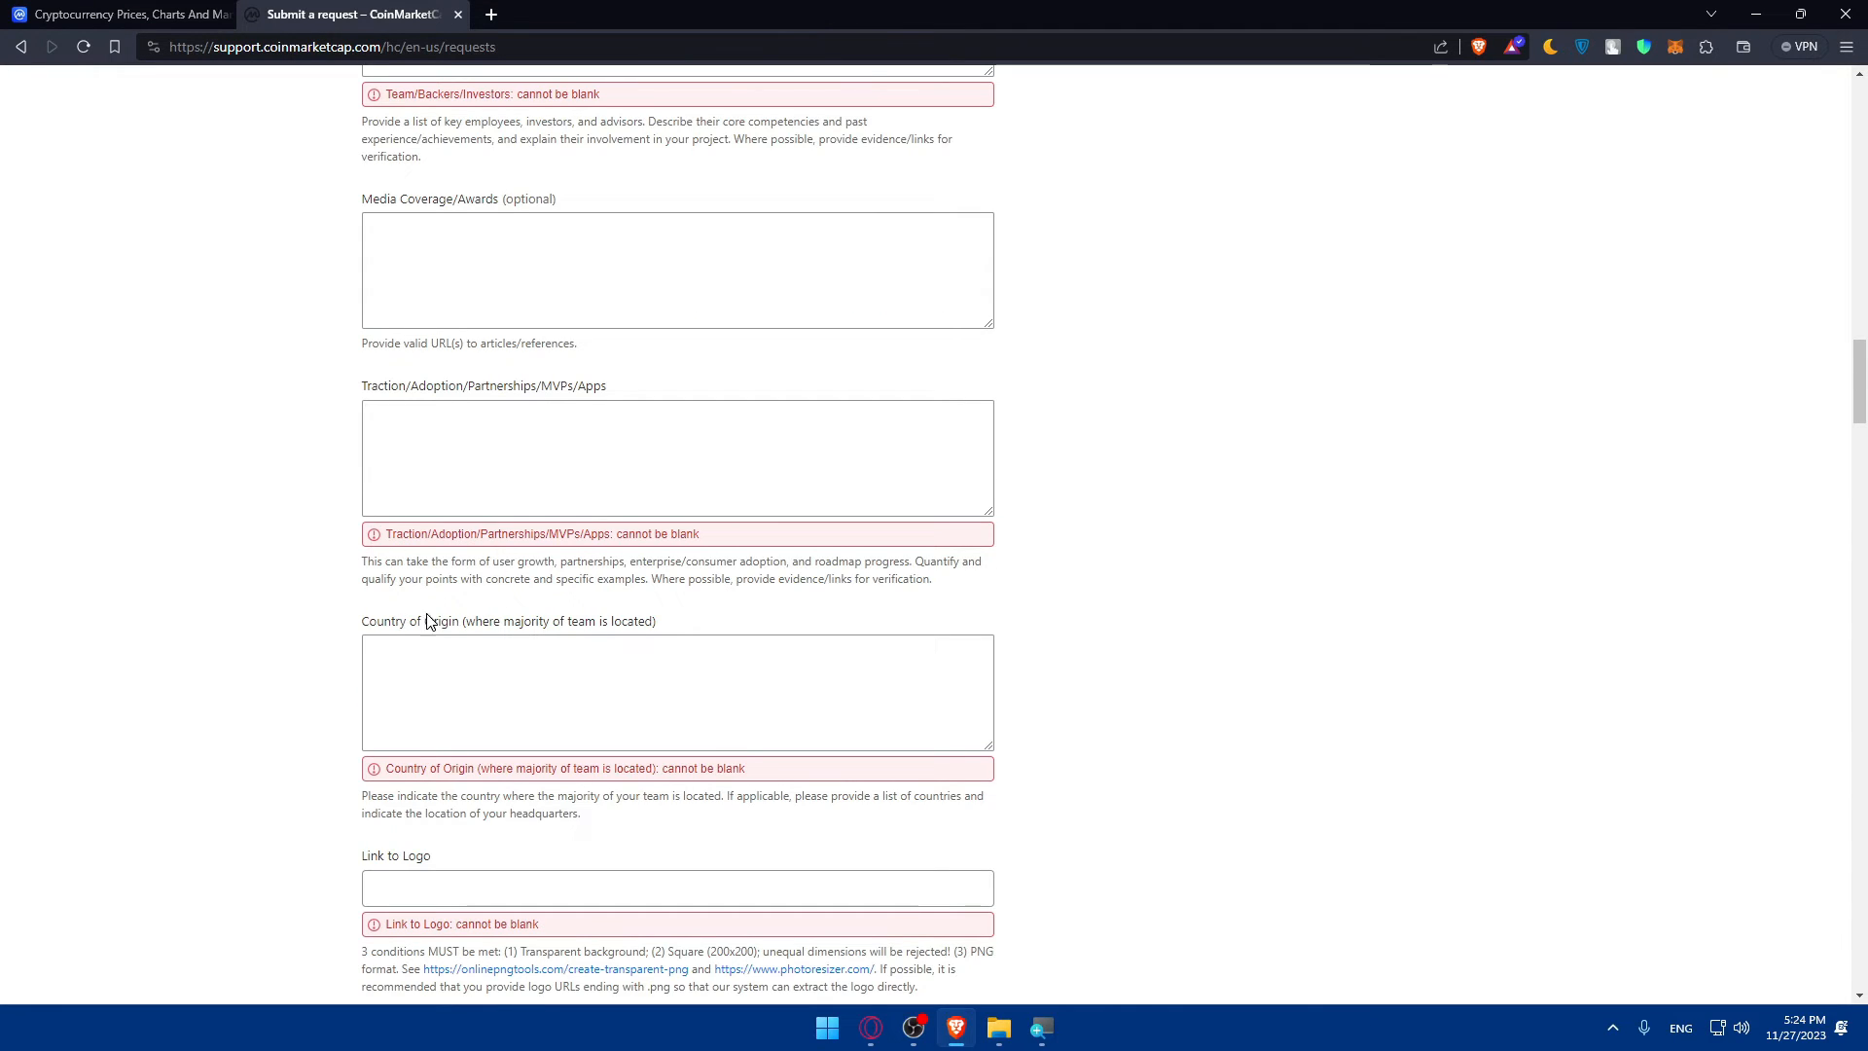
scroll(down, 3)
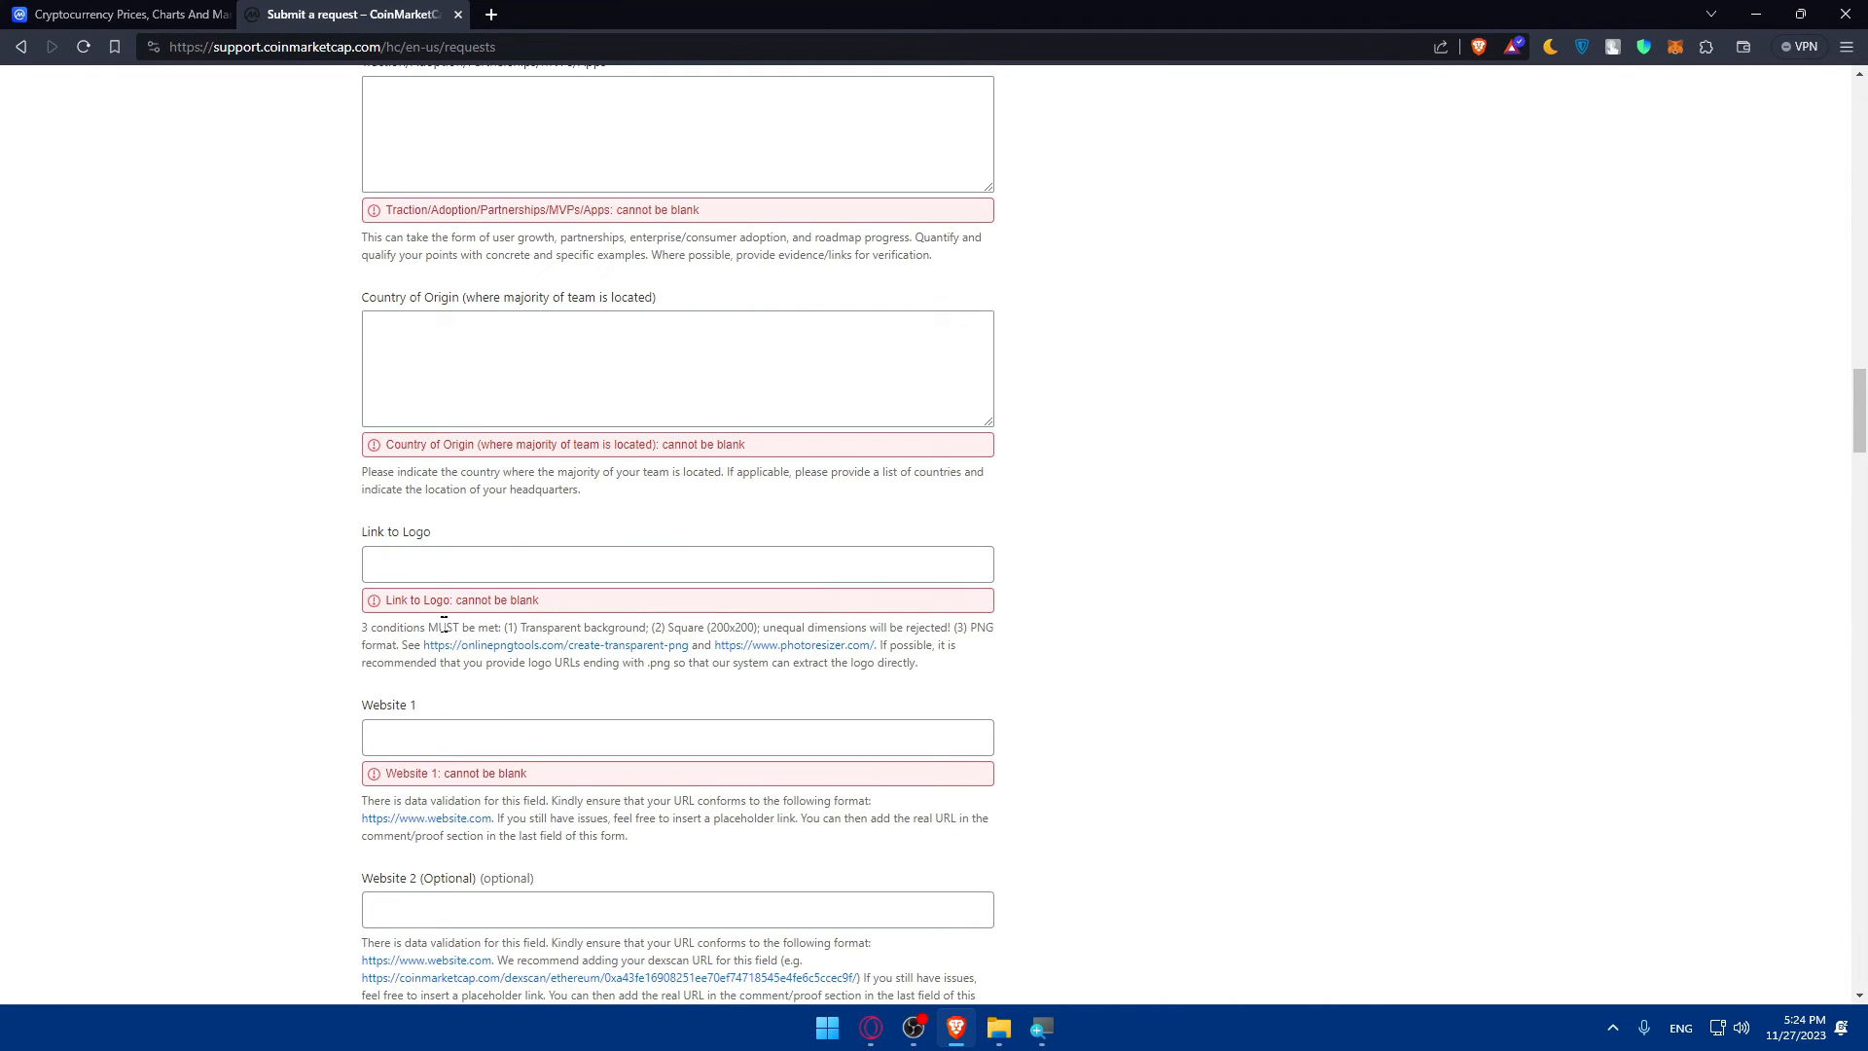
scroll(down, 3)
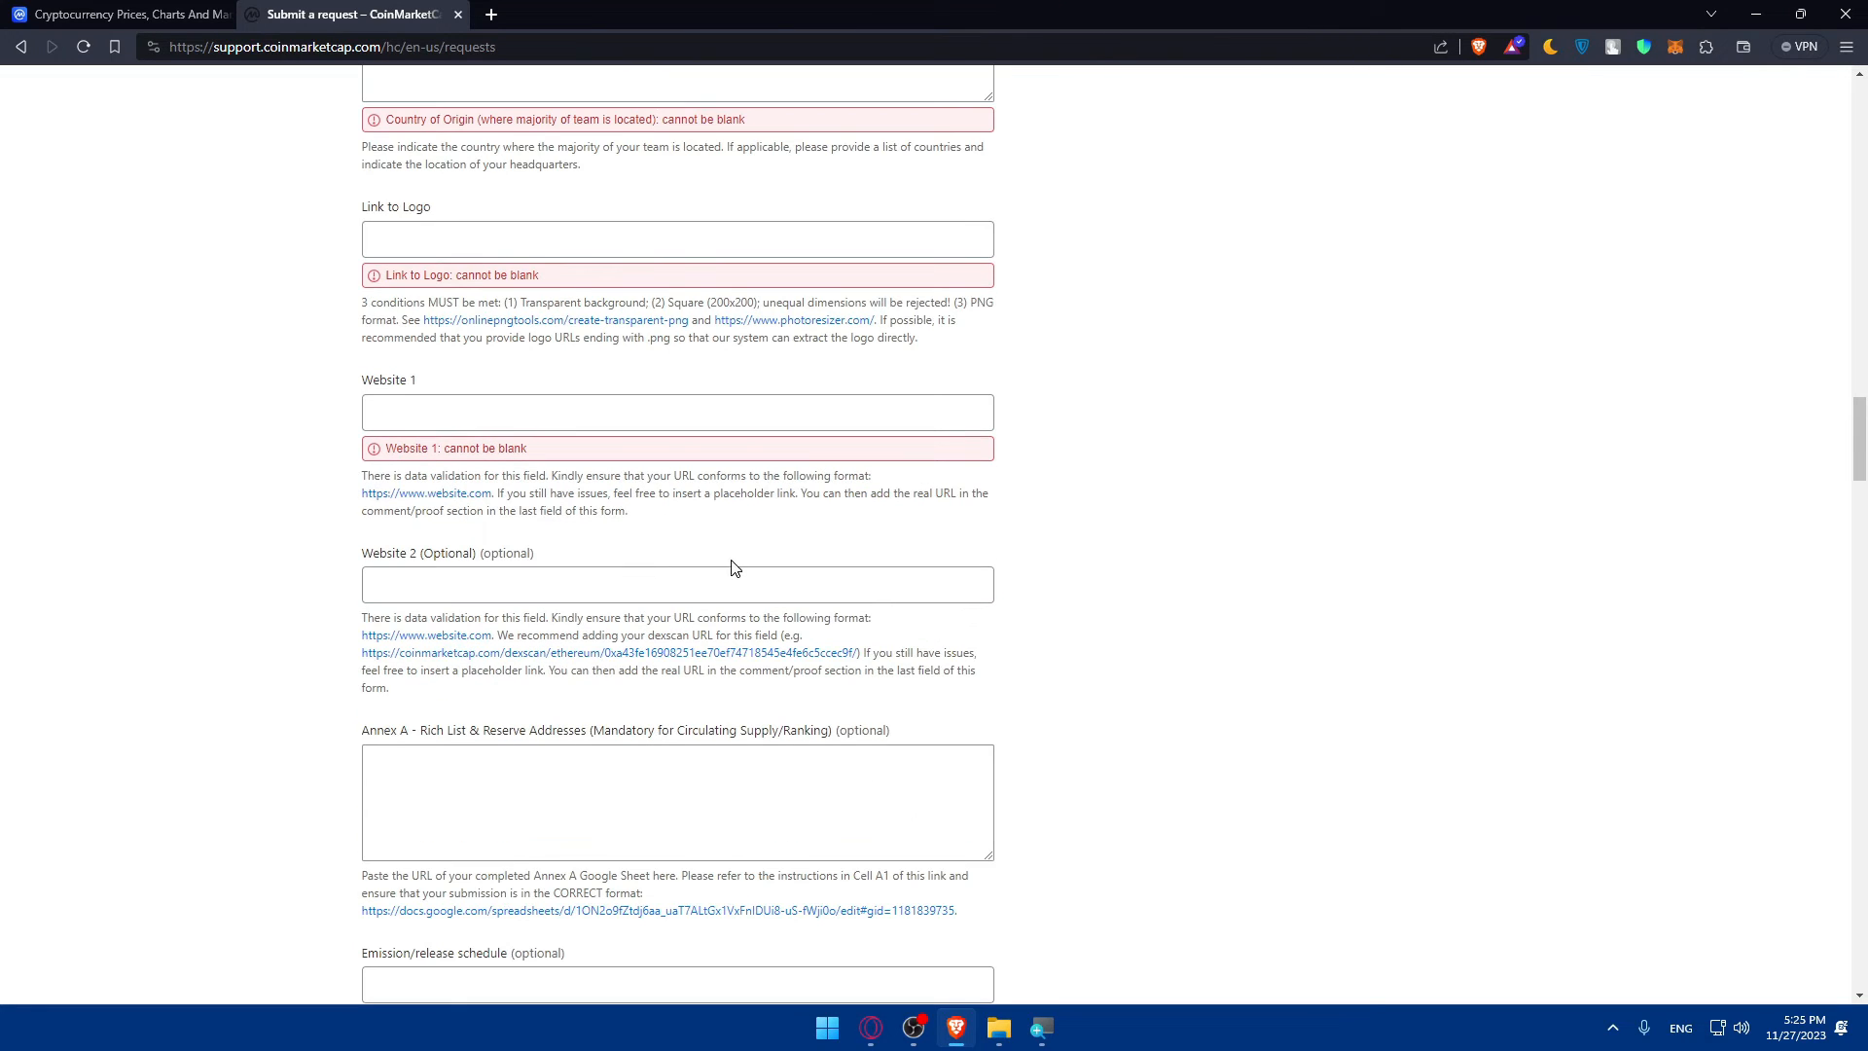
scroll(down, 3)
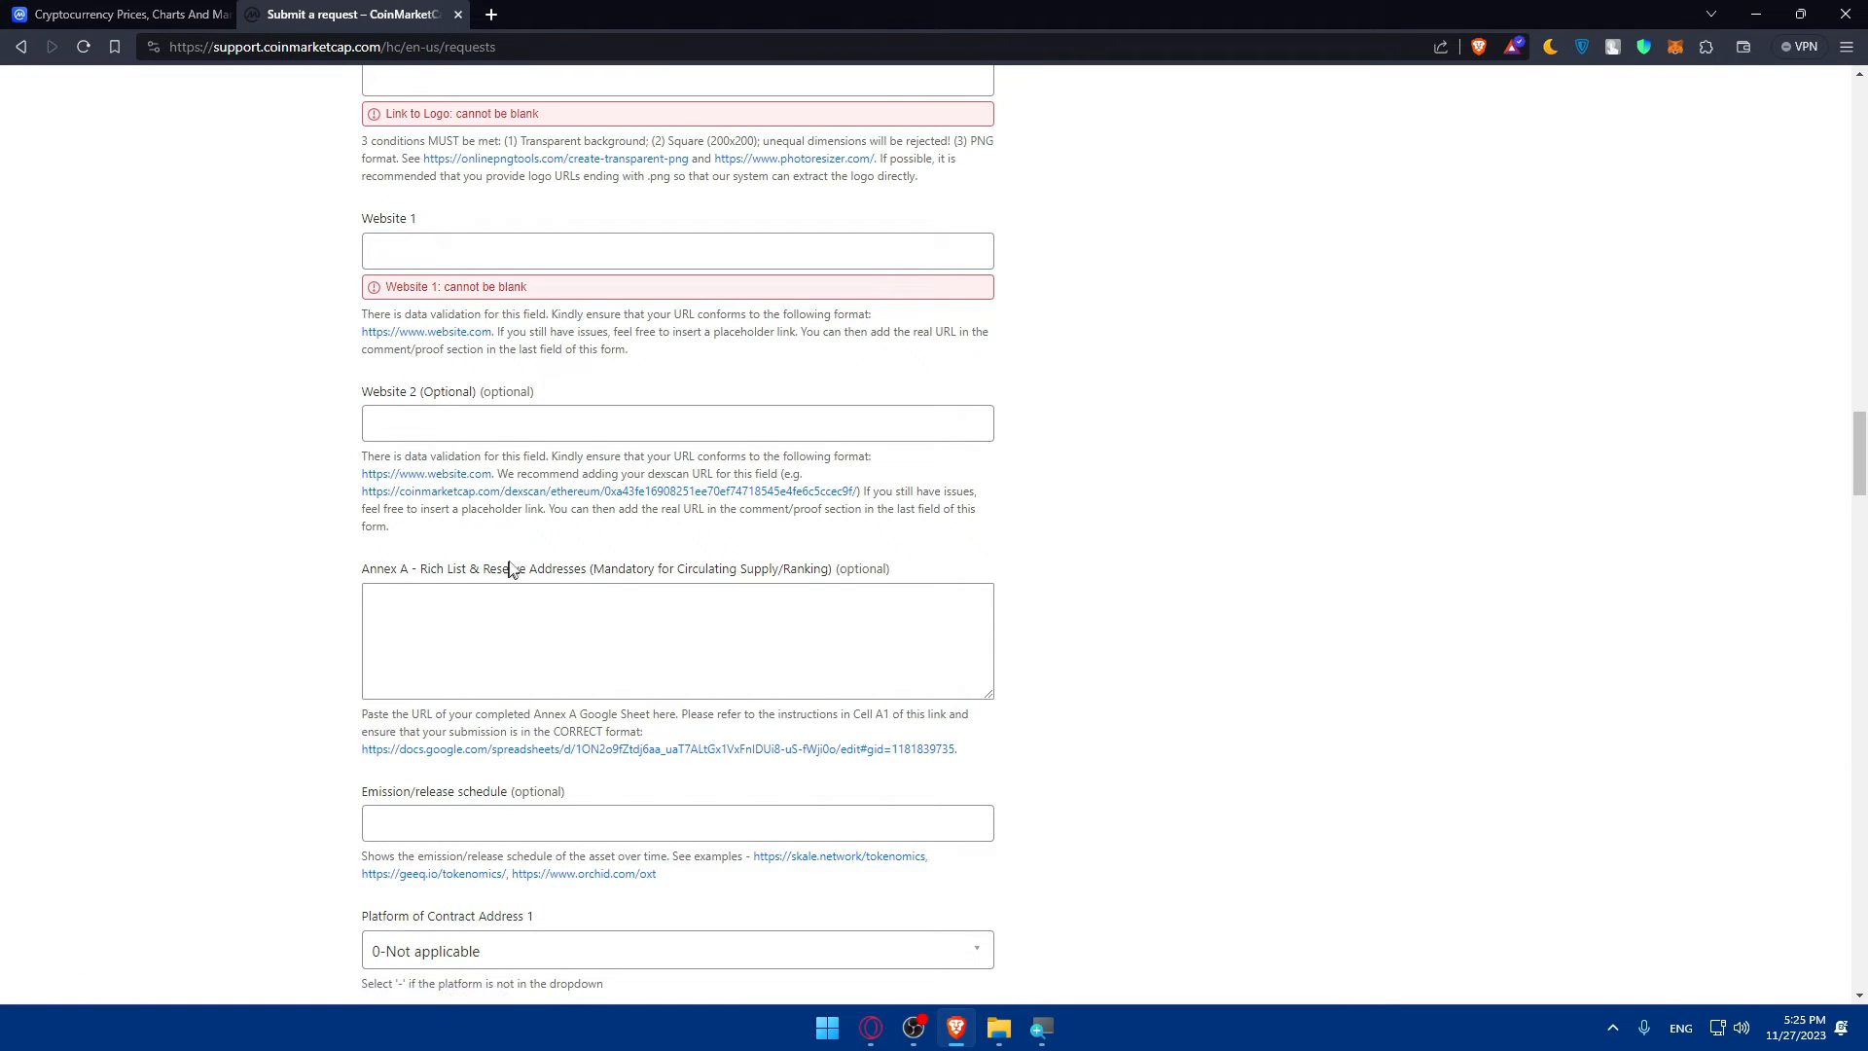
scroll(down, 3)
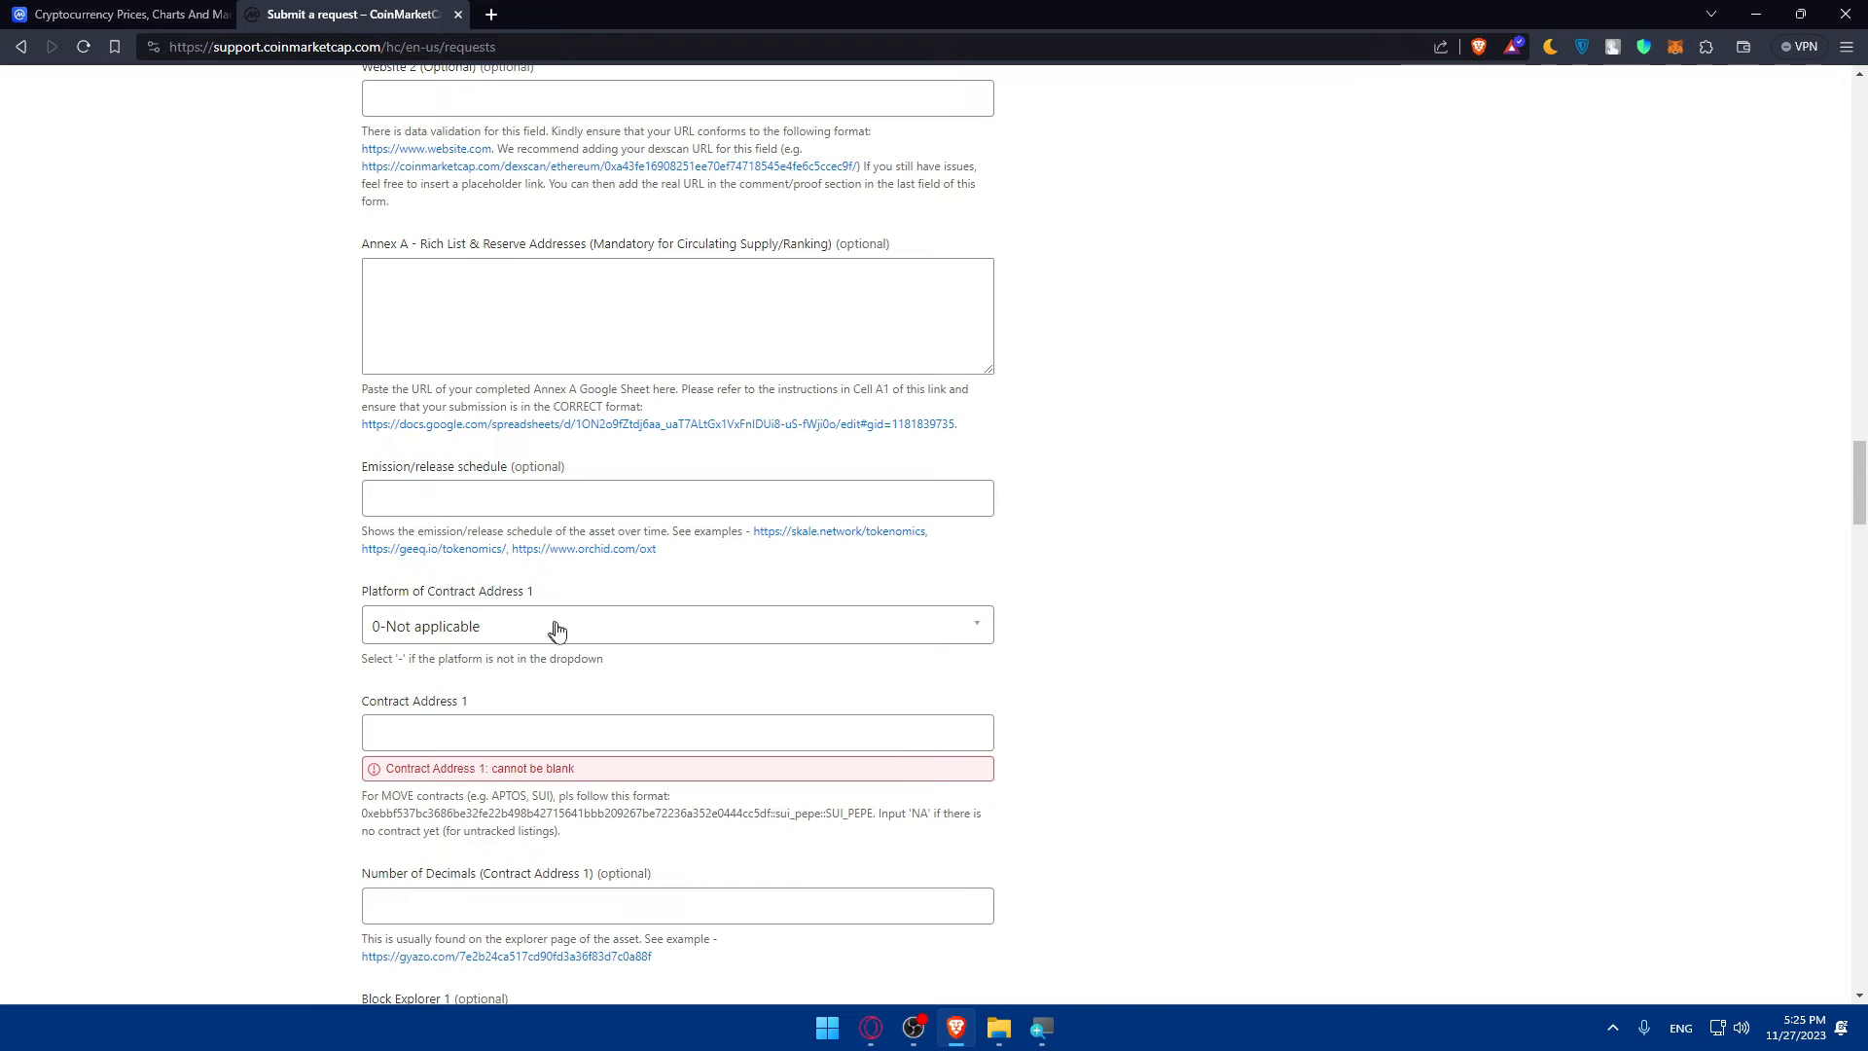
scroll(down, 3)
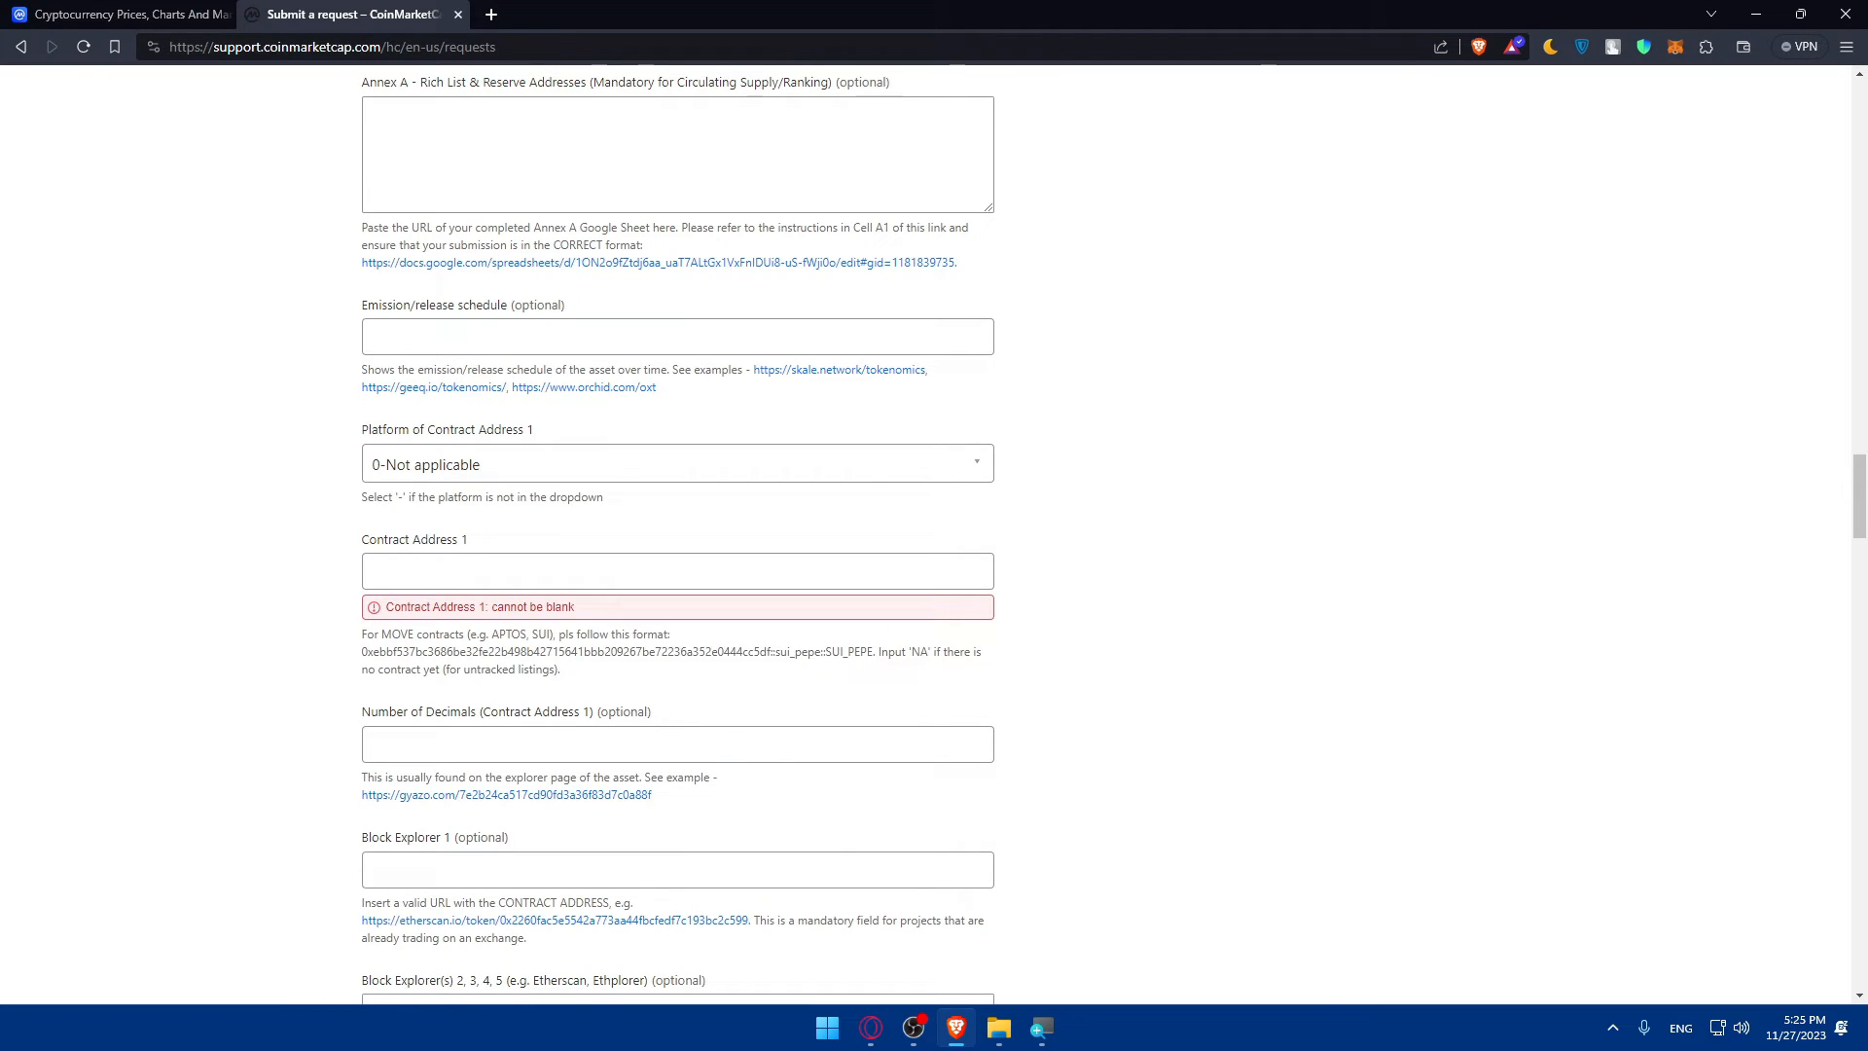
scroll(down, 3)
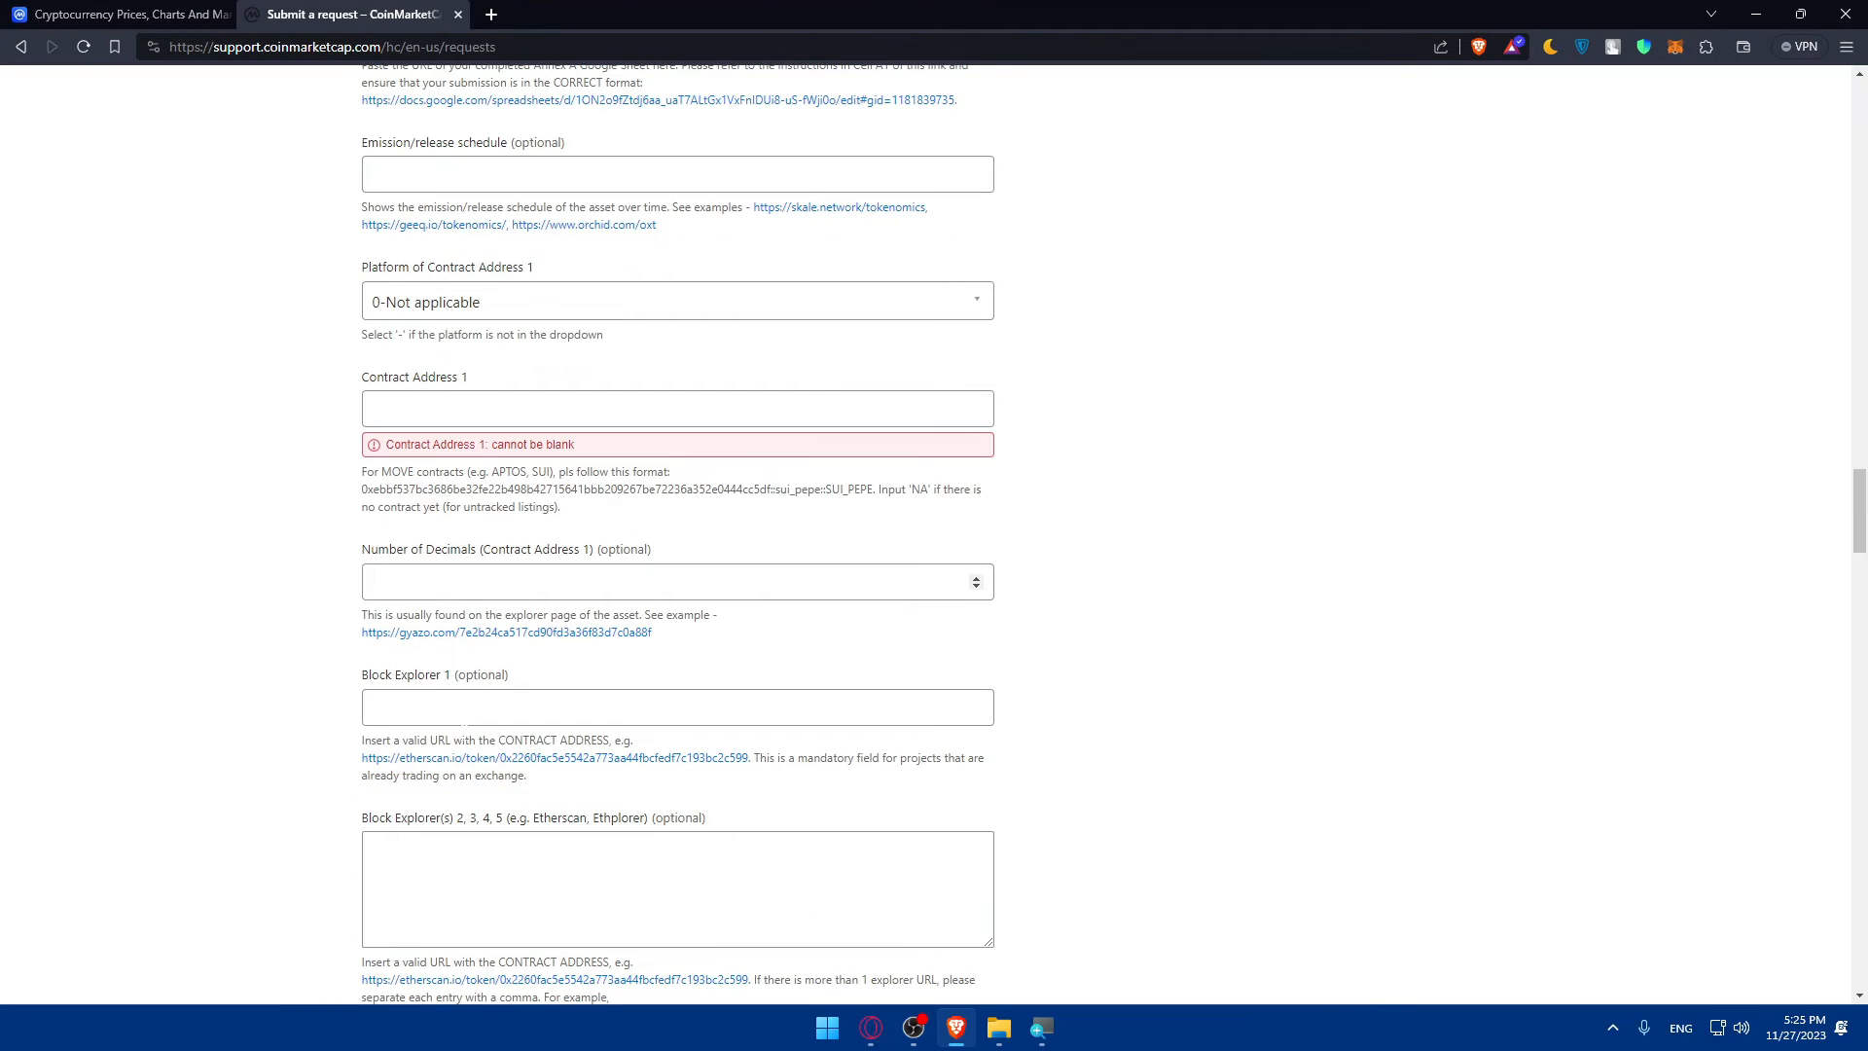
scroll(down, 3)
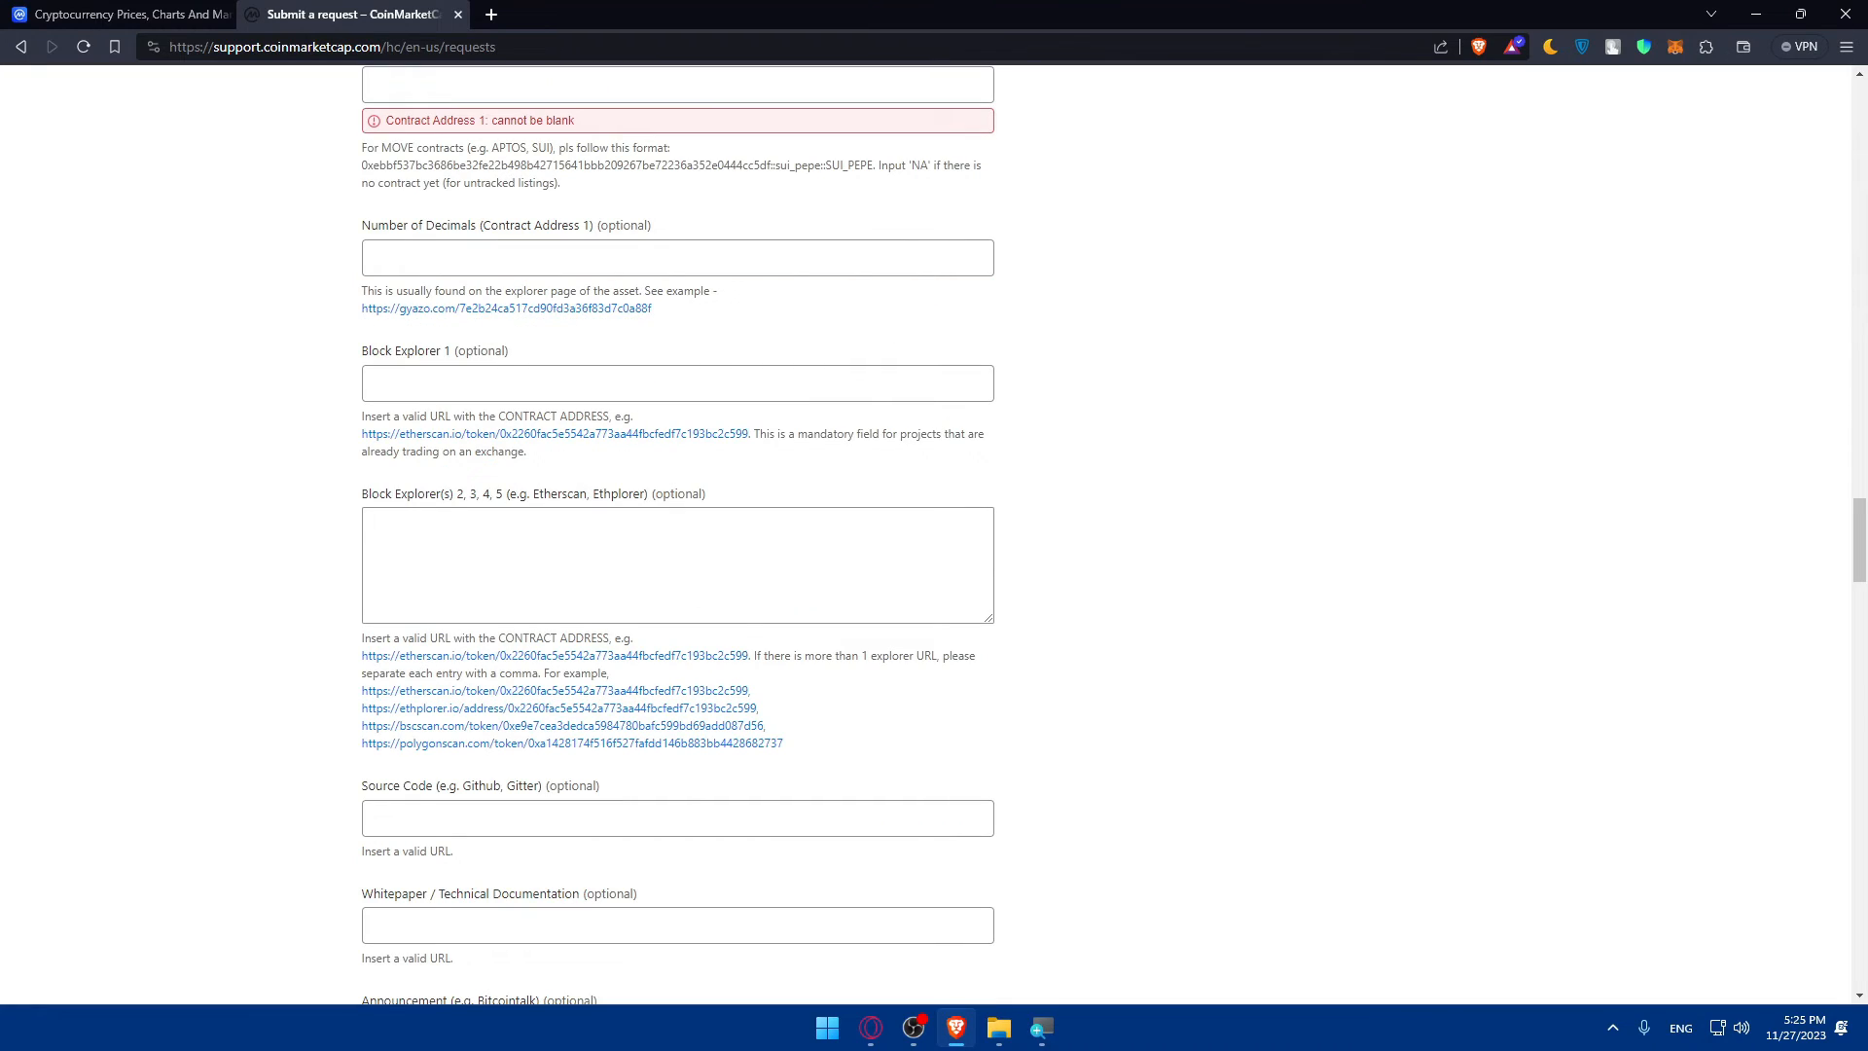
Step: Scroll through Twitter, Chat, supply, ICO dates and optional questions to proof of evidence
scroll(down, 3)
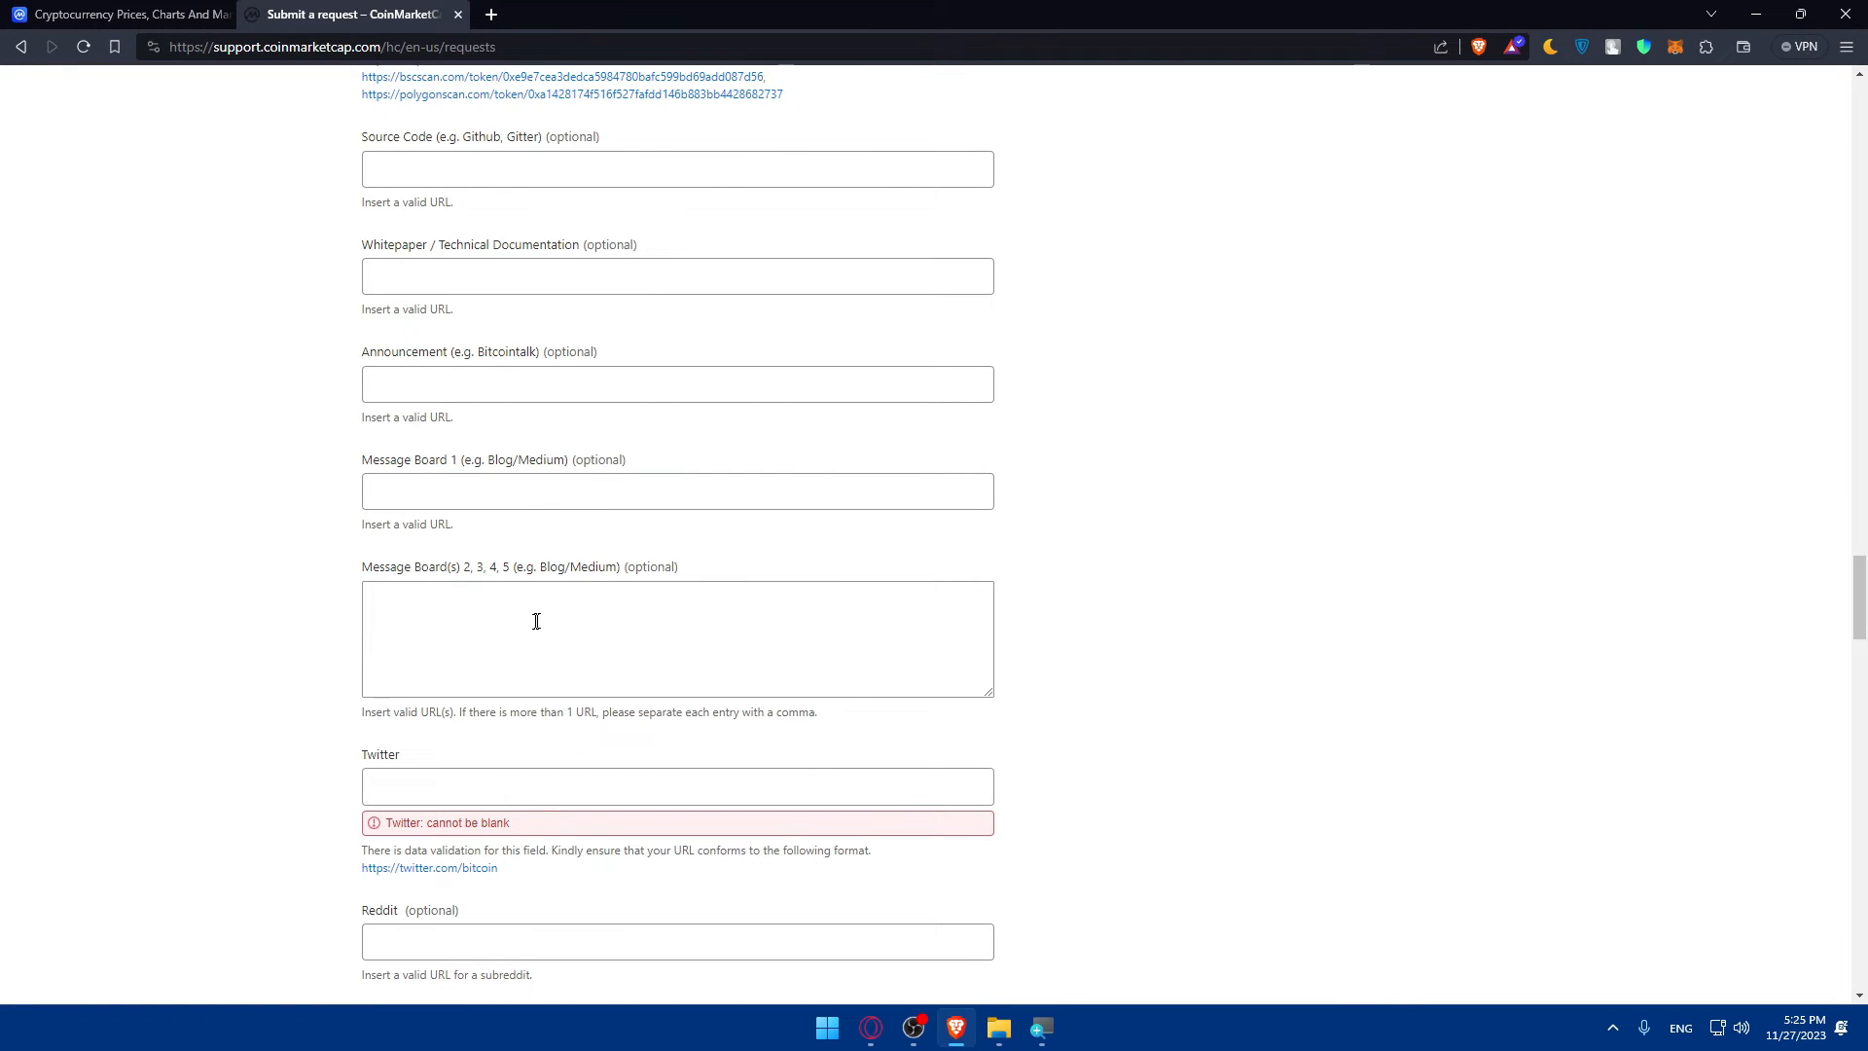
scroll(down, 3)
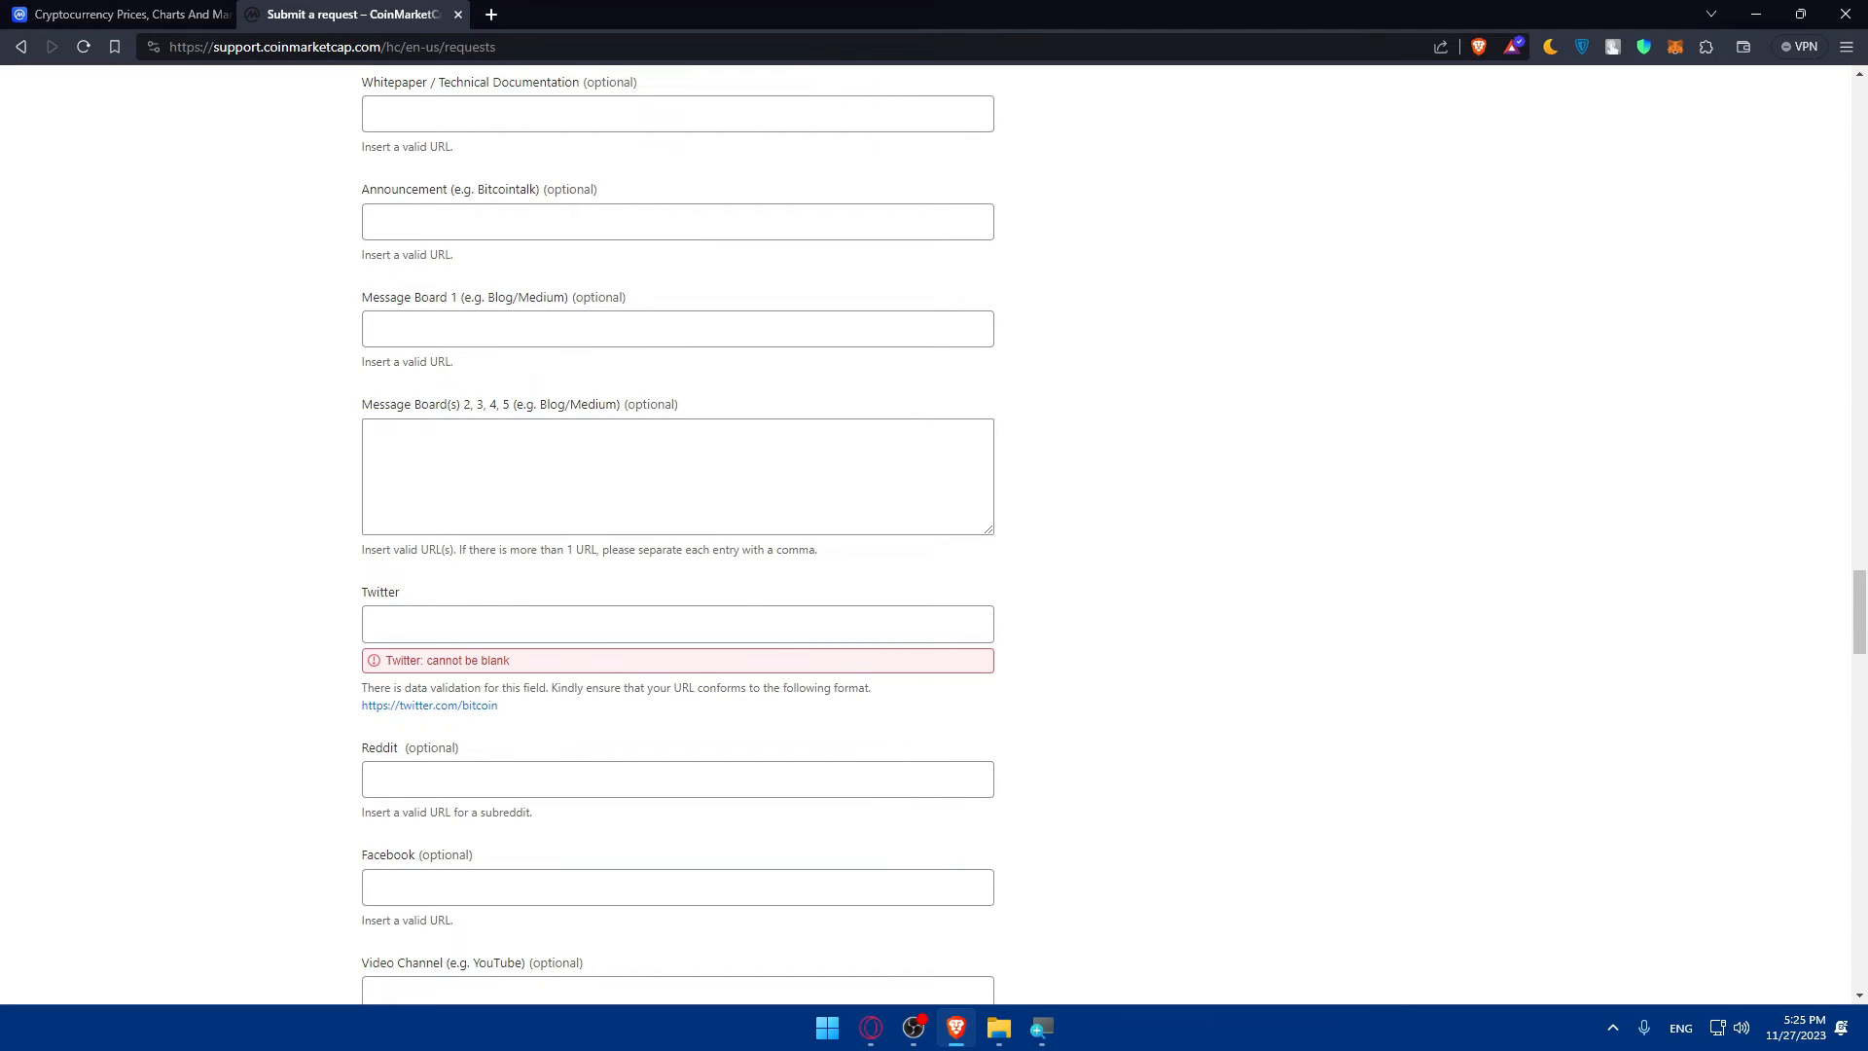
scroll(down, 3)
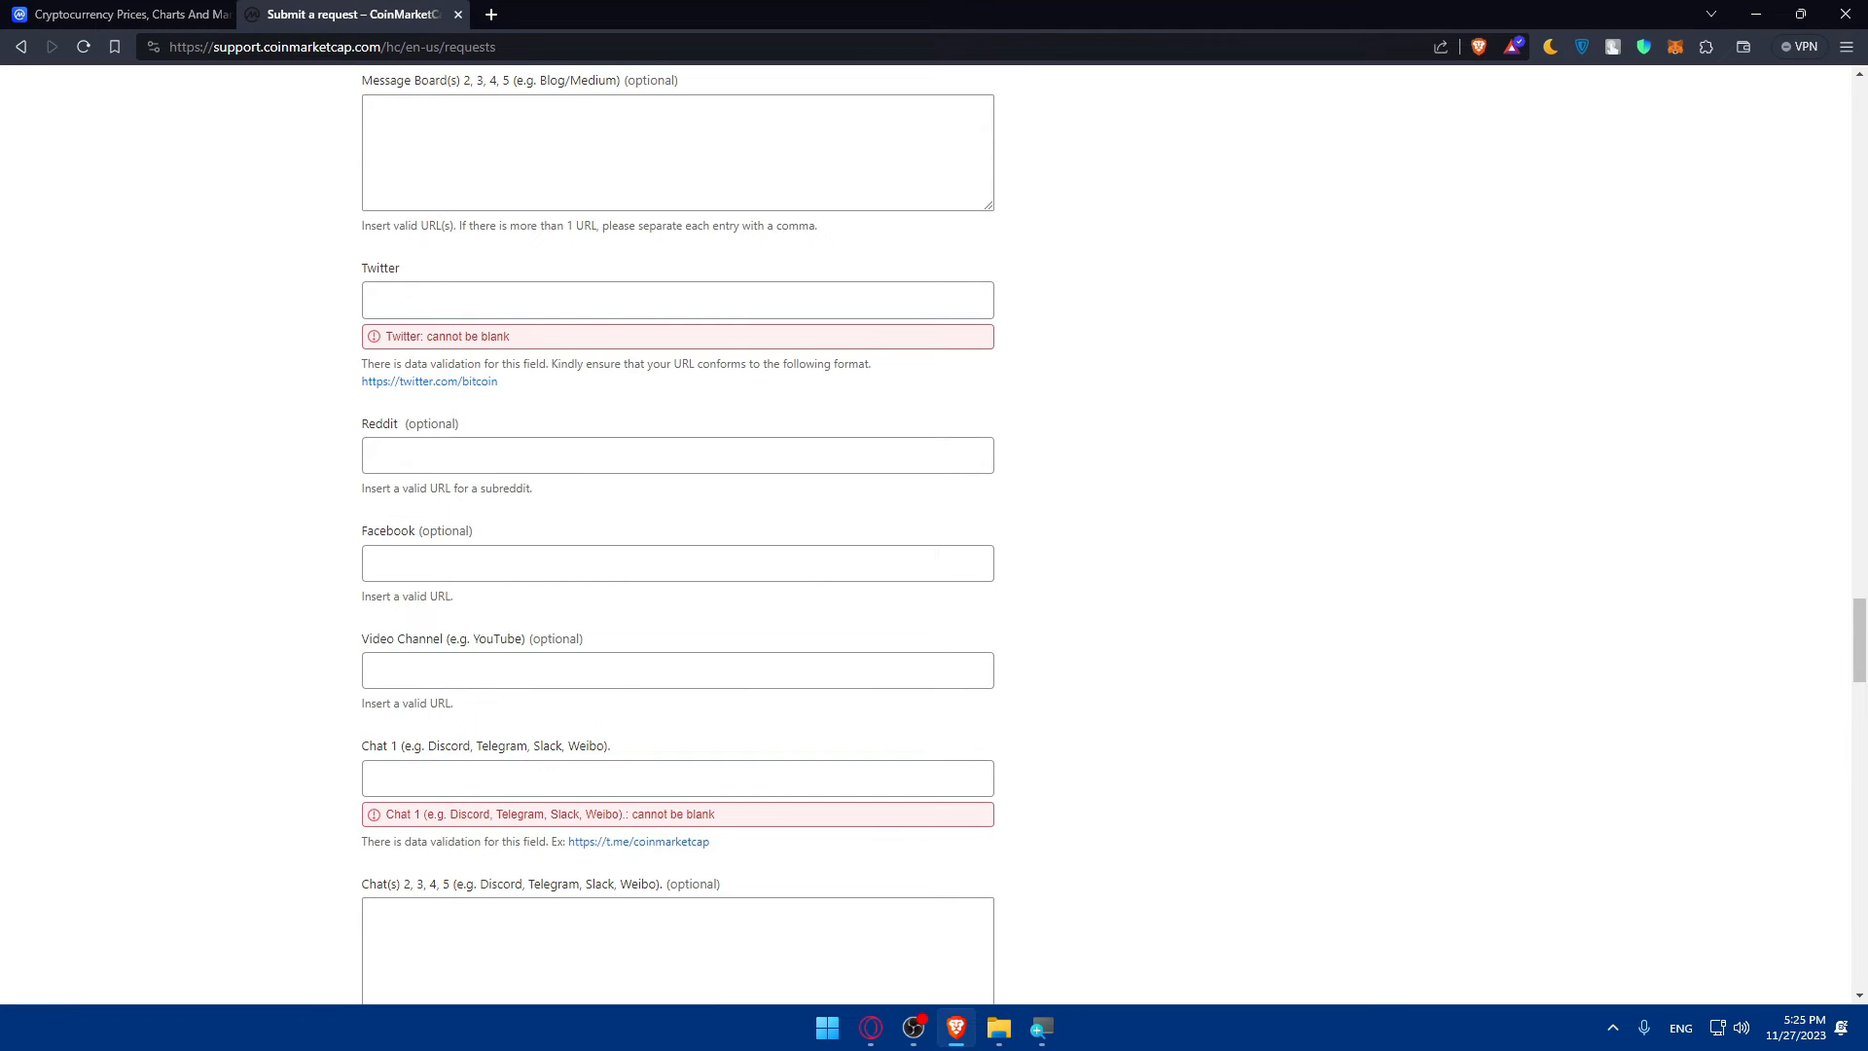
mouse_move(507, 734)
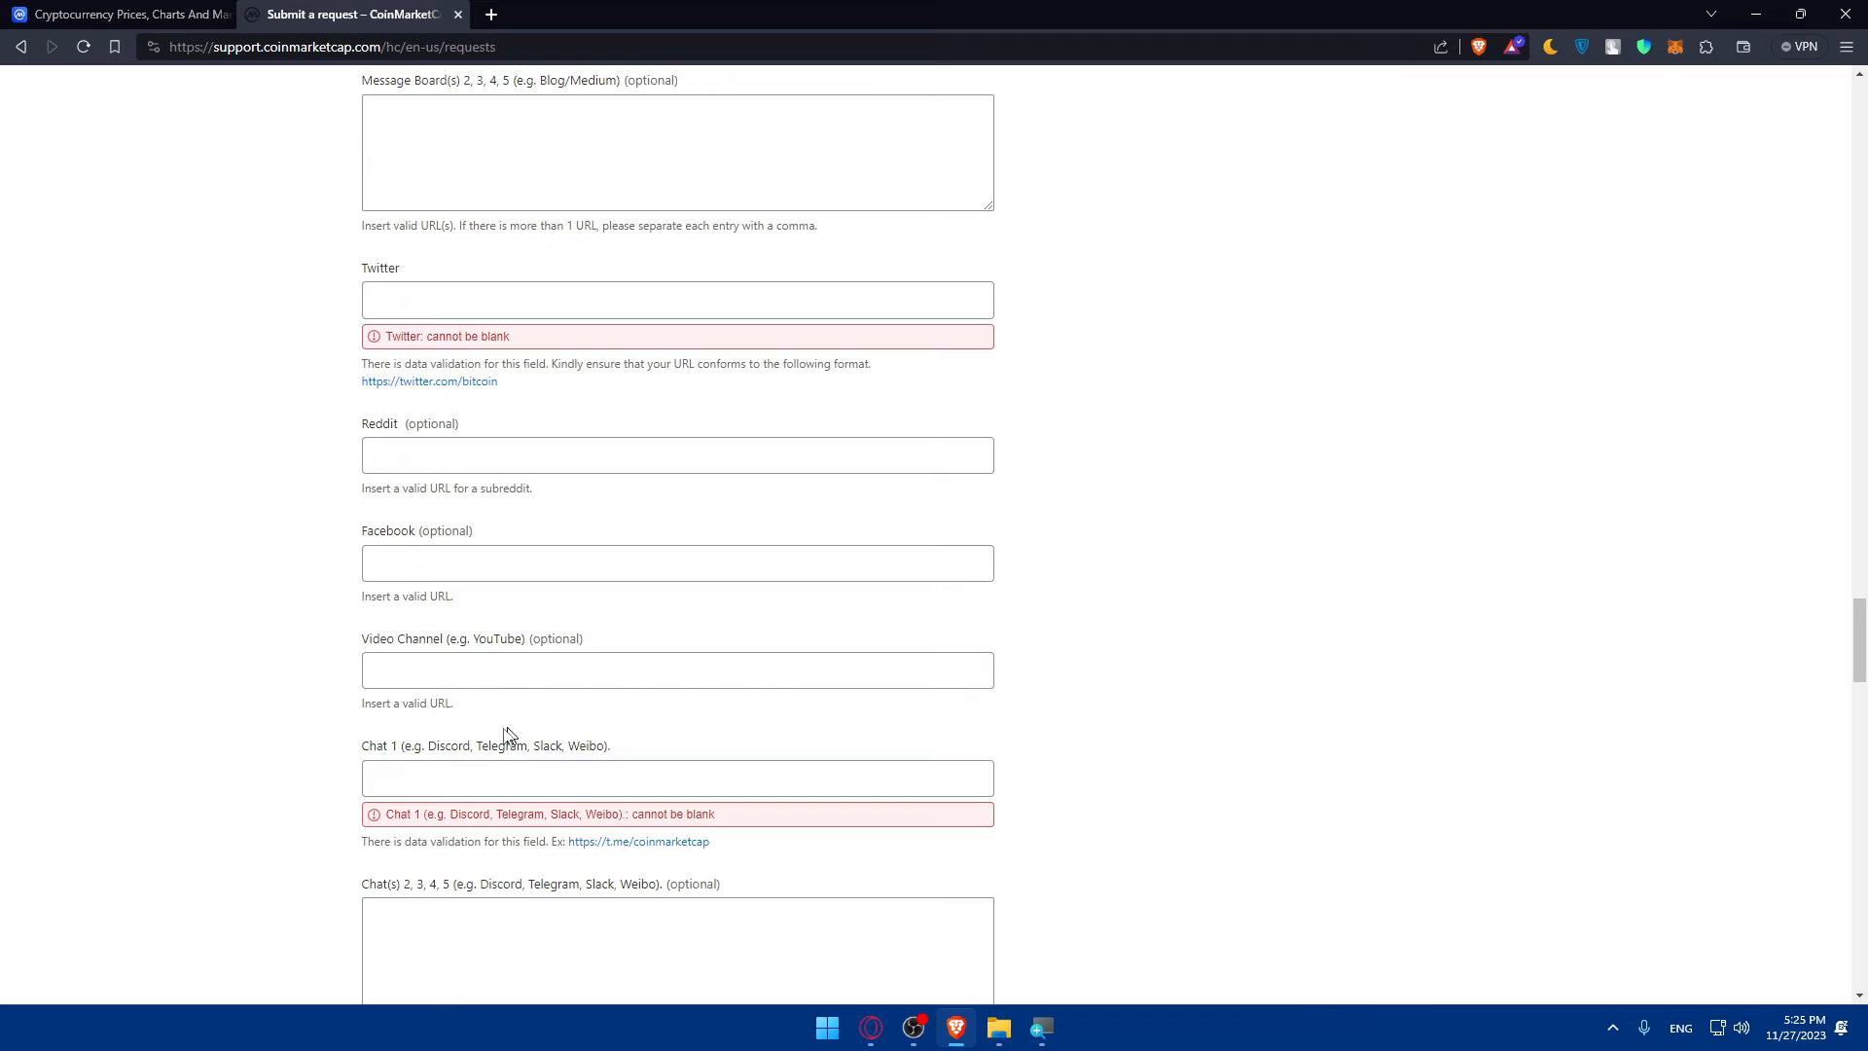
scroll(down, 3)
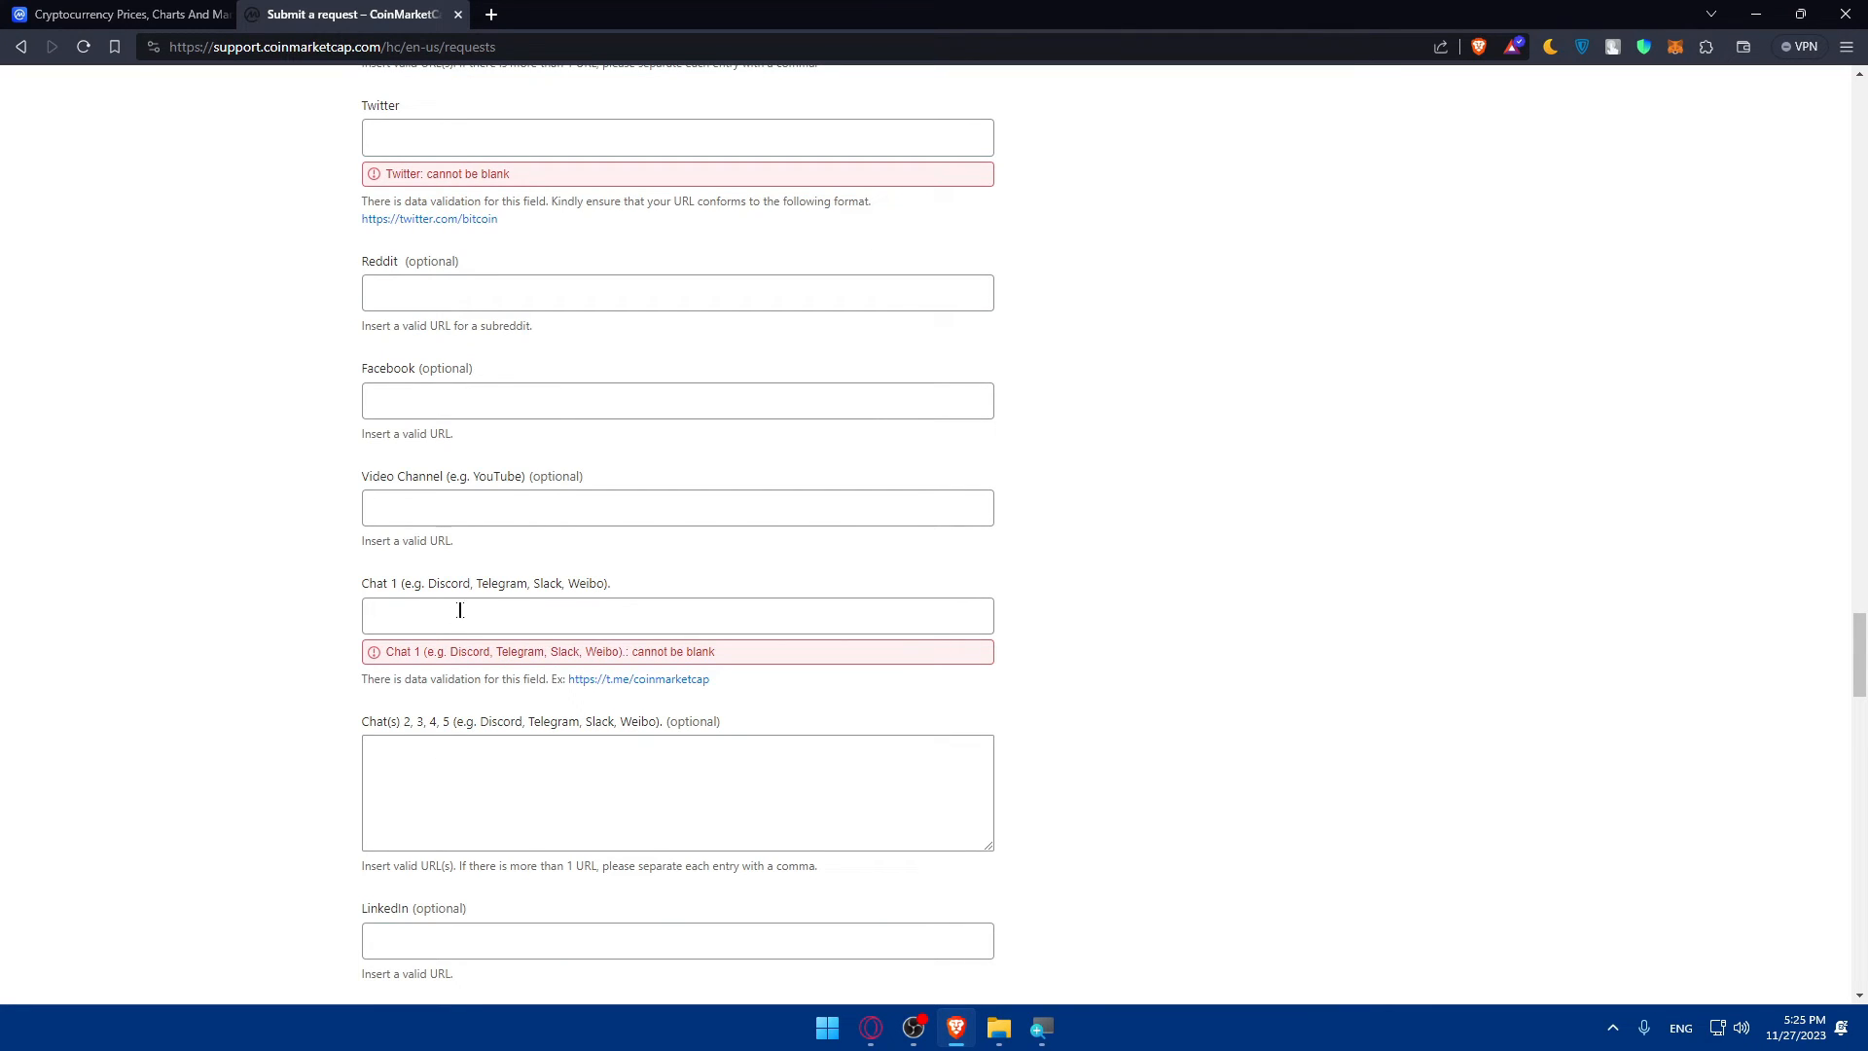
scroll(down, 3)
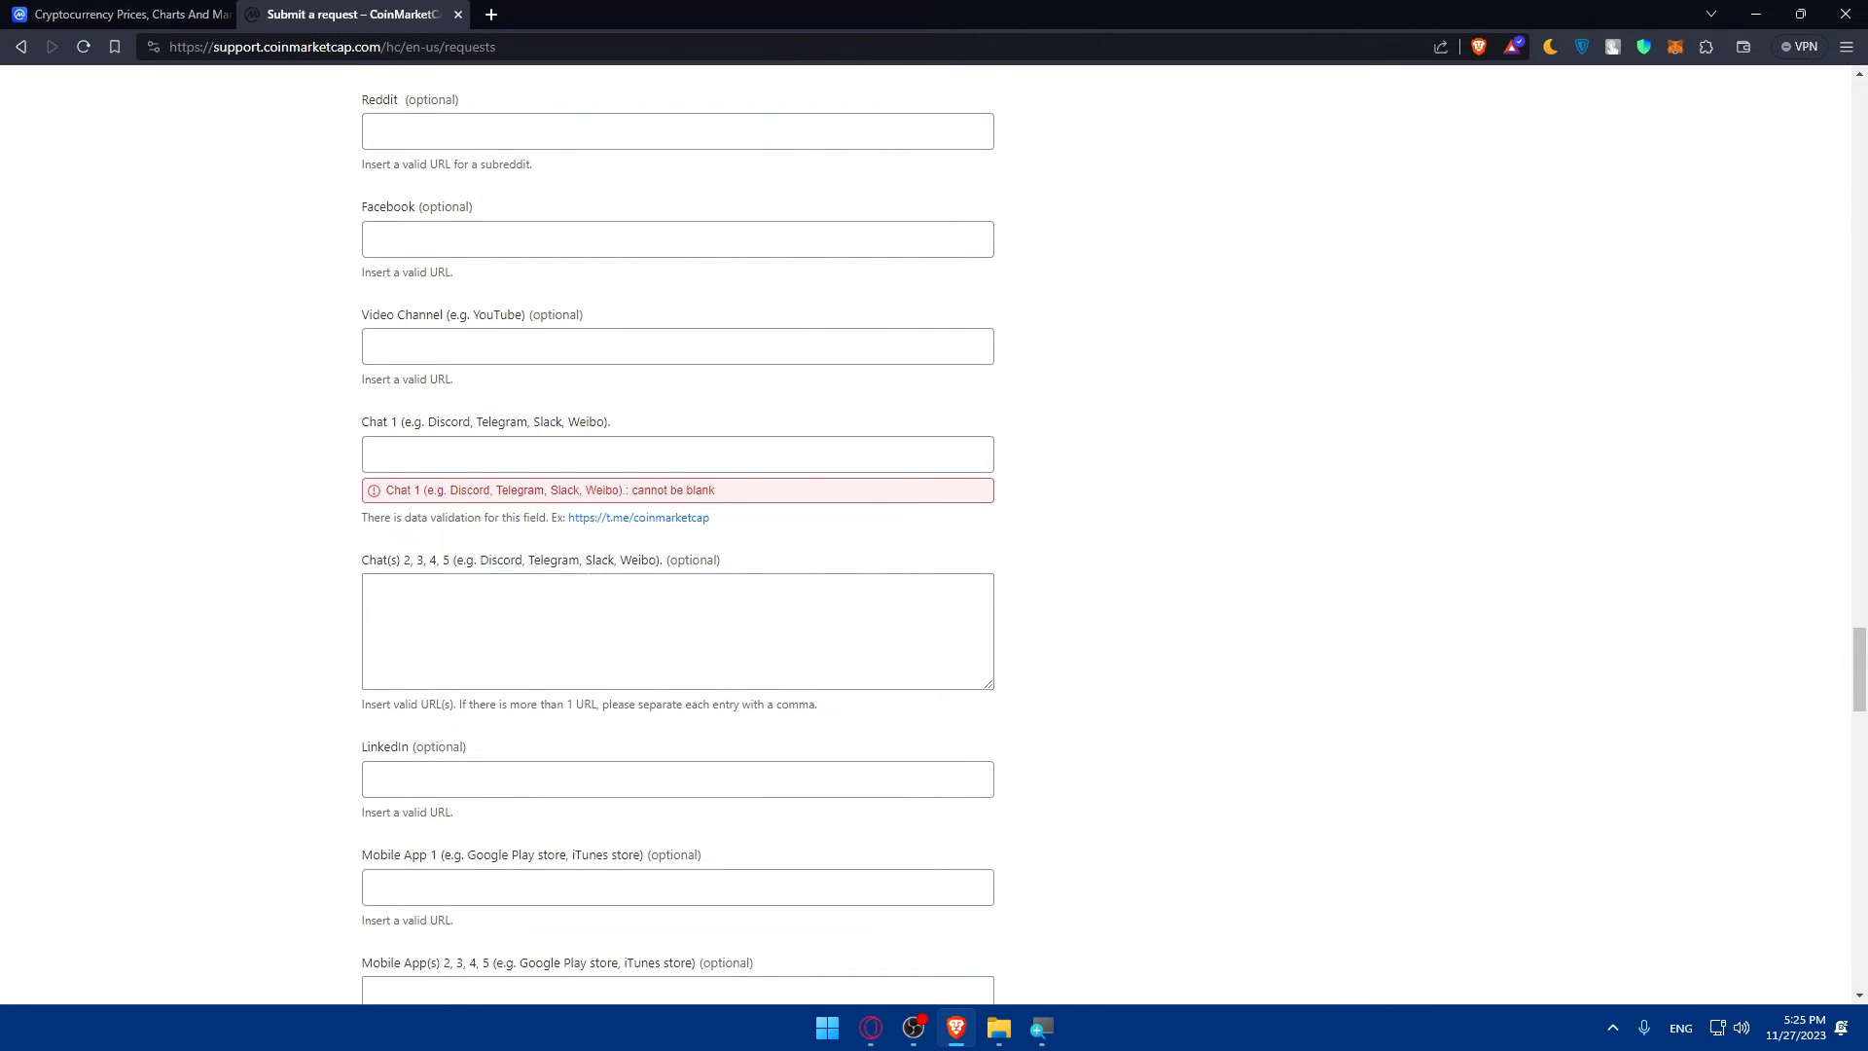
scroll(down, 3)
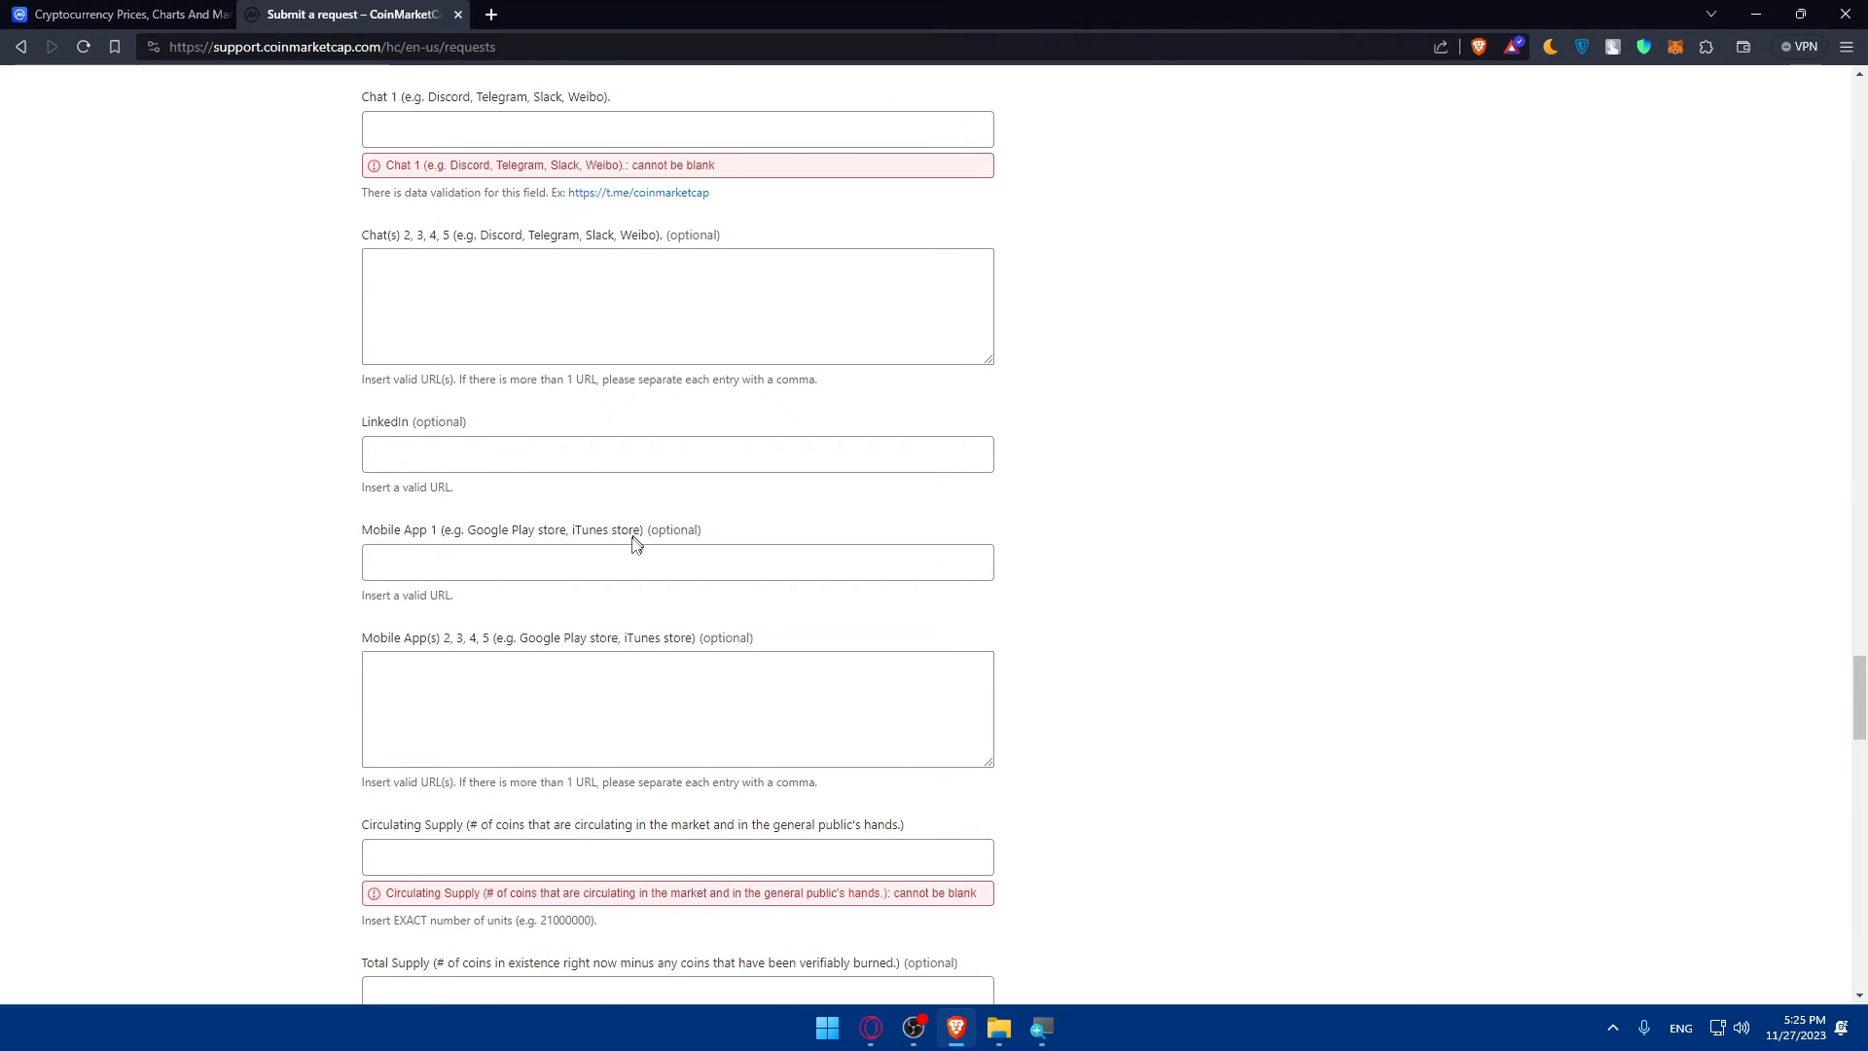
scroll(down, 3)
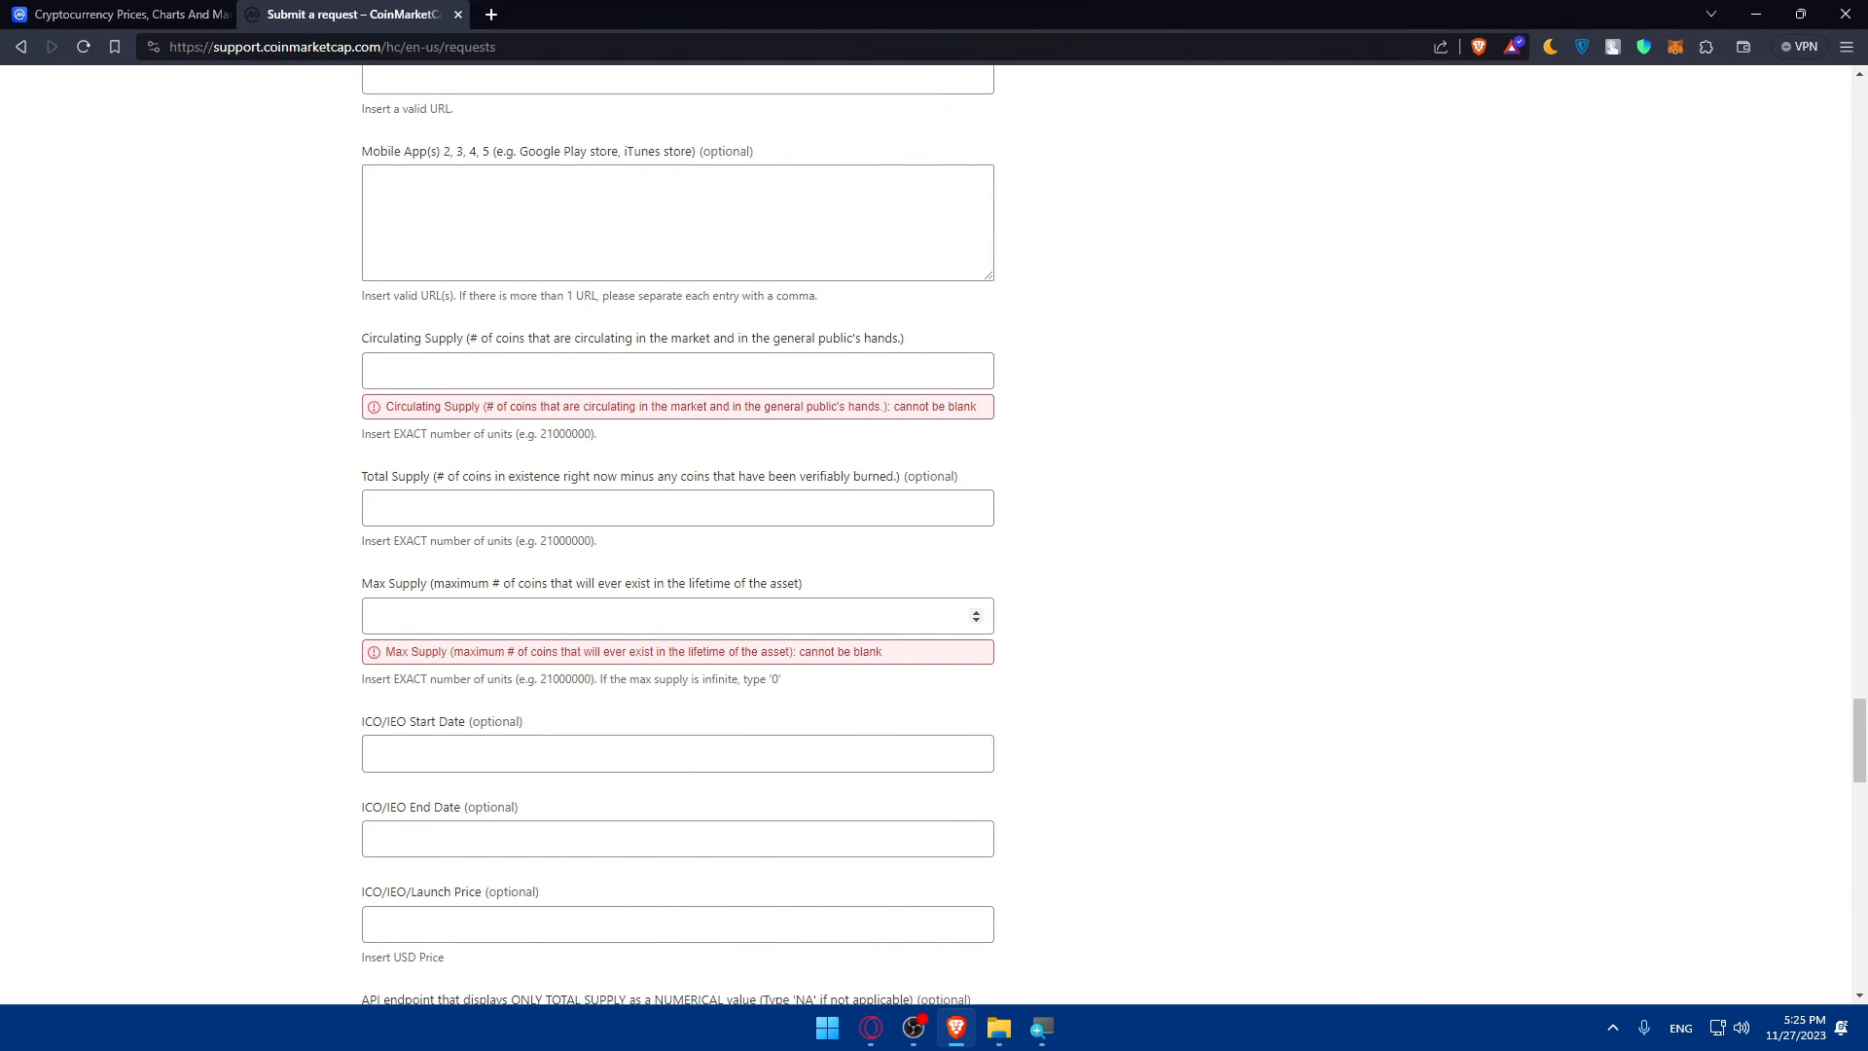
scroll(down, 3)
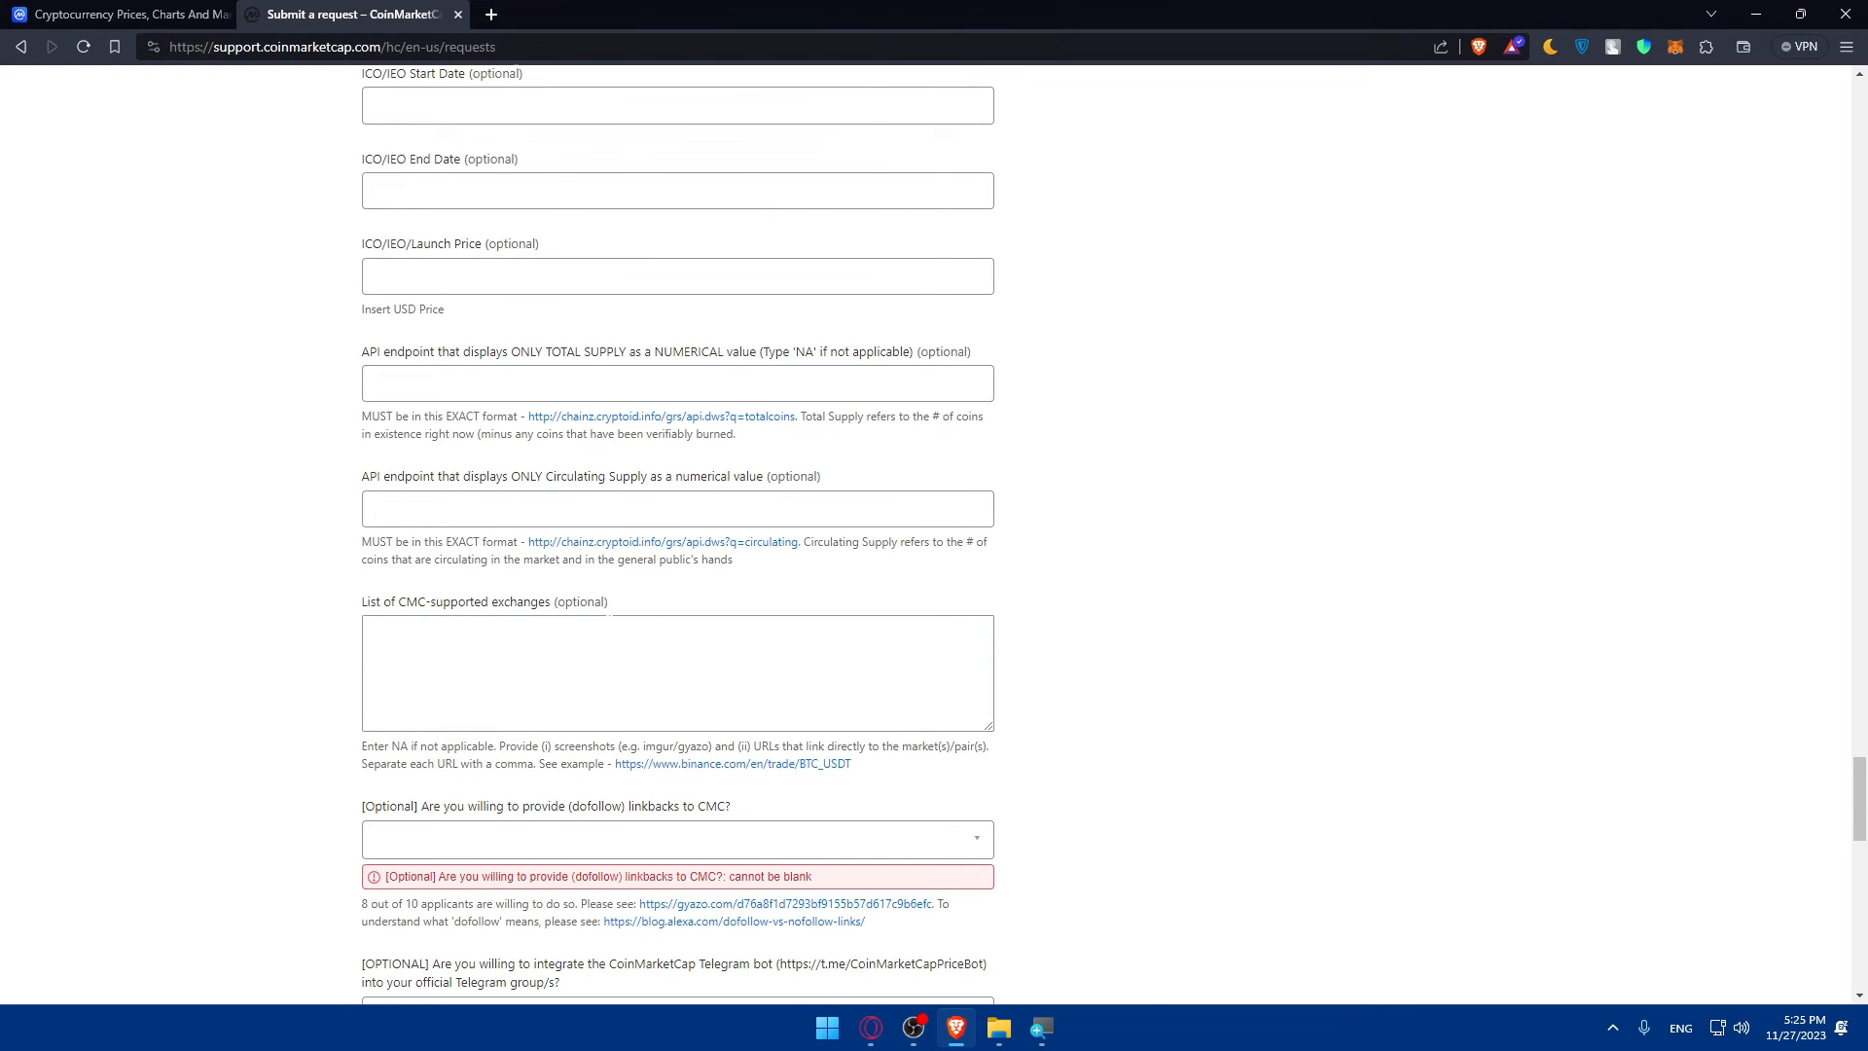
scroll(down, 3)
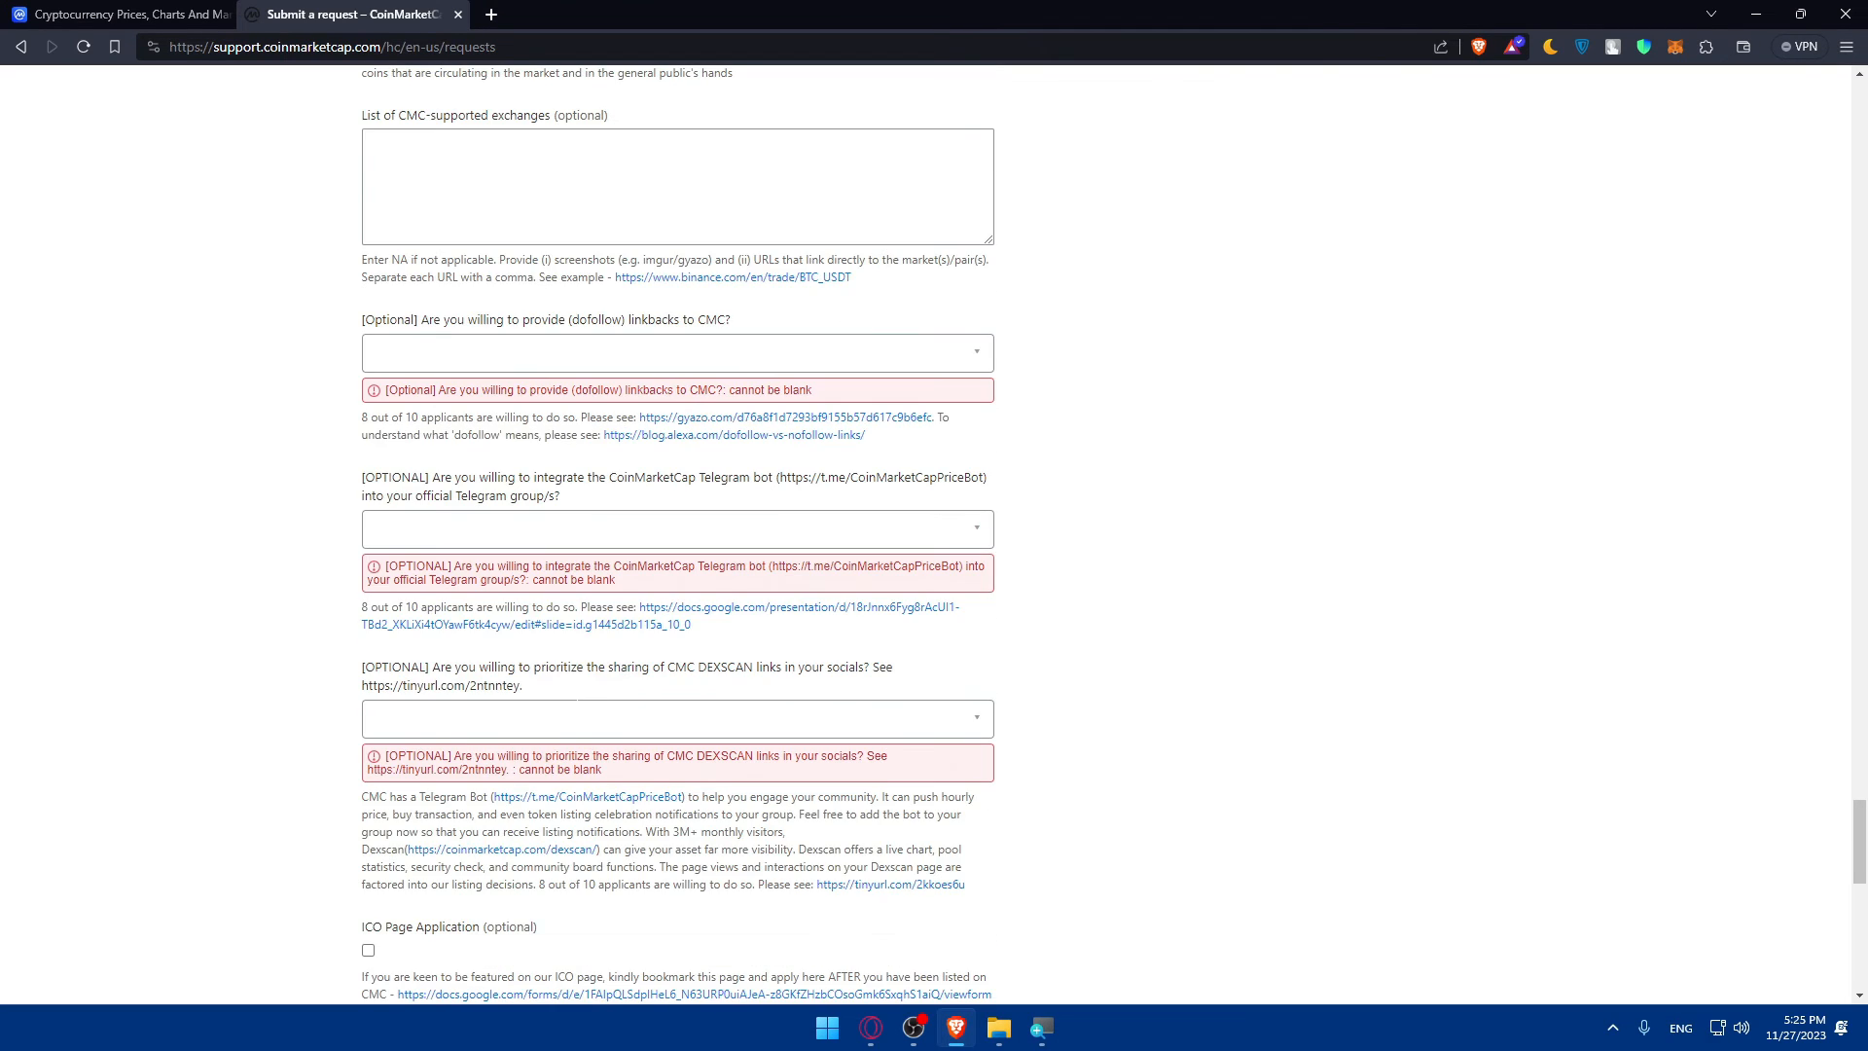
scroll(down, 3)
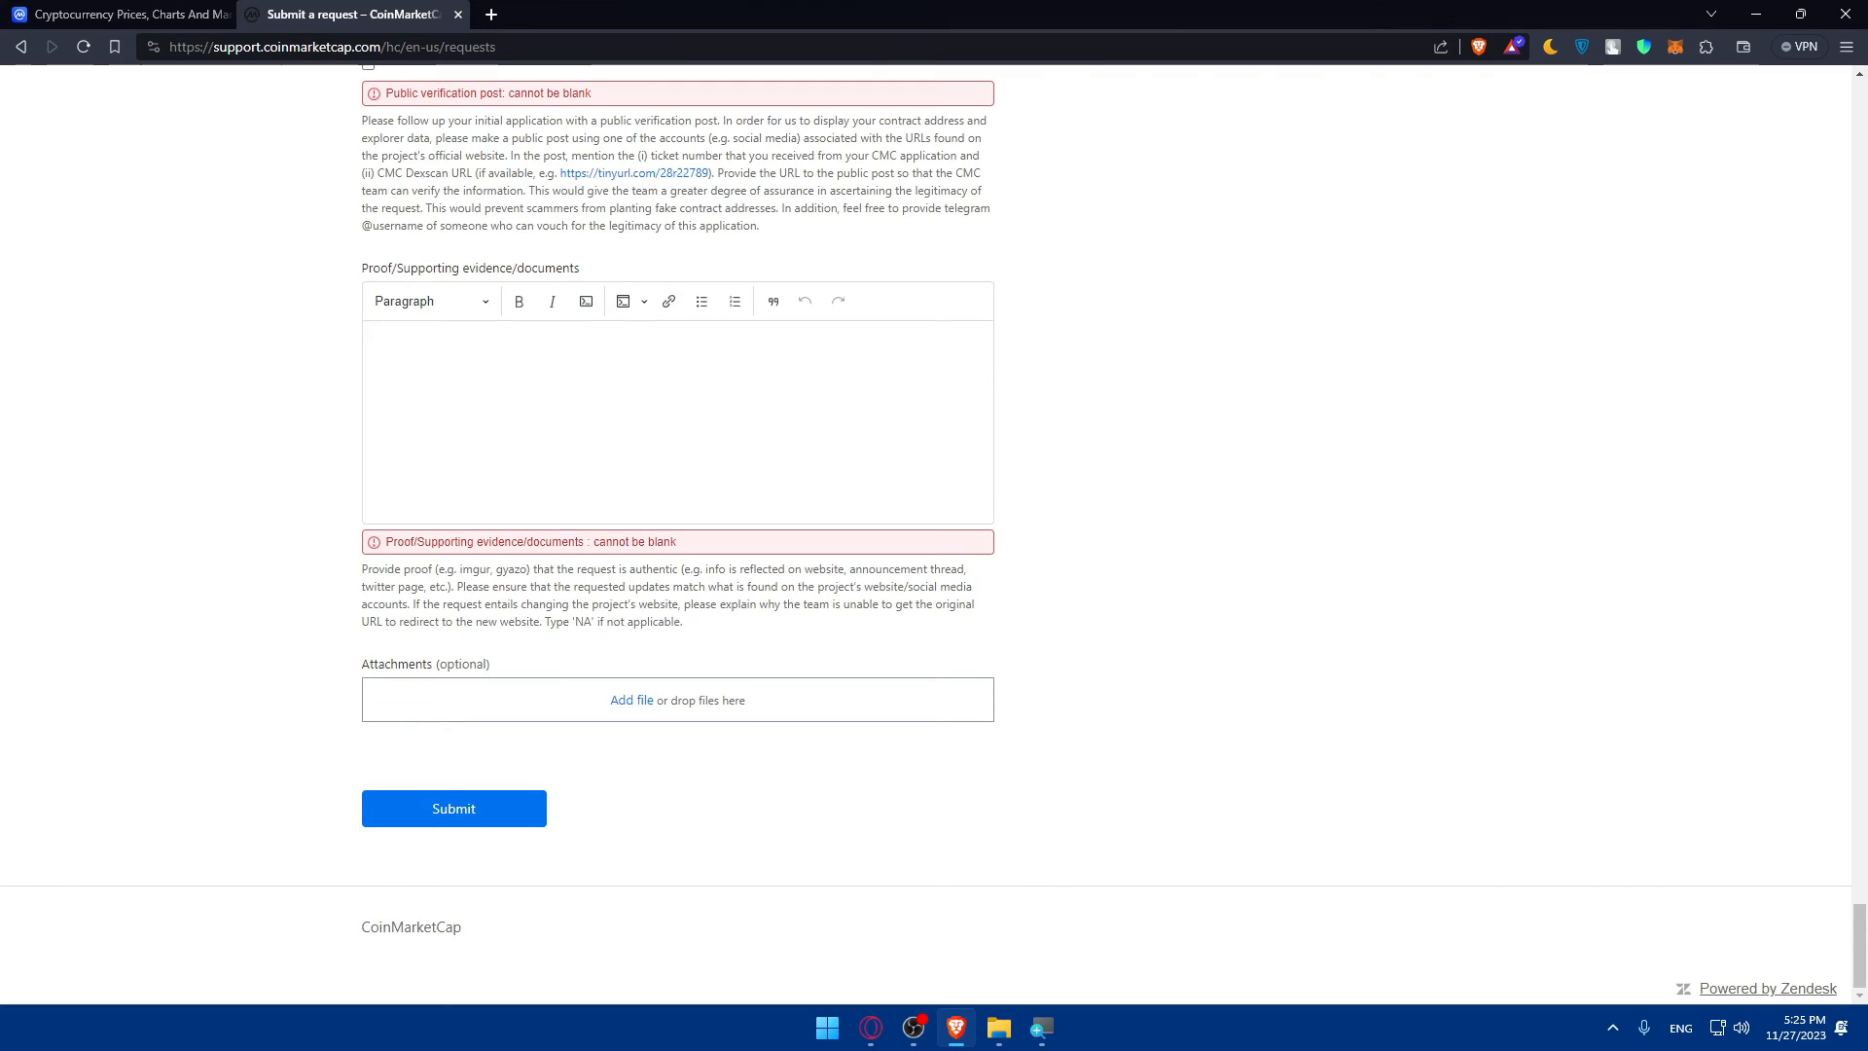
mouse_move(585, 753)
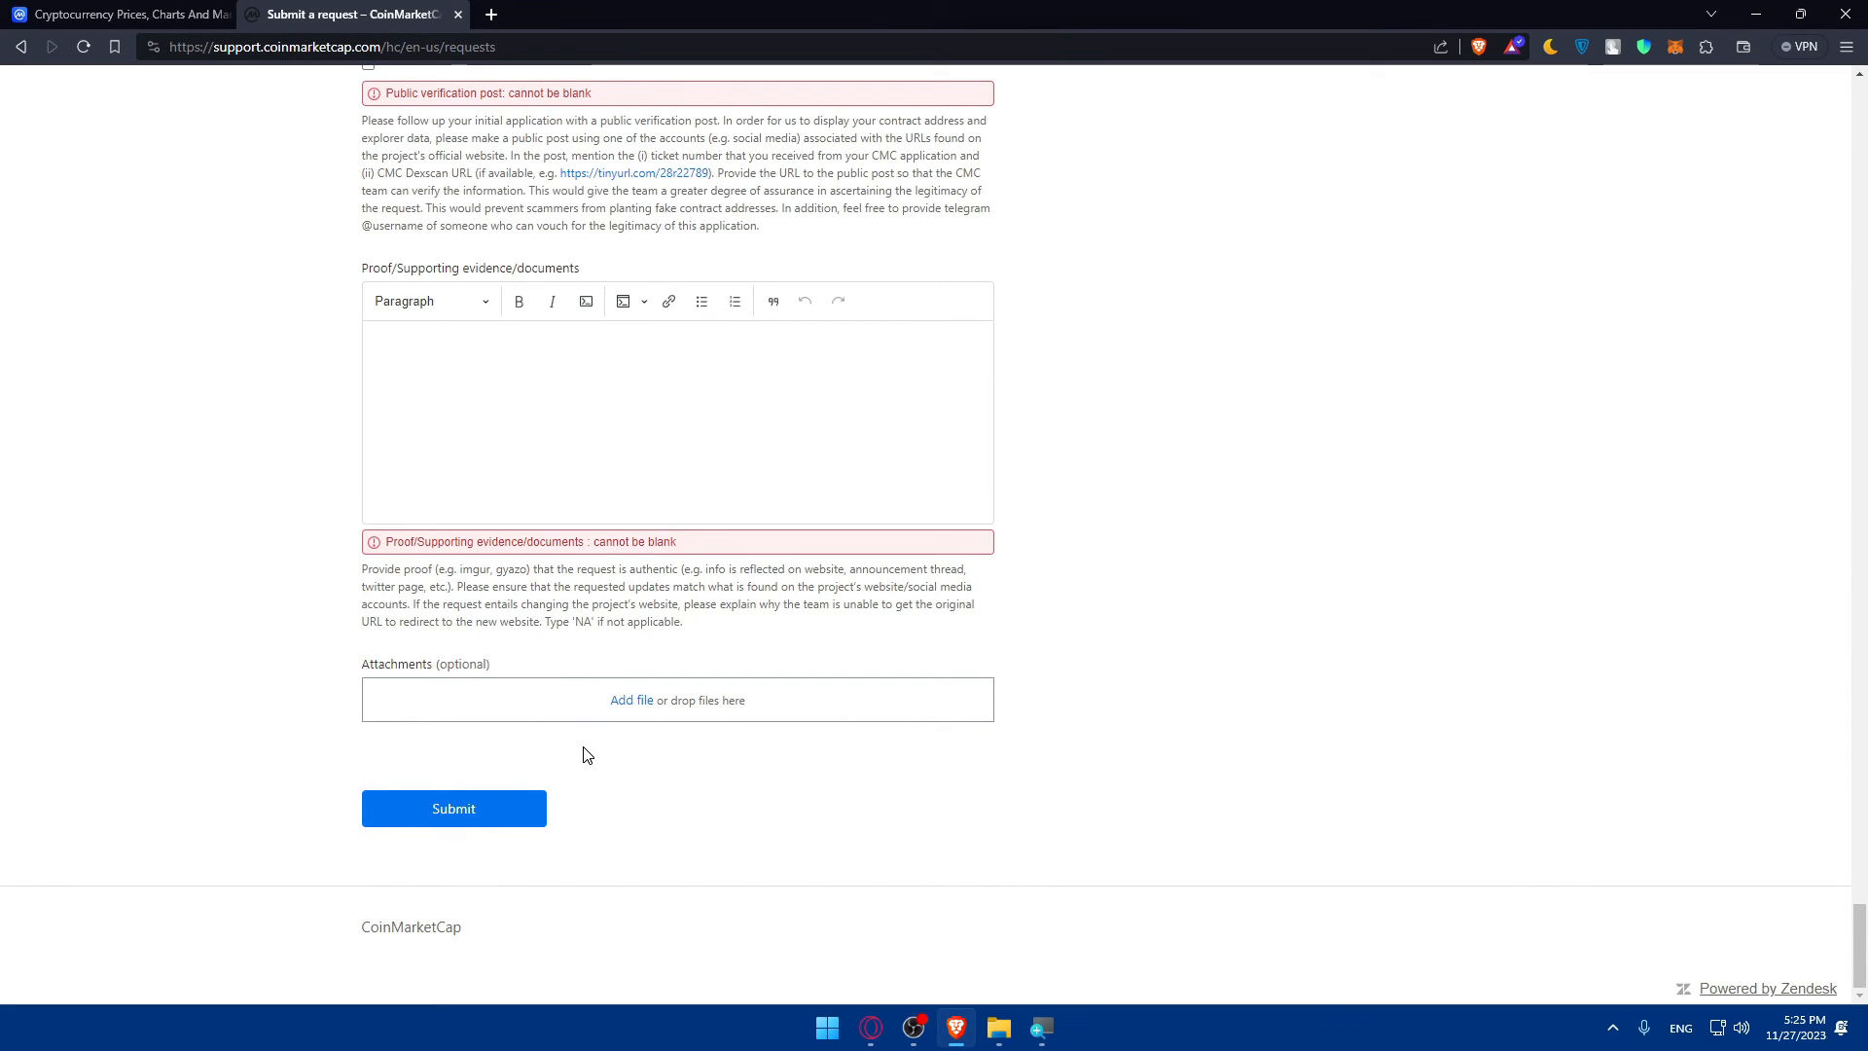
mouse_move(750, 669)
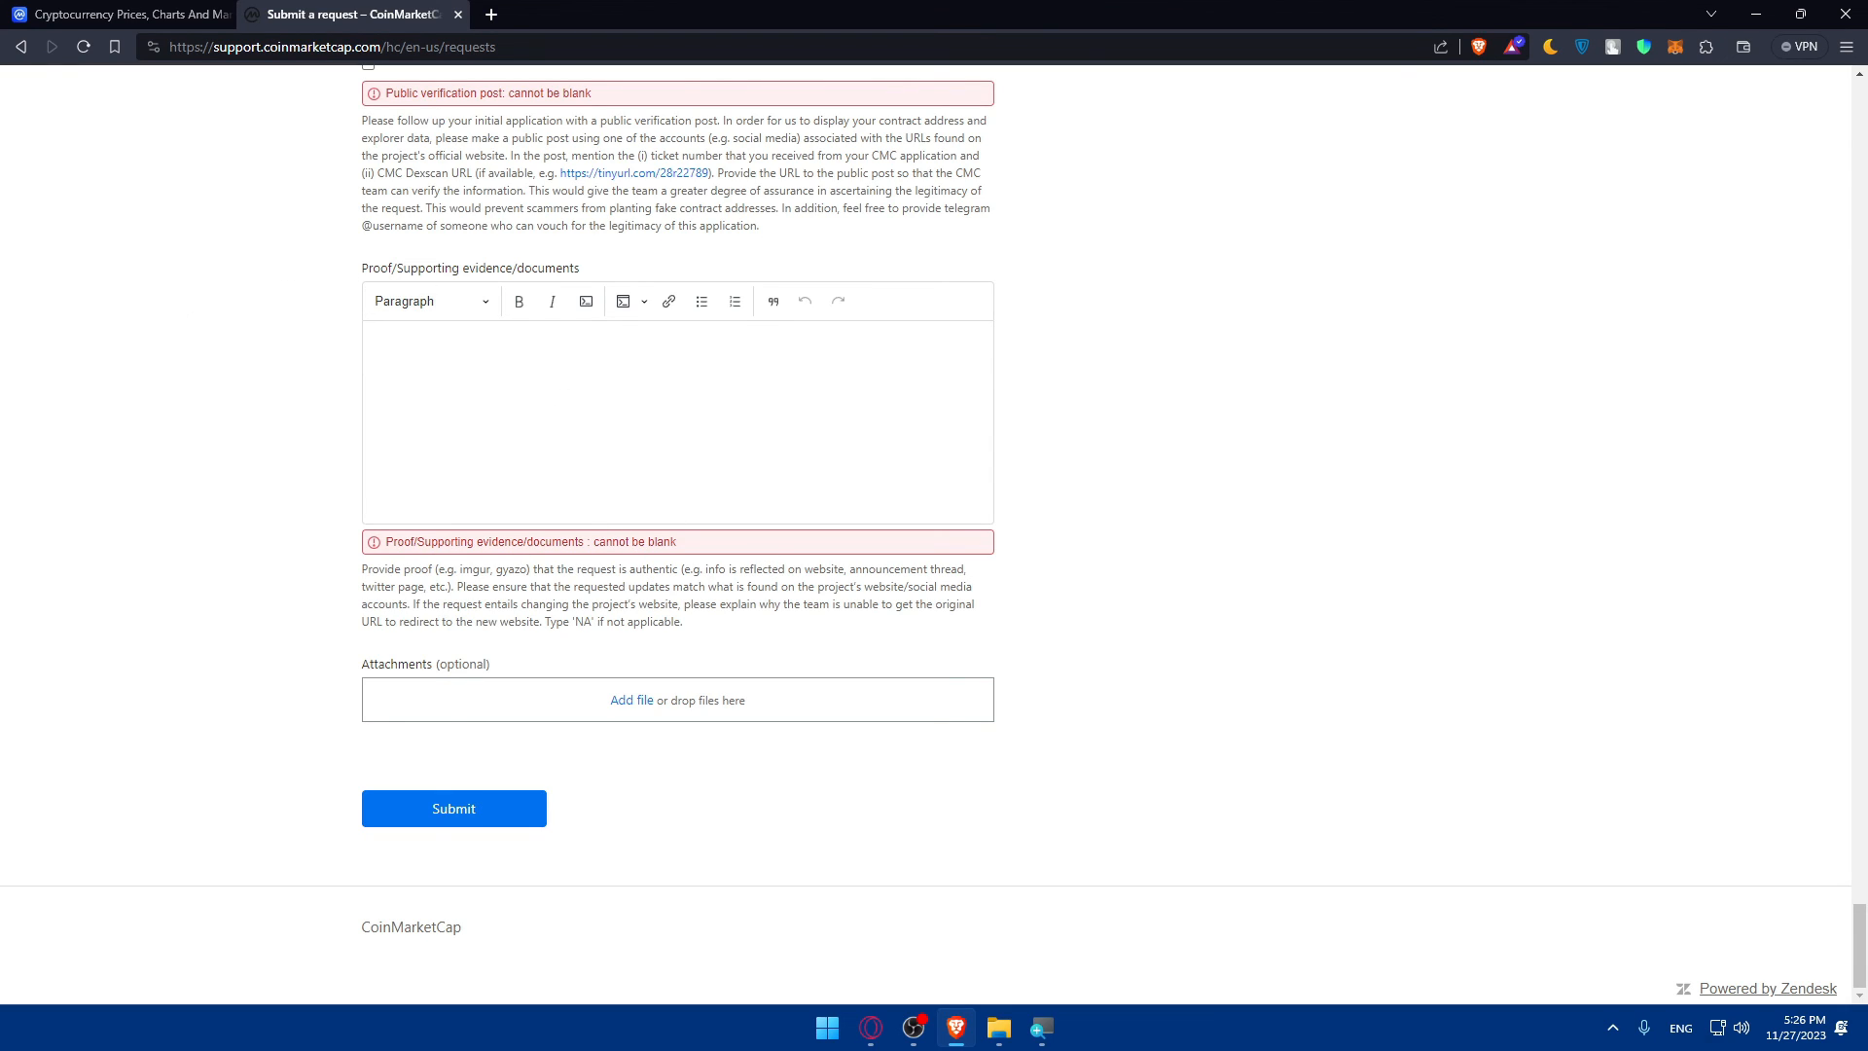
mouse_move(470, 303)
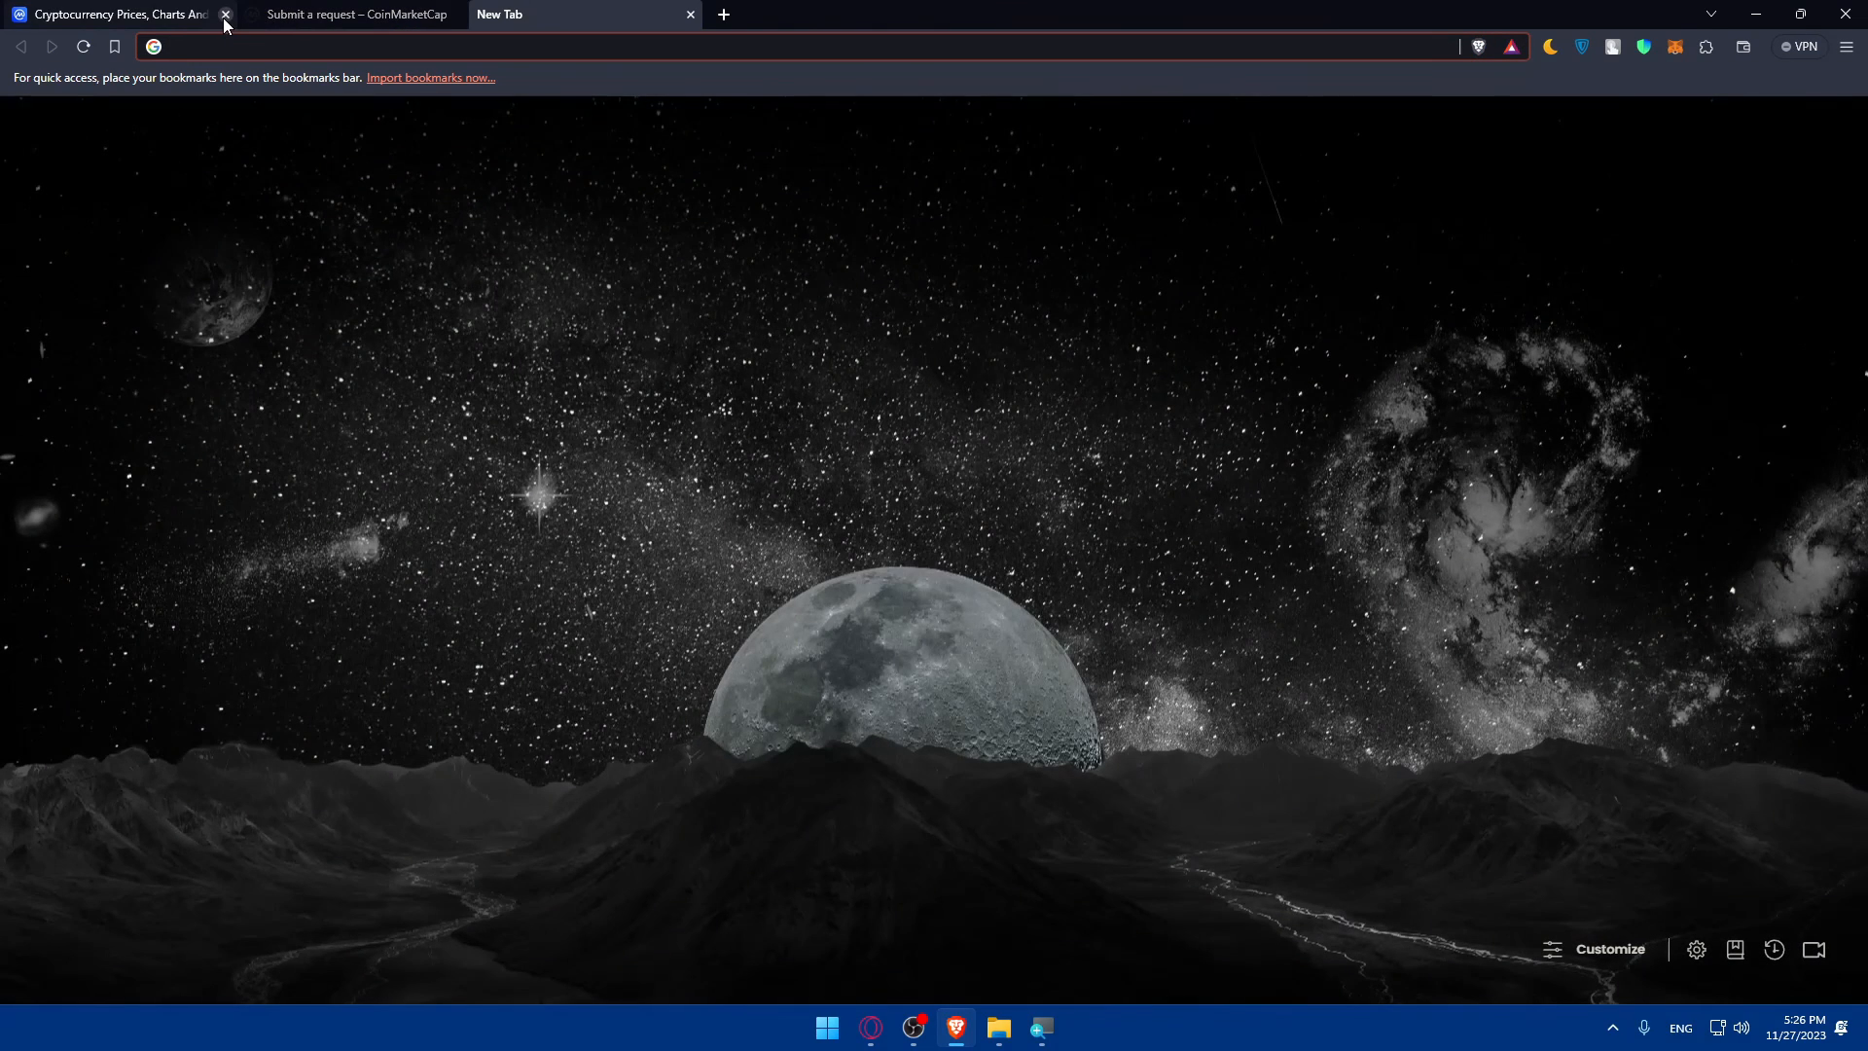
Step: Close the CoinMarketCap cryptocurrency prices tab
click(228, 14)
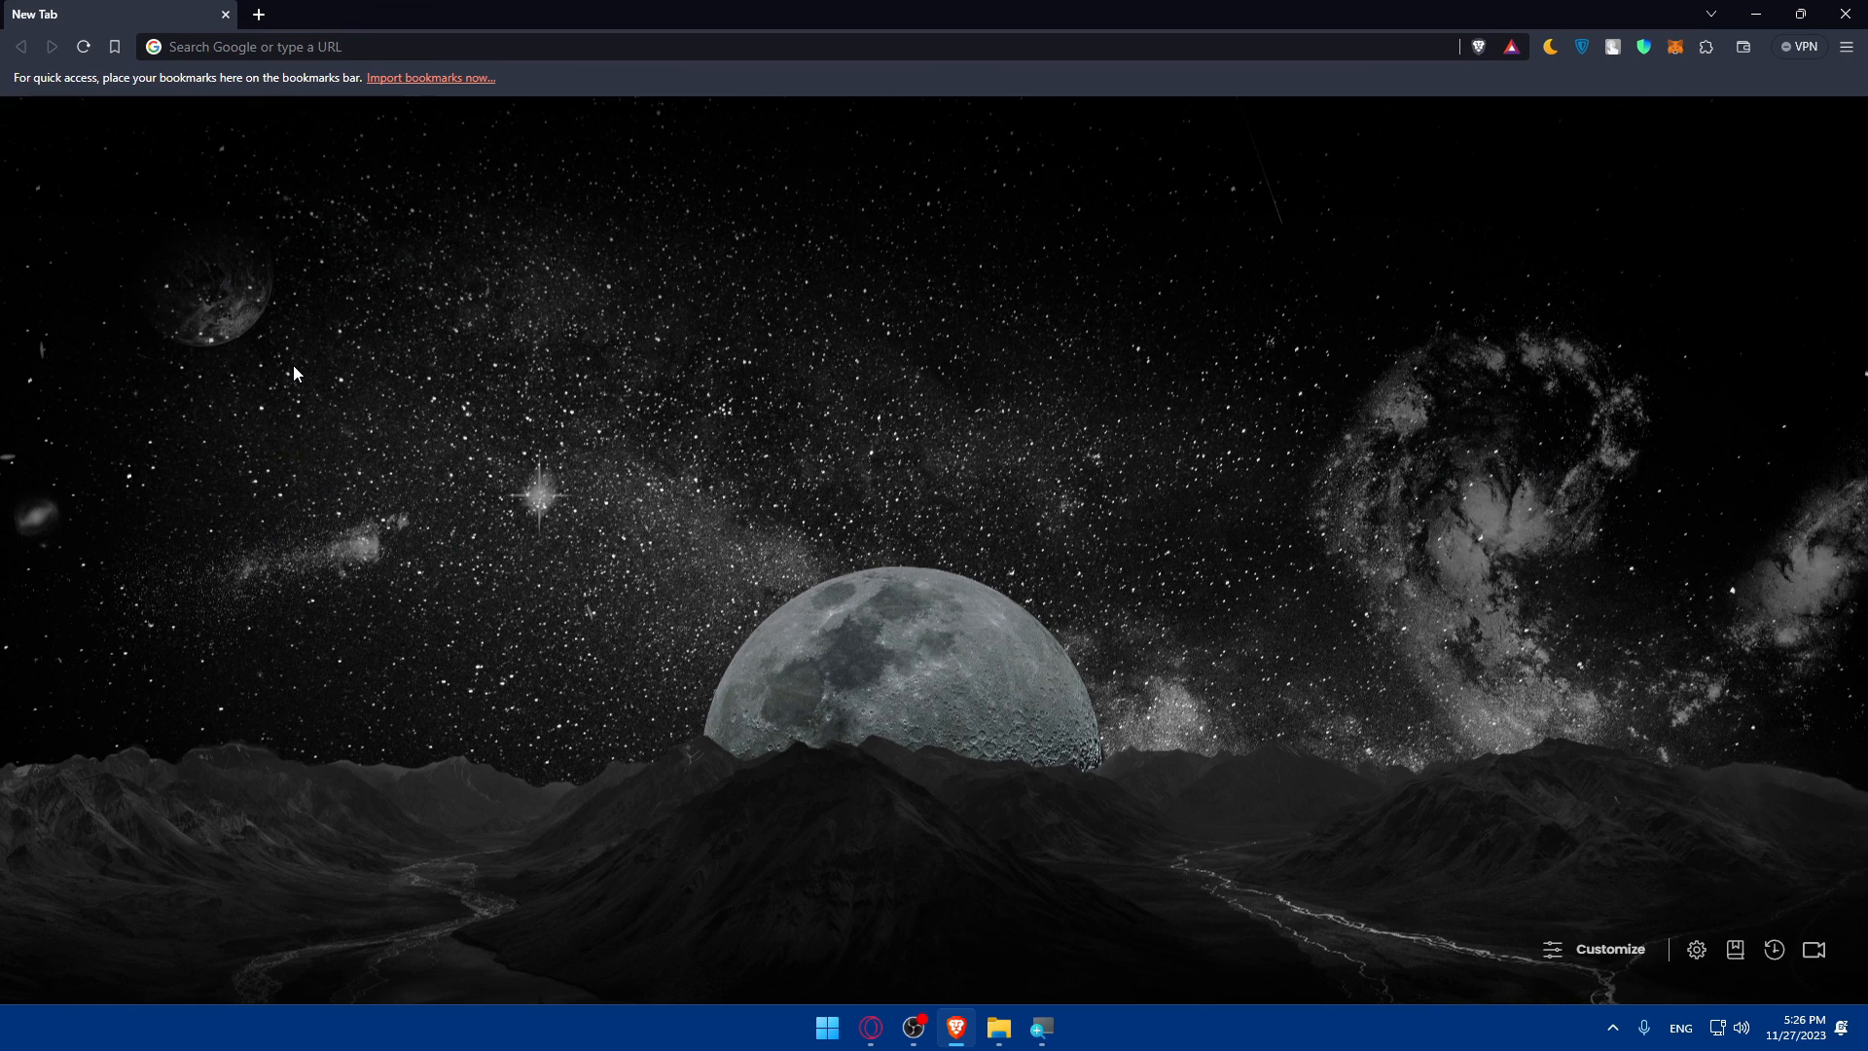